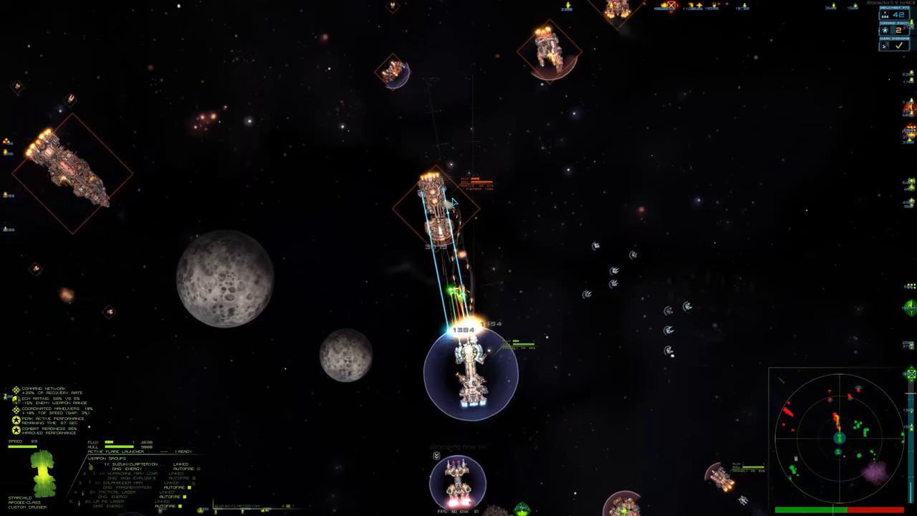
# Step: Let the battle play out with Space pauses until the campaign map returns beside the red planet
pyautogui.press('space')
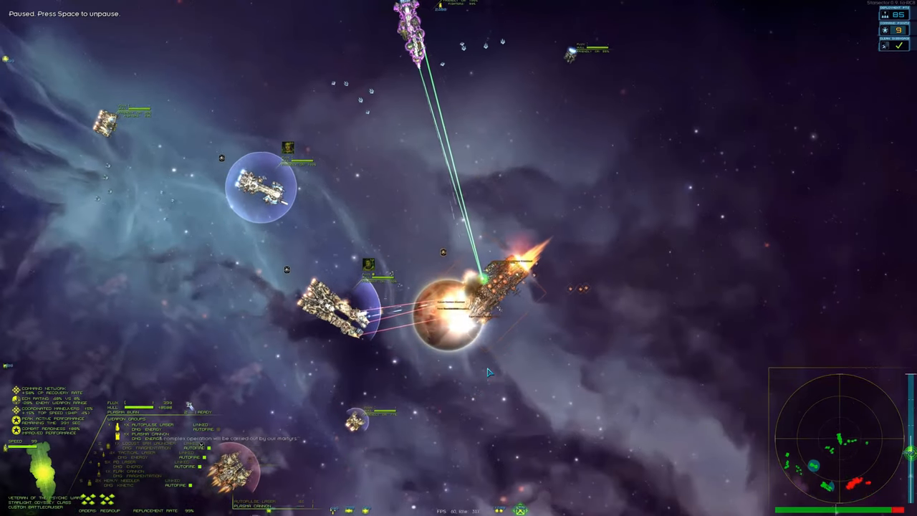
pyautogui.press('space')
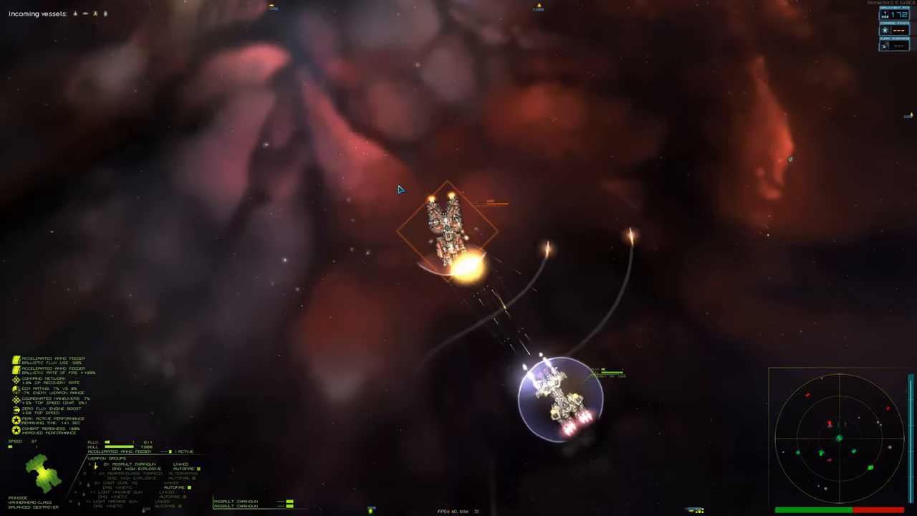
pyautogui.press('space')
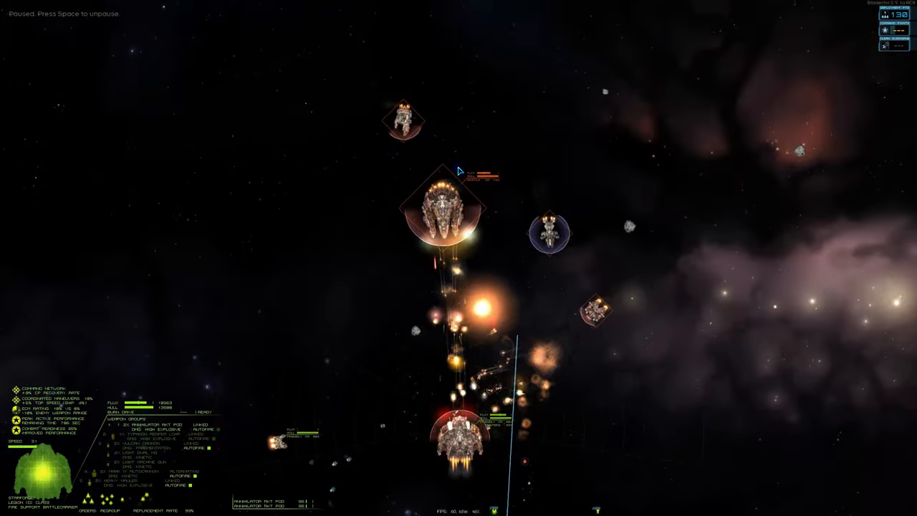
pyautogui.press('space')
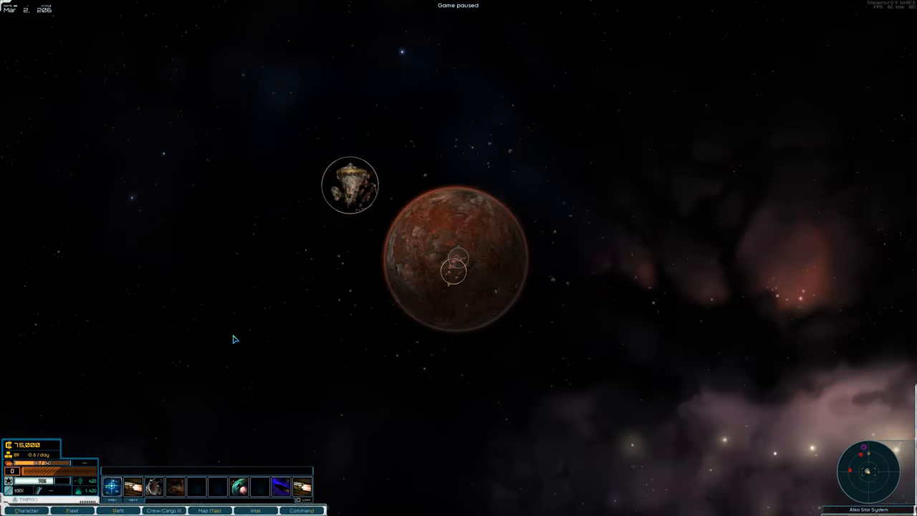
pyautogui.moveTo(222, 181)
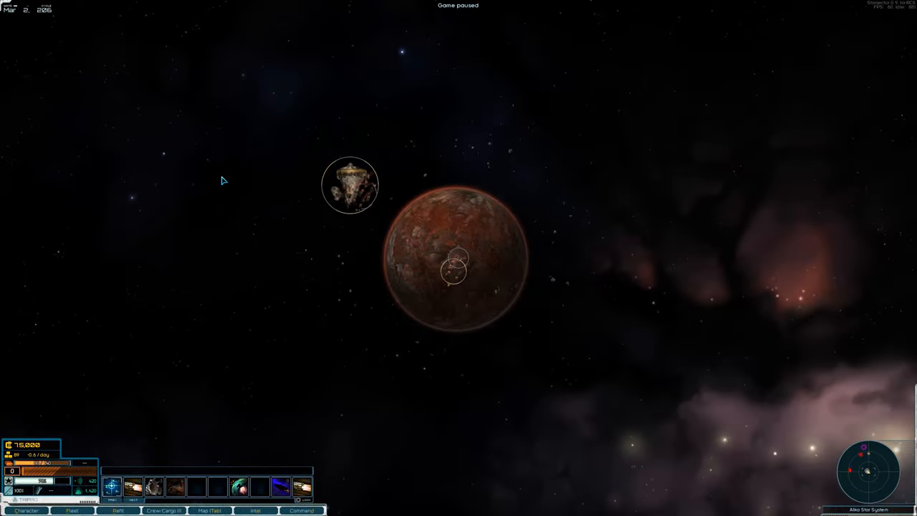
pyautogui.moveTo(480, 251)
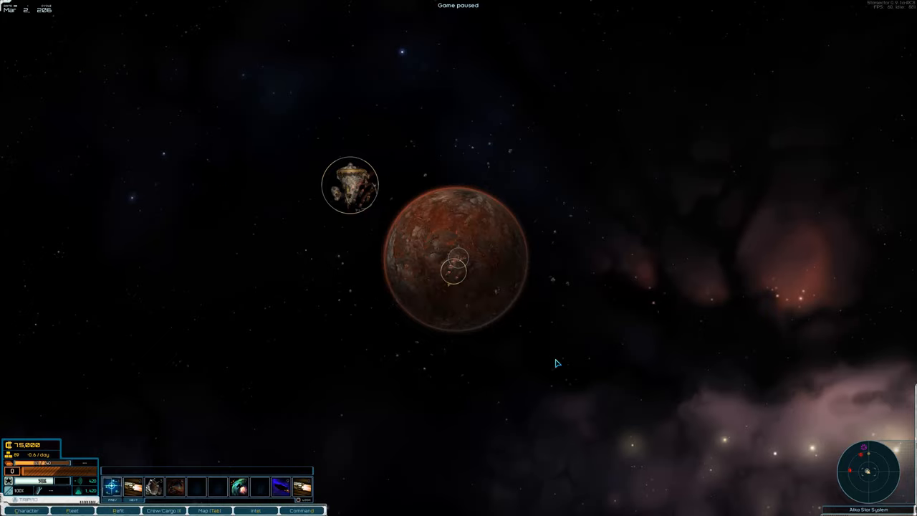
pyautogui.moveTo(279, 484)
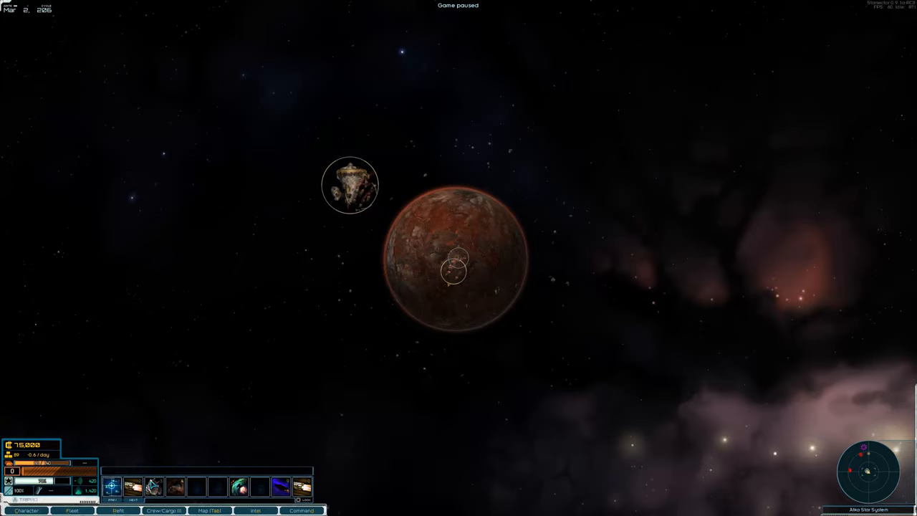
pyautogui.moveTo(320, 498)
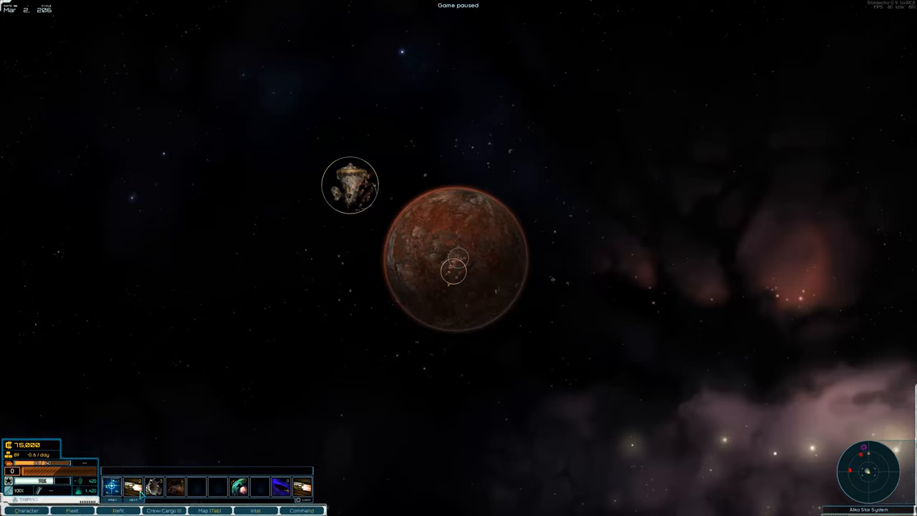
pyautogui.moveTo(134, 488)
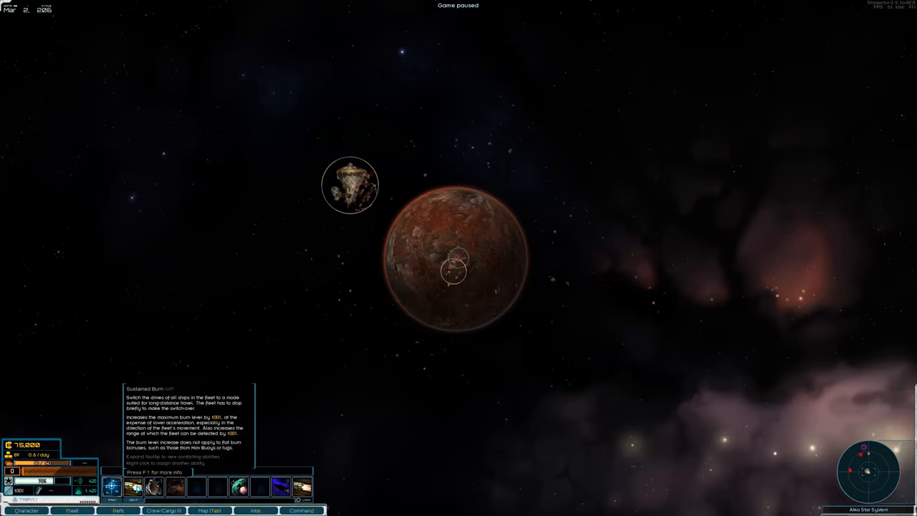
pyautogui.moveTo(480, 306)
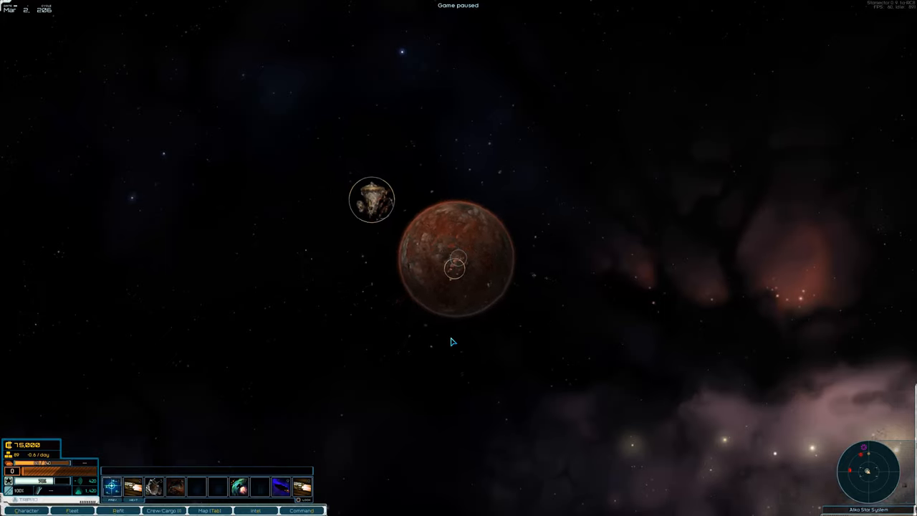
pyautogui.moveTo(437, 222)
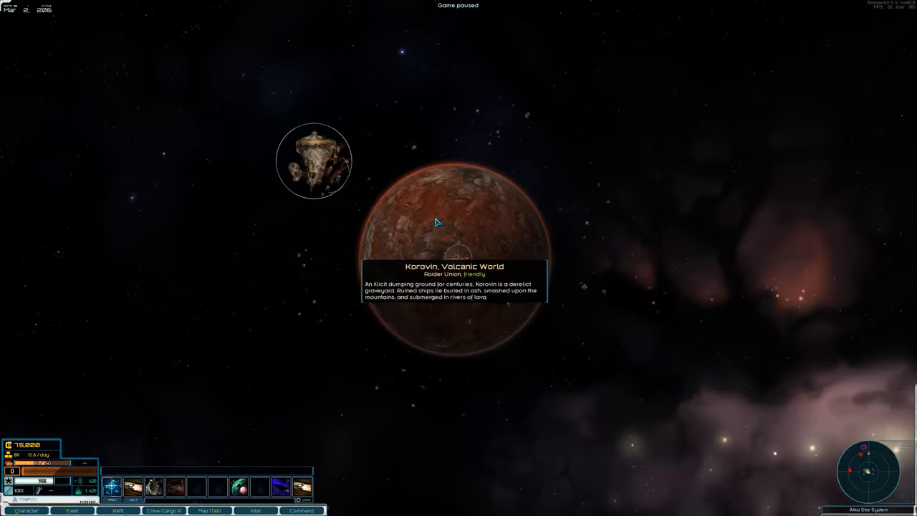
pyautogui.moveTo(436, 222)
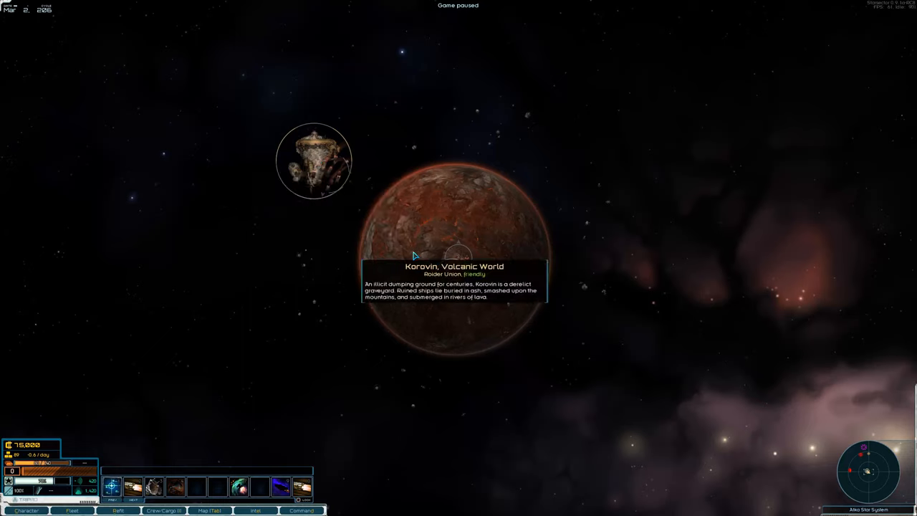
pyautogui.scroll(-3)
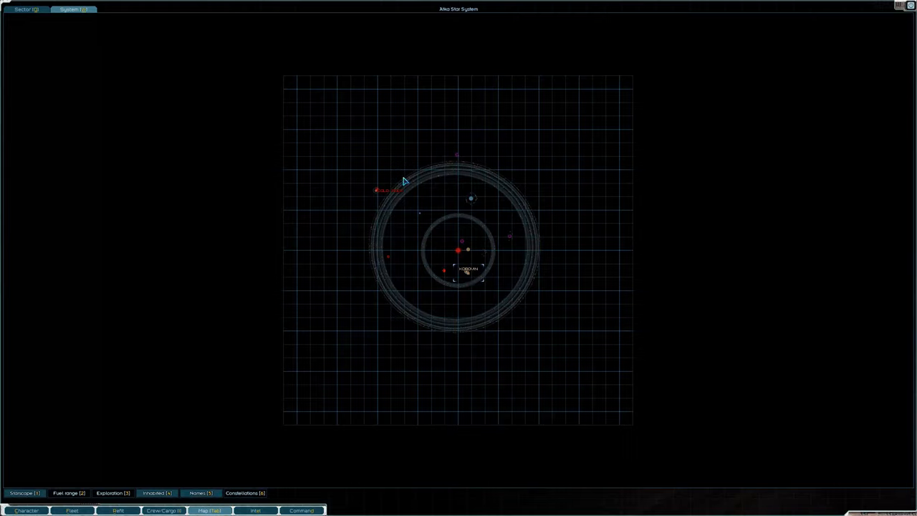
pyautogui.moveTo(379, 192)
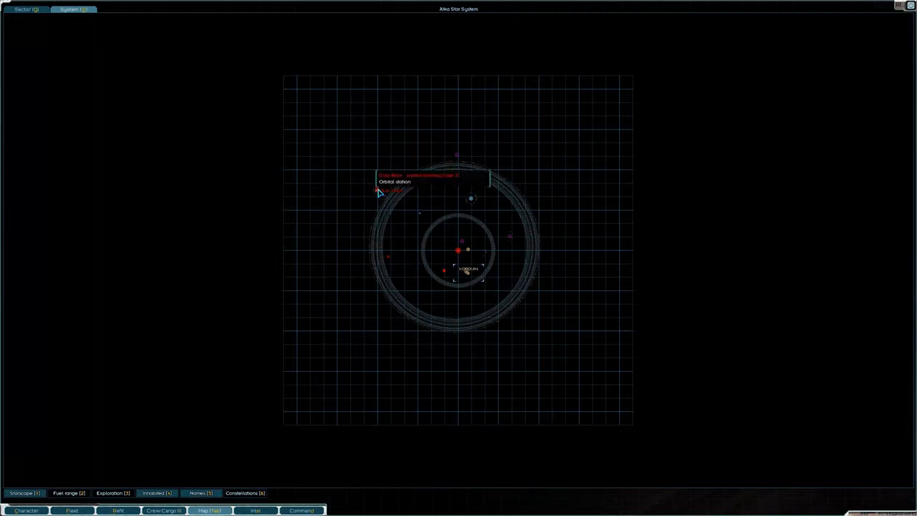
pyautogui.moveTo(376, 314)
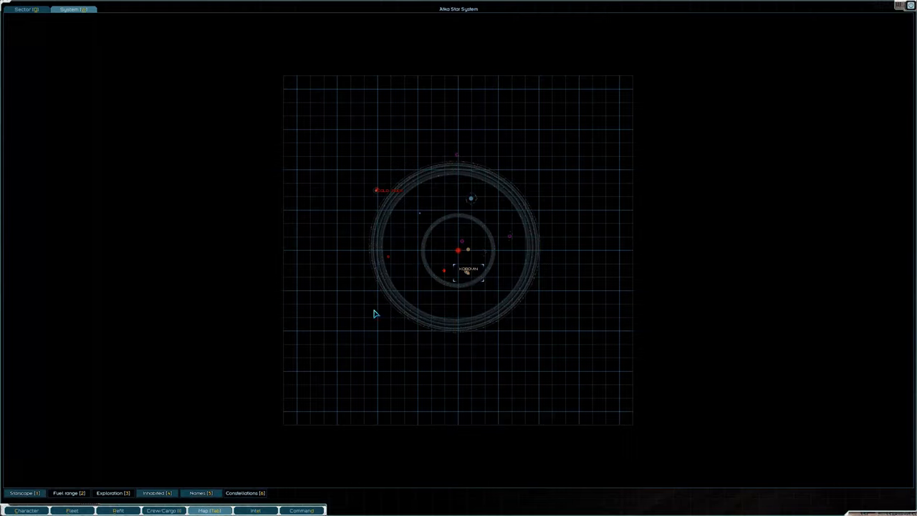
pyautogui.moveTo(386, 348)
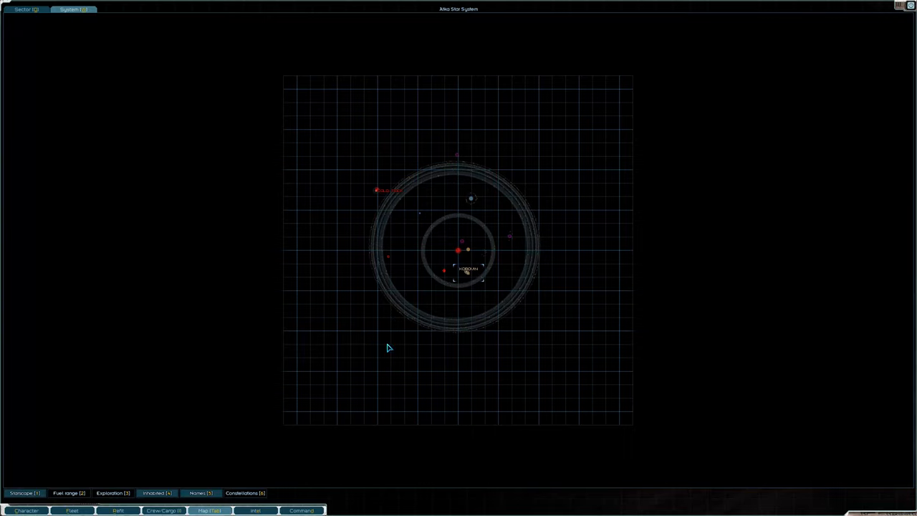
pyautogui.moveTo(443, 275)
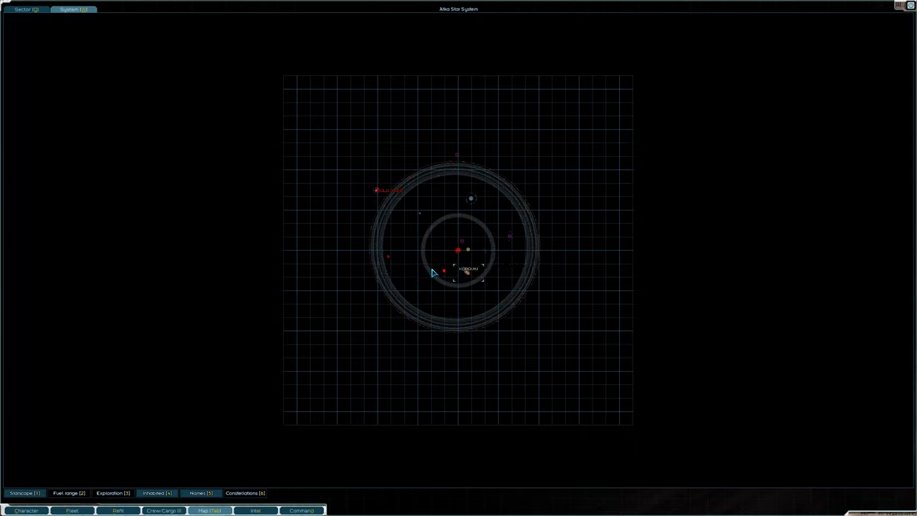
pyautogui.moveTo(185, 418)
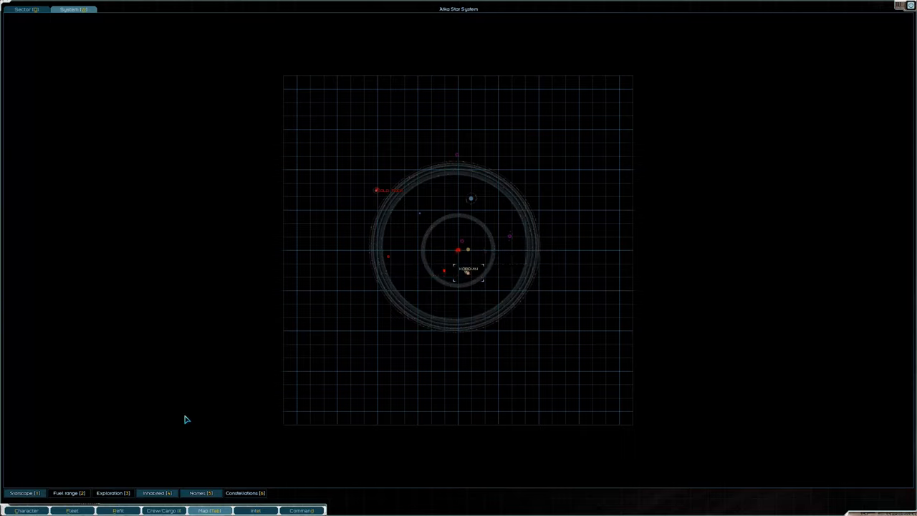
pyautogui.moveTo(467, 198)
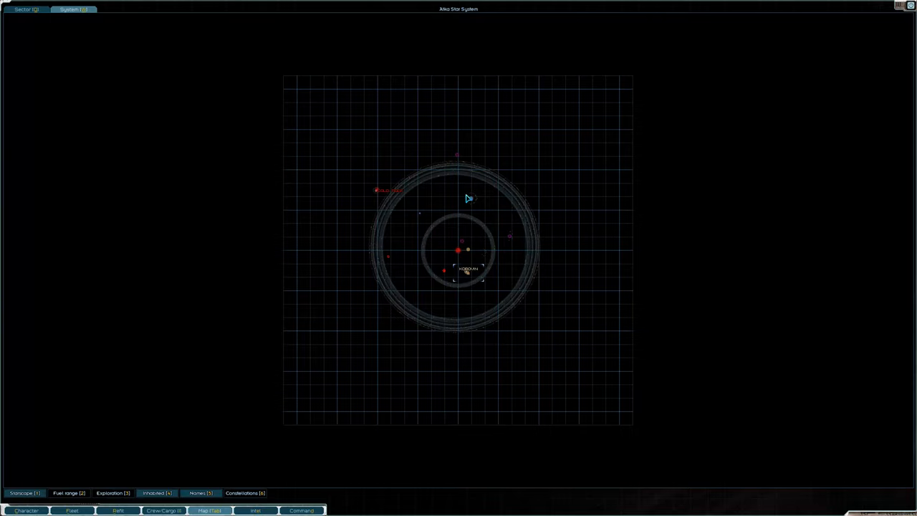
pyautogui.moveTo(424, 296)
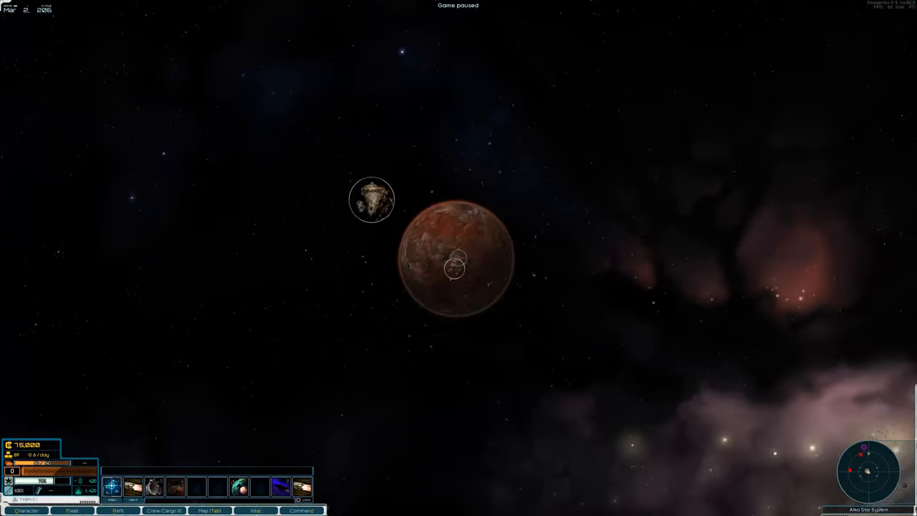
# Step: Dock at the volcanic world Korovin and bring up the docked fleet overview
pyautogui.click(255, 510)
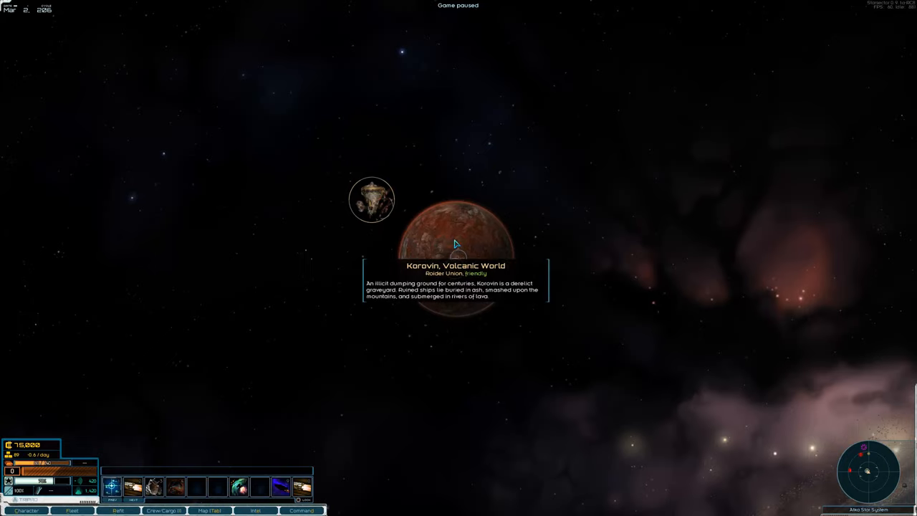
pyautogui.click(455, 236)
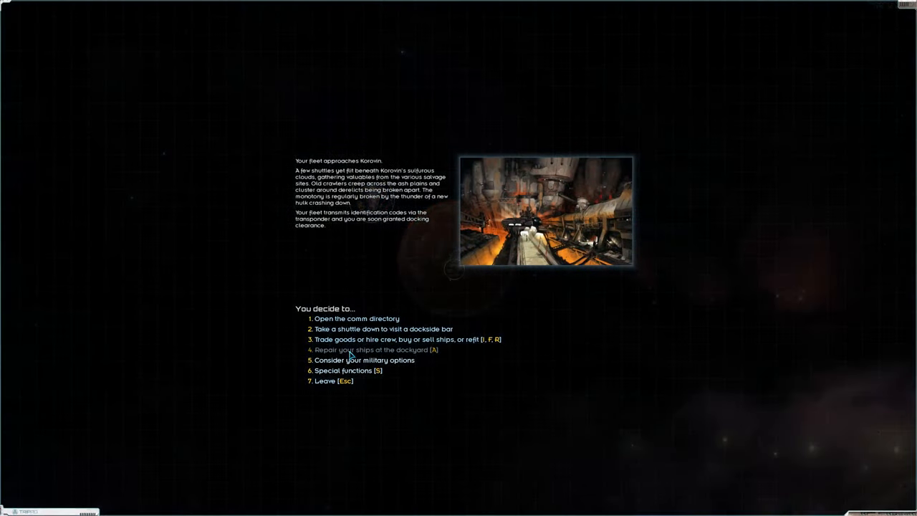
pyautogui.click(383, 338)
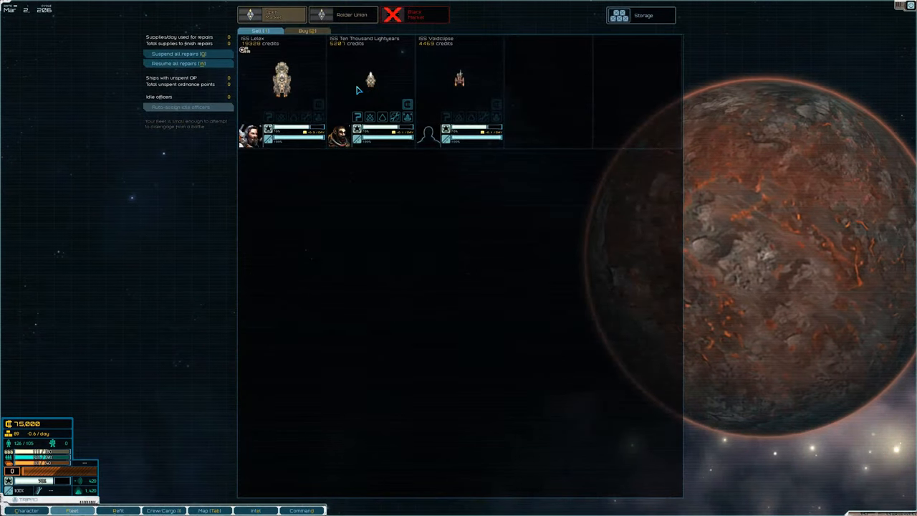
# Step: Enter the flagship's refit view and browse the fighter wings available for one of its bays
pyautogui.click(117, 510)
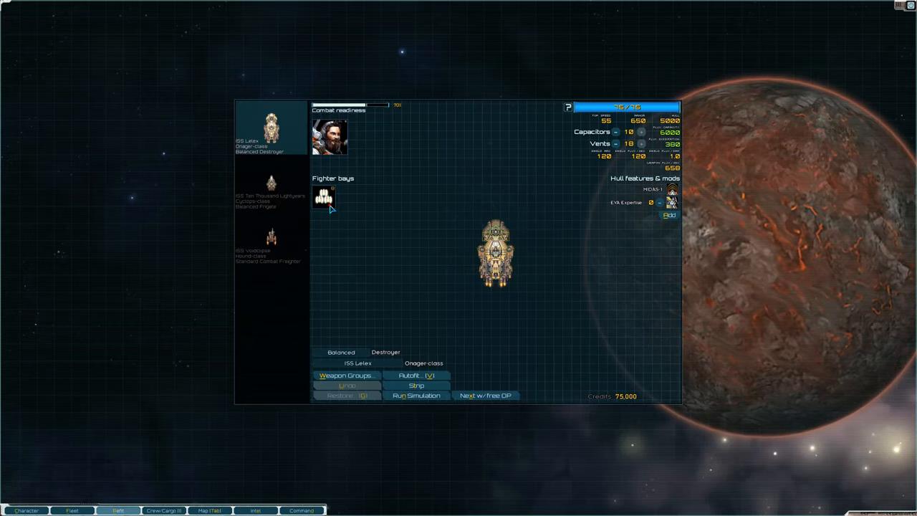
pyautogui.click(324, 198)
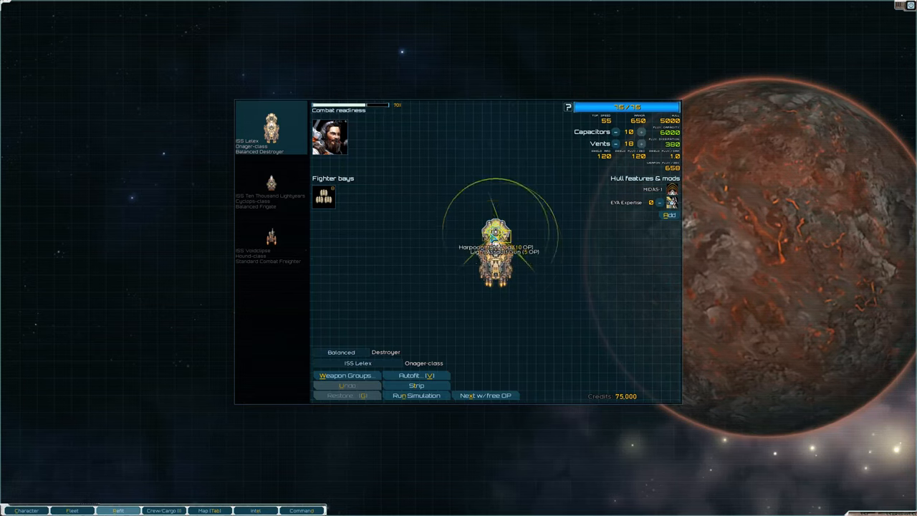
pyautogui.click(324, 195)
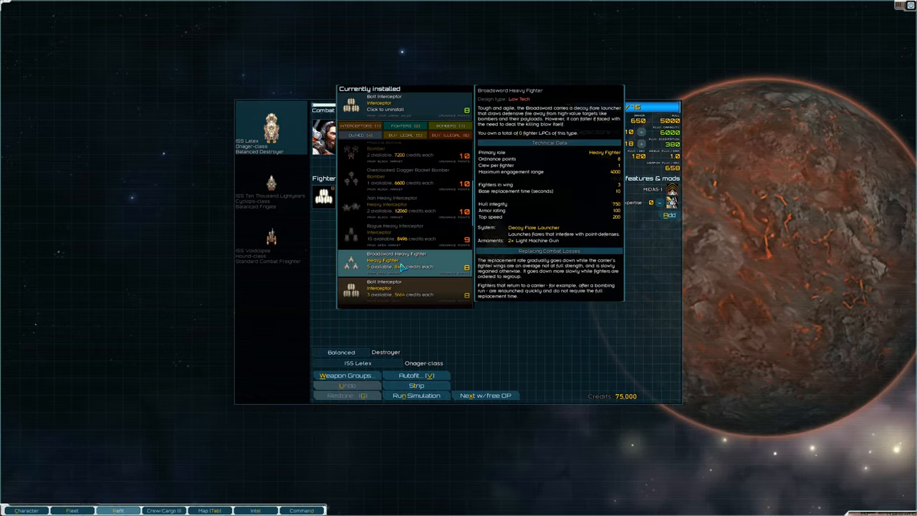
pyautogui.click(401, 290)
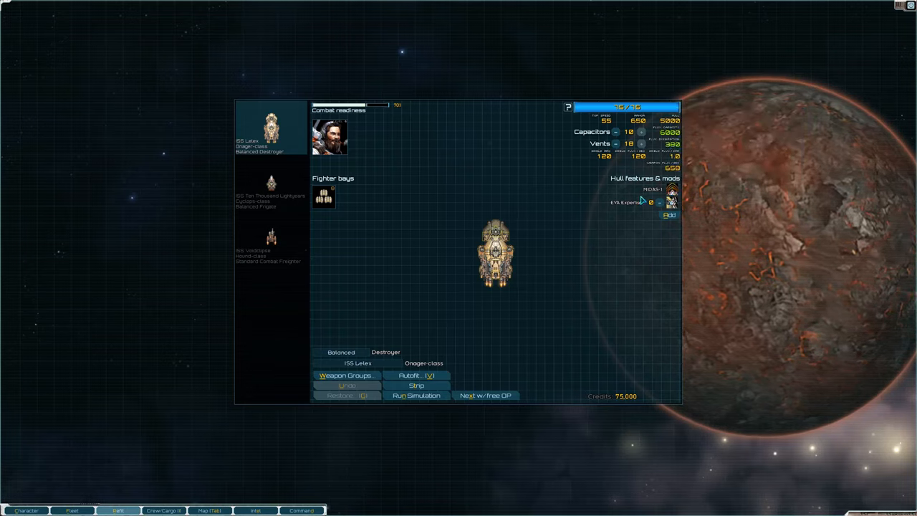
pyautogui.moveTo(671, 202)
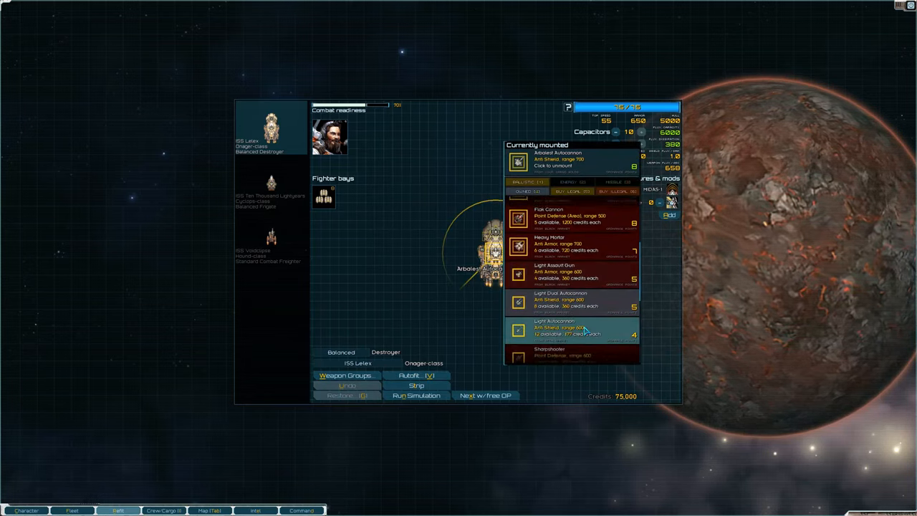
# Step: Mount a black-market Heavy Mortar and a light gun on the destroyer's empty mounts
pyautogui.scroll(3)
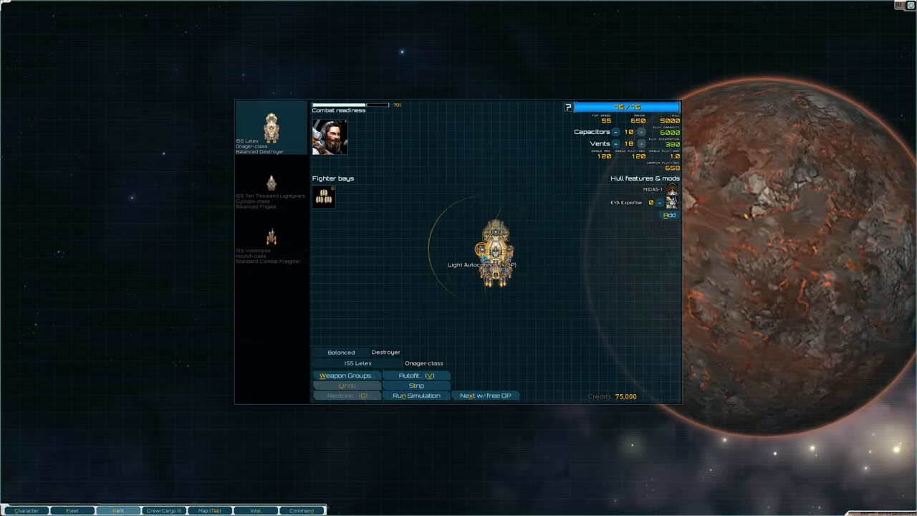
pyautogui.click(493, 255)
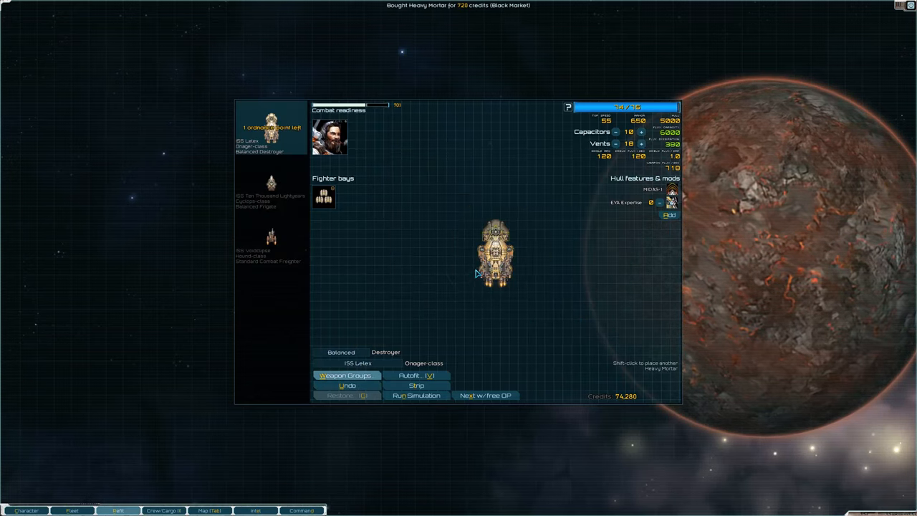
pyautogui.click(495, 256)
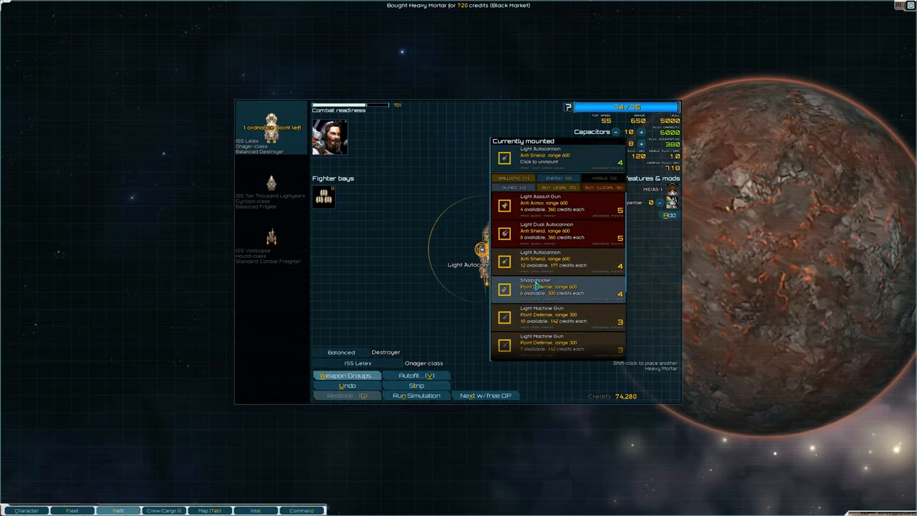
pyautogui.moveTo(418, 268)
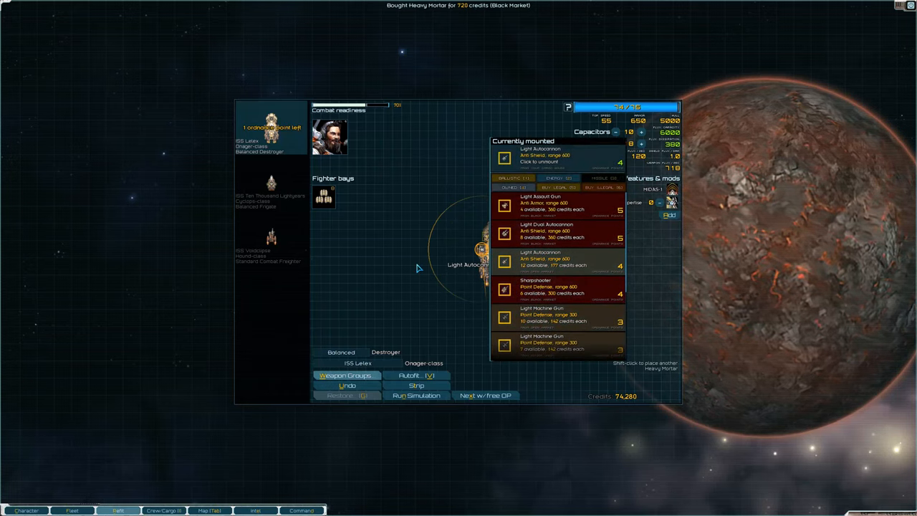
pyautogui.click(546, 230)
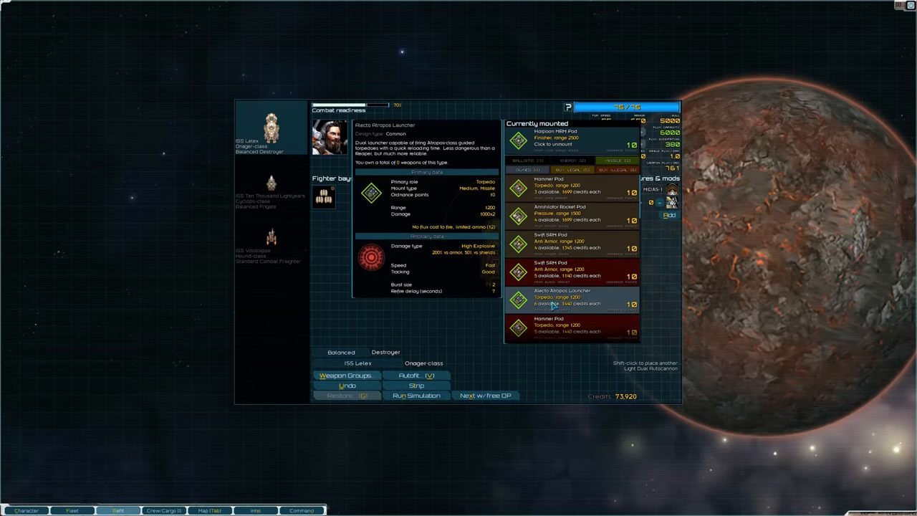
# Step: Fit a missile launcher and a Light Dual Autocannon to the destroyer's remaining mounts
pyautogui.click(570, 301)
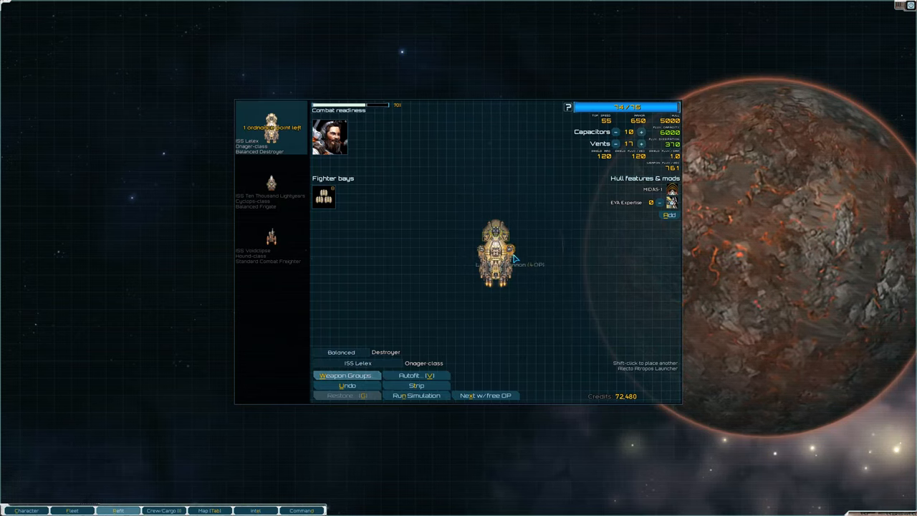
pyautogui.click(495, 255)
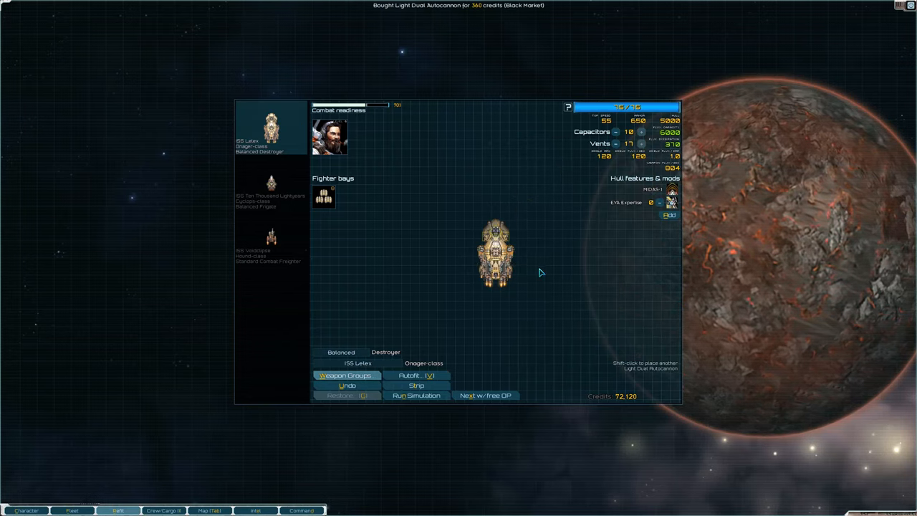
pyautogui.click(493, 244)
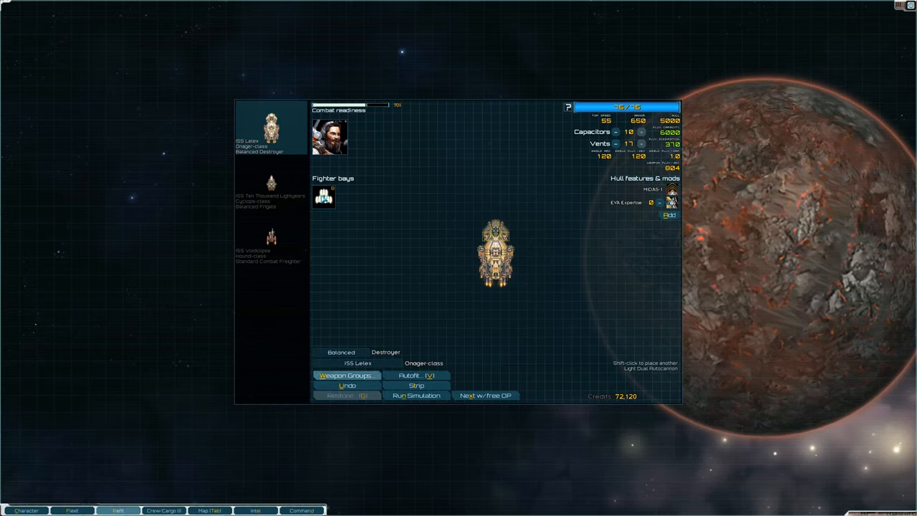
# Step: Switch refitting to the Hound freighter and fit a black-market Retrofitted Mining Blaster to its medium mount
pyautogui.click(271, 183)
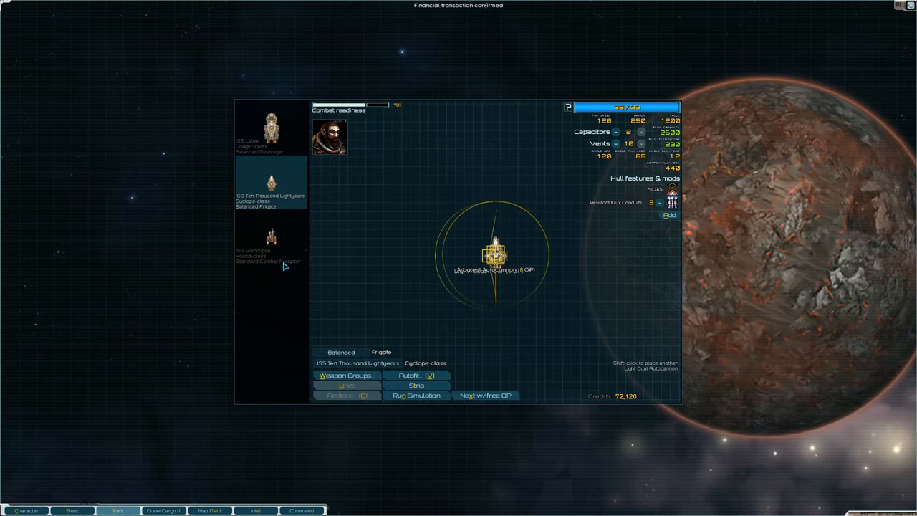
pyautogui.click(269, 255)
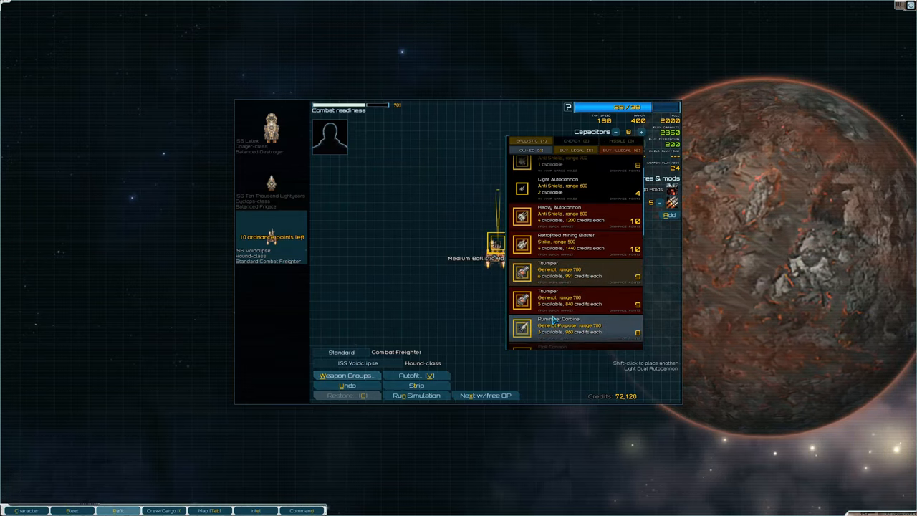
pyautogui.scroll(-3)
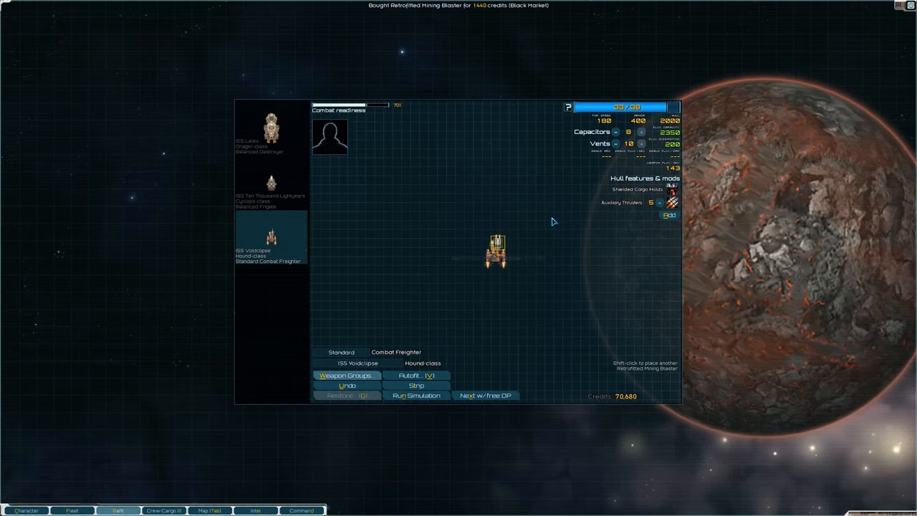
pyautogui.moveTo(528, 232)
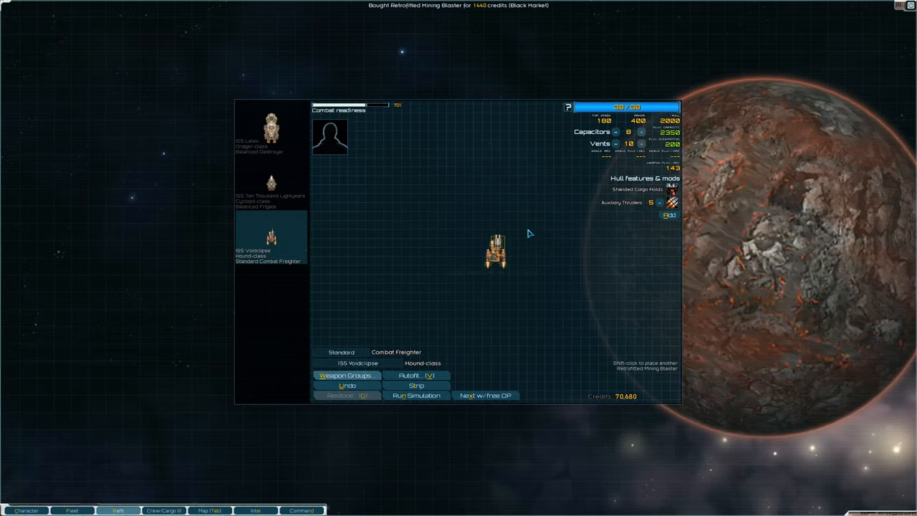
pyautogui.click(499, 251)
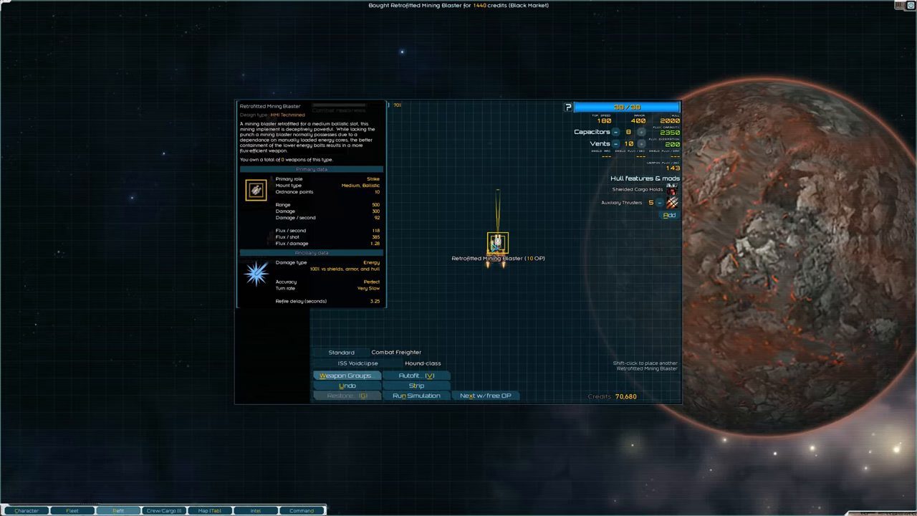
pyautogui.click(499, 242)
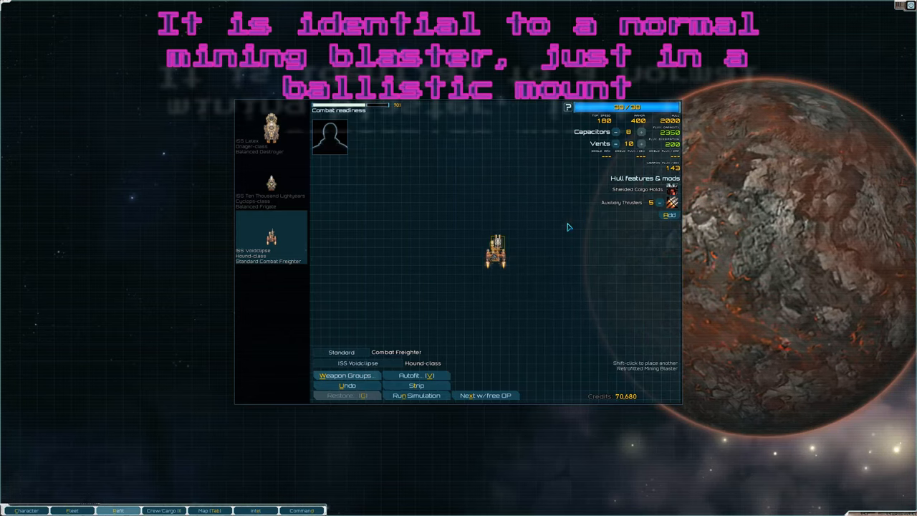
pyautogui.moveTo(286, 456)
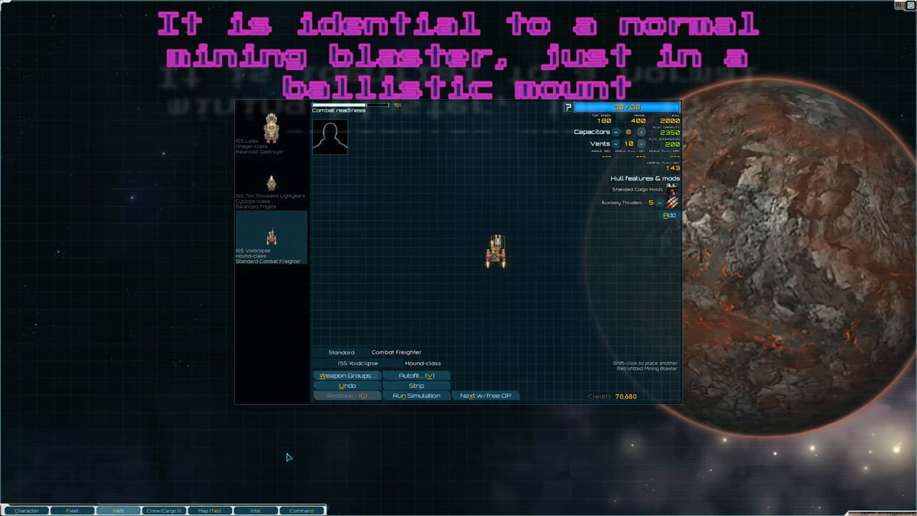
pyautogui.moveTo(312, 122)
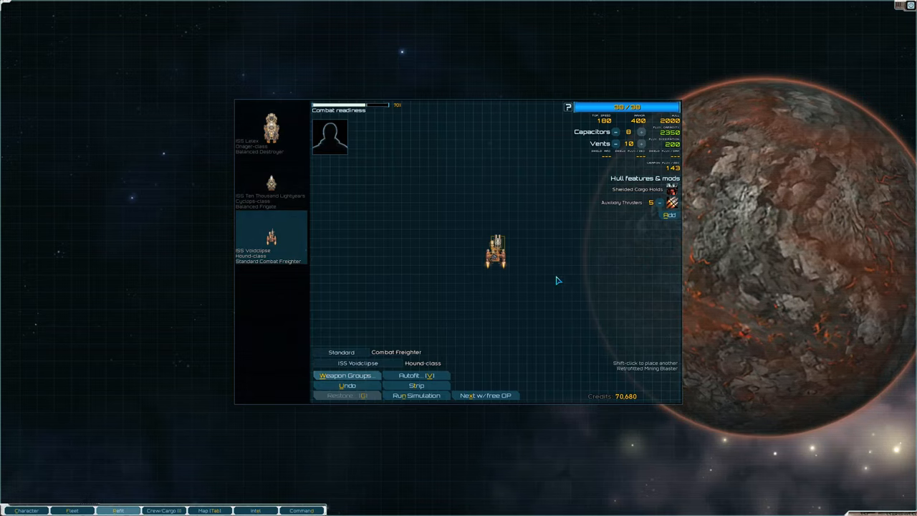
pyautogui.moveTo(475, 332)
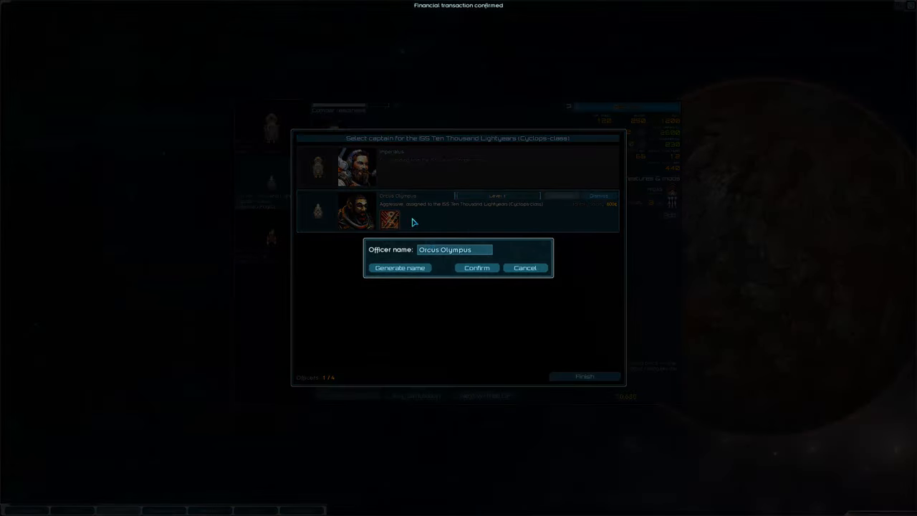
# Step: Rename the Cyclops frigate's newly assigned officer to Lucid and confirm the name
pyautogui.click(476, 268)
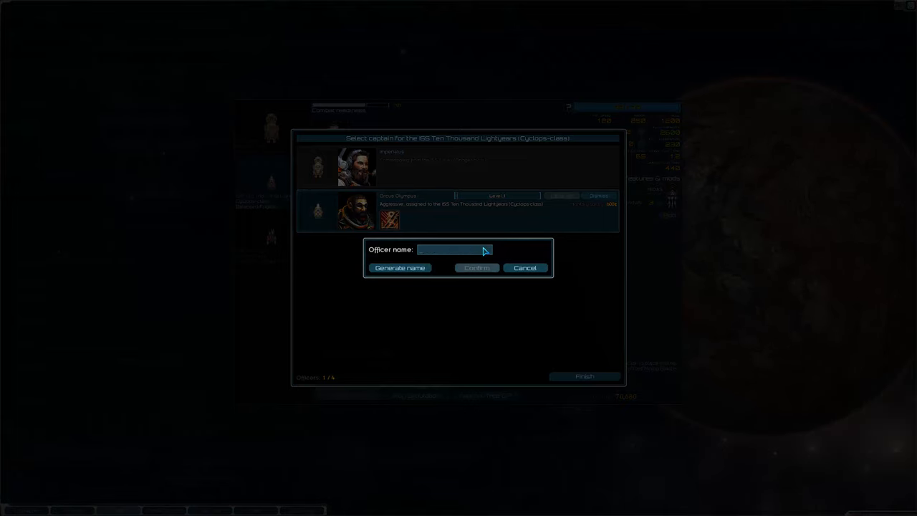
pyautogui.click(524, 268)
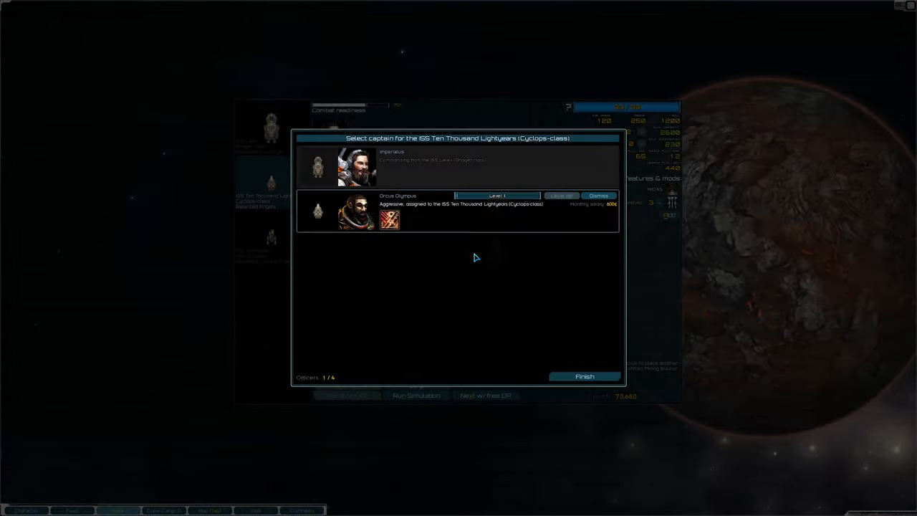
pyautogui.moveTo(389, 218)
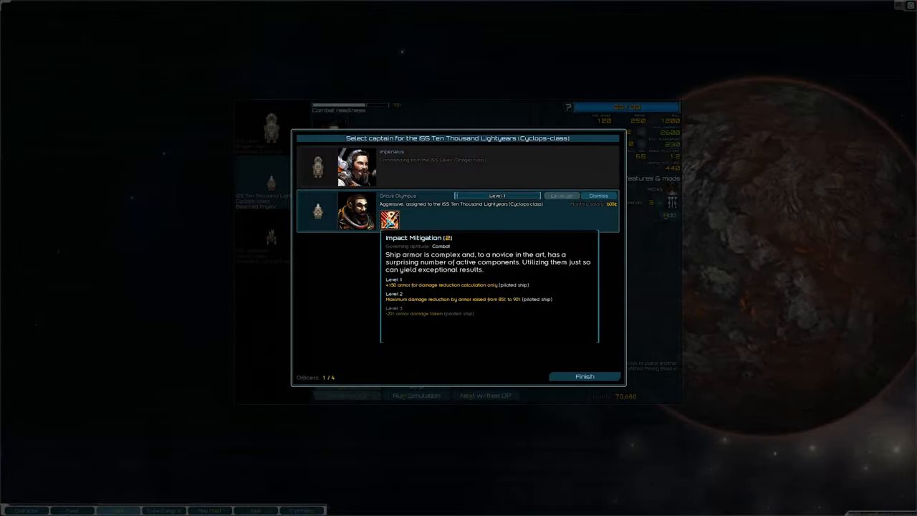
pyautogui.click(397, 195)
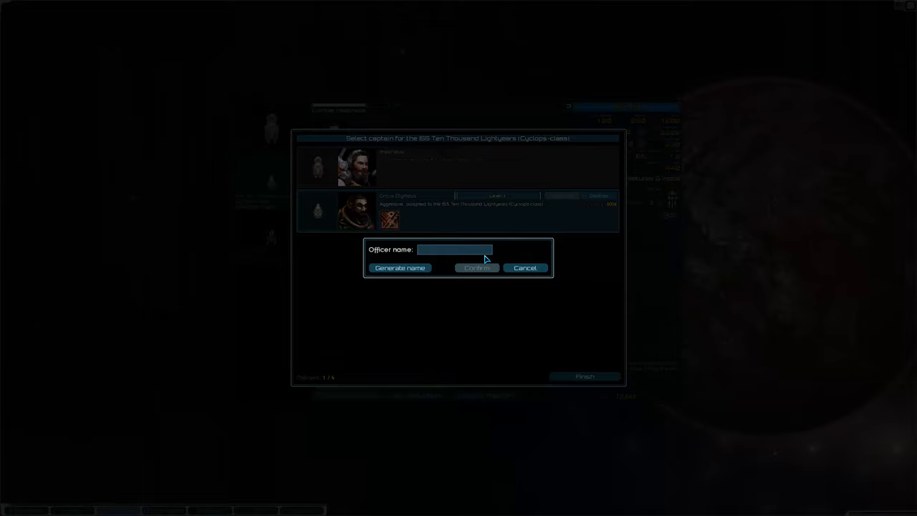
pyautogui.write('Lucid')
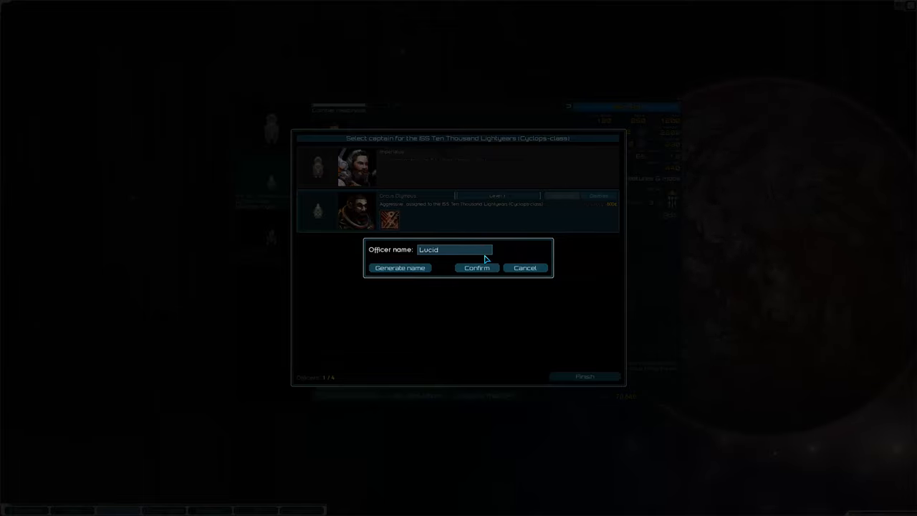
pyautogui.moveTo(461, 261)
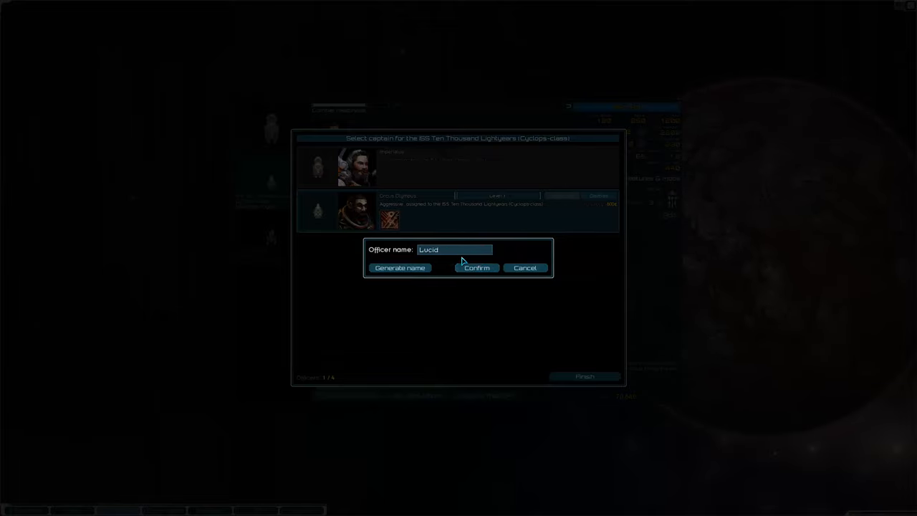
pyautogui.click(476, 268)
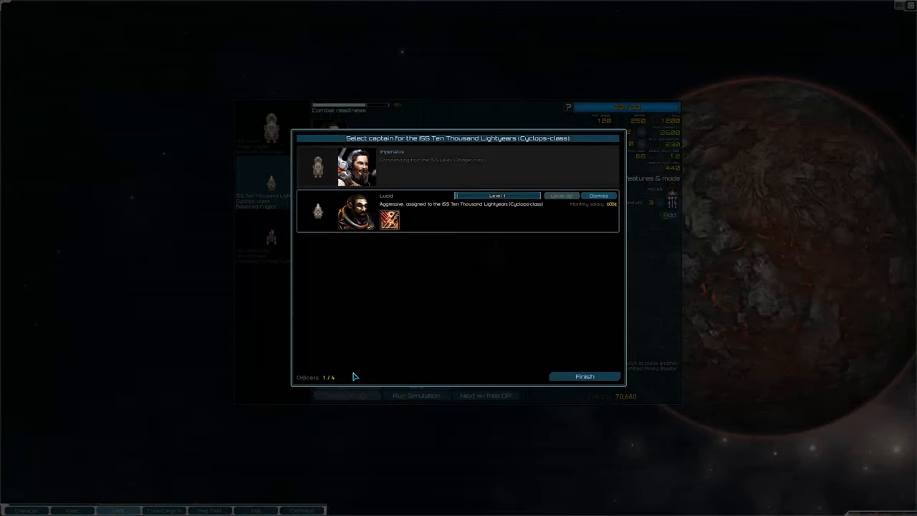
pyautogui.moveTo(472, 328)
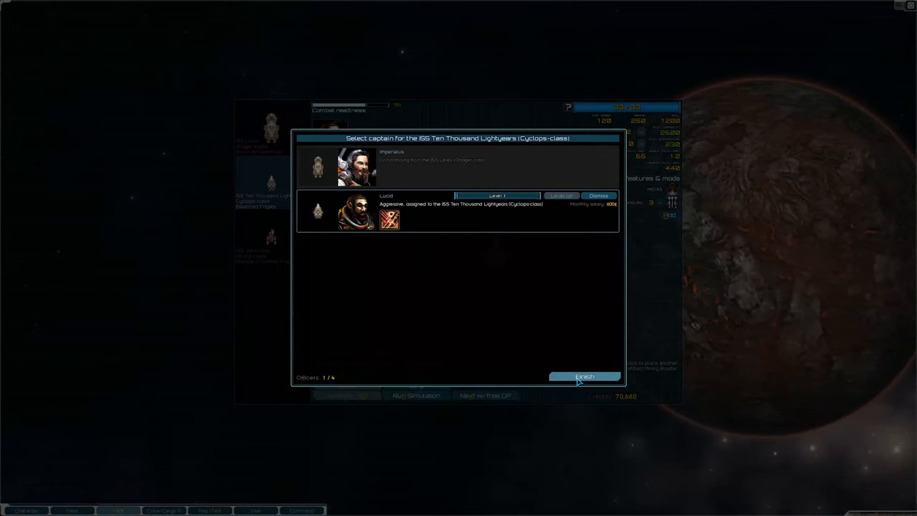
# Step: Finish the captain assignment so the frigate's refit view shows its officer
pyautogui.click(584, 378)
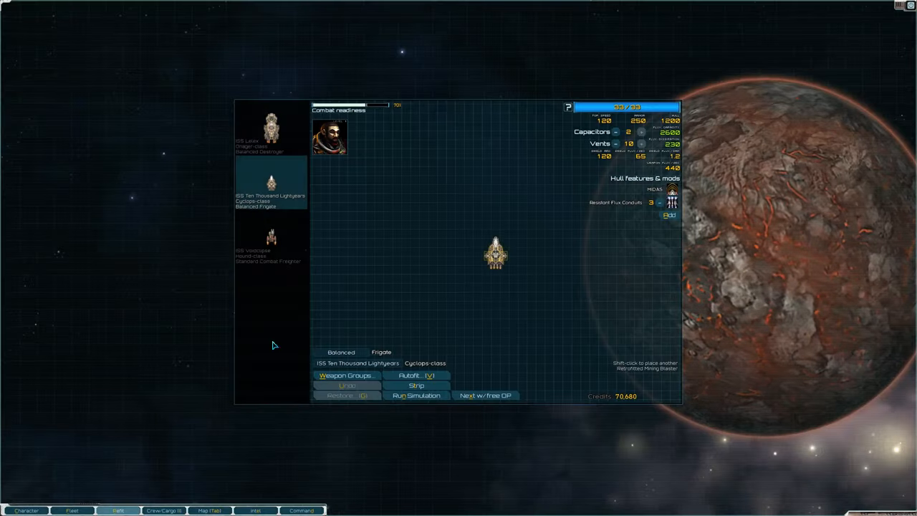
pyautogui.moveTo(390, 275)
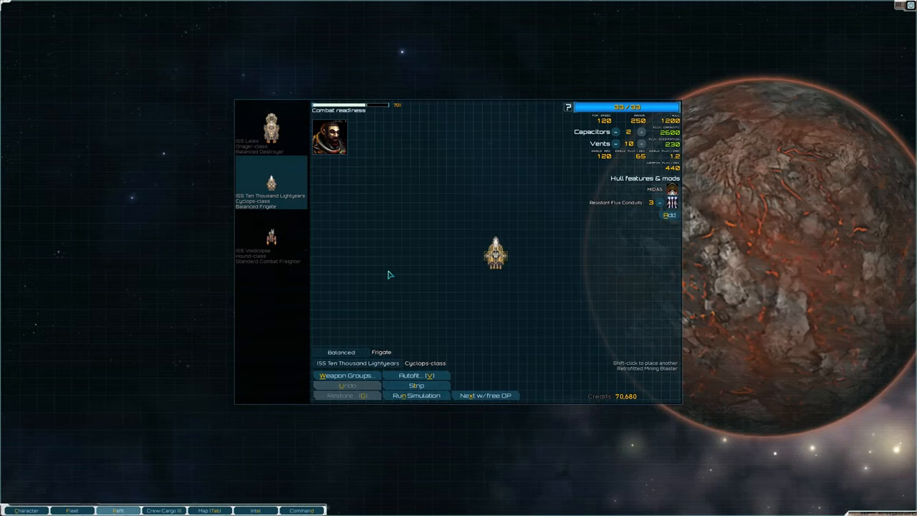
pyautogui.moveTo(280, 312)
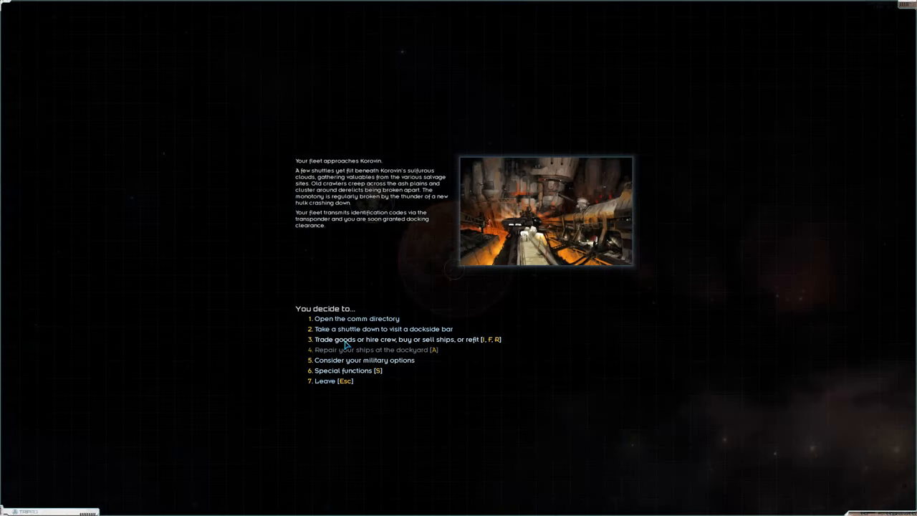
# Step: Browse the station's ships for sale, inspecting a Nebula-class frigate without buying
pyautogui.click(381, 338)
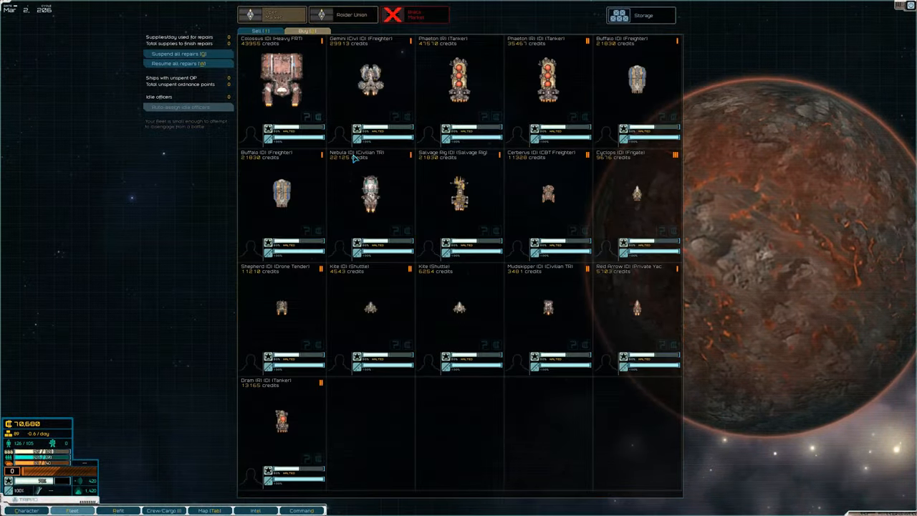
pyautogui.moveTo(562, 270)
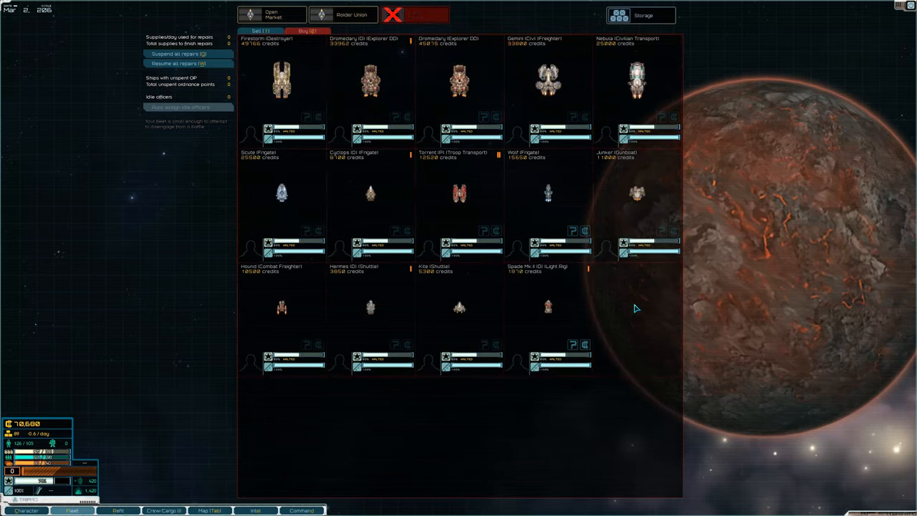
pyautogui.moveTo(573, 231)
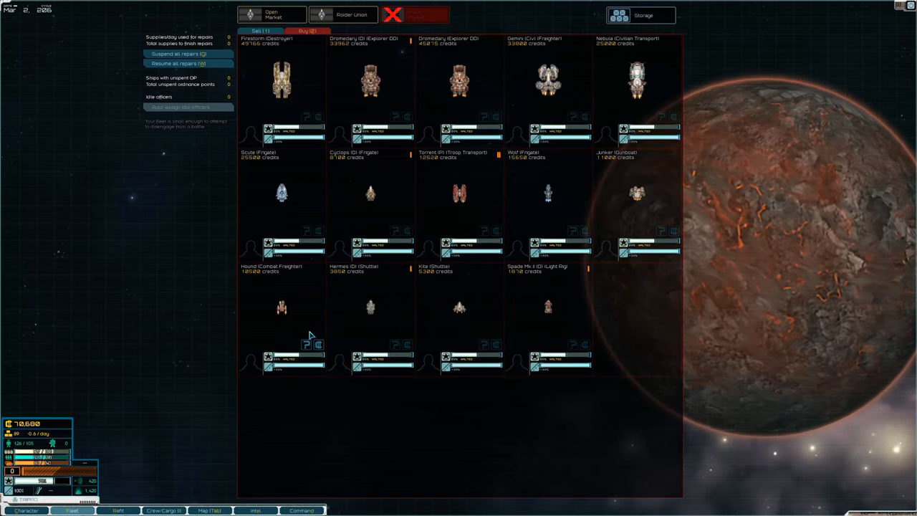
pyautogui.moveTo(393, 231)
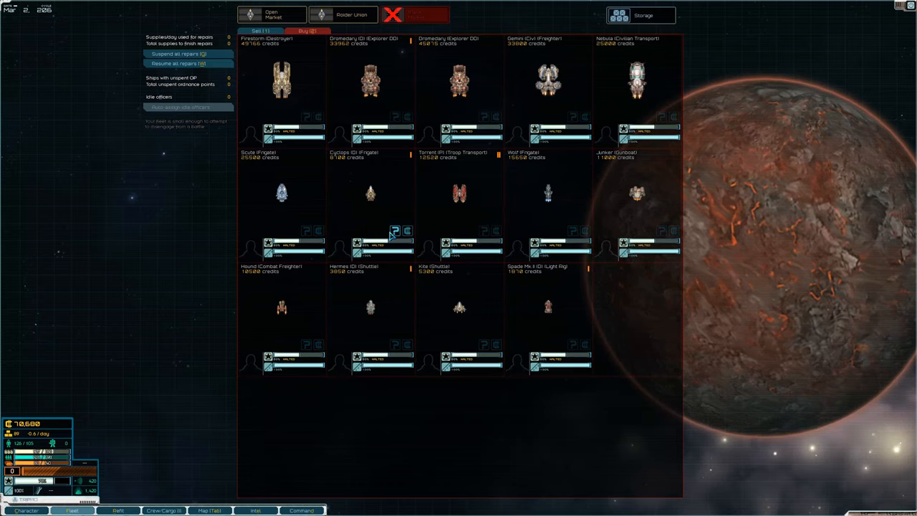
pyautogui.moveTo(347, 221)
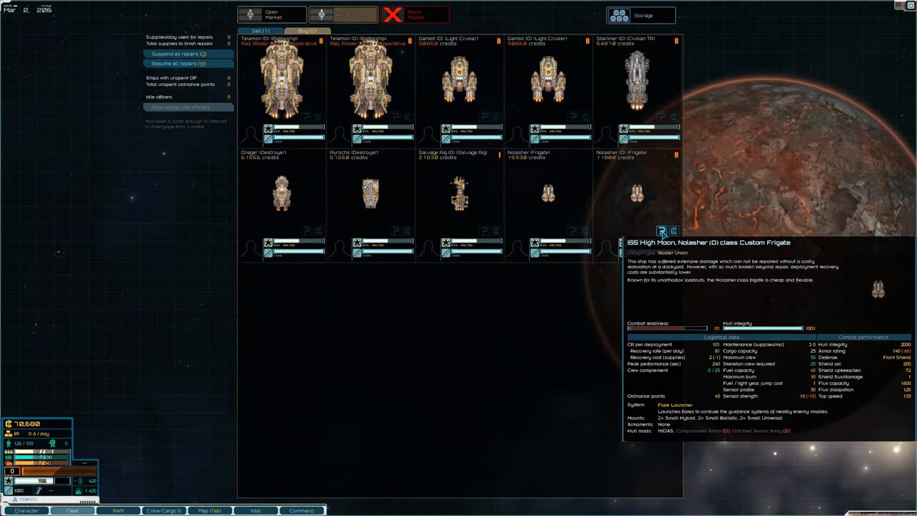
pyautogui.click(307, 31)
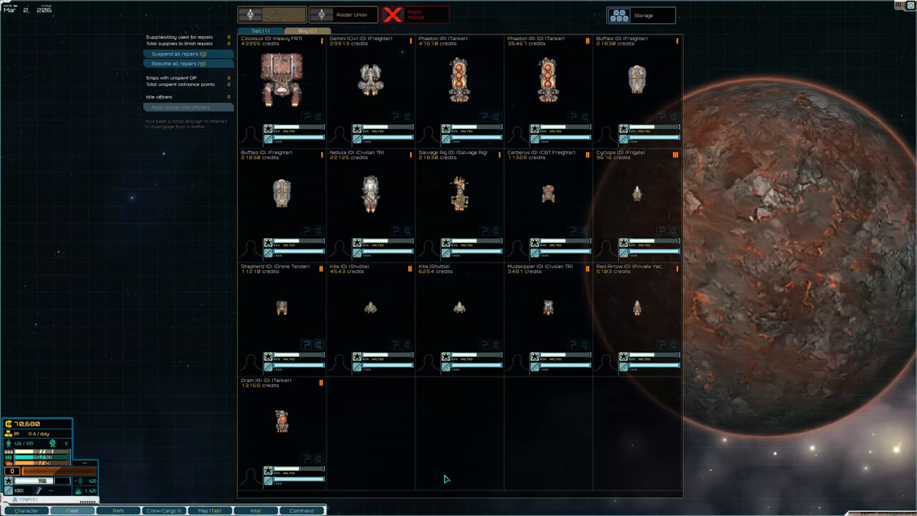
pyautogui.moveTo(421, 418)
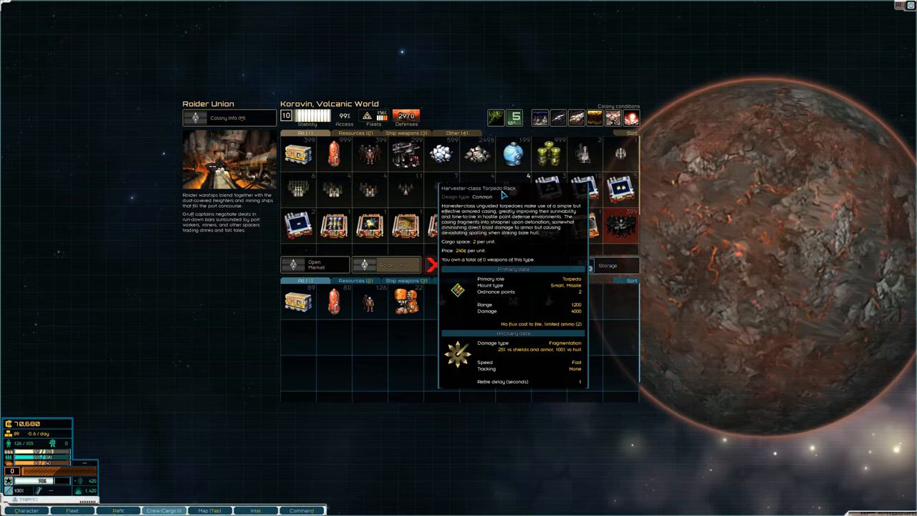
pyautogui.moveTo(509, 195)
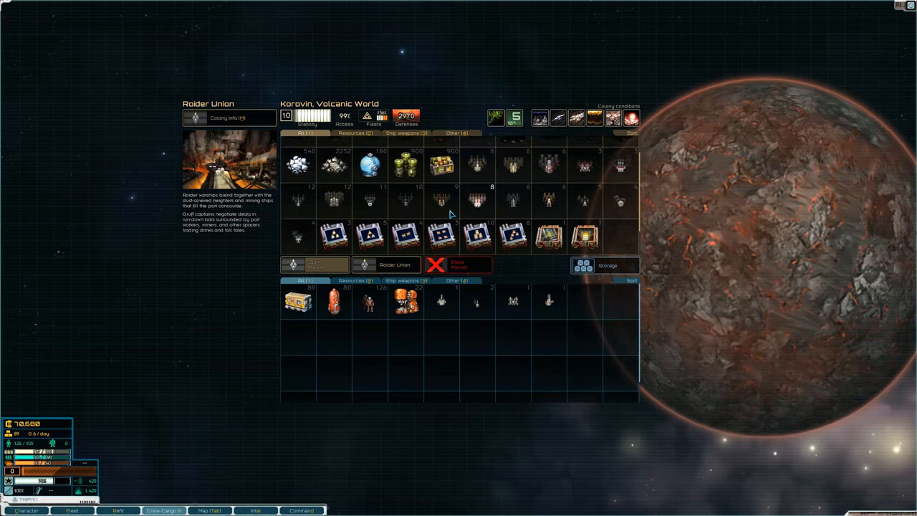
pyautogui.moveTo(599, 175)
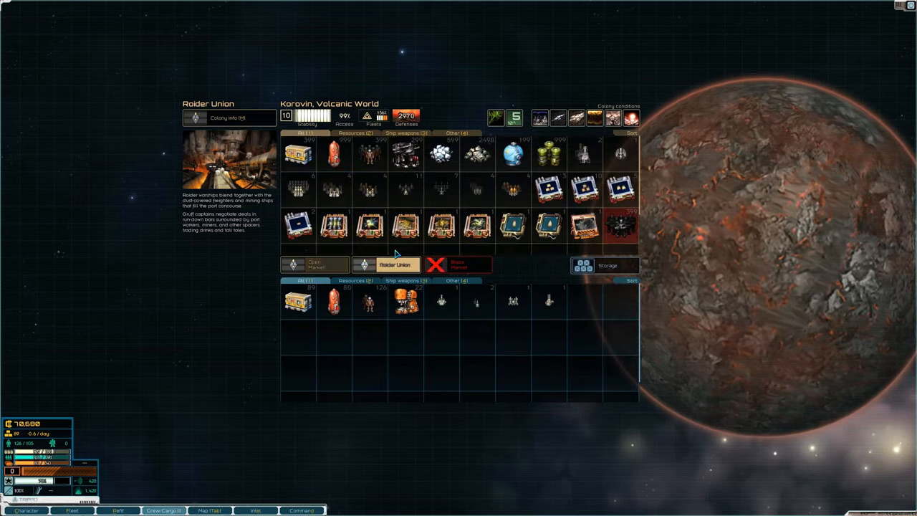
pyautogui.moveTo(512, 189)
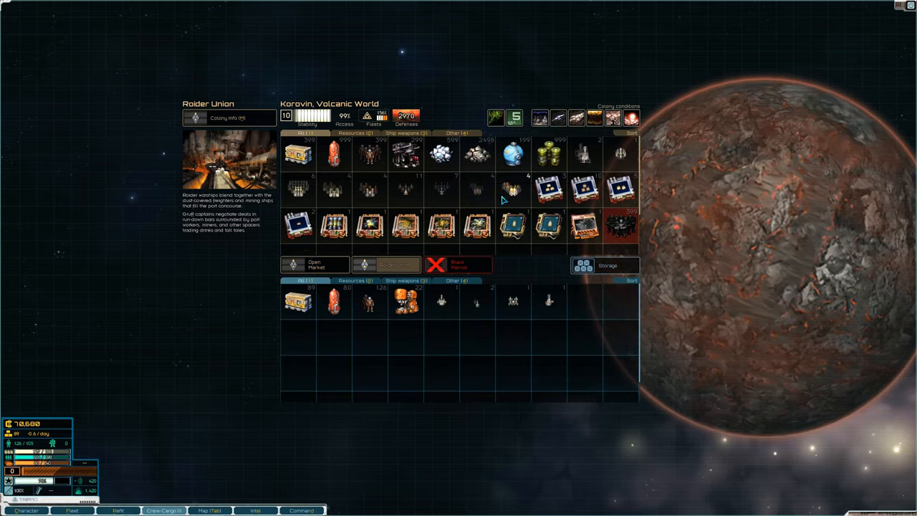
pyautogui.moveTo(513, 201)
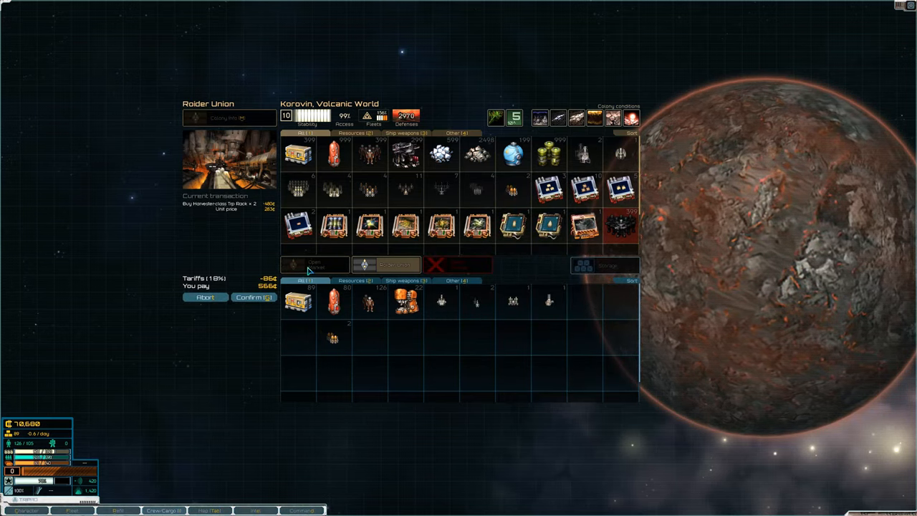
pyautogui.moveTo(459, 332)
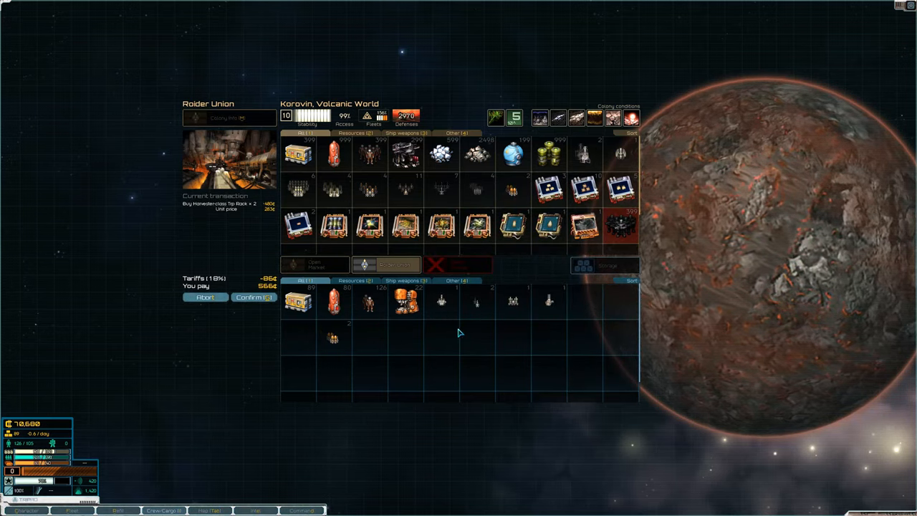
# Step: Confirm a two-unit commodity purchase with tariffs at Koravin, then browse other market categories
pyautogui.click(370, 226)
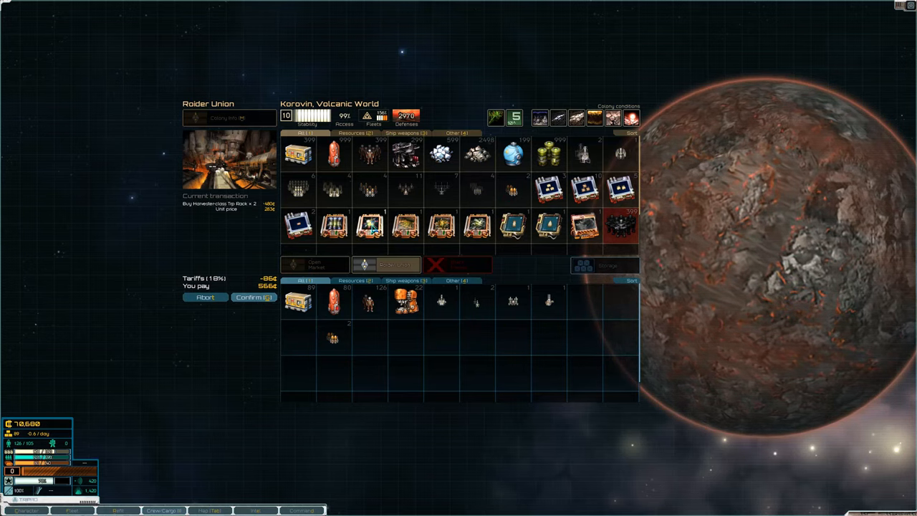
pyautogui.moveTo(476, 226)
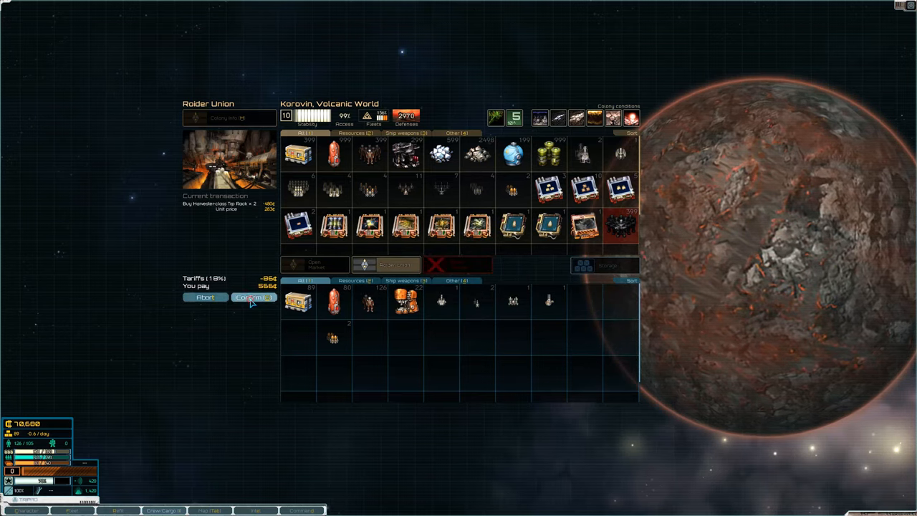
pyautogui.click(252, 296)
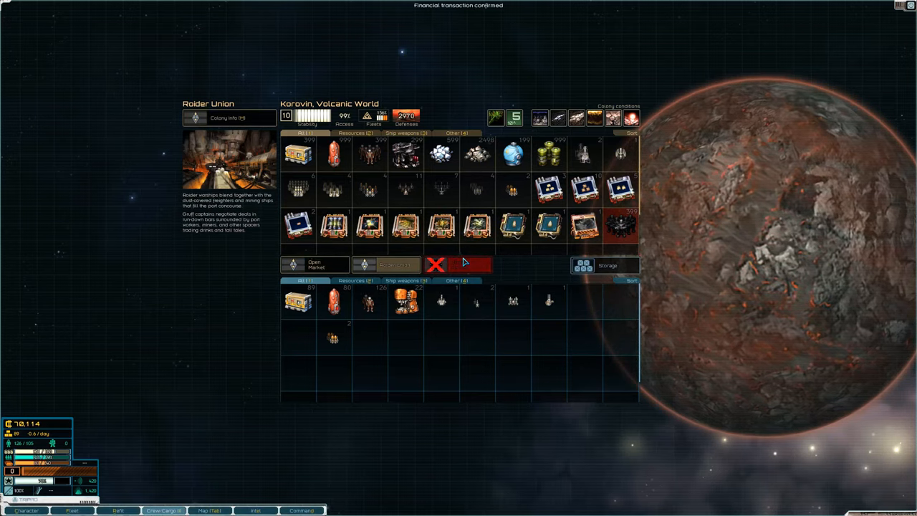
pyautogui.click(386, 264)
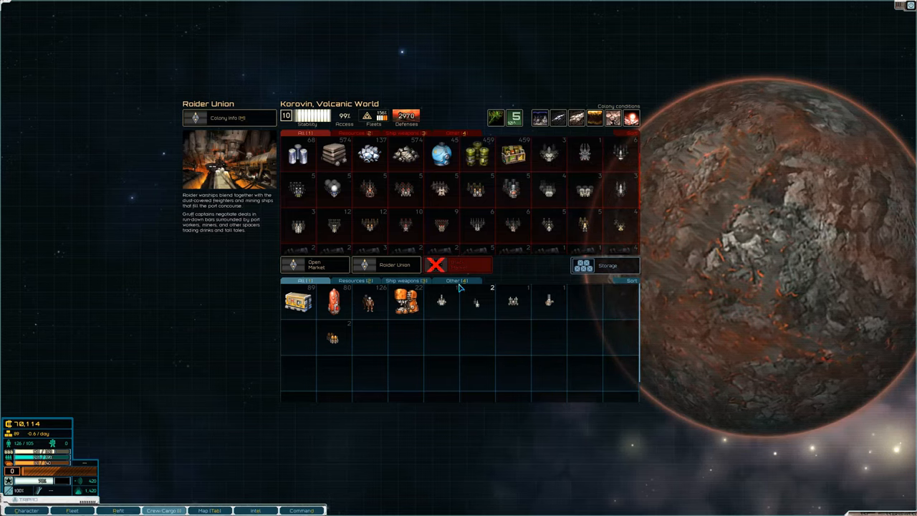
pyautogui.click(394, 264)
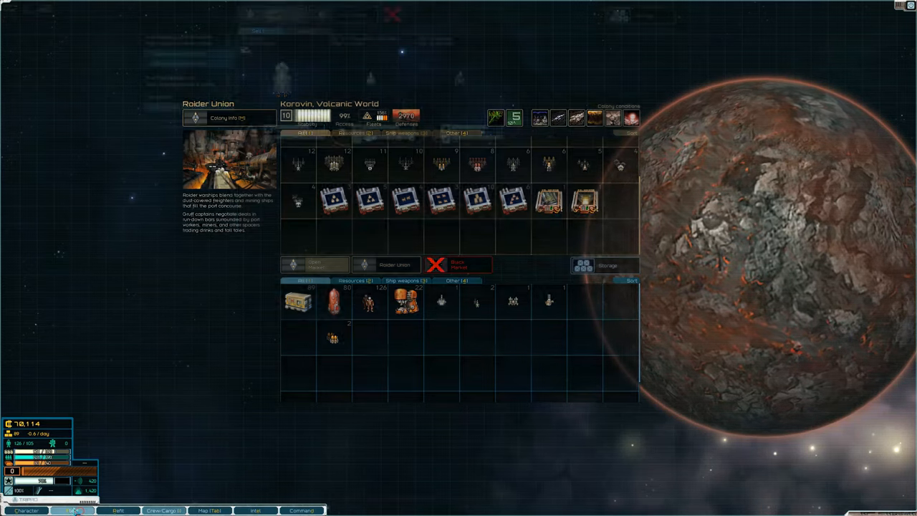
# Step: Buy the Kite (D) custom shuttle and the frigate hull from Korovin's ship market
pyautogui.click(71, 510)
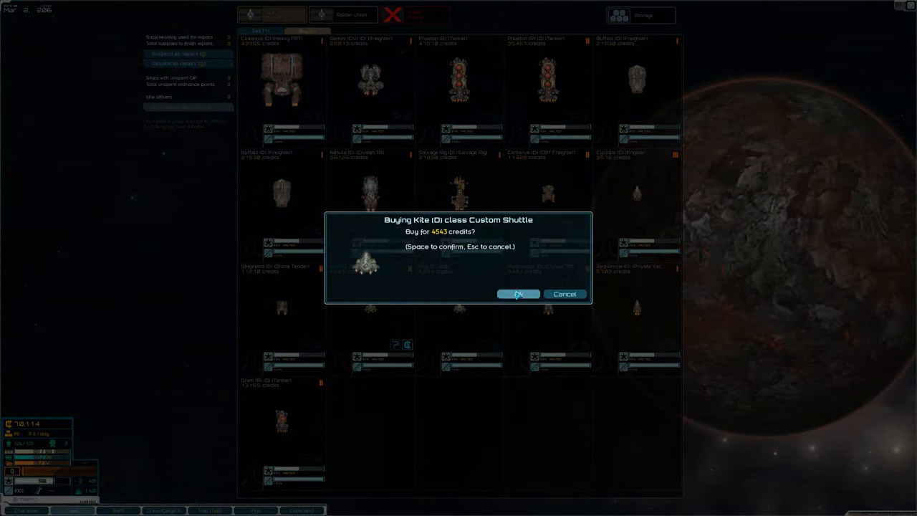
pyautogui.click(517, 294)
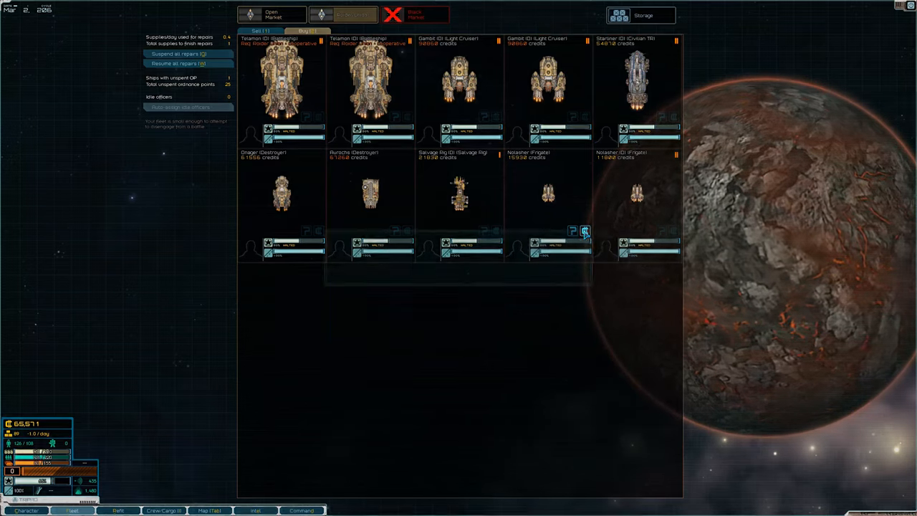
pyautogui.click(584, 230)
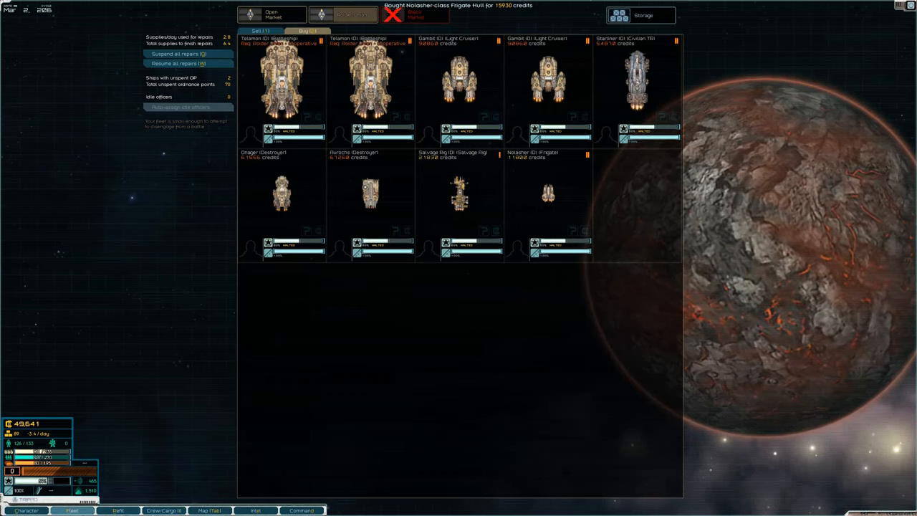
# Step: Bring the Kite (D) shuttle into refit and install the Auxiliary Thrusters hull mod
pyautogui.click(117, 510)
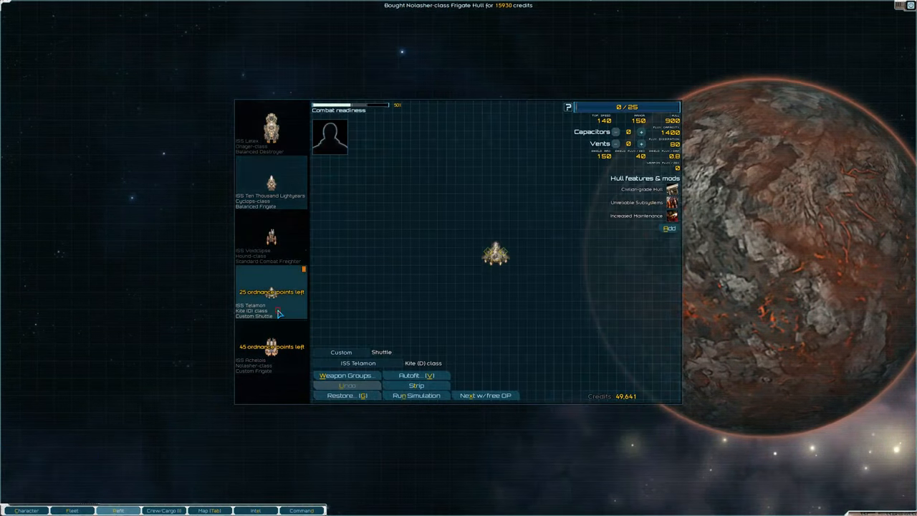
pyautogui.click(487, 252)
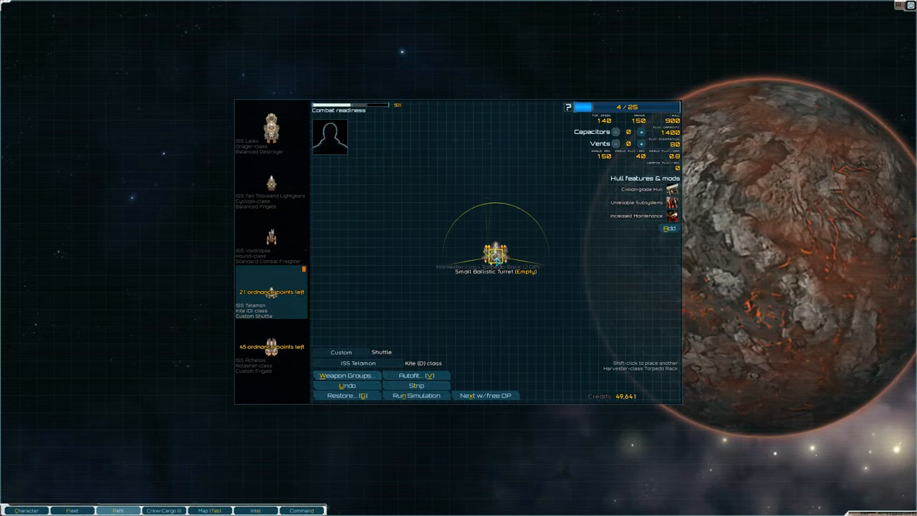
pyautogui.click(494, 255)
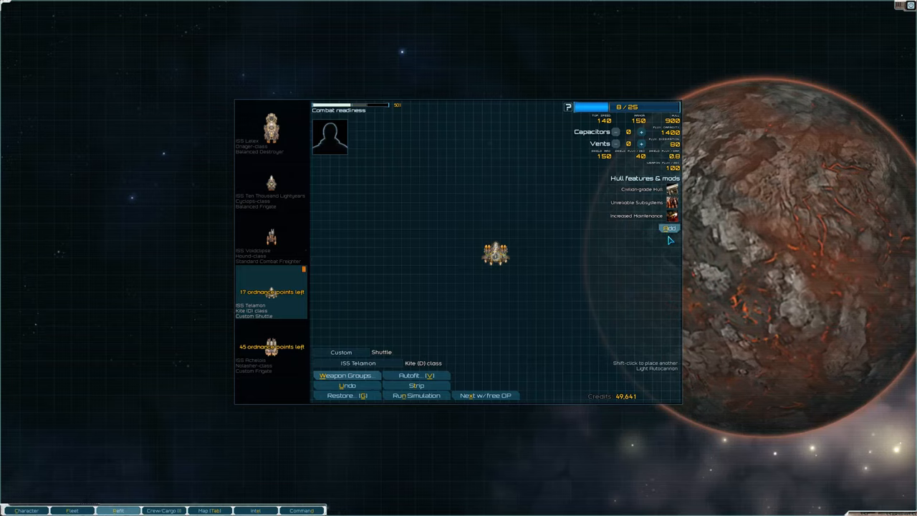
pyautogui.click(667, 228)
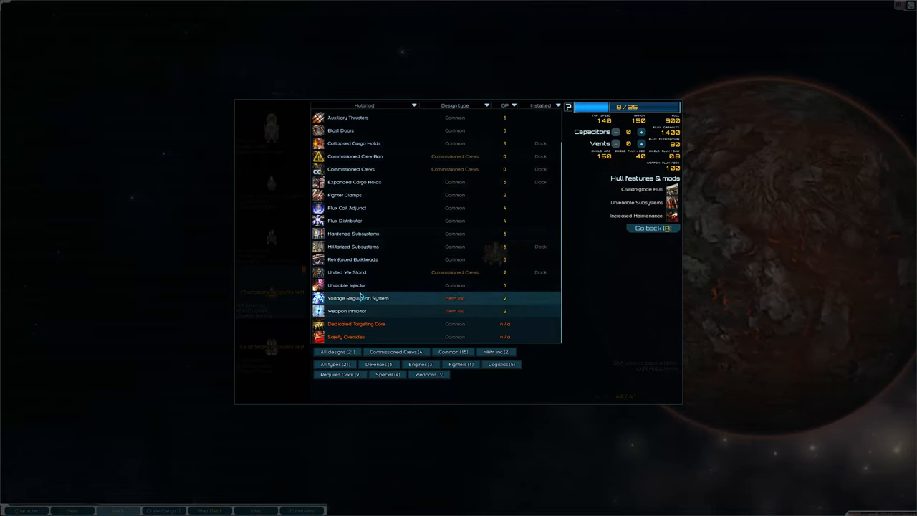
pyautogui.scroll(3)
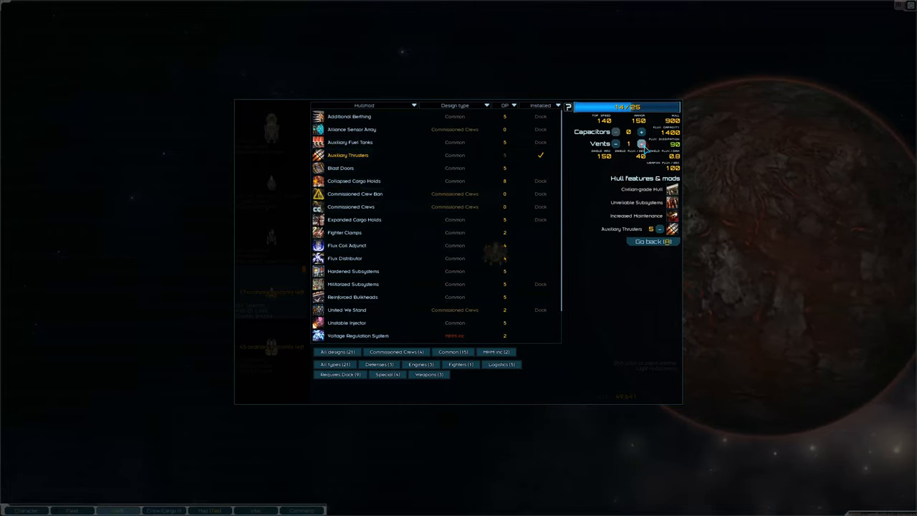
pyautogui.click(642, 143)
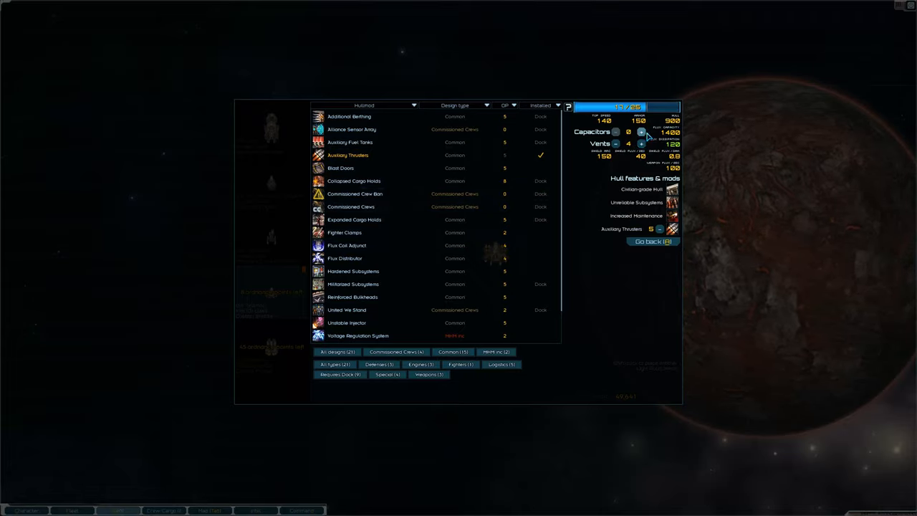
# Step: Add extra flux capacitors and vents to the Kite (D)
pyautogui.click(640, 132)
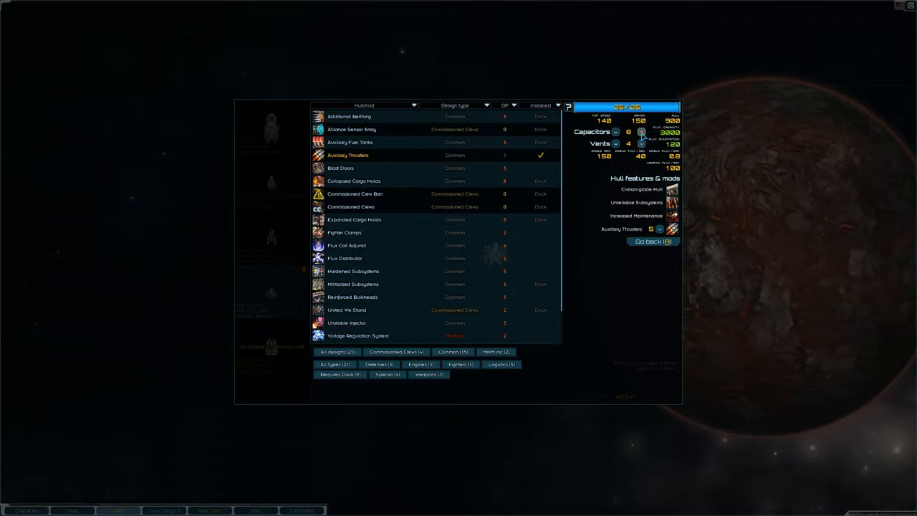
pyautogui.click(614, 143)
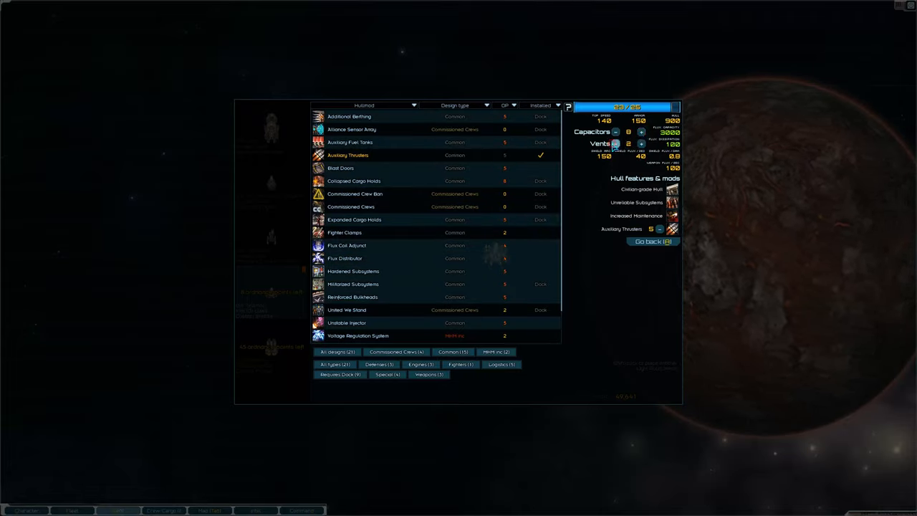
pyautogui.click(642, 132)
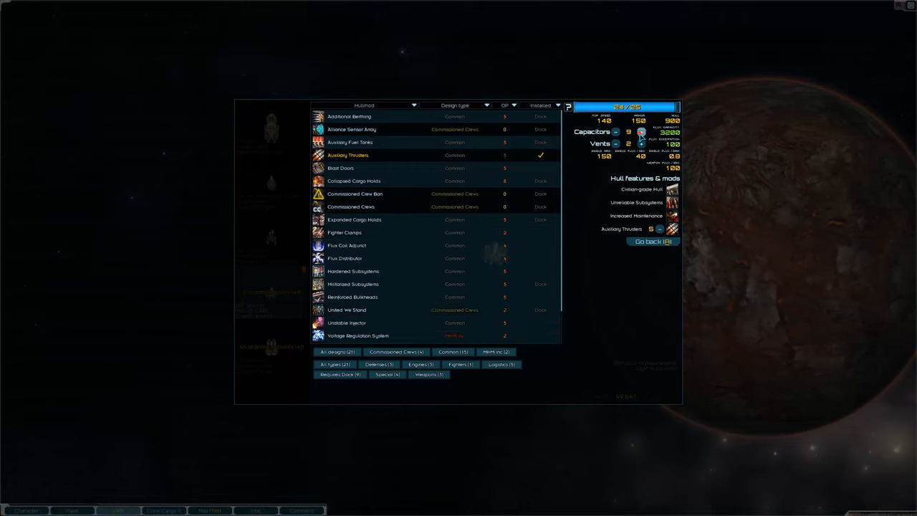
pyautogui.click(642, 132)
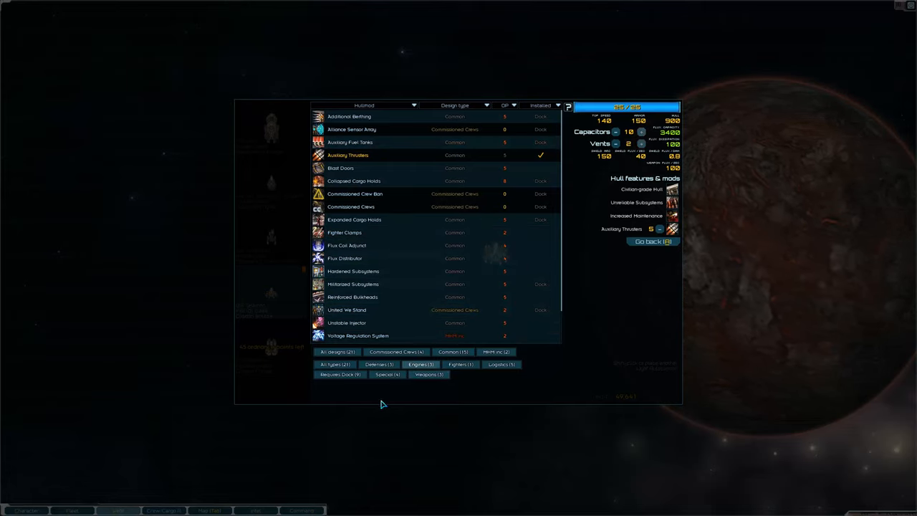
# Step: Leave the hull mod list and switch the refit view to another frigate, topping up its flux stats
pyautogui.click(652, 241)
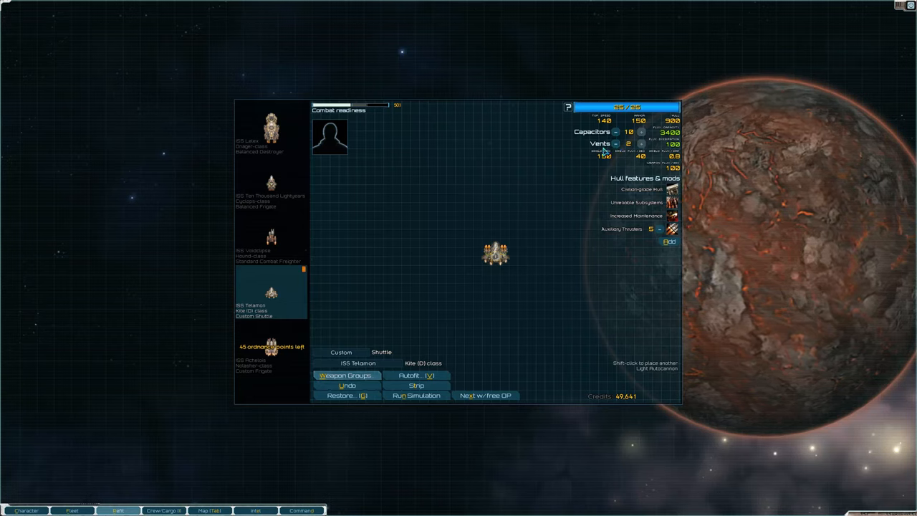
pyautogui.click(271, 184)
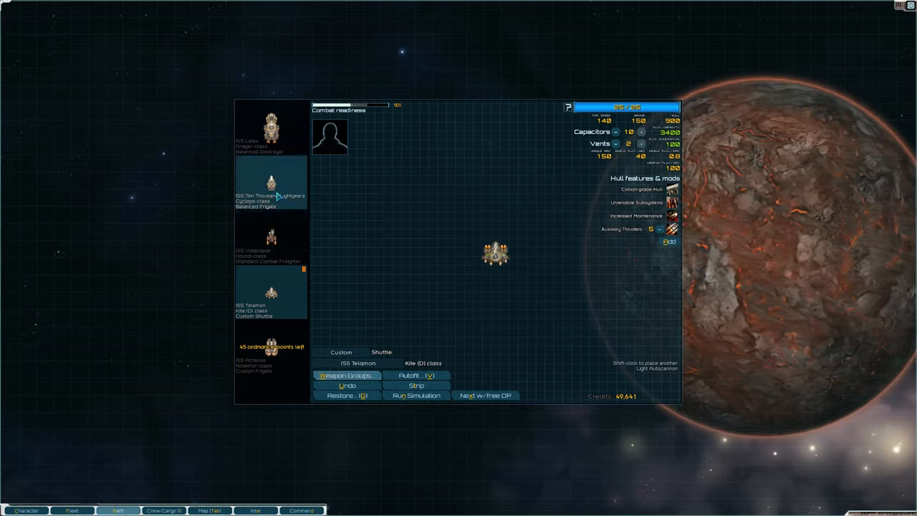
pyautogui.click(271, 181)
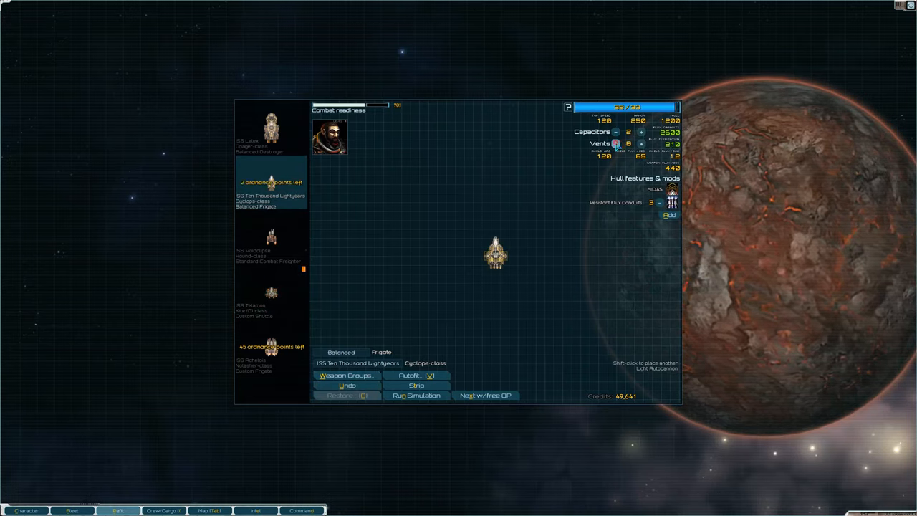
pyautogui.click(614, 143)
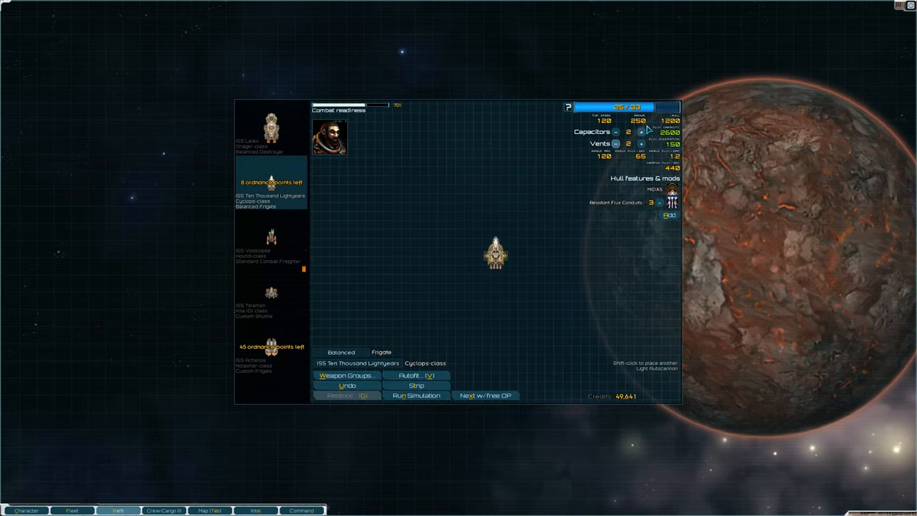
pyautogui.click(642, 131)
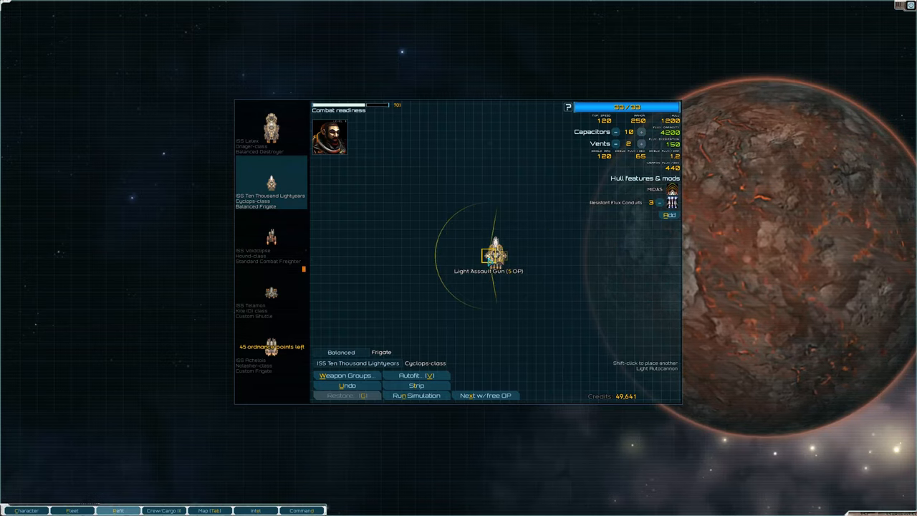
pyautogui.moveTo(506, 320)
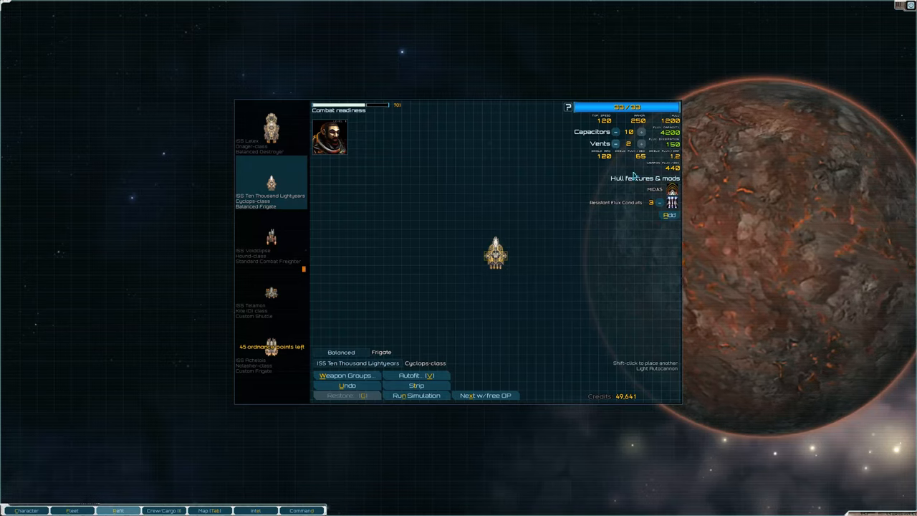
pyautogui.moveTo(566, 304)
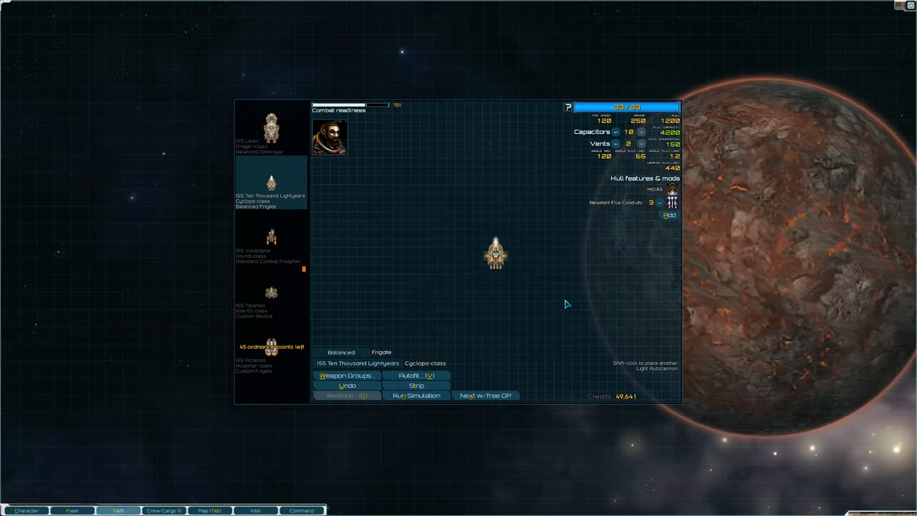
pyautogui.moveTo(566, 186)
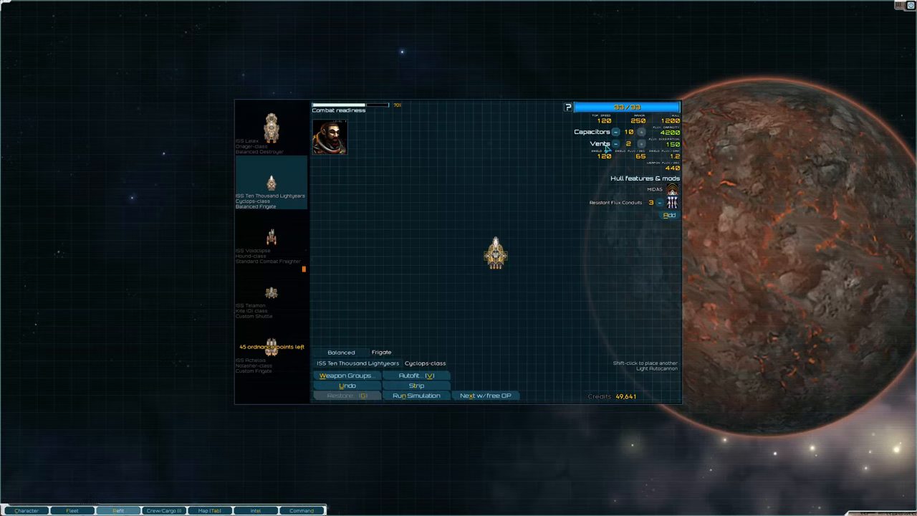
pyautogui.moveTo(559, 311)
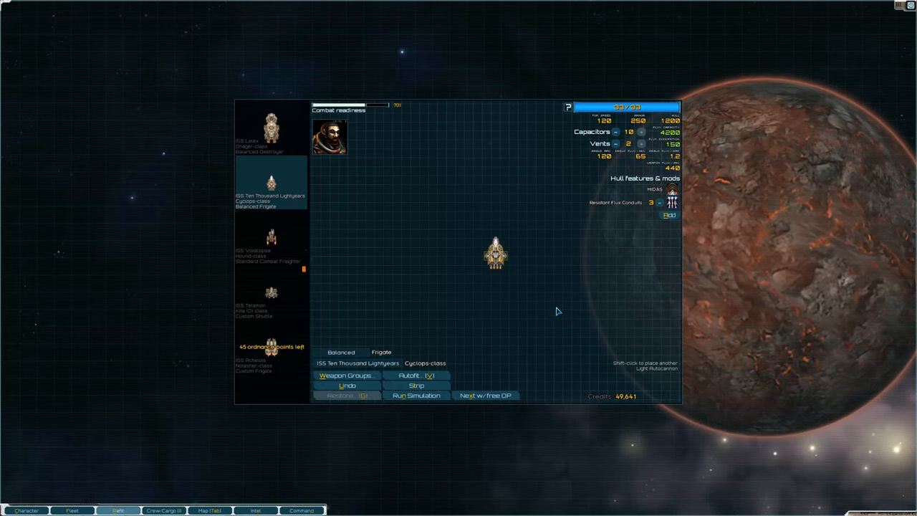
pyautogui.moveTo(547, 387)
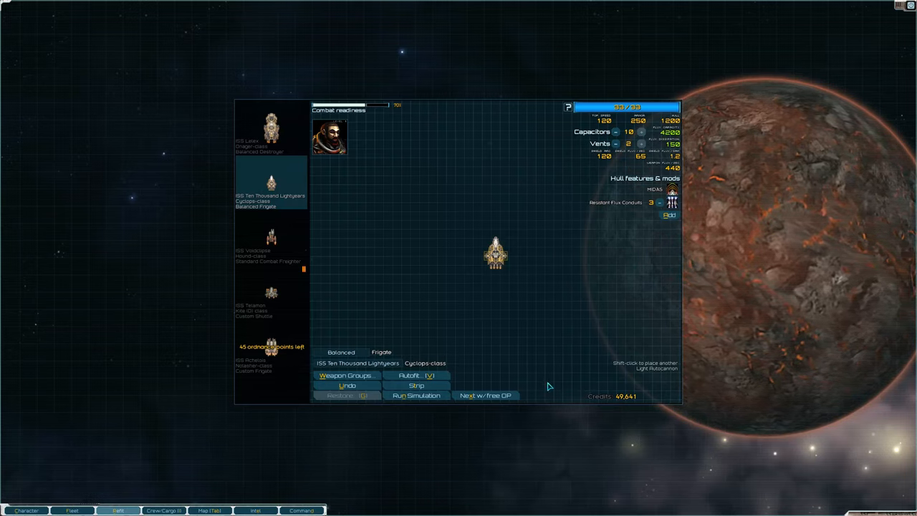
# Step: Settle on the custom Acheron frigate at the end of the fleet list for refitting
pyautogui.click(271, 351)
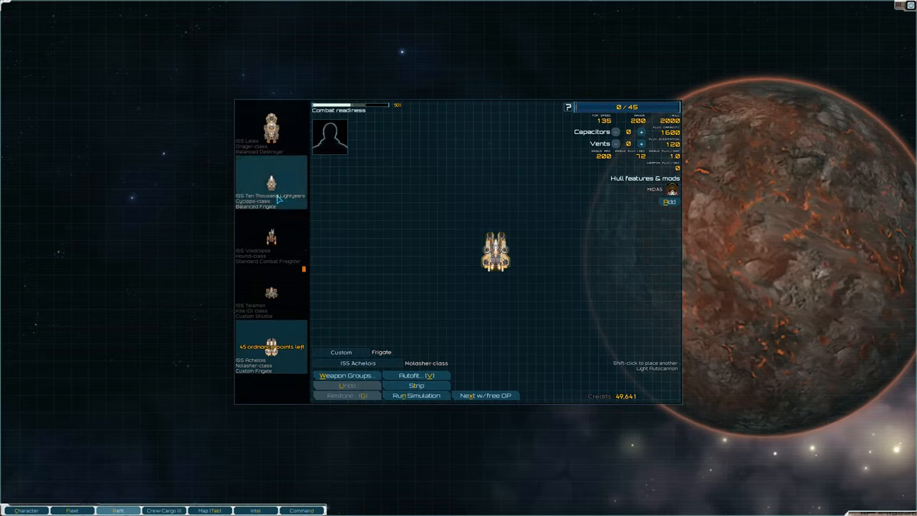
pyautogui.click(269, 180)
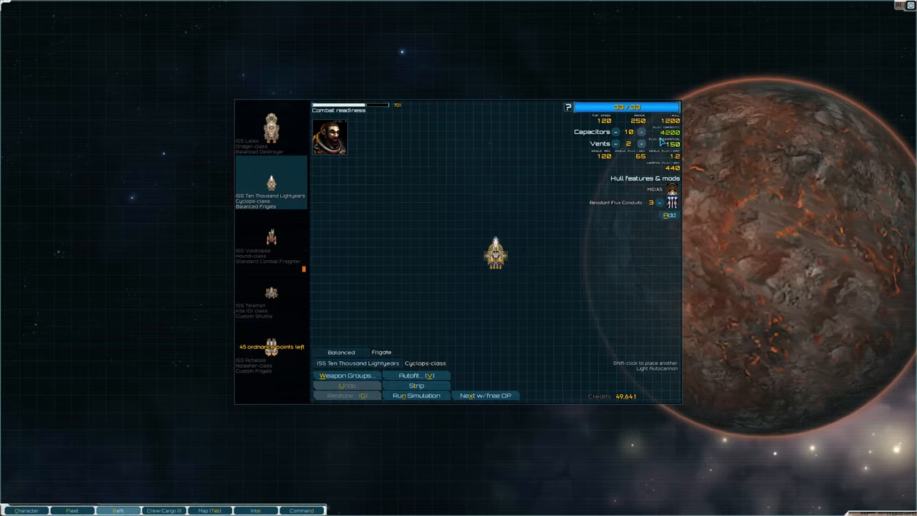
pyautogui.moveTo(614, 174)
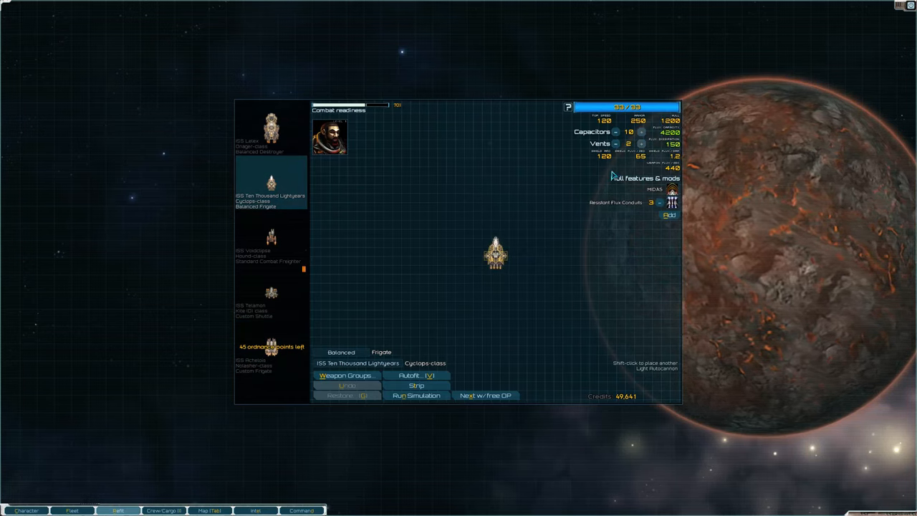
pyautogui.click(271, 345)
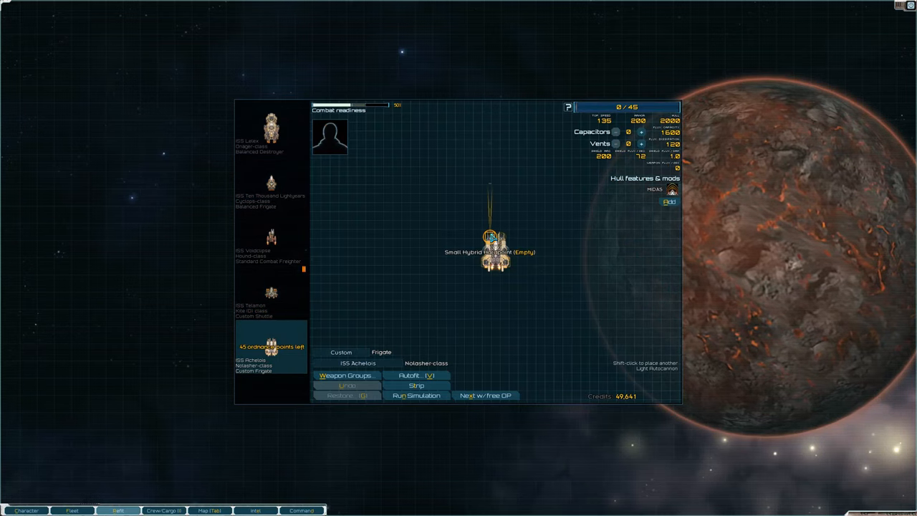
# Step: Compare Hammer and Harvester torpedoes, then buy and mount the Swift Burst Launcher on the hybrid mount
pyautogui.click(490, 251)
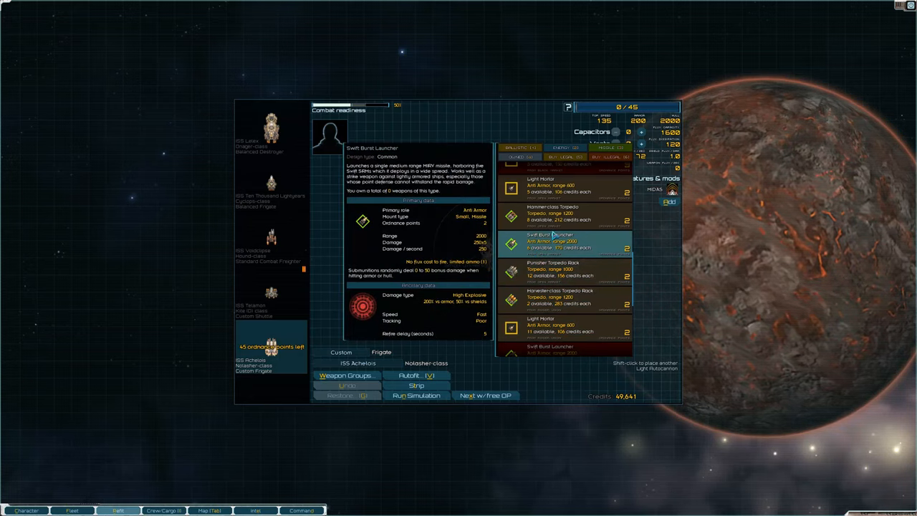
pyautogui.click(561, 213)
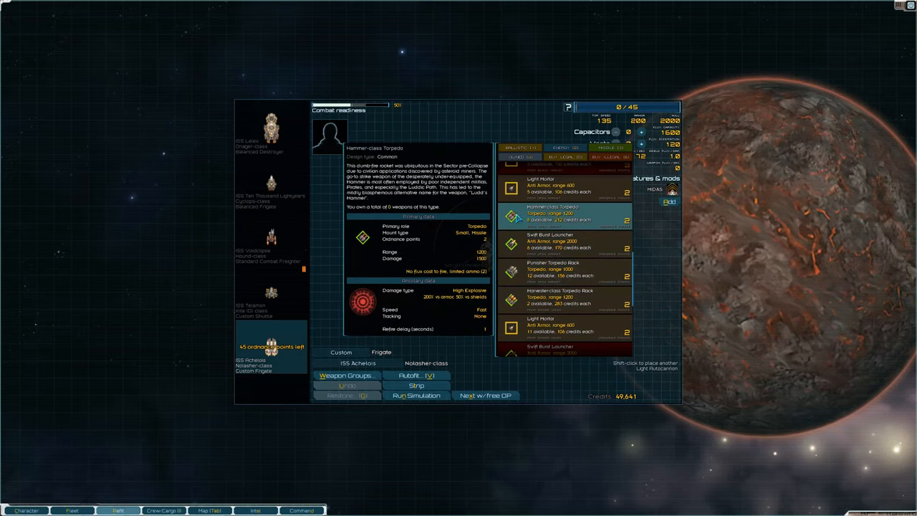
pyautogui.click(562, 297)
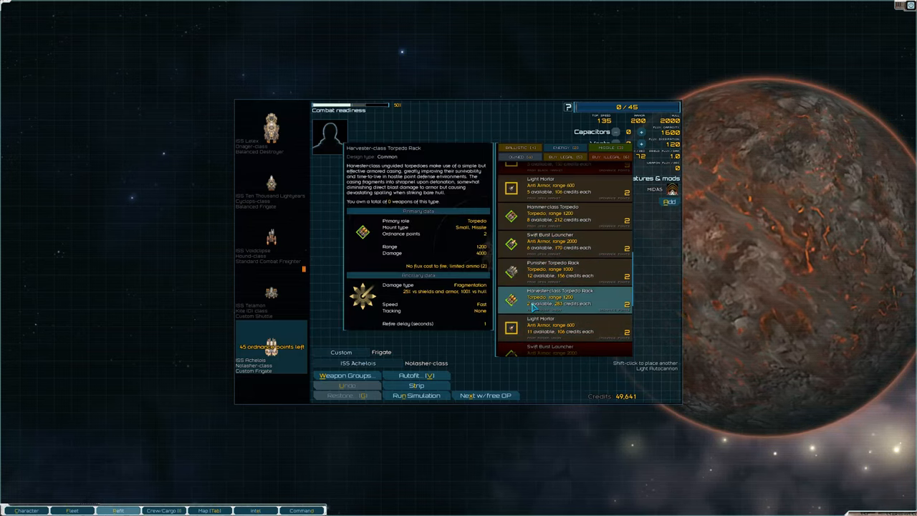
pyautogui.click(558, 214)
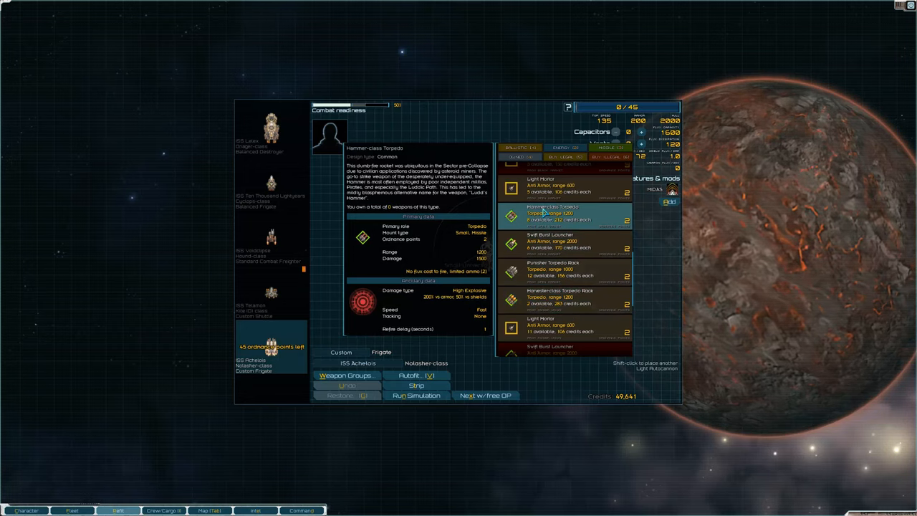
pyautogui.click(562, 297)
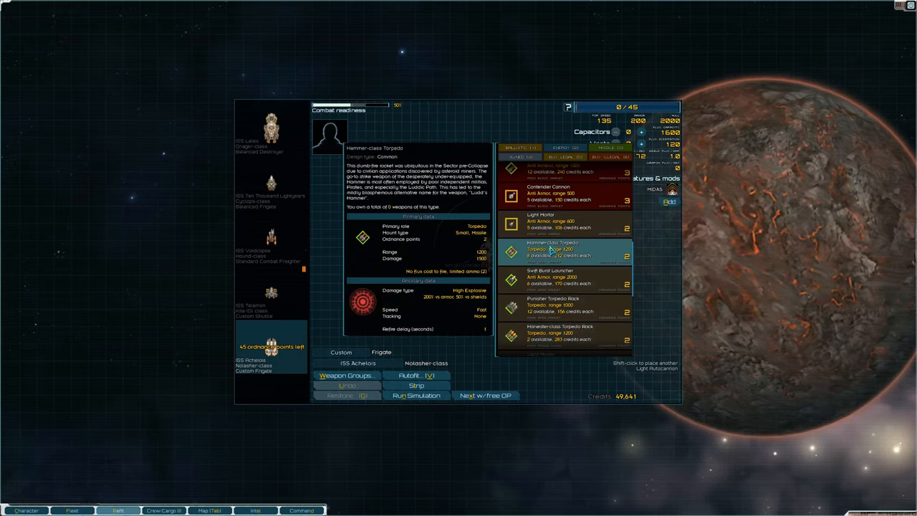
pyautogui.click(558, 332)
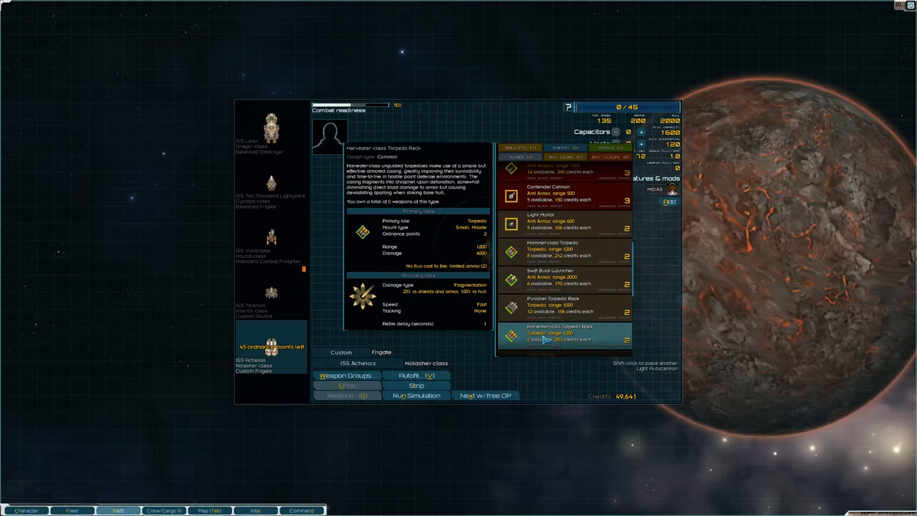
pyautogui.click(562, 249)
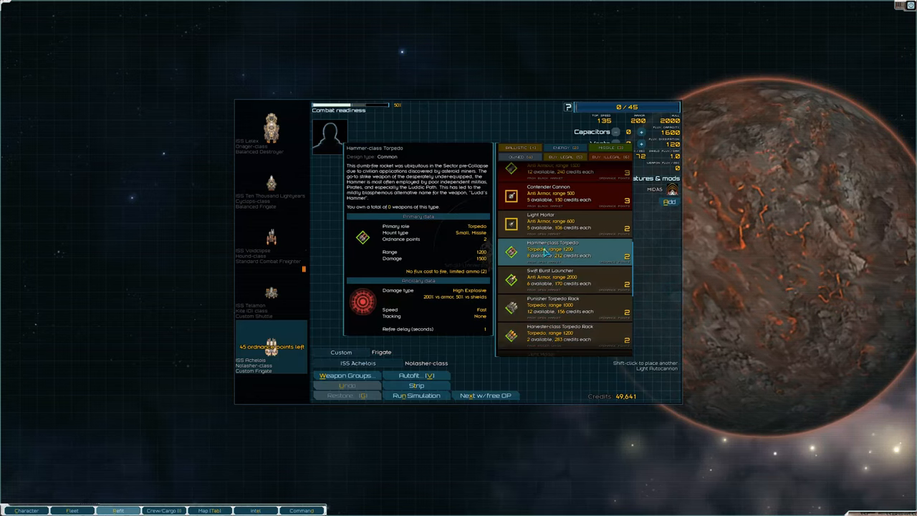
pyautogui.click(552, 308)
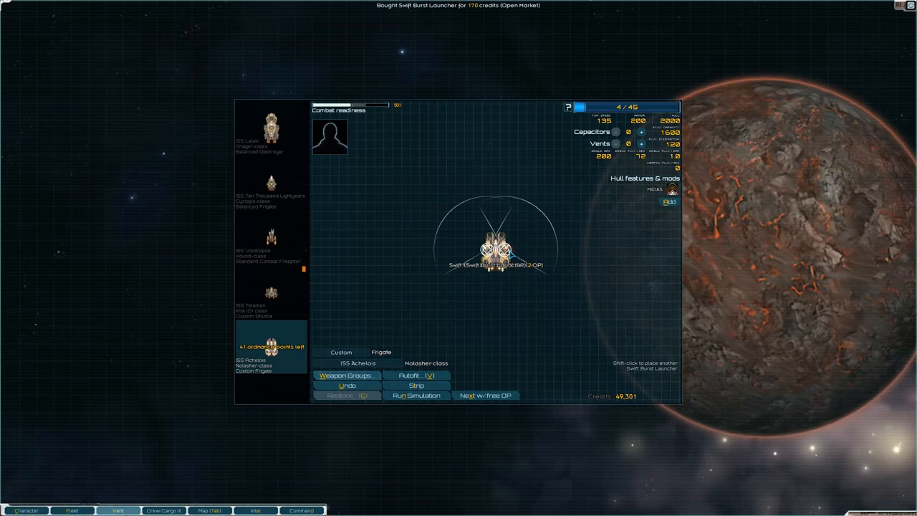
pyautogui.moveTo(495, 251)
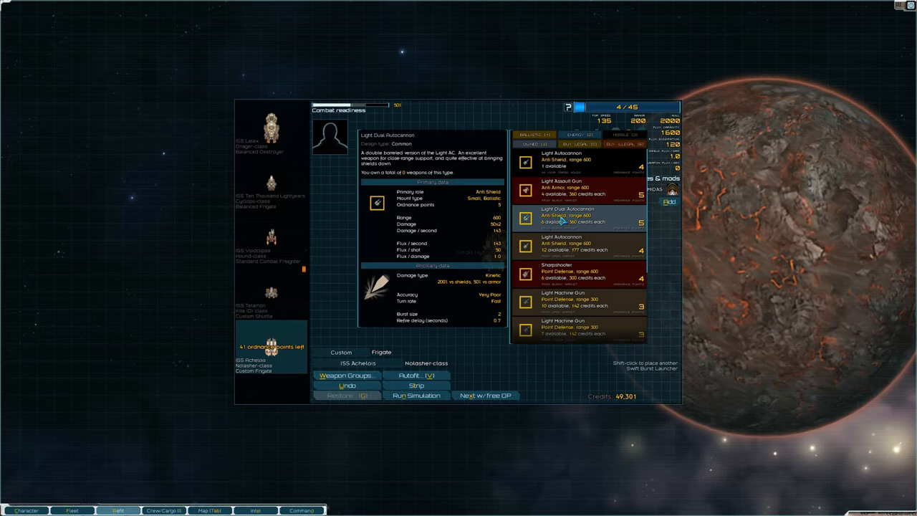
# Step: Buy and mount the Light Dual Autocannon, then pick the empty ballistic turret for the Light Assault Gun
pyautogui.click(561, 215)
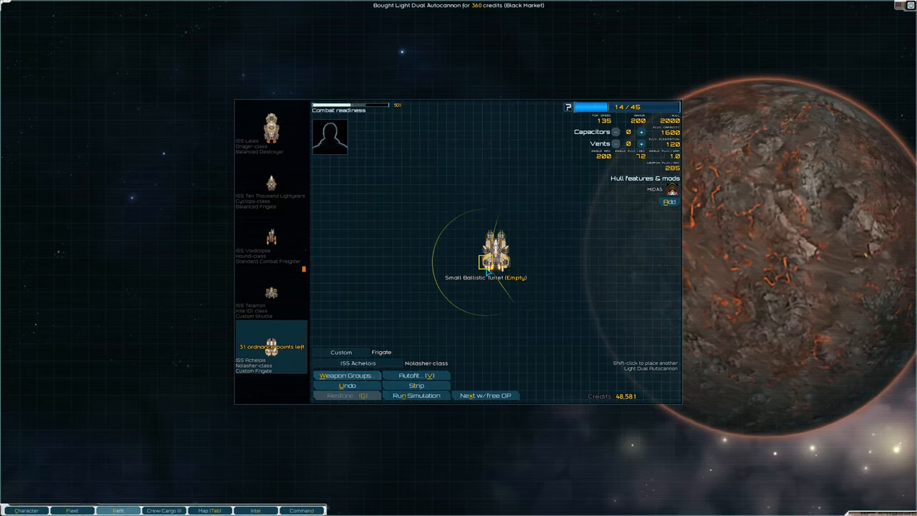
pyautogui.click(487, 260)
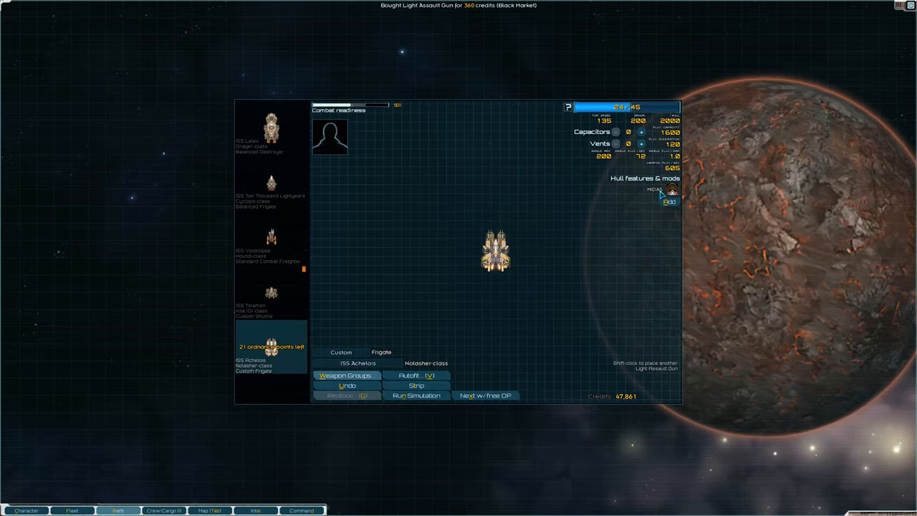
# Step: Browse the frigate's hull mod list and adjust its flux capacitors and vents
pyautogui.click(670, 201)
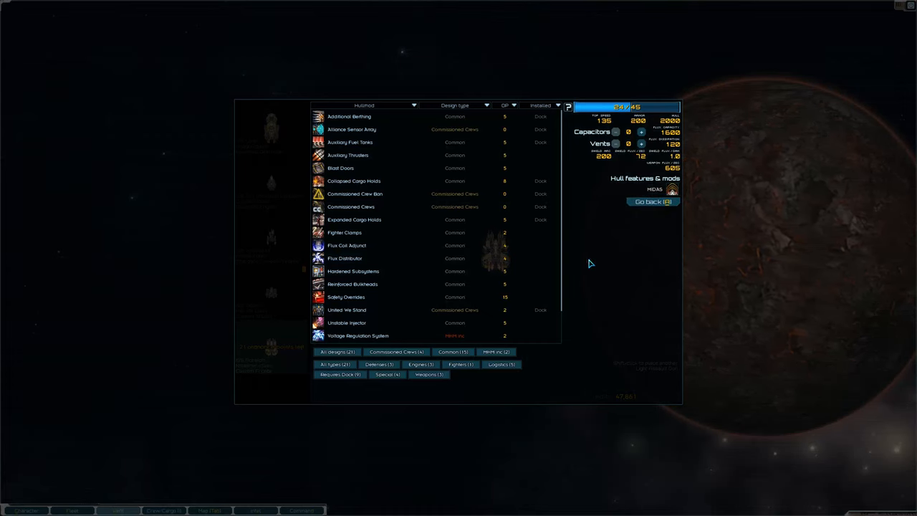
pyautogui.click(652, 200)
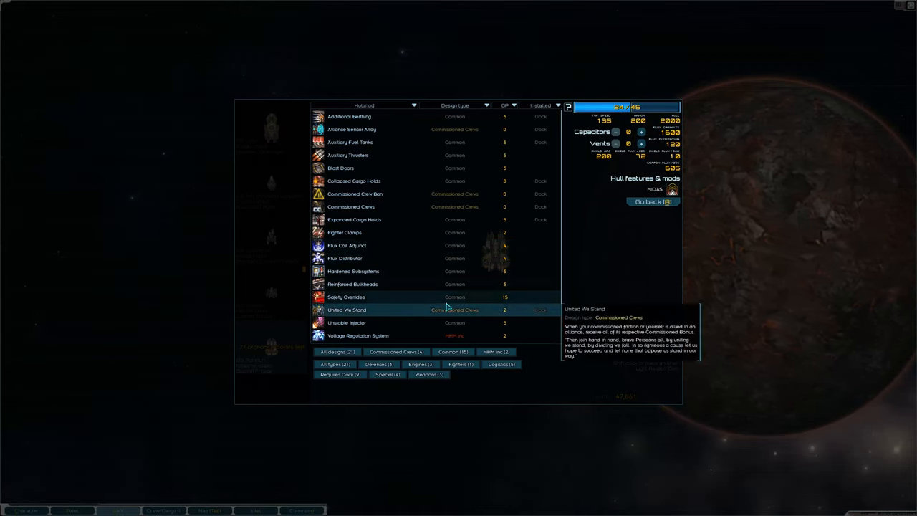
pyautogui.scroll(-3)
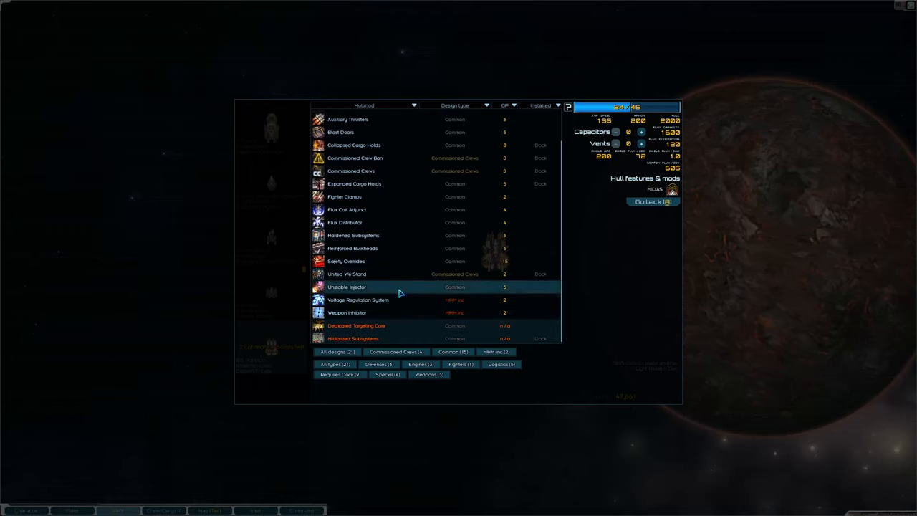
pyautogui.scroll(3)
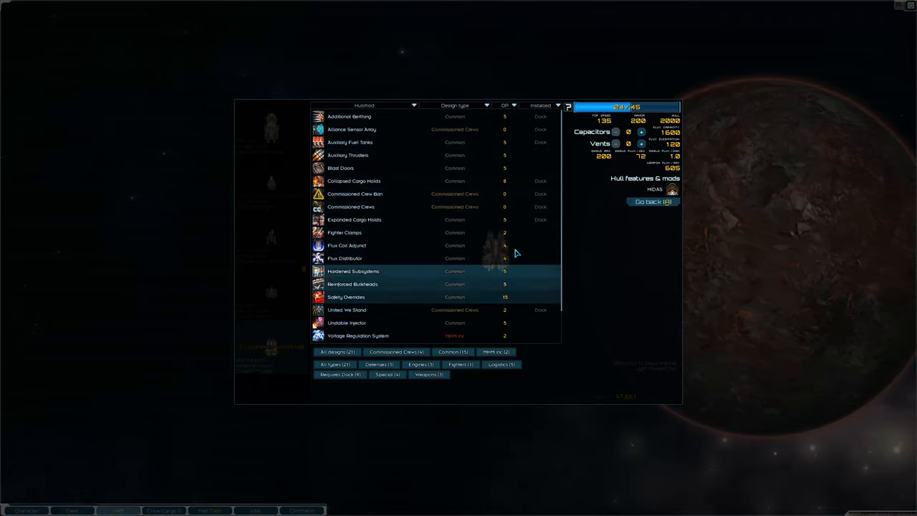
pyautogui.click(642, 144)
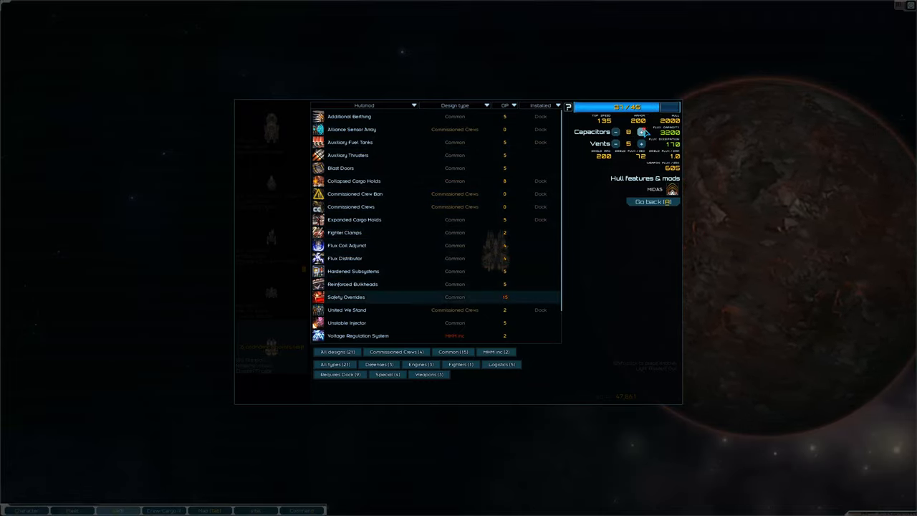
pyautogui.click(642, 132)
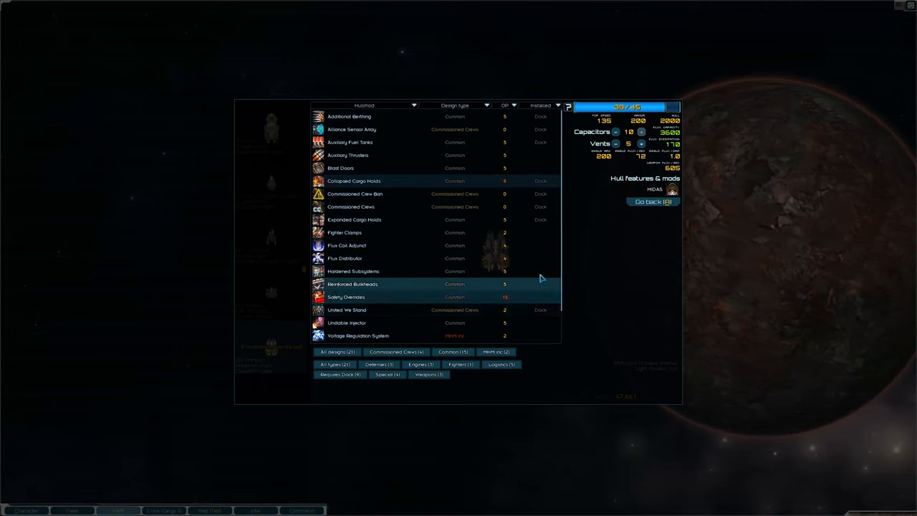
pyautogui.click(652, 201)
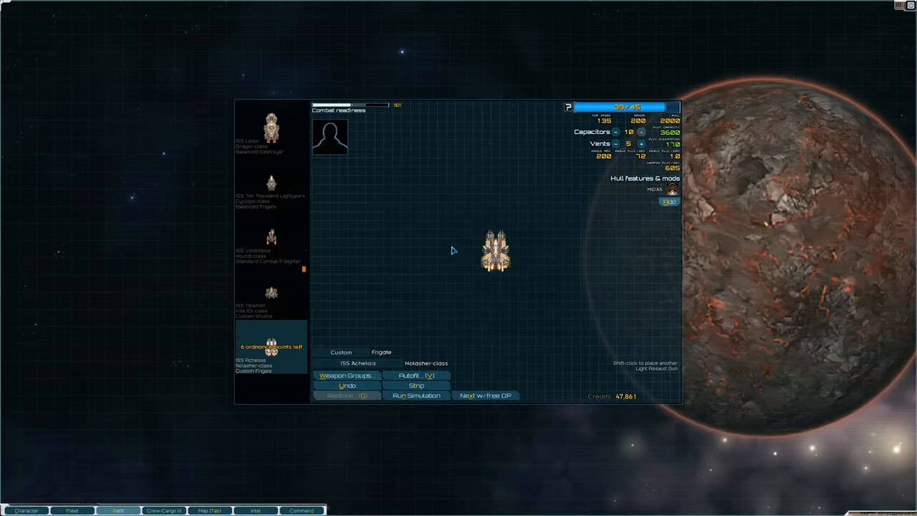
pyautogui.click(496, 251)
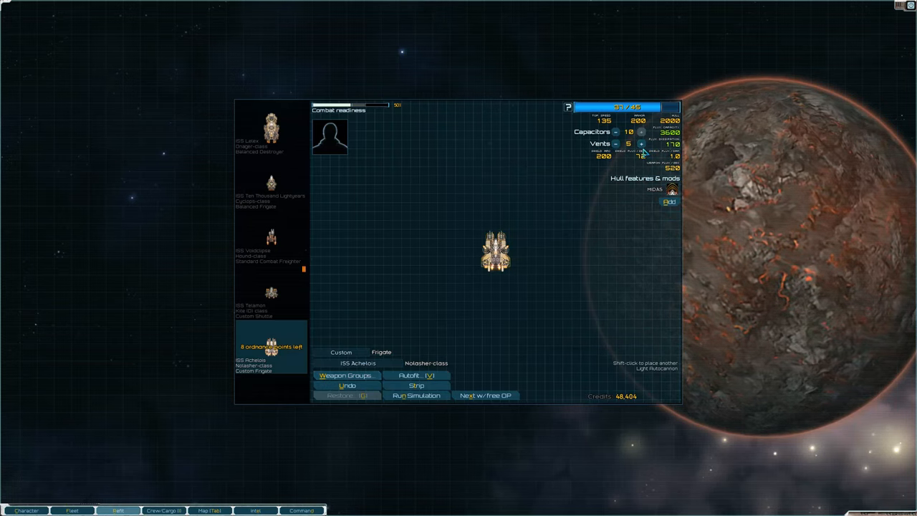
# Step: Install the Reinforced Bulkheads hull mod on the Acheron frigate
pyautogui.click(668, 200)
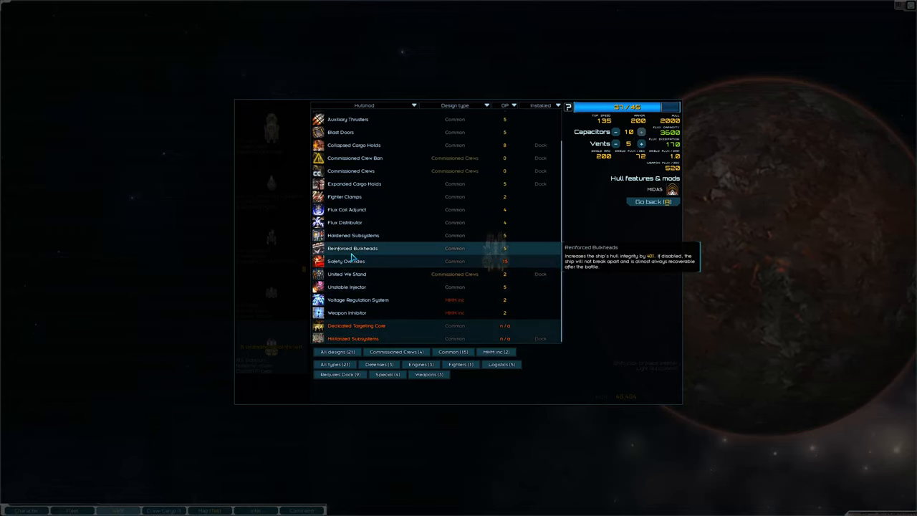
pyautogui.click(352, 248)
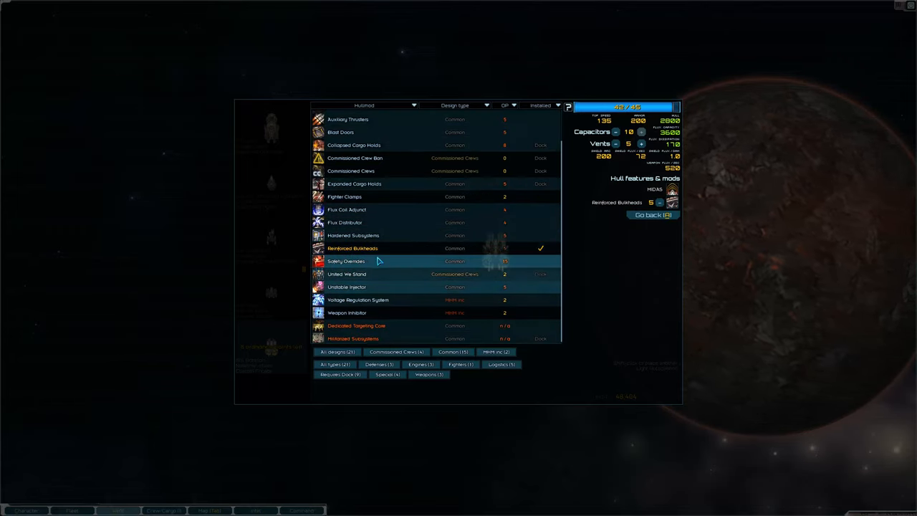
pyautogui.scroll(3)
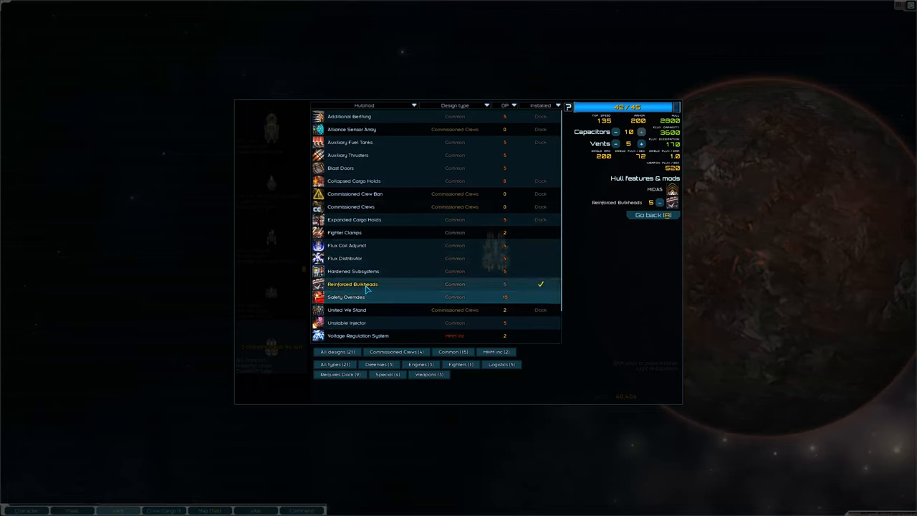
pyautogui.moveTo(378, 237)
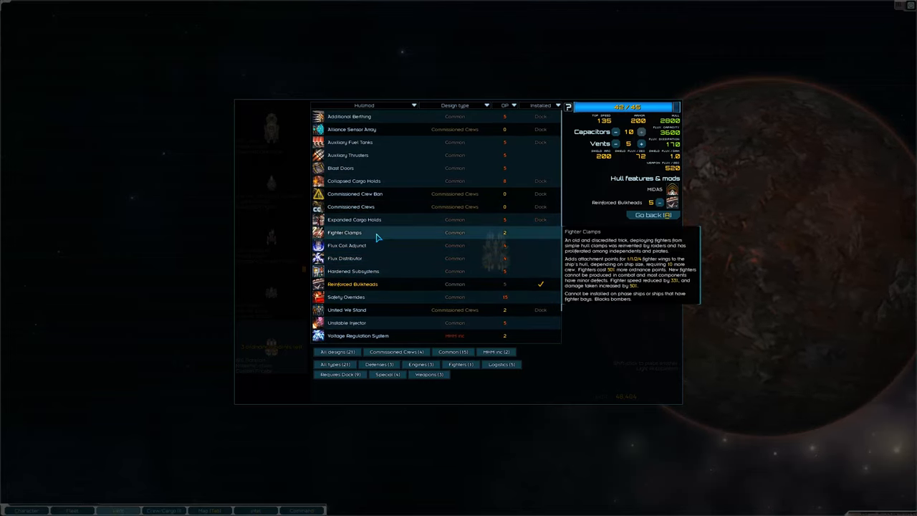
pyautogui.scroll(-3)
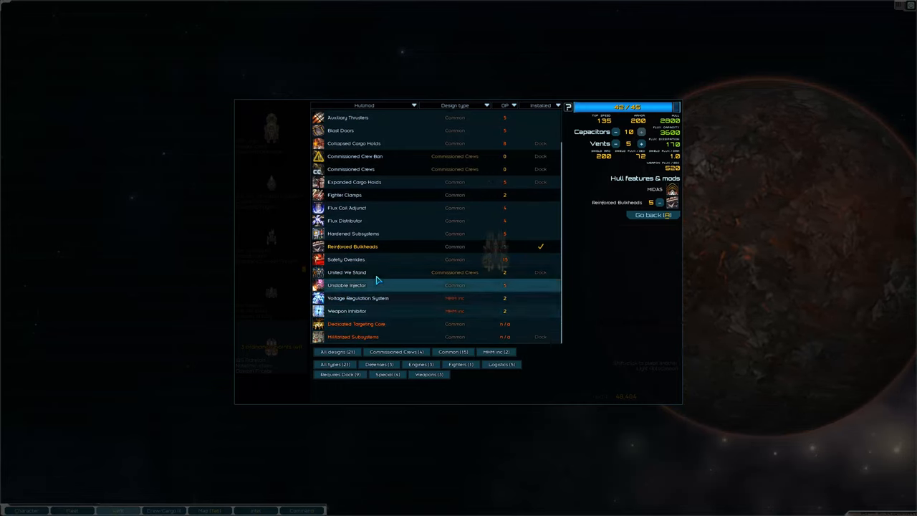
pyautogui.moveTo(378, 279)
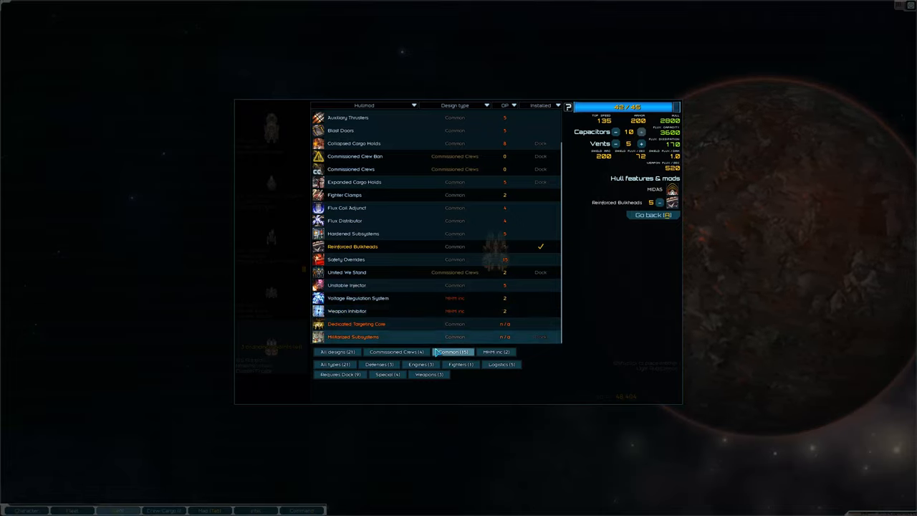
pyautogui.click(652, 215)
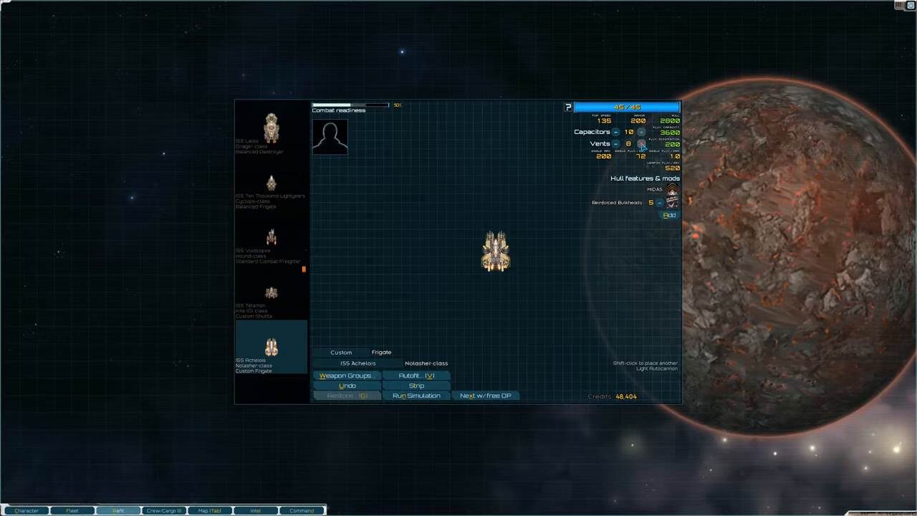
# Step: Go to Korovin's market and buy about 50 units of supplies
pyautogui.click(271, 244)
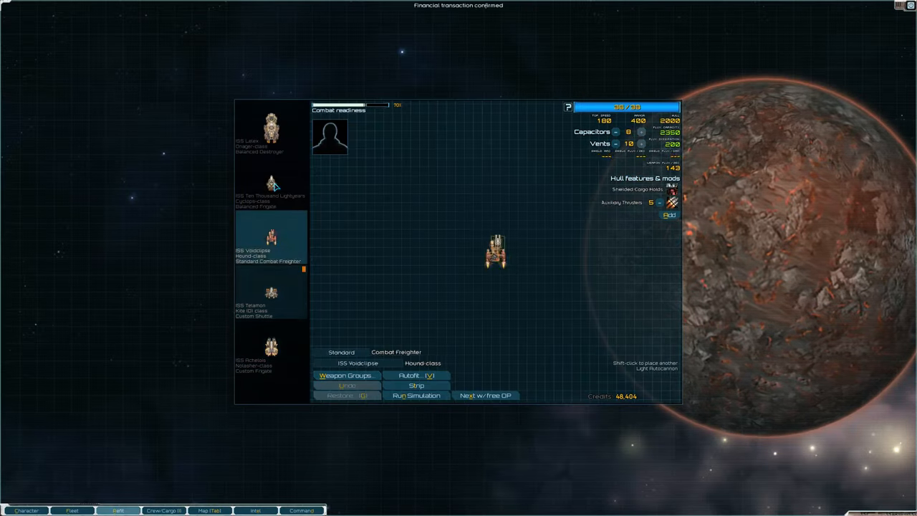
pyautogui.click(271, 293)
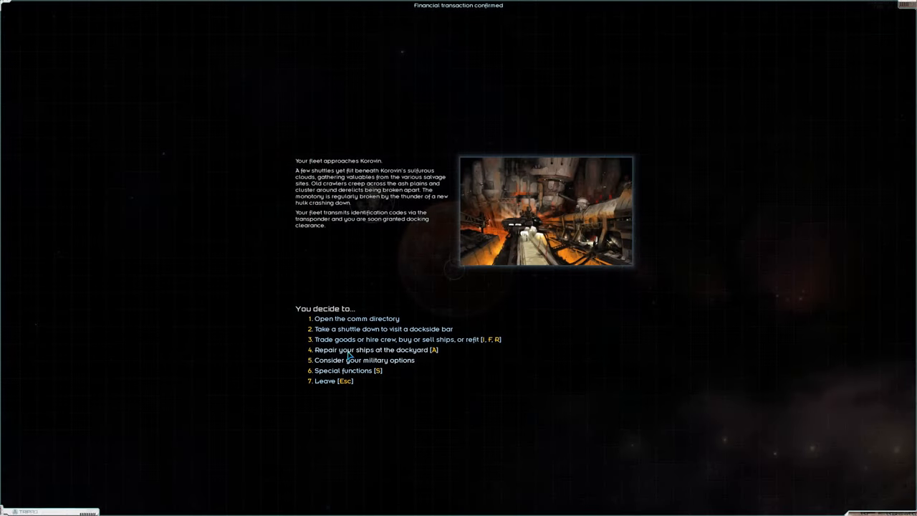
pyautogui.click(384, 338)
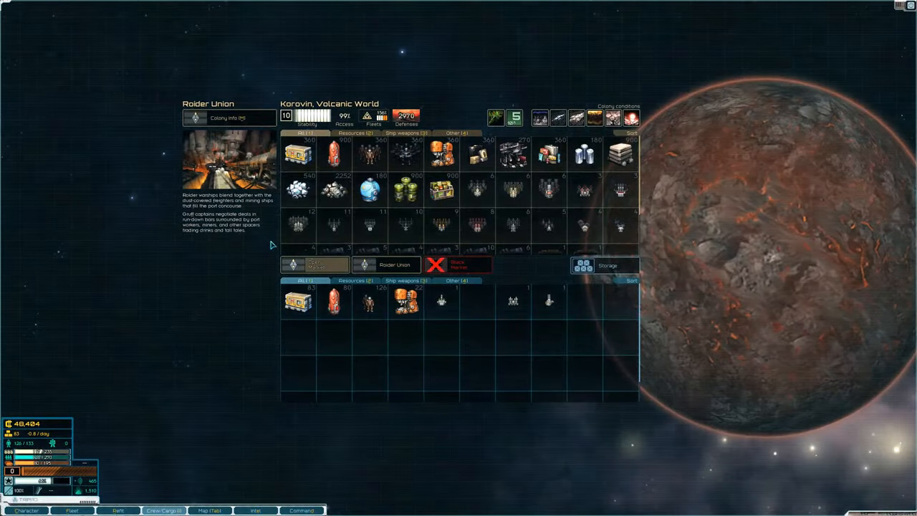
pyautogui.click(298, 153)
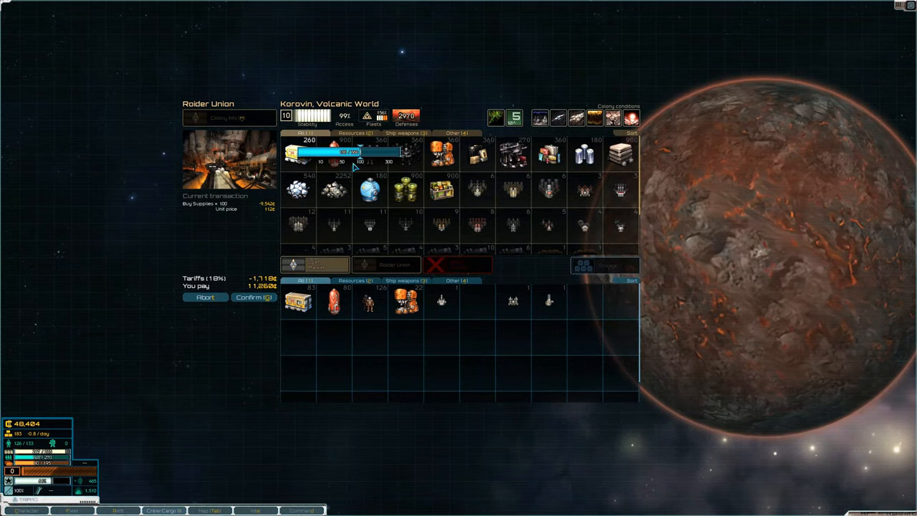
pyautogui.moveTo(361, 152); pyautogui.dragTo(349, 152)
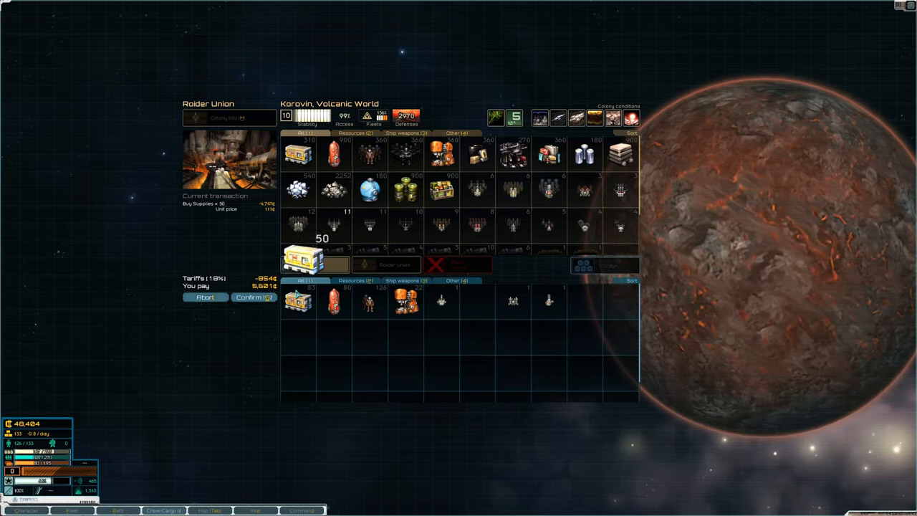
pyautogui.click(255, 297)
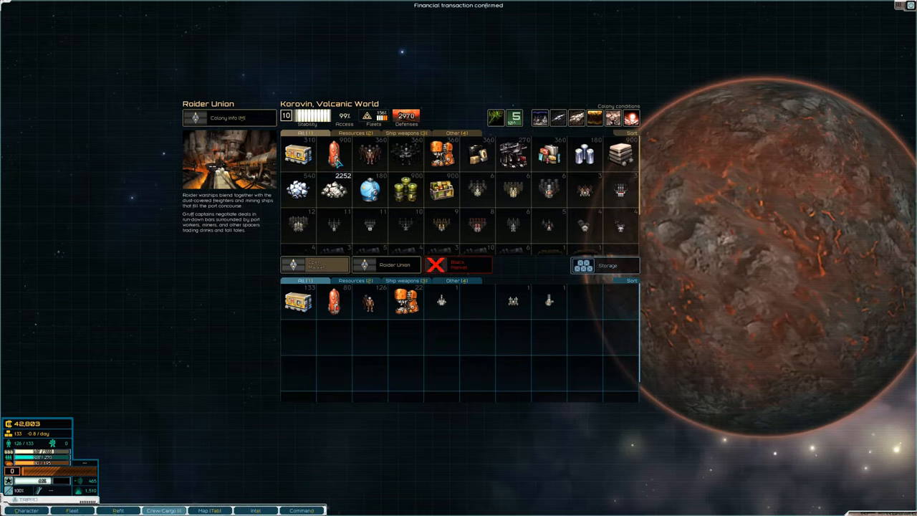
# Step: Buy fuel for the fleet and start hiring extra crew
pyautogui.click(332, 152)
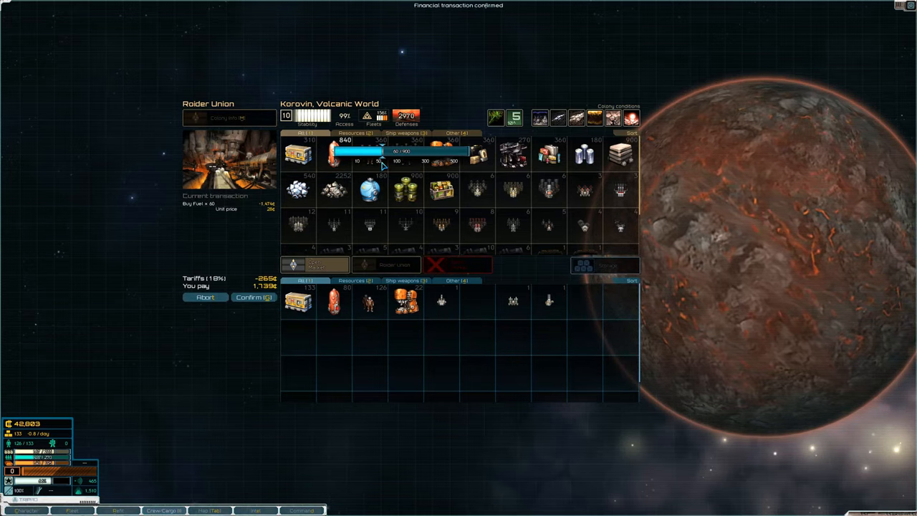
pyautogui.click(375, 152)
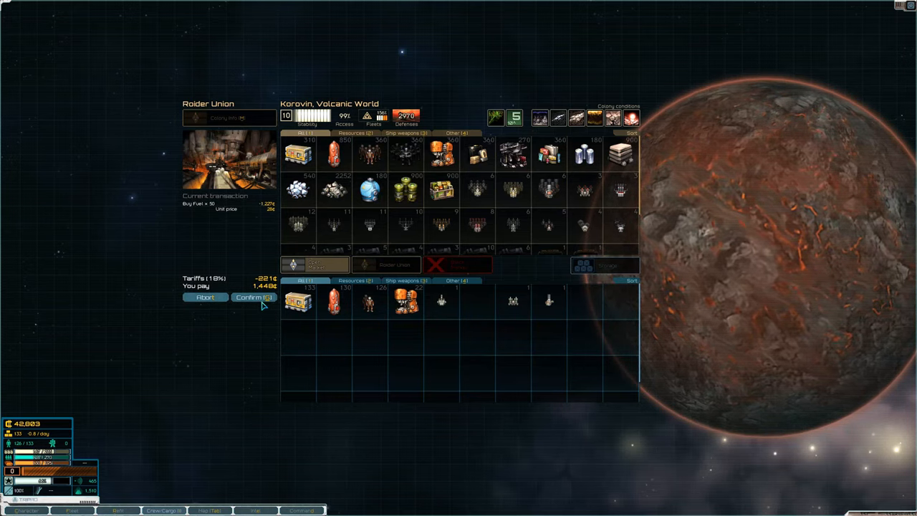
pyautogui.click(252, 296)
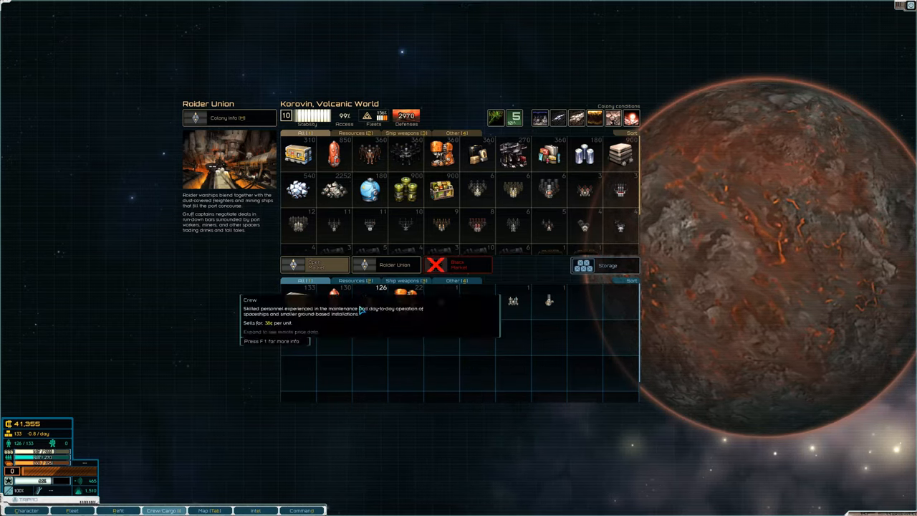
pyautogui.click(369, 155)
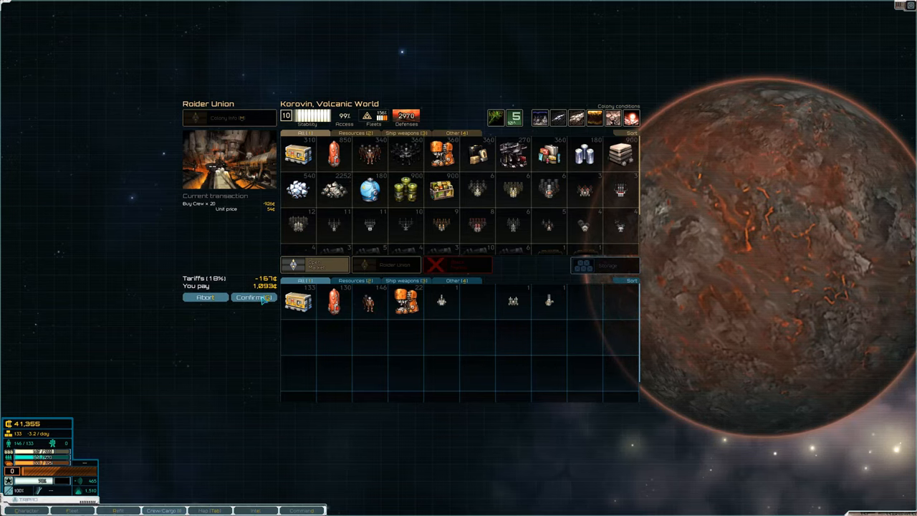
# Step: Confirm the crew hire, then compare the first two personal bounties in the intel list
pyautogui.click(252, 297)
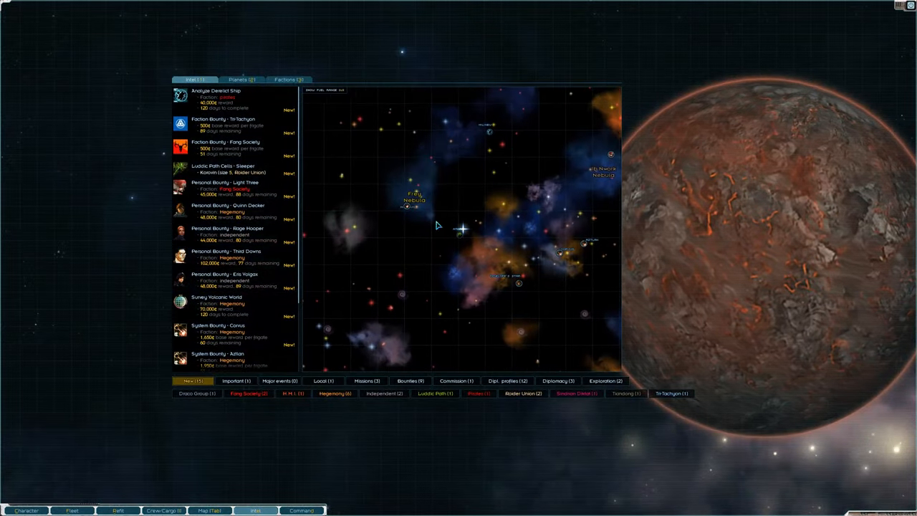
pyautogui.moveTo(407, 210)
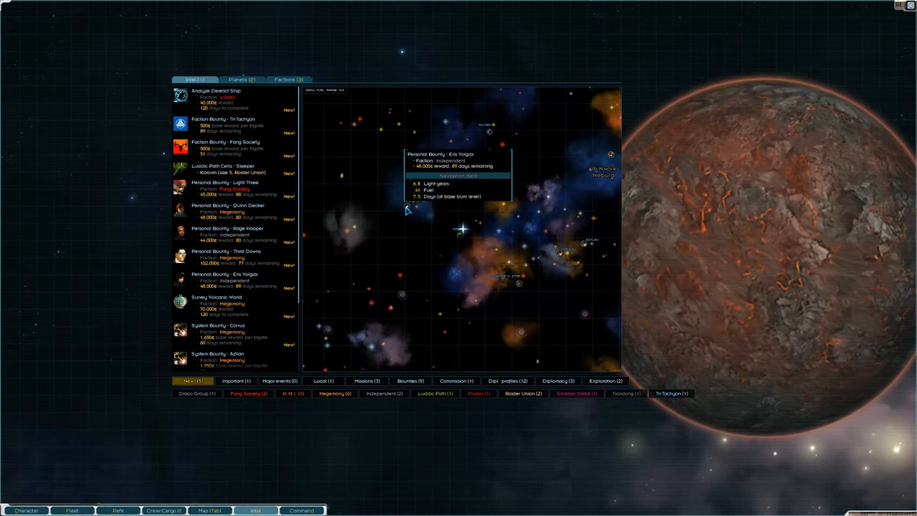
pyautogui.click(222, 280)
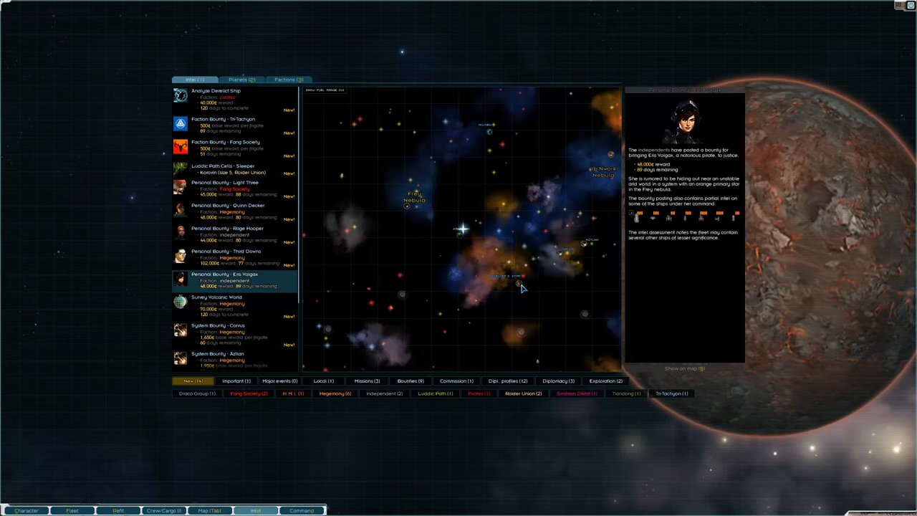
pyautogui.click(228, 210)
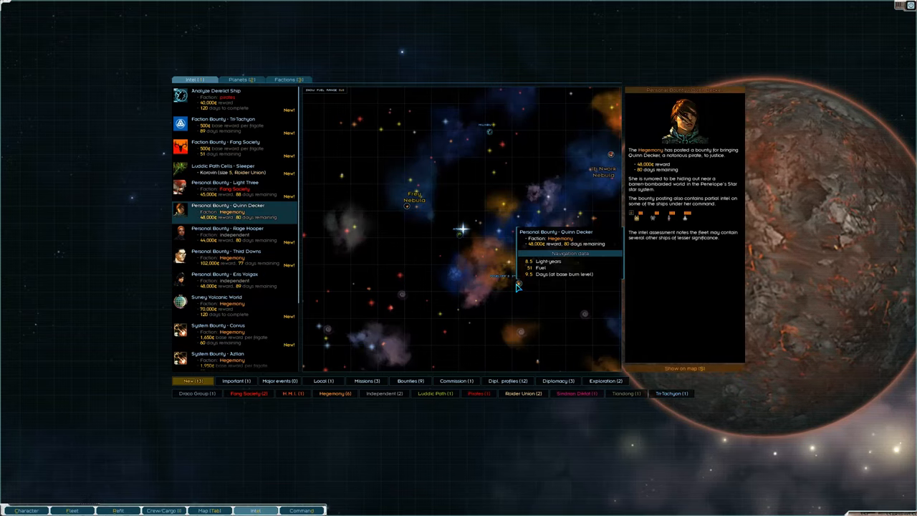
pyautogui.click(227, 279)
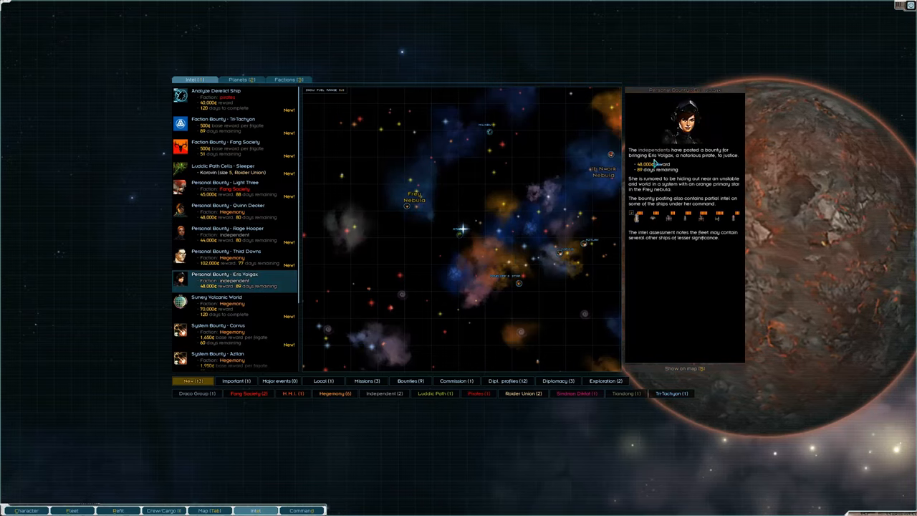
pyautogui.moveTo(517, 292)
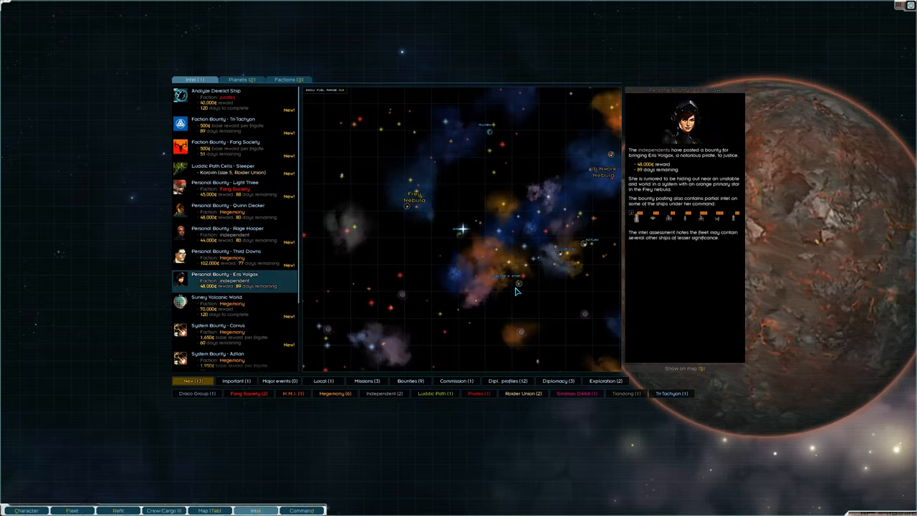
pyautogui.click(228, 209)
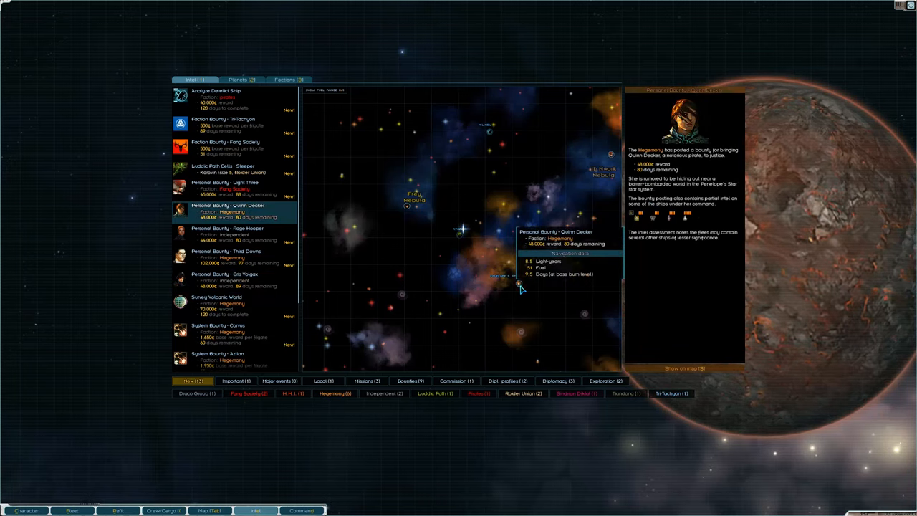
pyautogui.moveTo(636, 215)
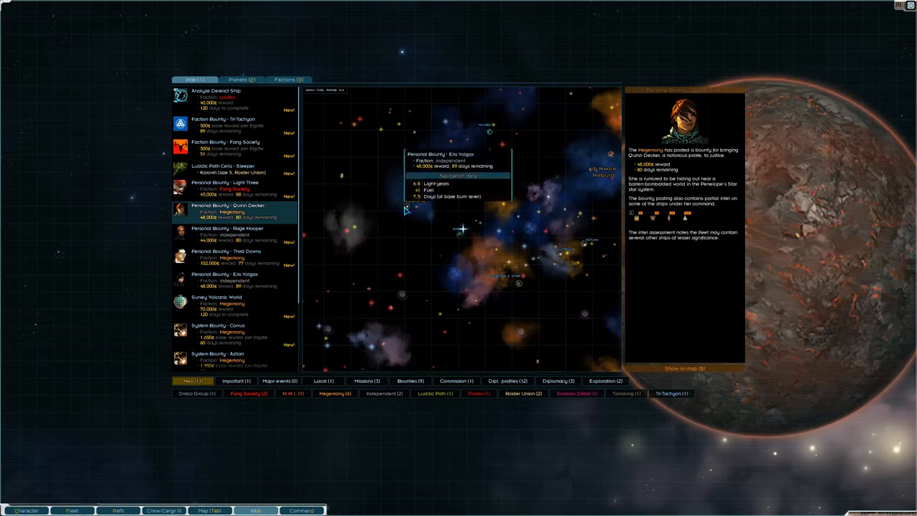
pyautogui.click(230, 279)
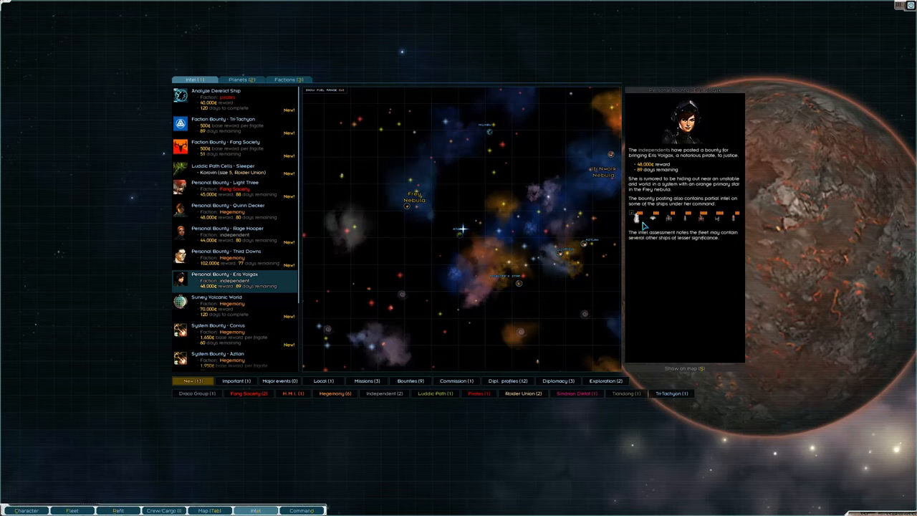
pyautogui.click(229, 209)
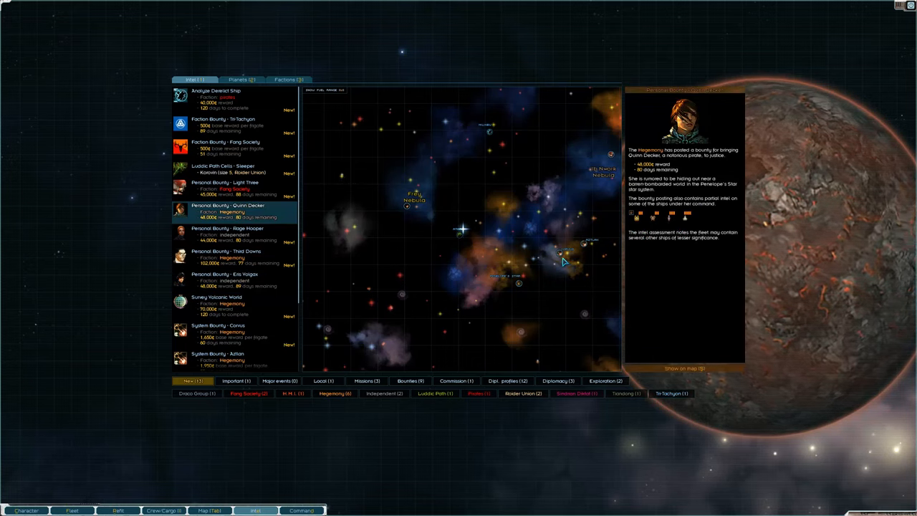
pyautogui.moveTo(590, 268)
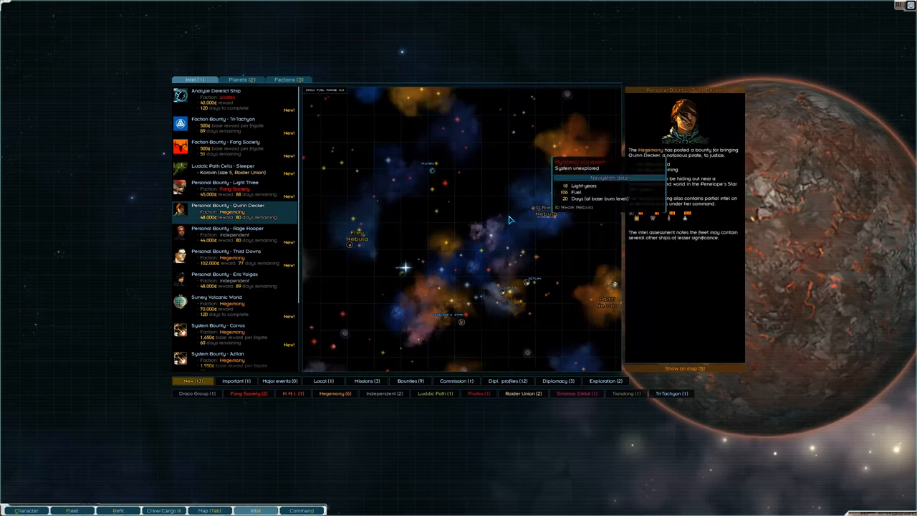
# Step: Review the remaining personal bounties and their target locations on the sector map
pyautogui.click(229, 256)
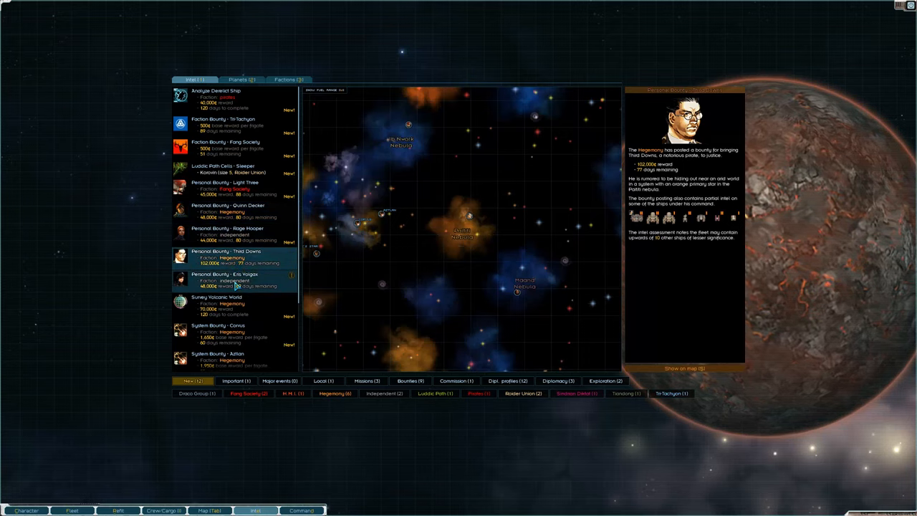
pyautogui.click(226, 280)
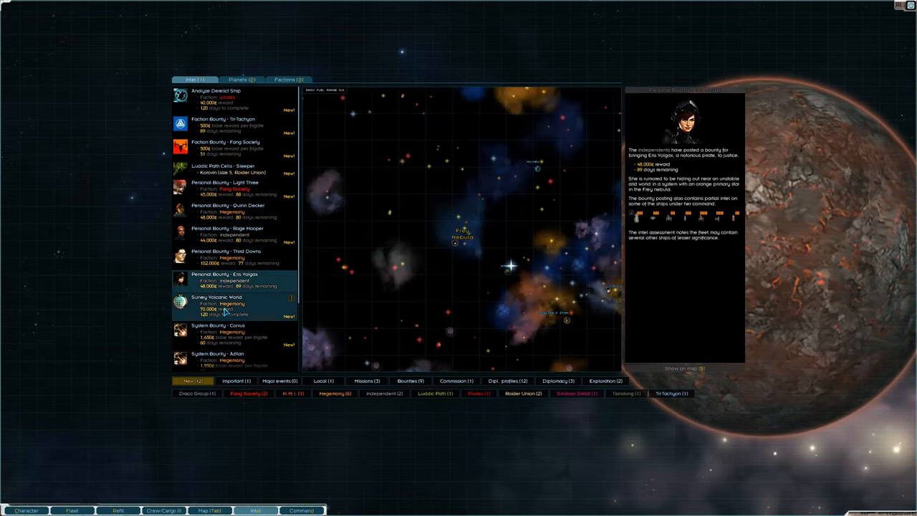
pyautogui.click(228, 210)
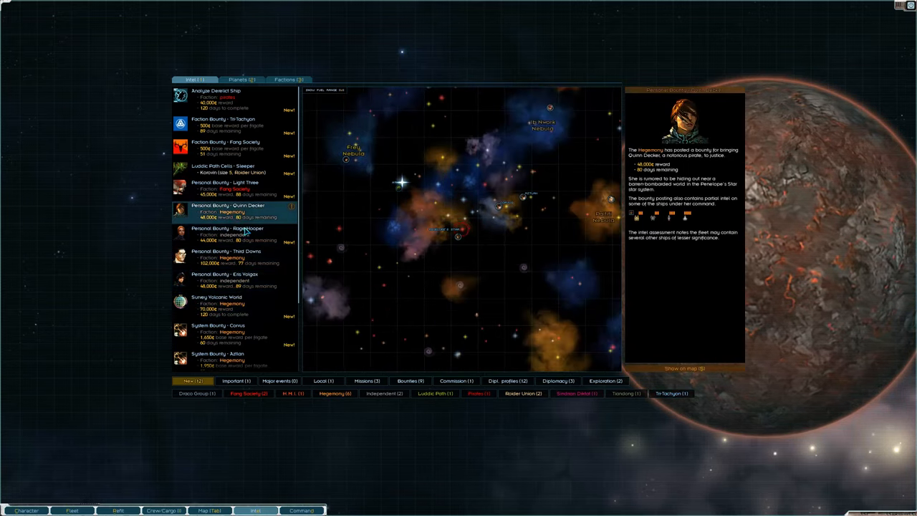
pyautogui.click(226, 235)
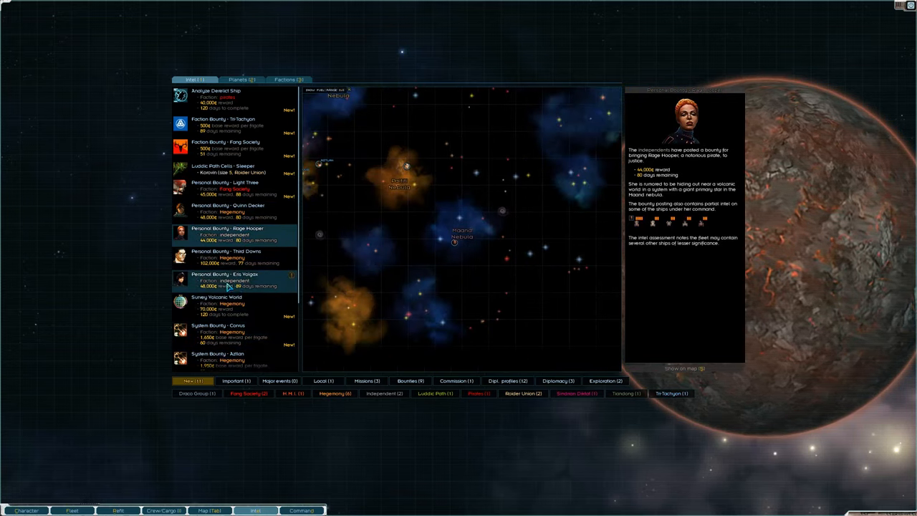
pyautogui.click(227, 211)
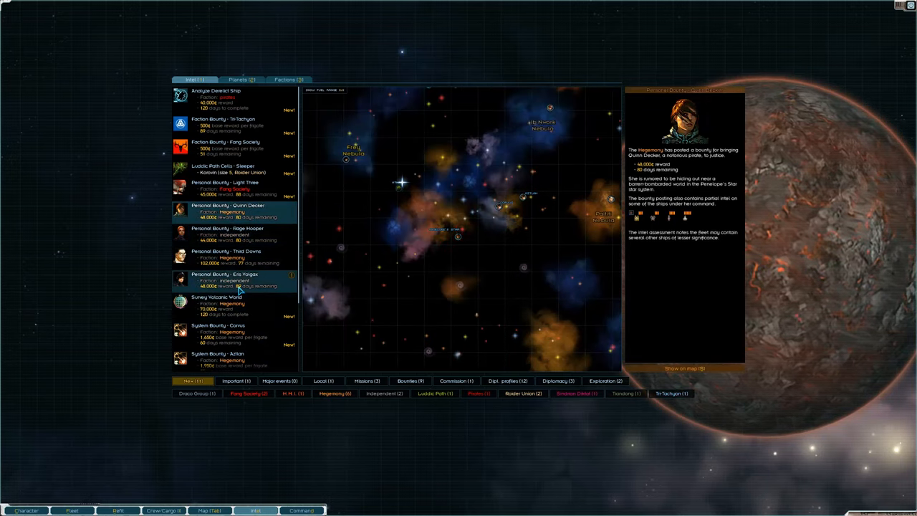
pyautogui.moveTo(650, 141)
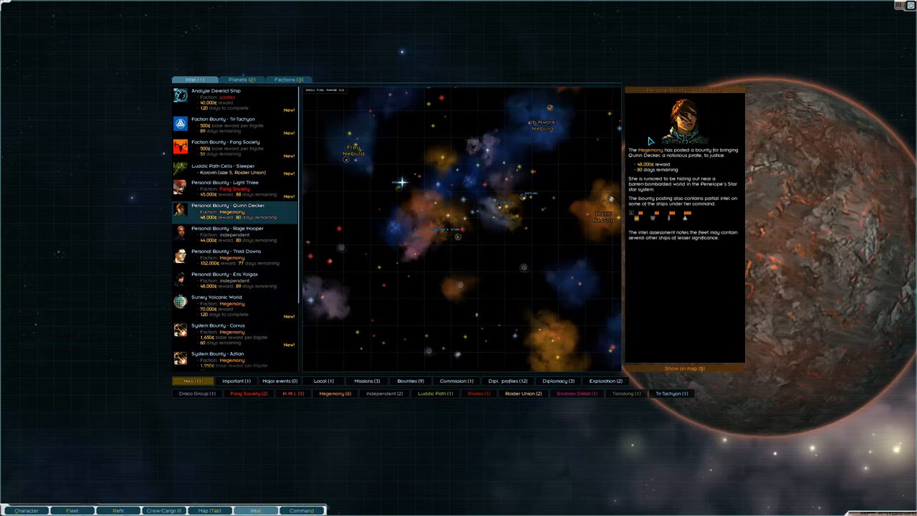
pyautogui.moveTo(249, 257)
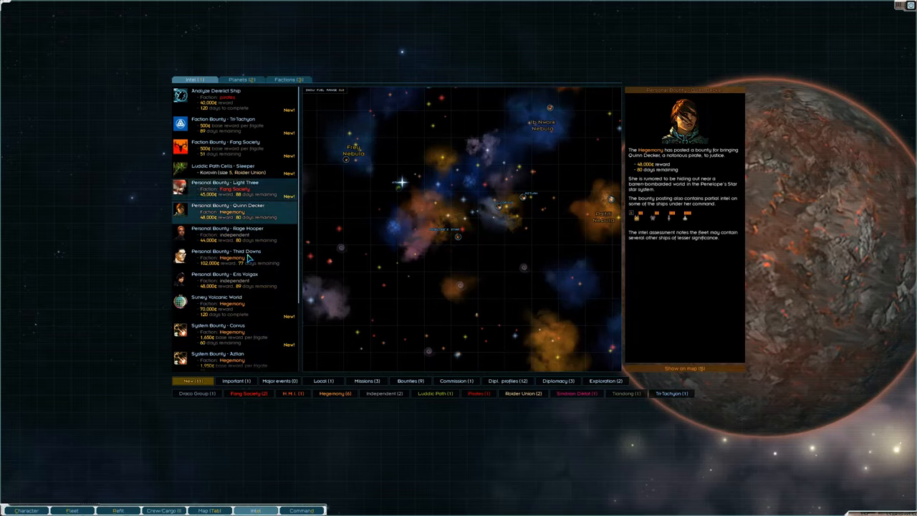
# Step: Repair the fleet, visit Korovin's dockside bar and buy the hard-up raider a better drink
pyautogui.click(229, 280)
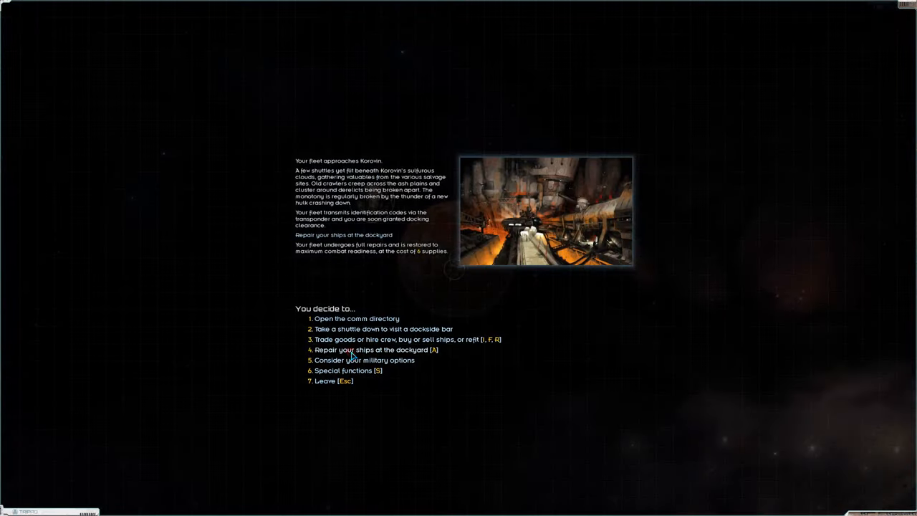
pyautogui.click(372, 350)
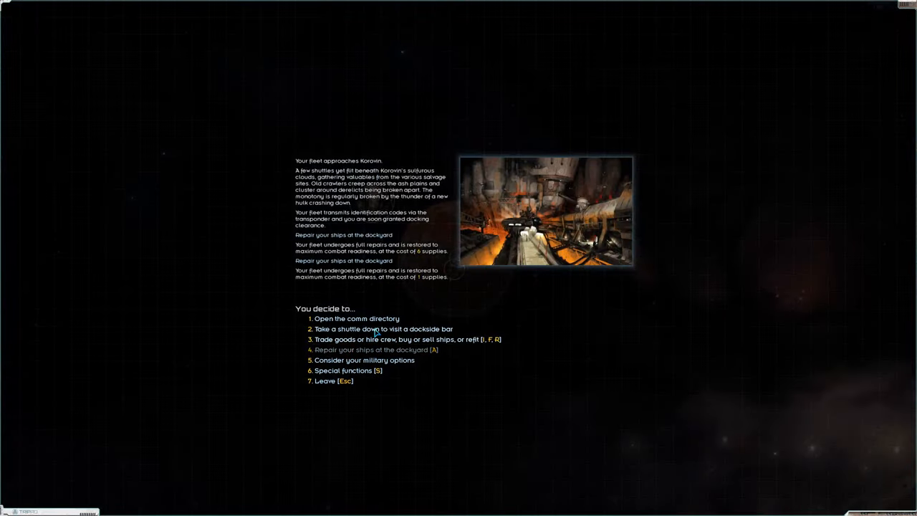
pyautogui.click(381, 328)
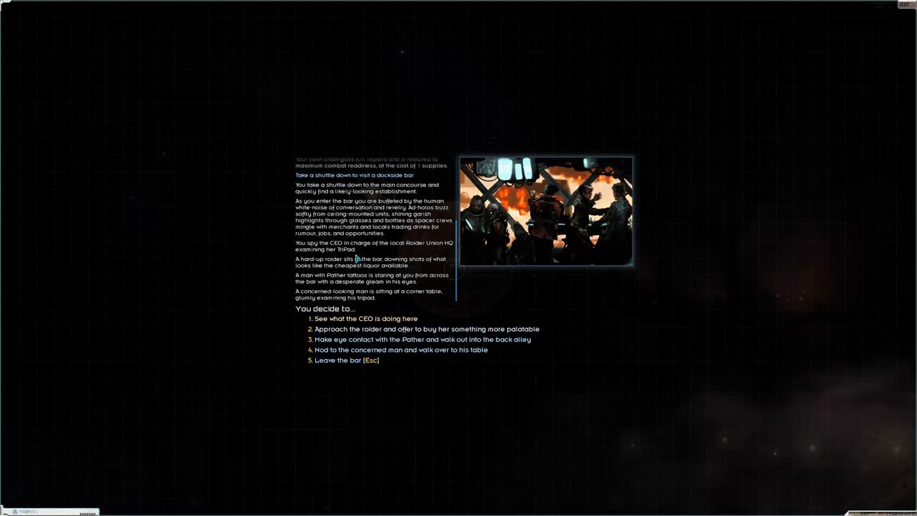
pyautogui.moveTo(401, 324)
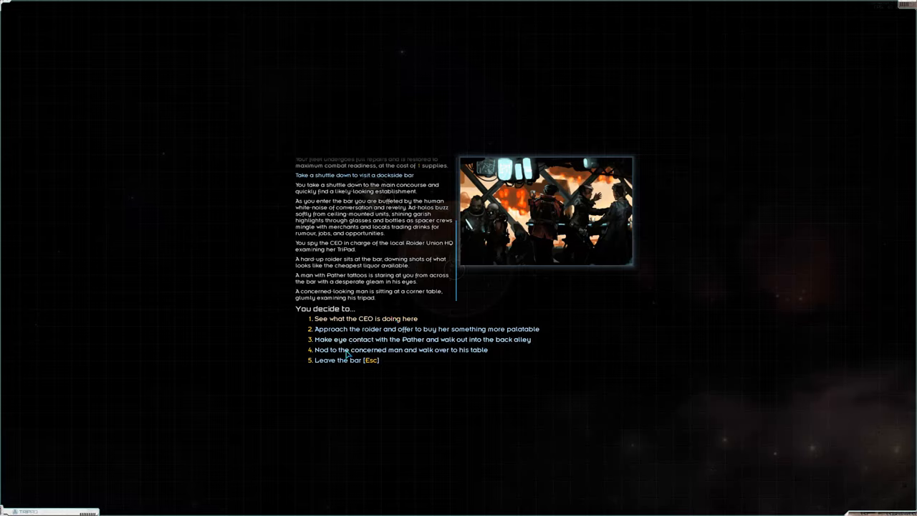
pyautogui.moveTo(349, 329)
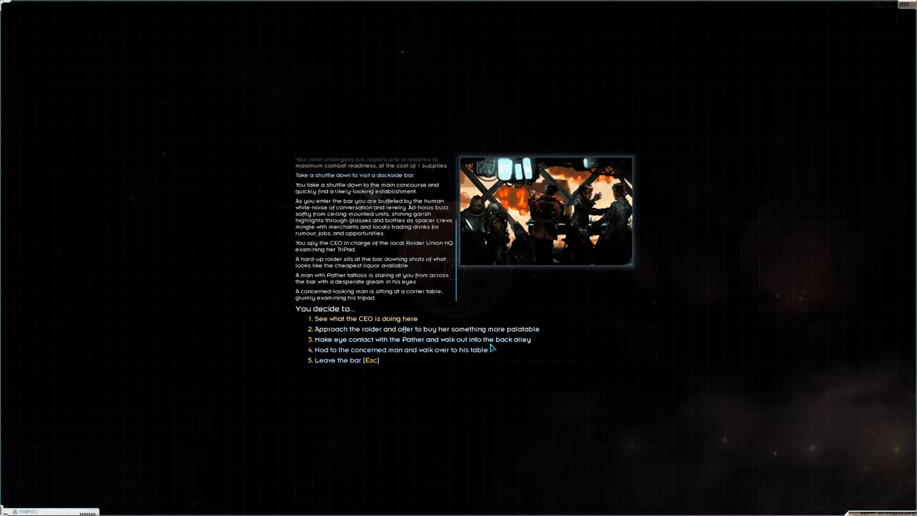
pyautogui.moveTo(447, 328)
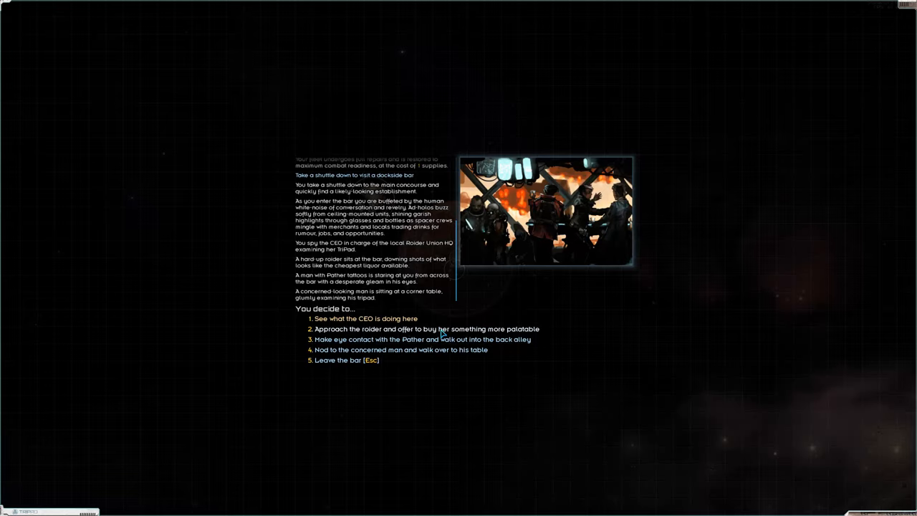
pyautogui.click(413, 328)
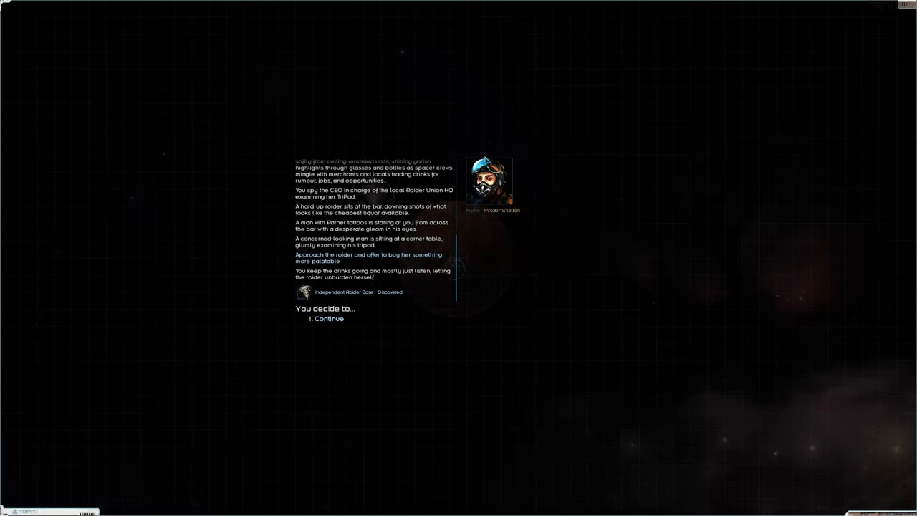
pyautogui.moveTo(346, 300)
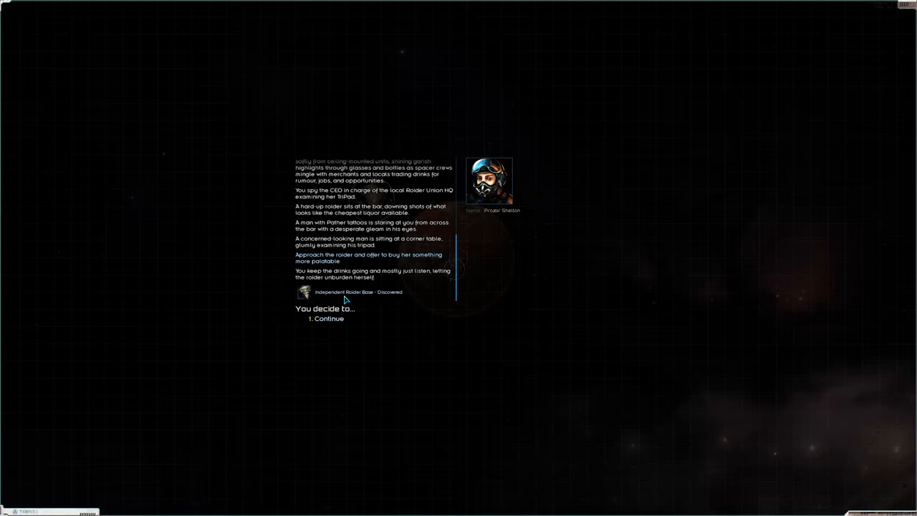
pyautogui.moveTo(321, 294)
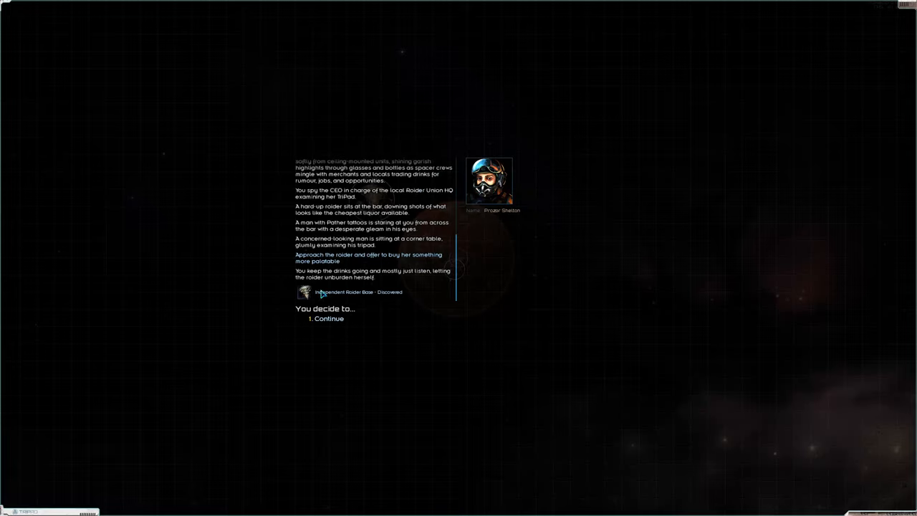
pyautogui.moveTo(269, 299)
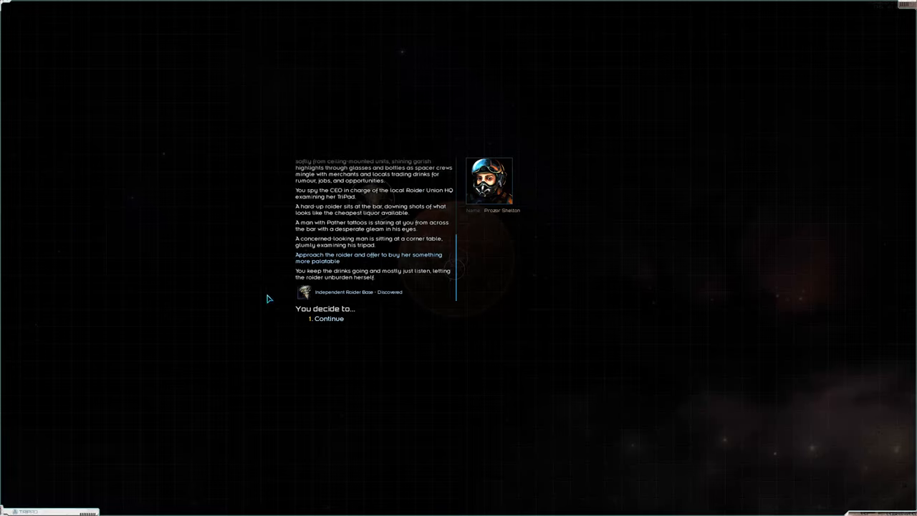
pyautogui.moveTo(333, 338)
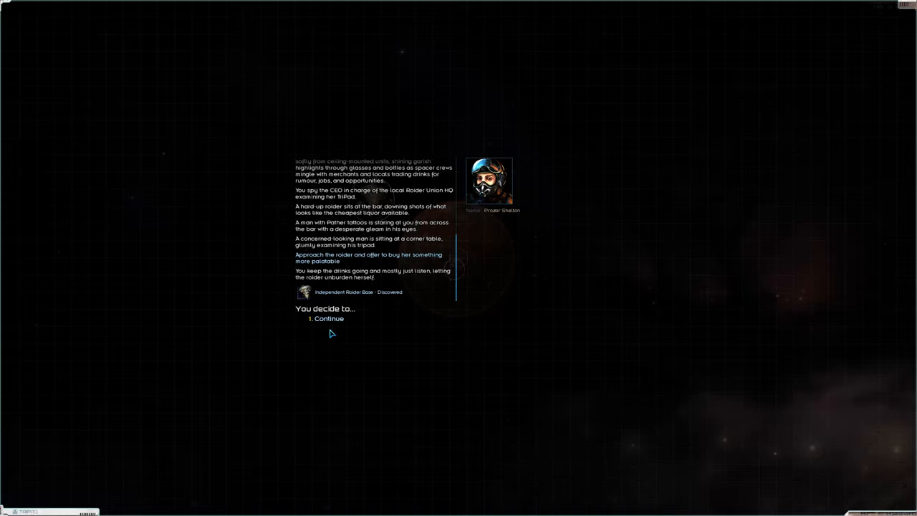
pyautogui.moveTo(371, 299)
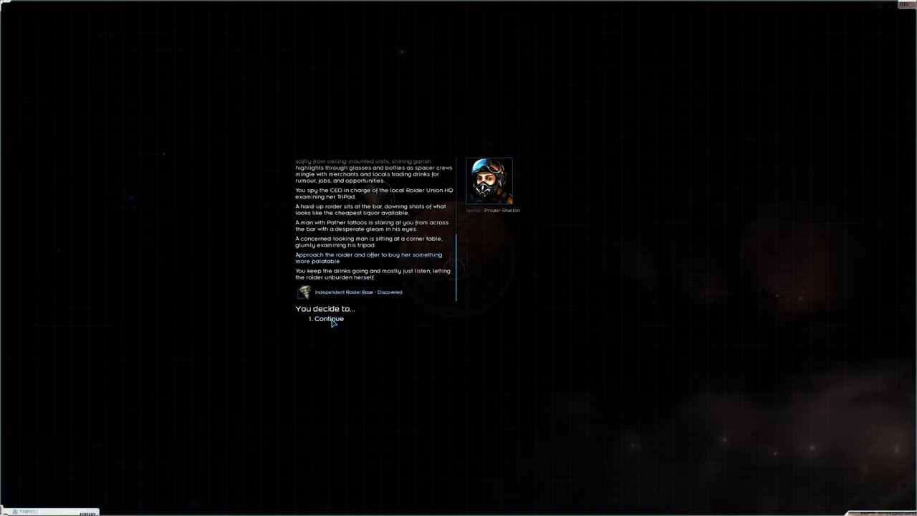
pyautogui.moveTo(633, 229)
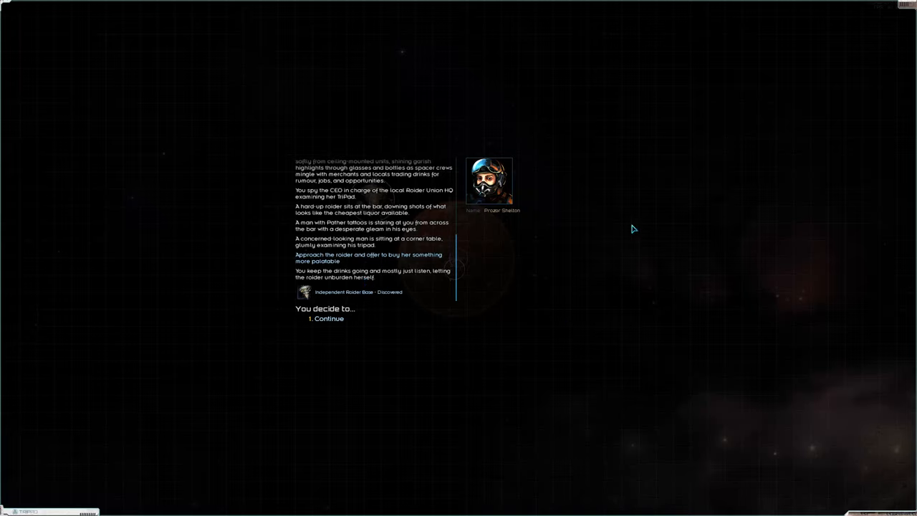
pyautogui.moveTo(475, 499)
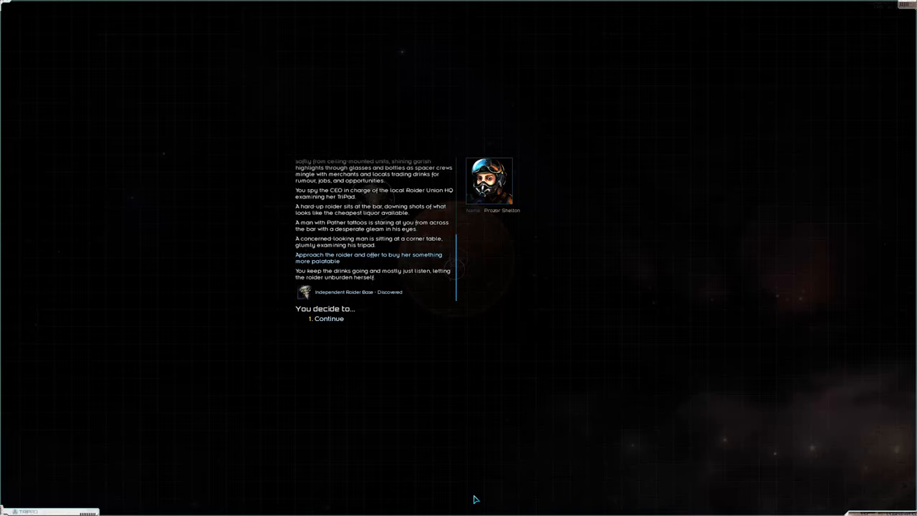
pyautogui.moveTo(380, 351)
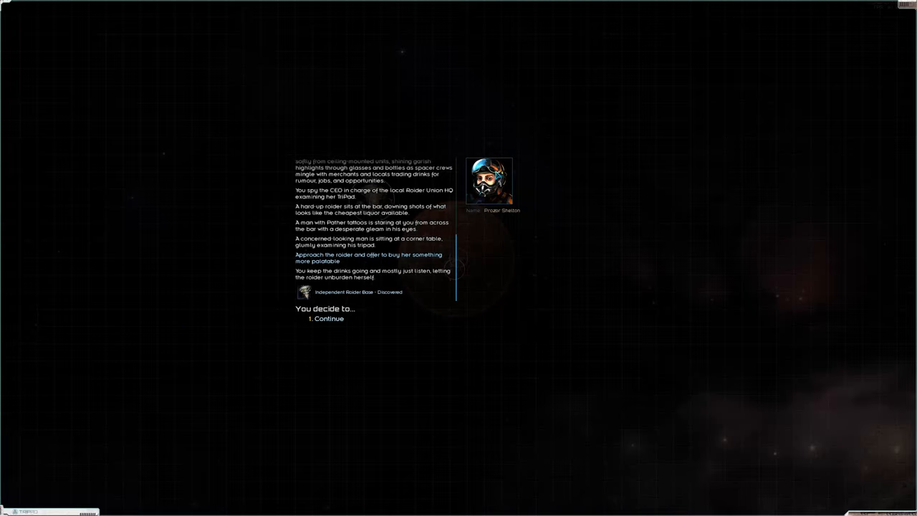
# Step: After learning of the Roider base, hear the concerned man's Tigra City ore delivery offer and decline it
pyautogui.click(328, 318)
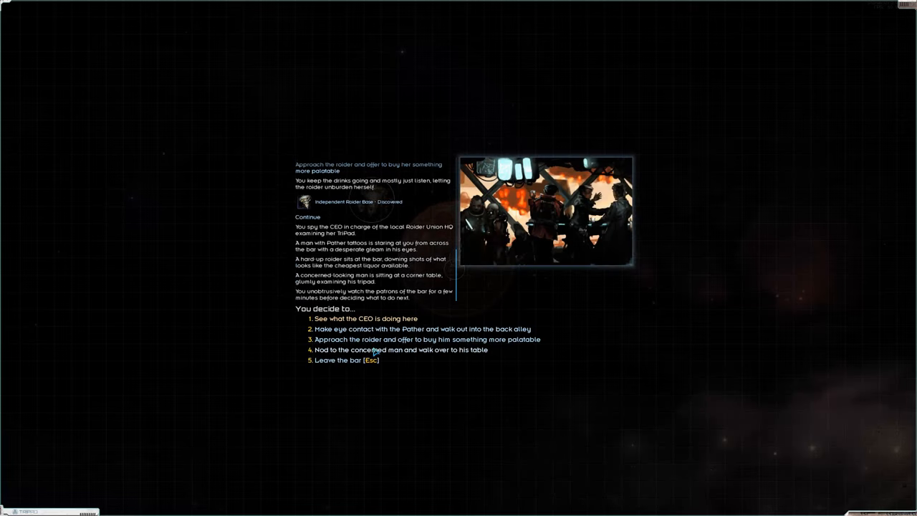
pyautogui.moveTo(390, 354)
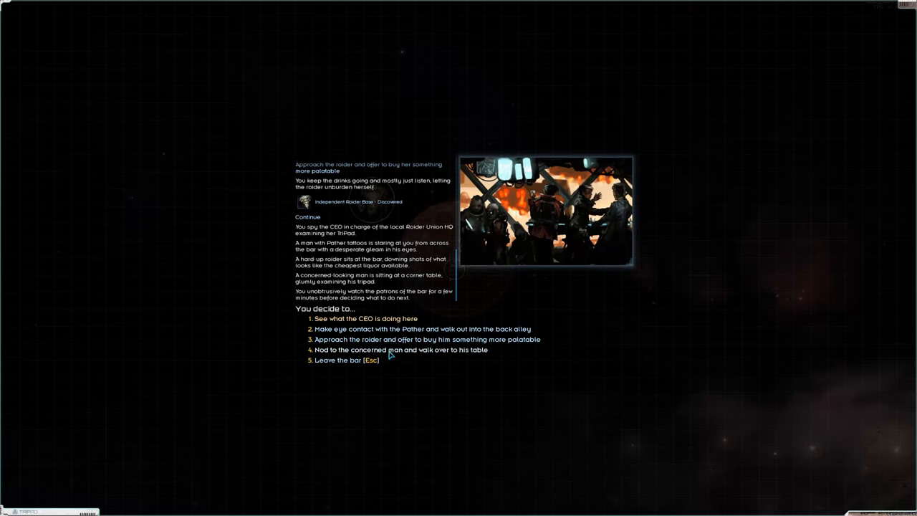
pyautogui.click(400, 350)
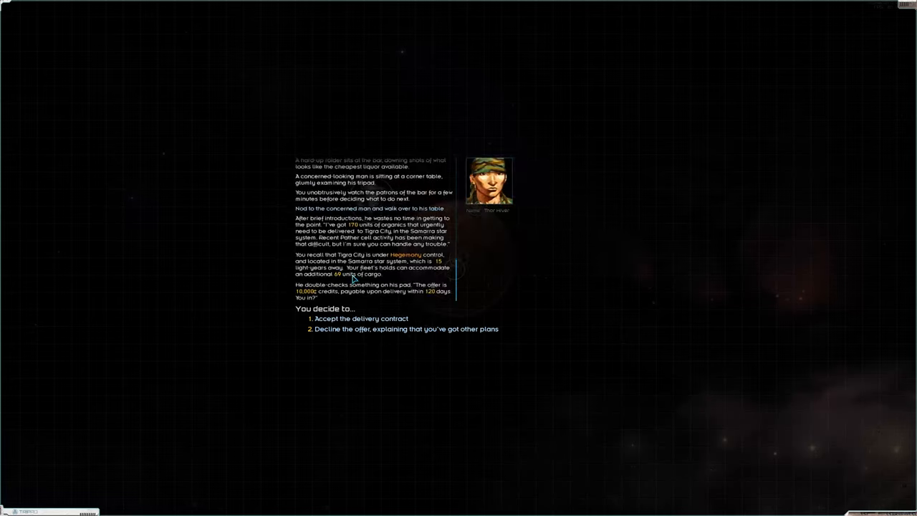
pyautogui.moveTo(432, 270)
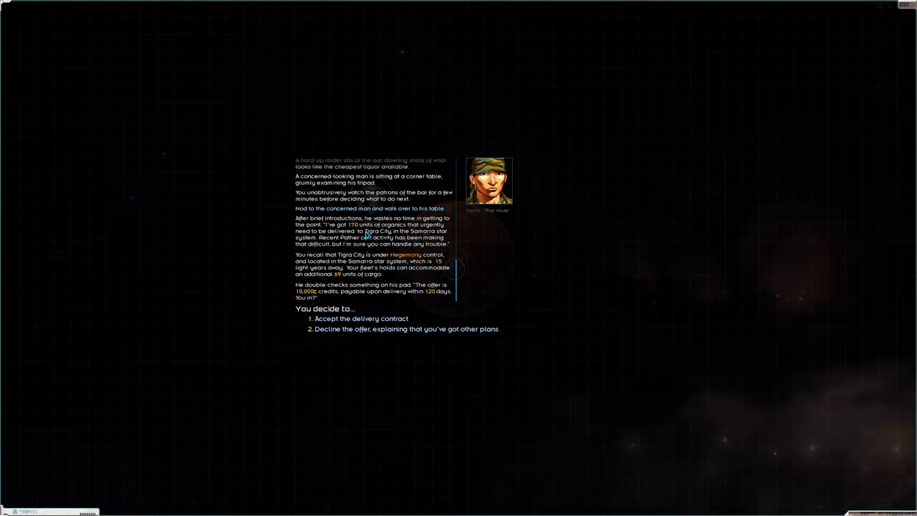
pyautogui.moveTo(382, 246)
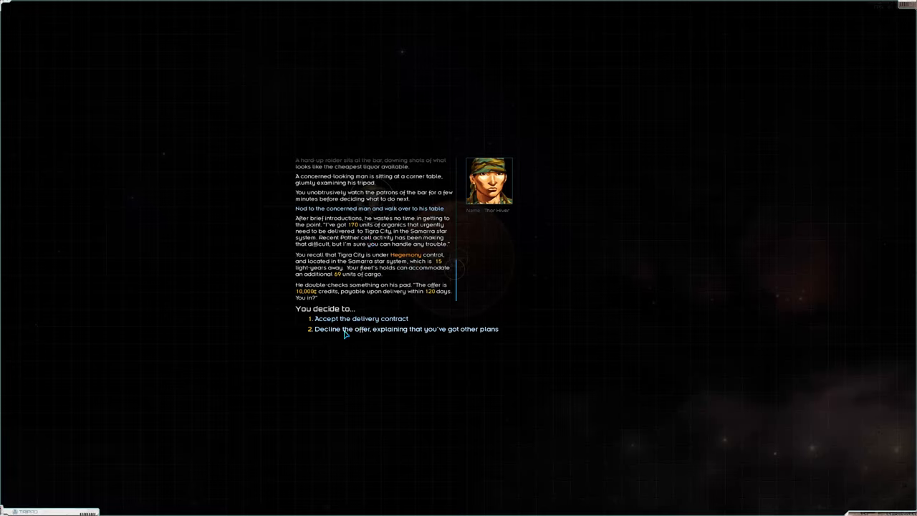
pyautogui.click(405, 328)
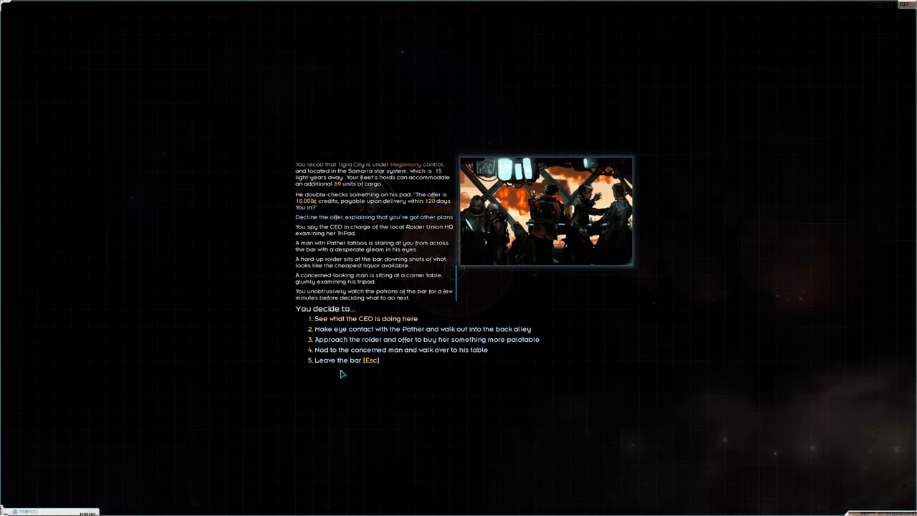
pyautogui.moveTo(419, 229)
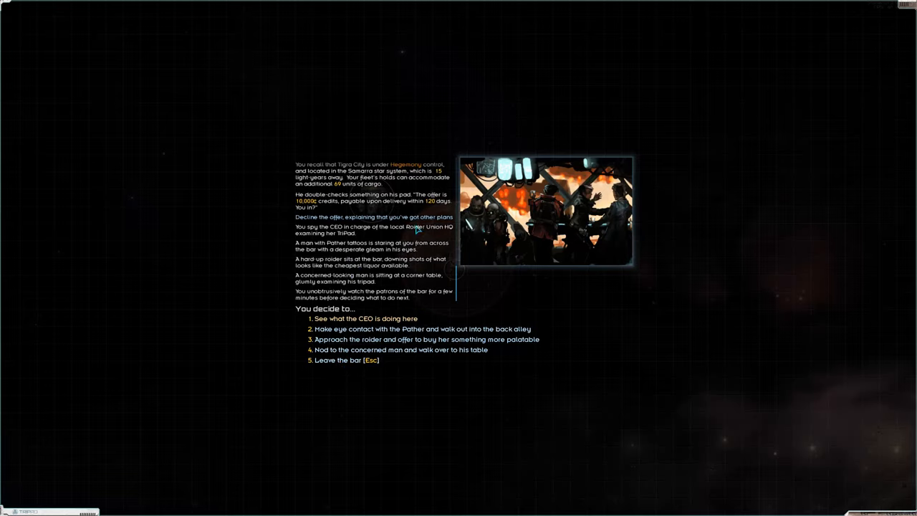
pyautogui.moveTo(352, 352)
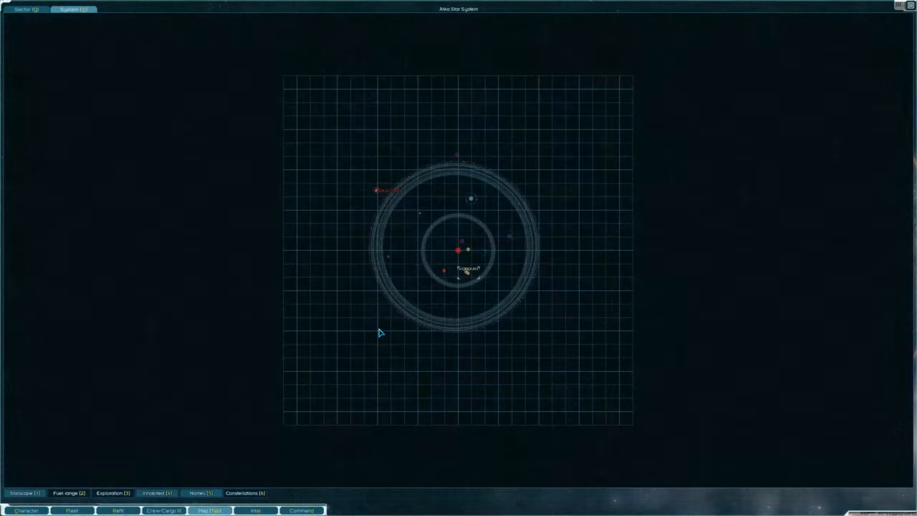
# Step: View the sector map to locate the star system holding Tigra City
pyautogui.click(26, 9)
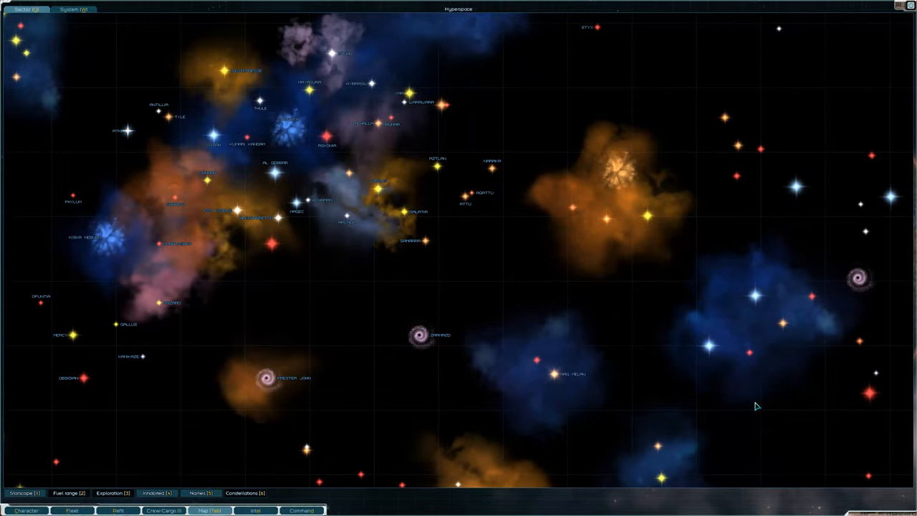
pyautogui.moveTo(398, 240)
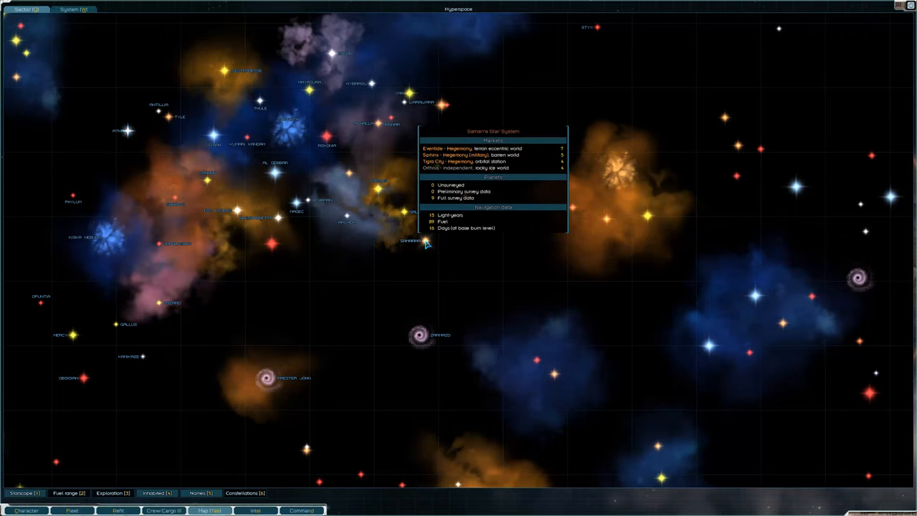
# Step: Buy the Shepherd (D) drone tender from the station's ship market for 11210 credits
pyautogui.click(71, 511)
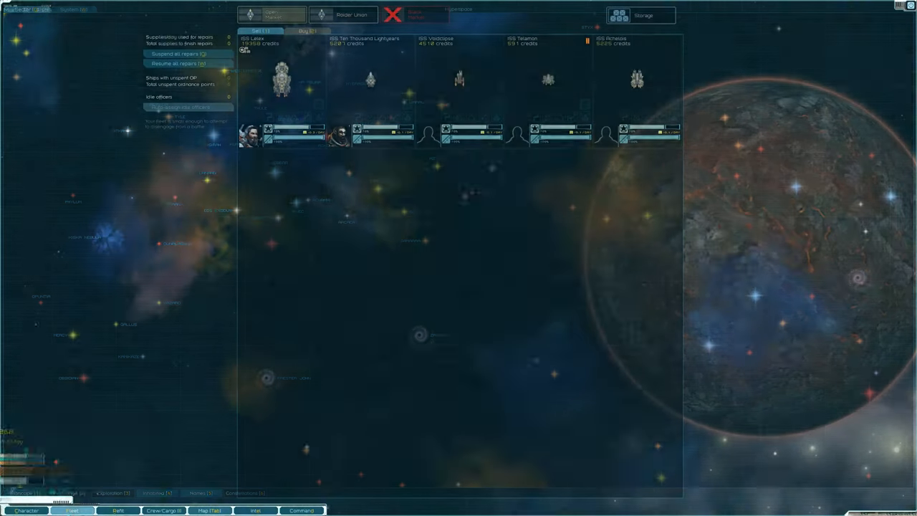
pyautogui.click(351, 15)
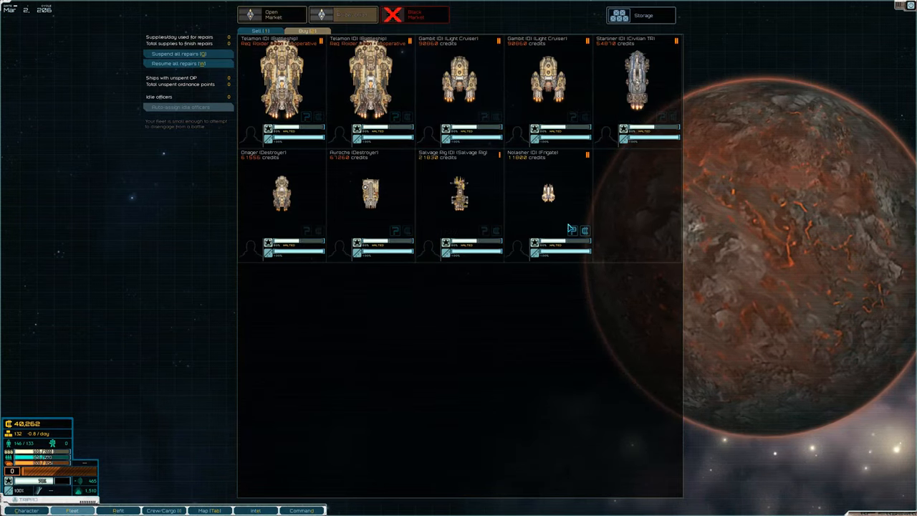
pyautogui.click(350, 14)
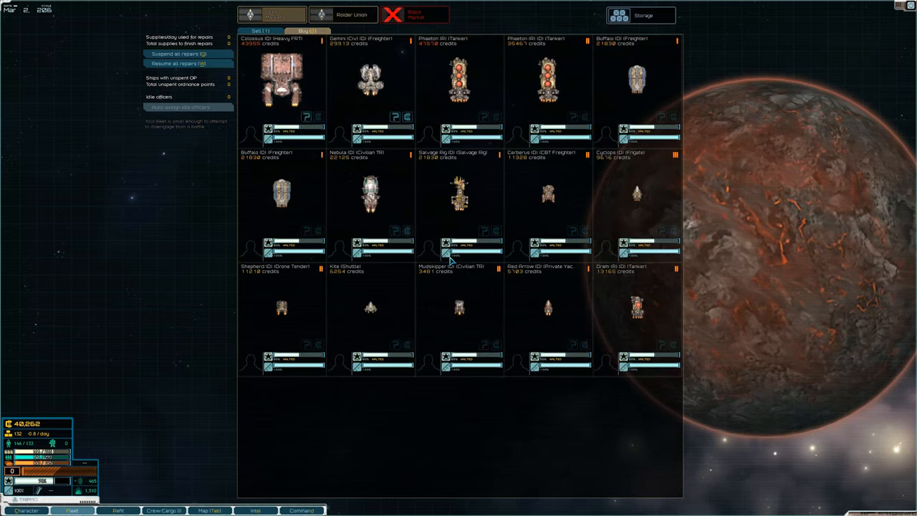
pyautogui.moveTo(295, 344)
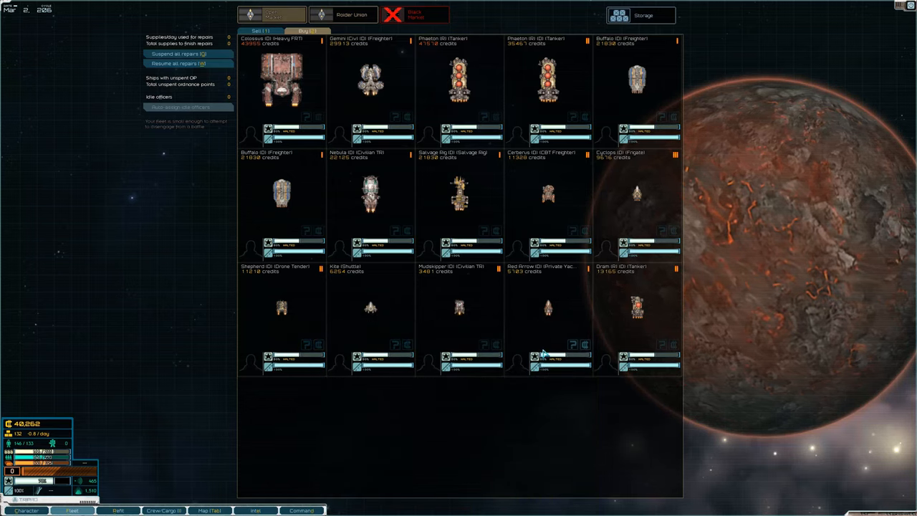
pyautogui.moveTo(273, 366)
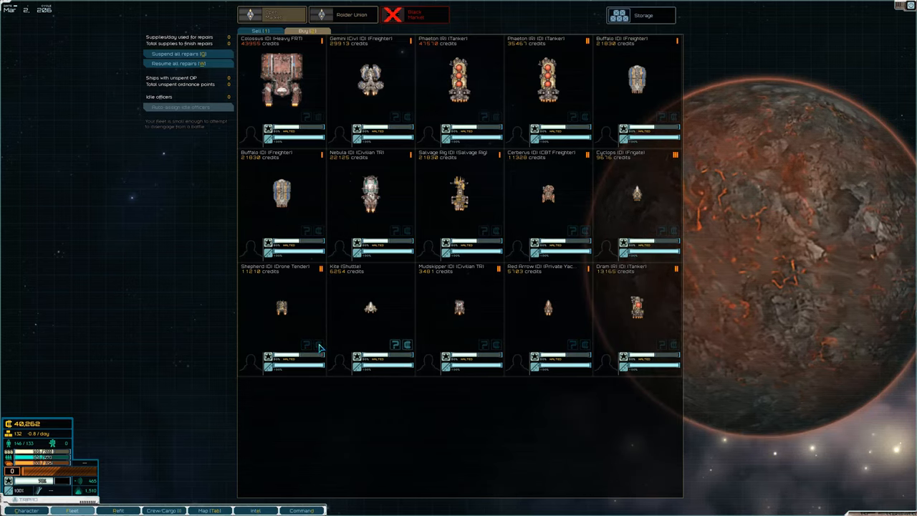
pyautogui.moveTo(460, 384)
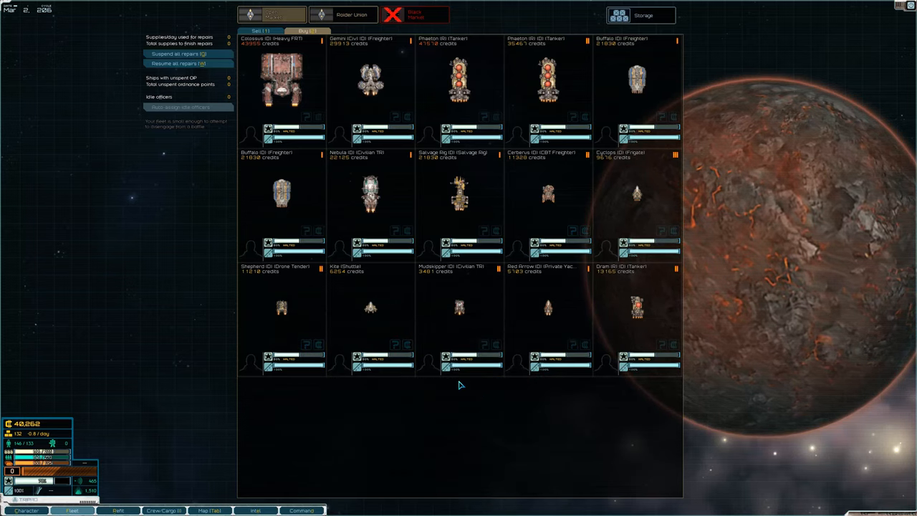
pyautogui.moveTo(318, 345)
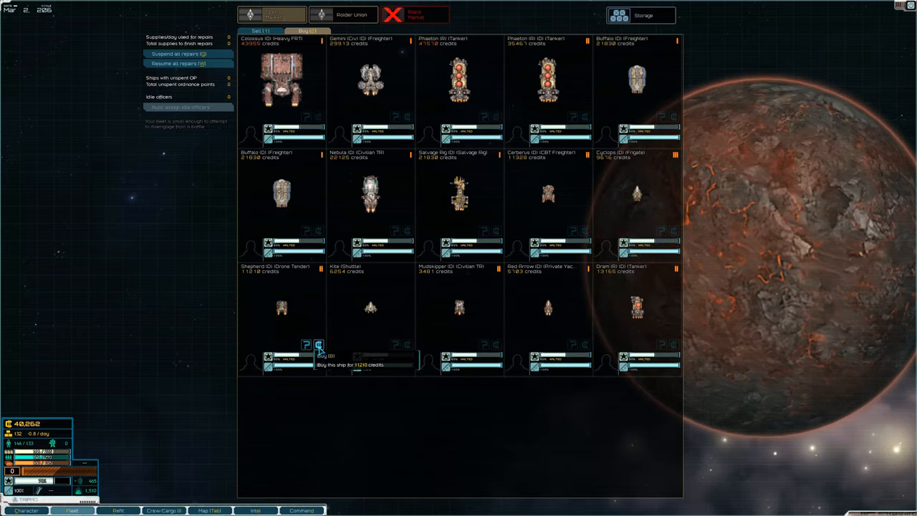
pyautogui.click(319, 345)
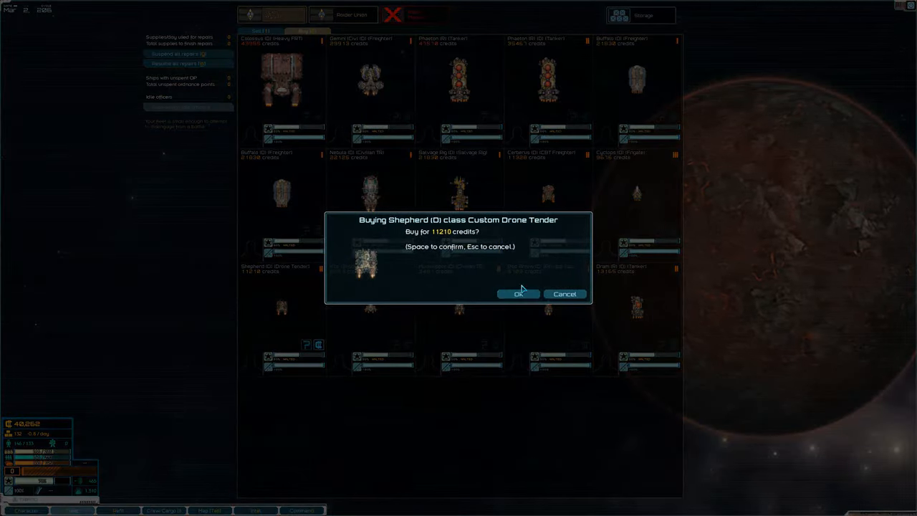
pyautogui.click(519, 294)
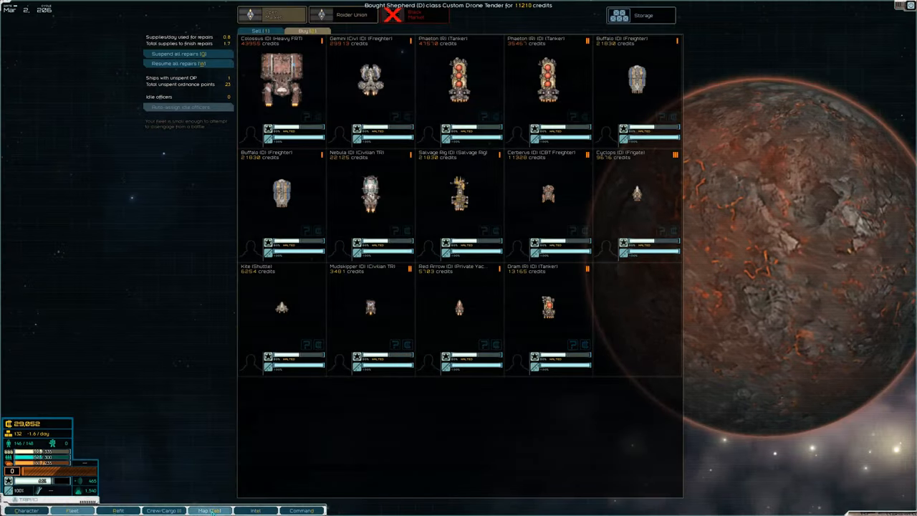
# Step: Repair the fleet at Korovin's dockyard and head back down to the dockside bar
pyautogui.click(209, 510)
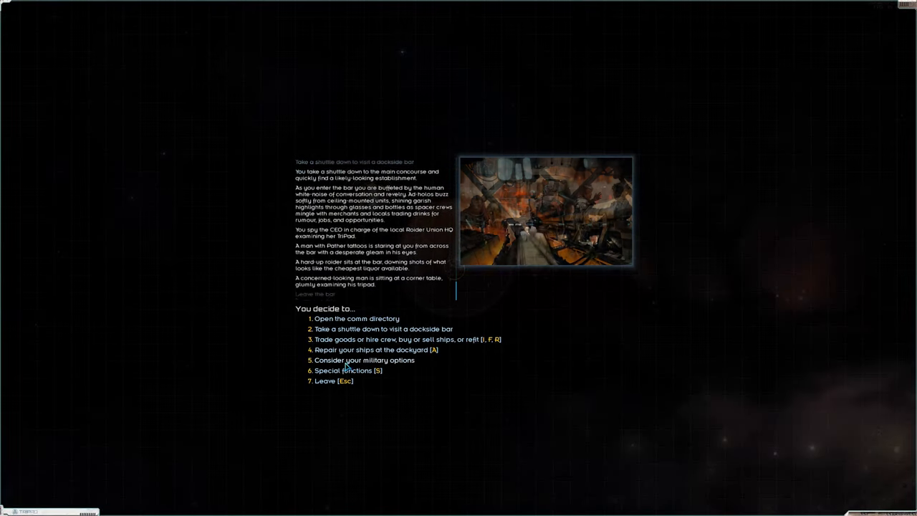
pyautogui.click(372, 350)
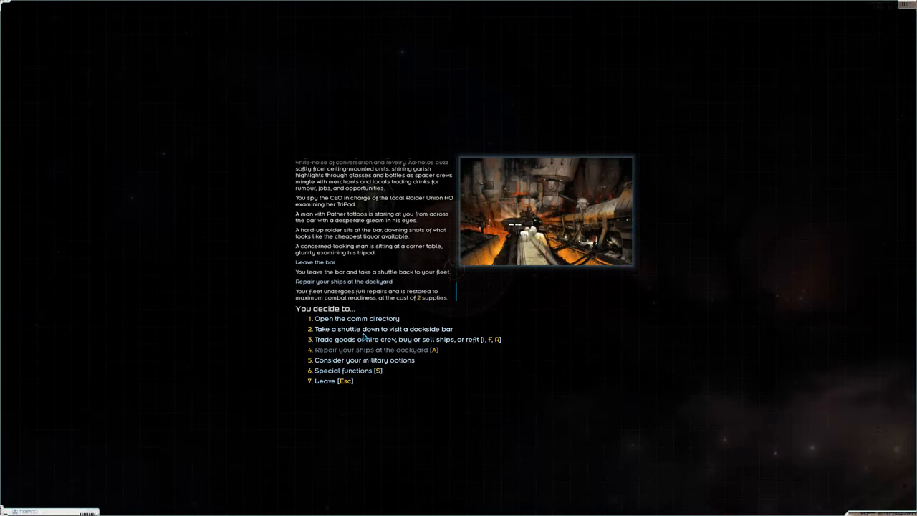
pyautogui.click(383, 328)
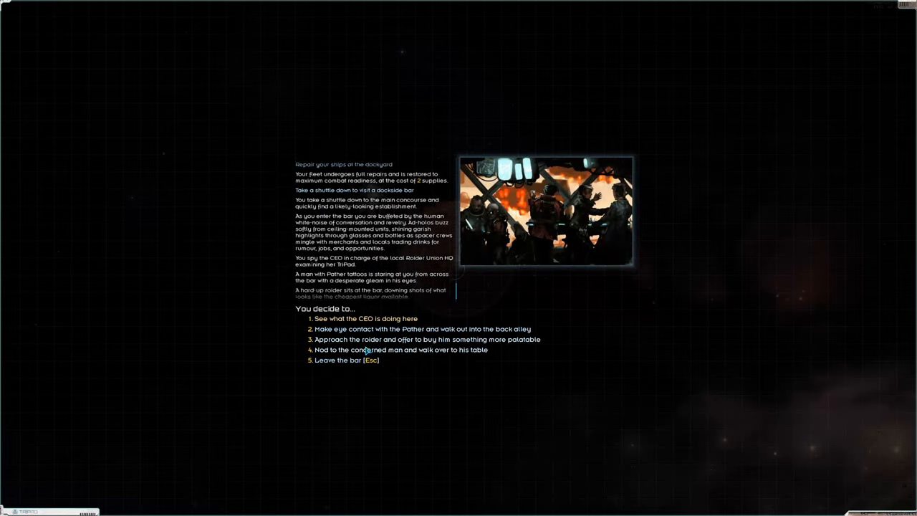
pyautogui.click(424, 338)
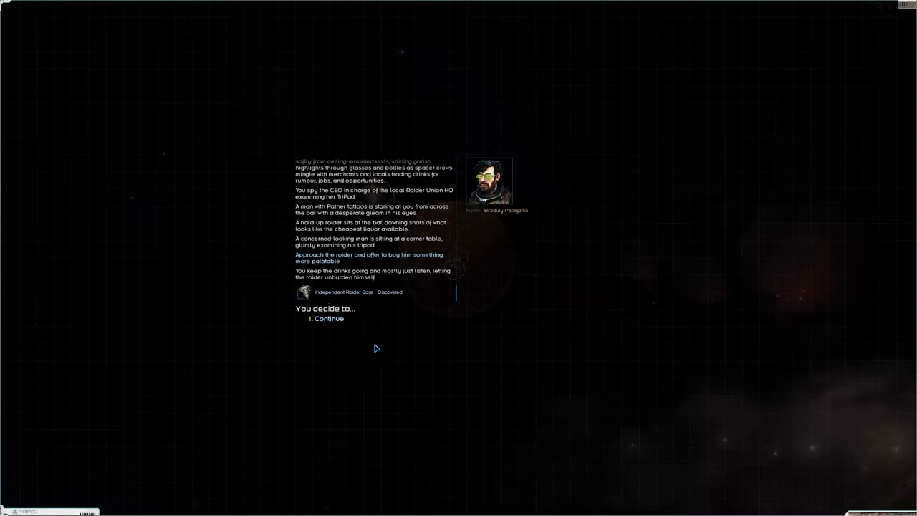
# Step: Join the concerned man at his table and accept his Tigra City delivery contract
pyautogui.click(328, 319)
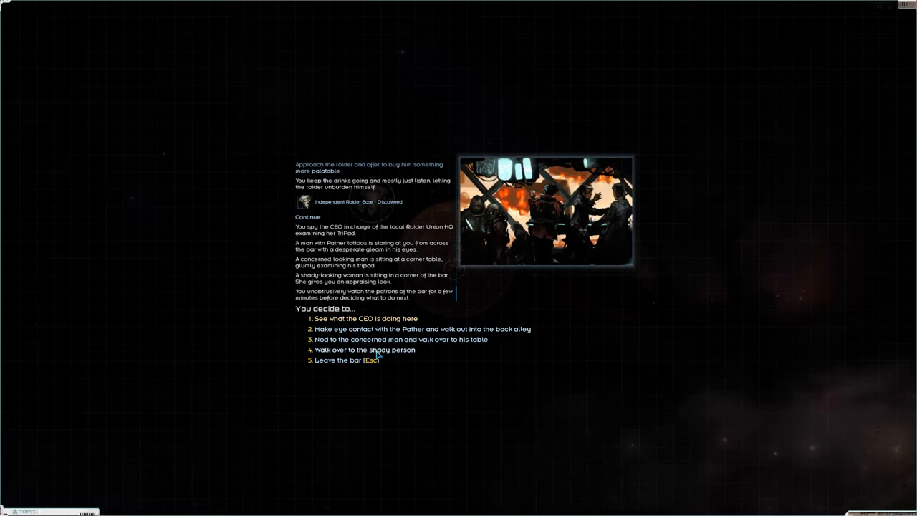
pyautogui.moveTo(374, 340)
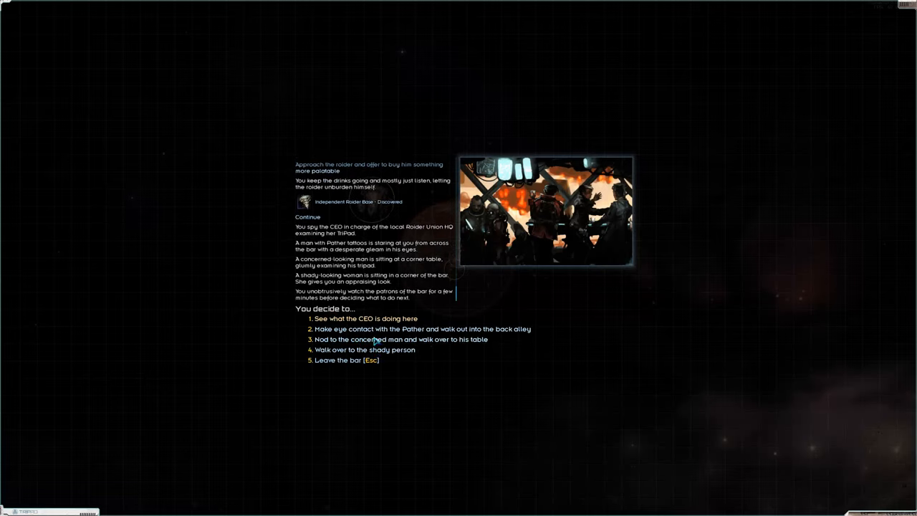
pyautogui.click(401, 338)
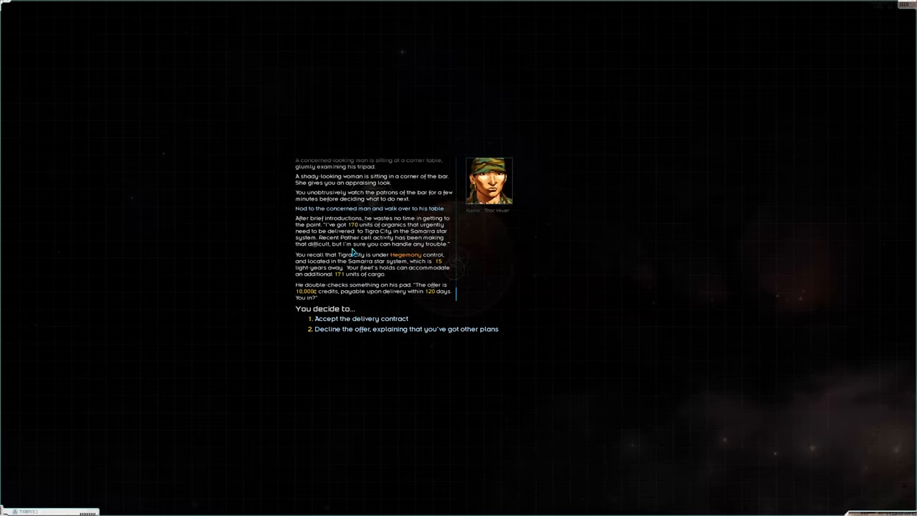
pyautogui.moveTo(380, 281)
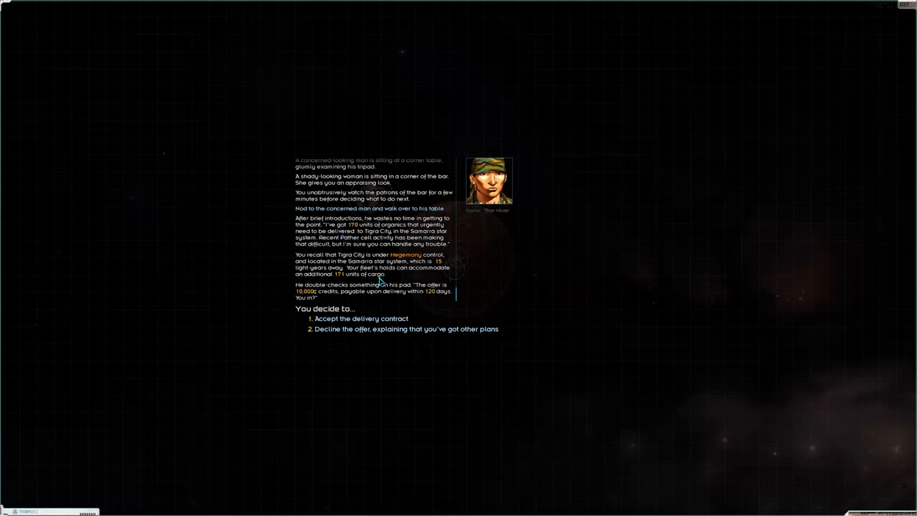
pyautogui.moveTo(343, 281)
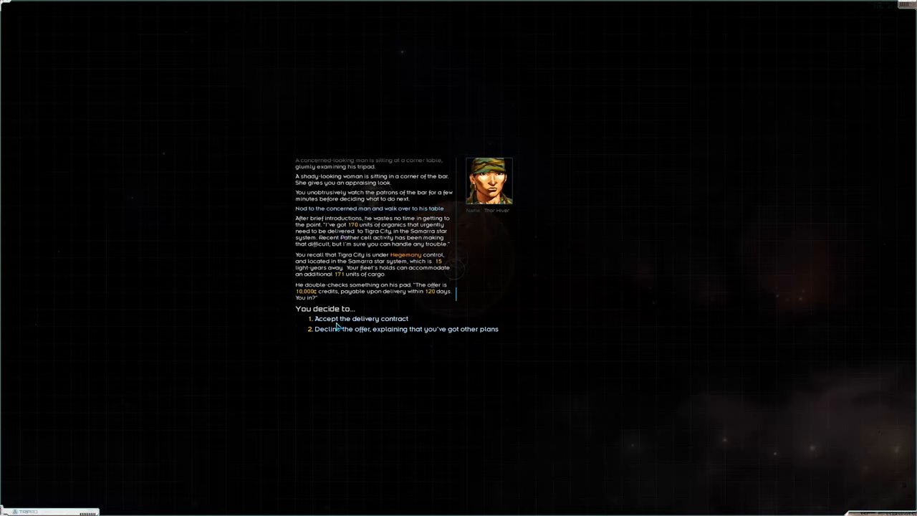
pyautogui.click(361, 318)
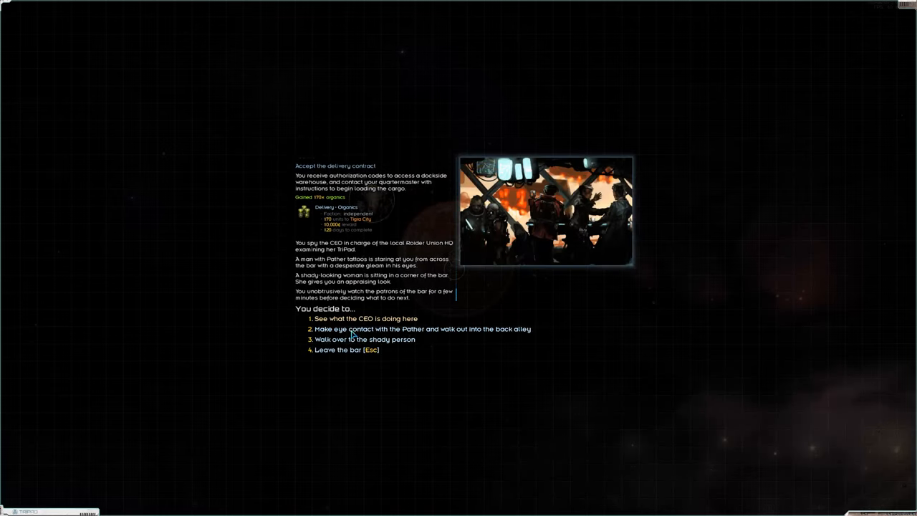
pyautogui.moveTo(347, 328)
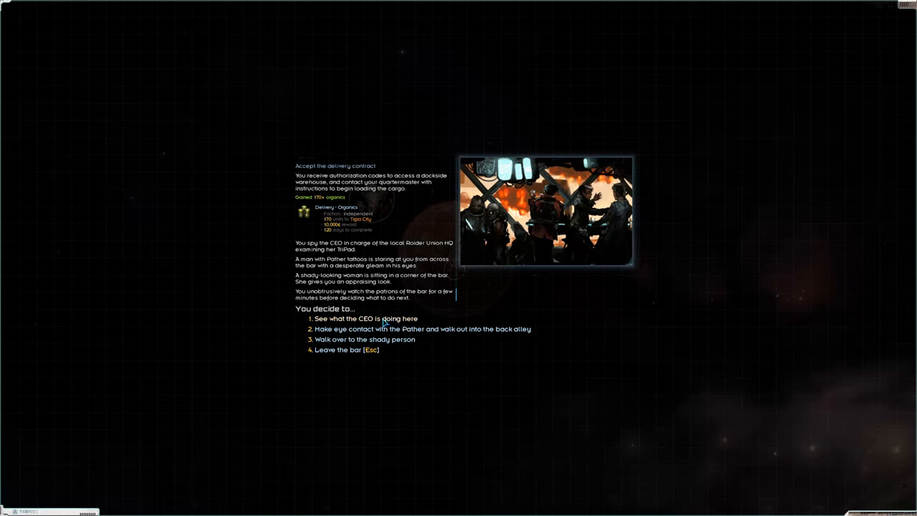
# Step: Approach the Raider Union CEO to hear her 20,000-credit retrofit offer
pyautogui.click(364, 318)
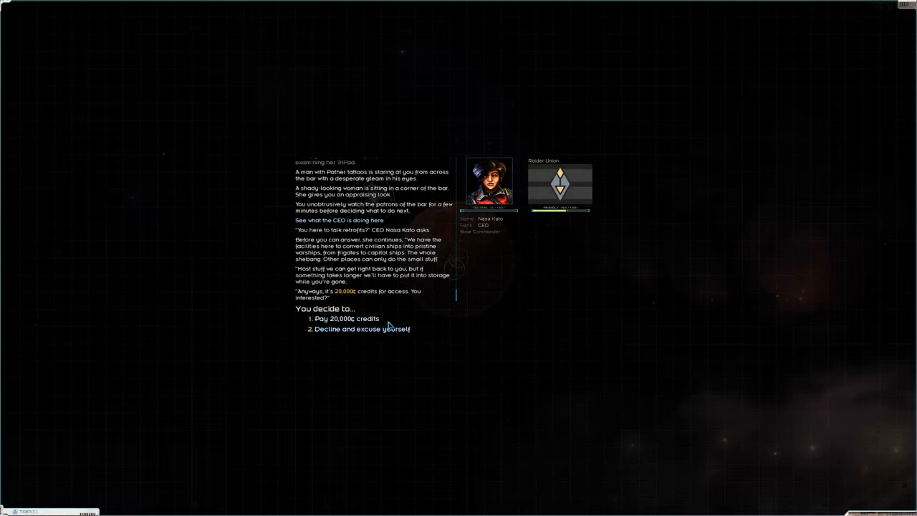
pyautogui.moveTo(332, 272)
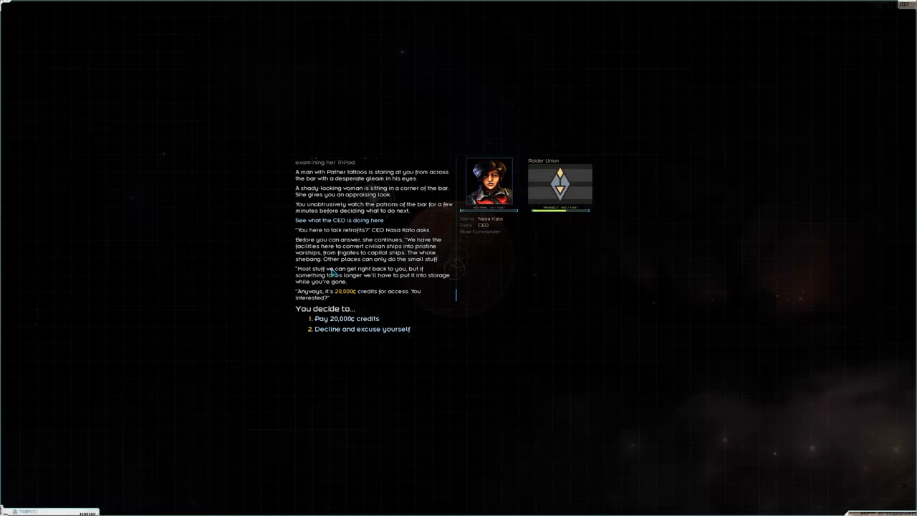
pyautogui.moveTo(346, 249)
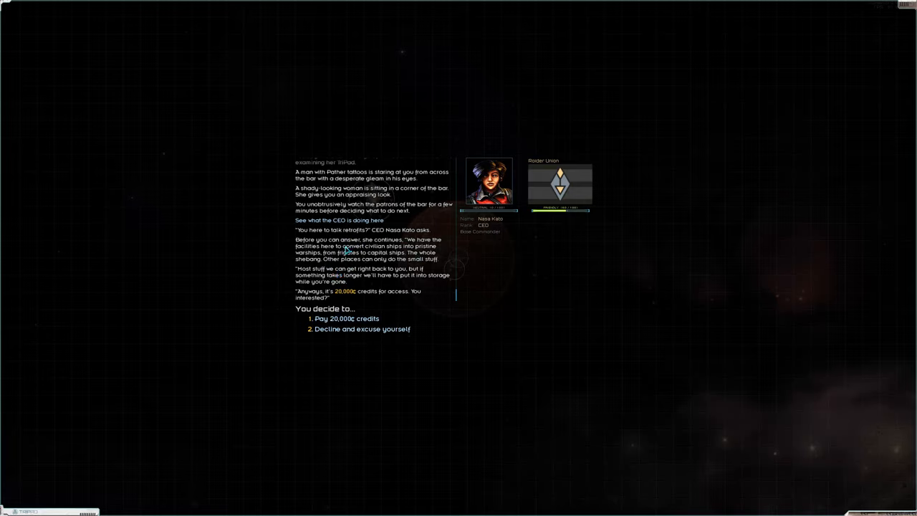
pyautogui.moveTo(381, 275)
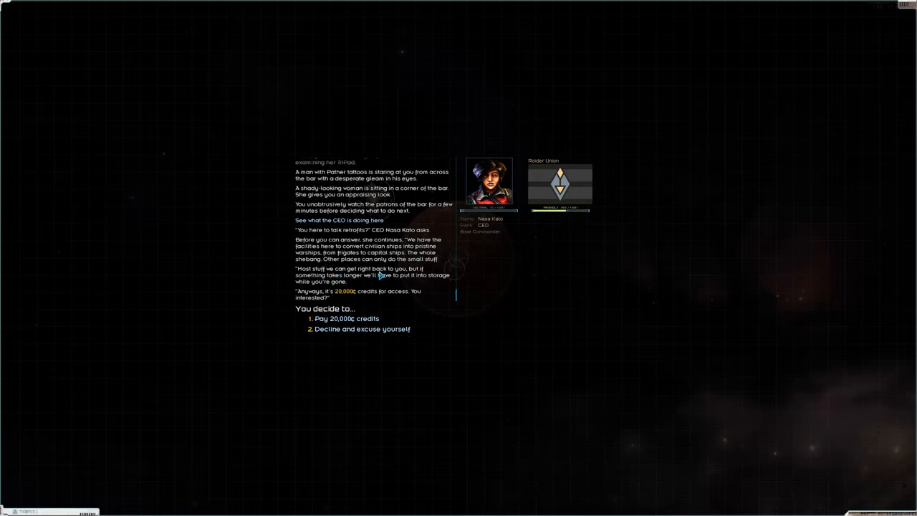
pyautogui.moveTo(487, 300)
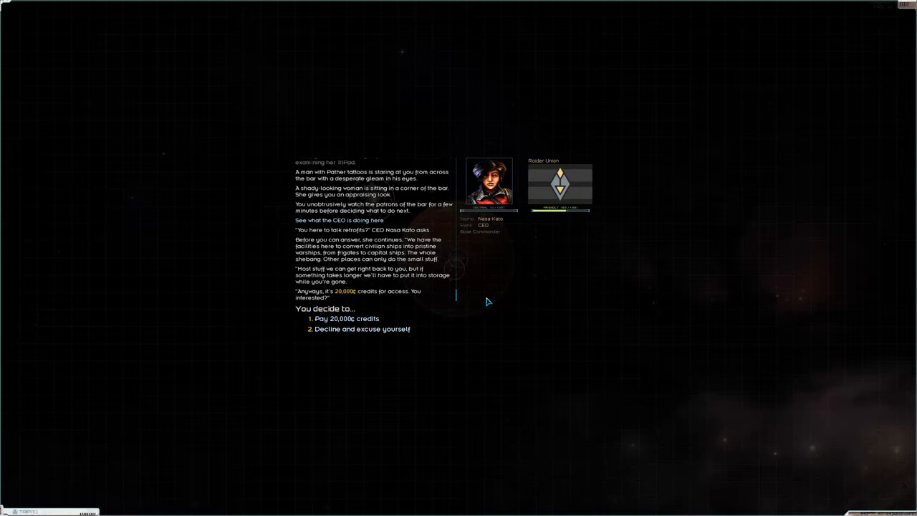
pyautogui.moveTo(407, 349)
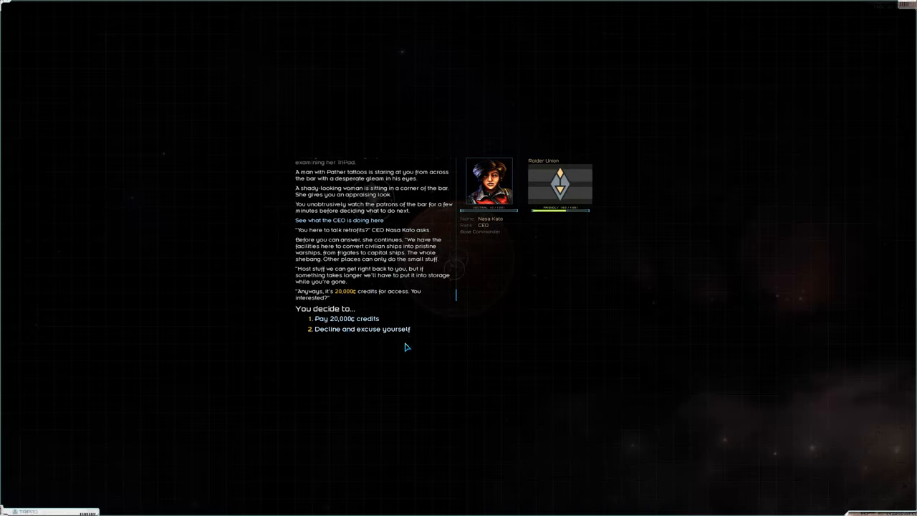
pyautogui.moveTo(348, 318)
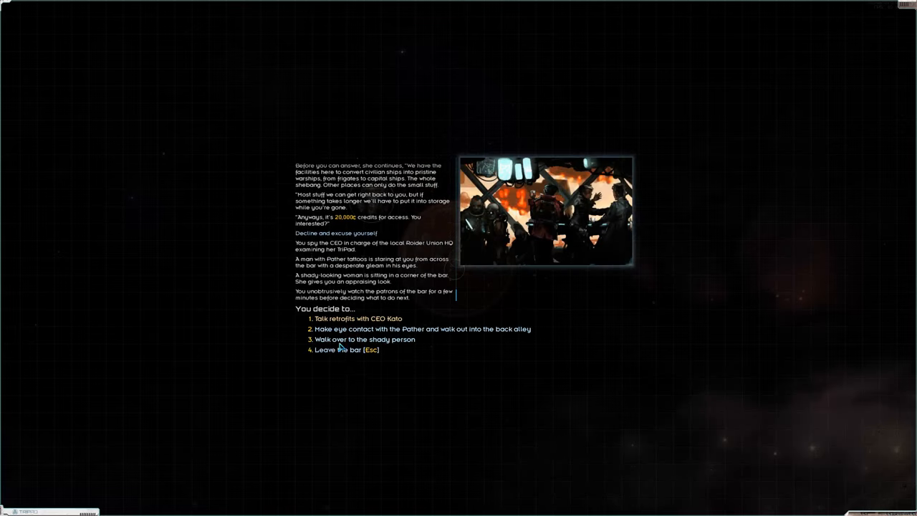
# Step: Walk over to the shady figure and answer Yes to hear the 2,500-credit agent offer
pyautogui.click(364, 338)
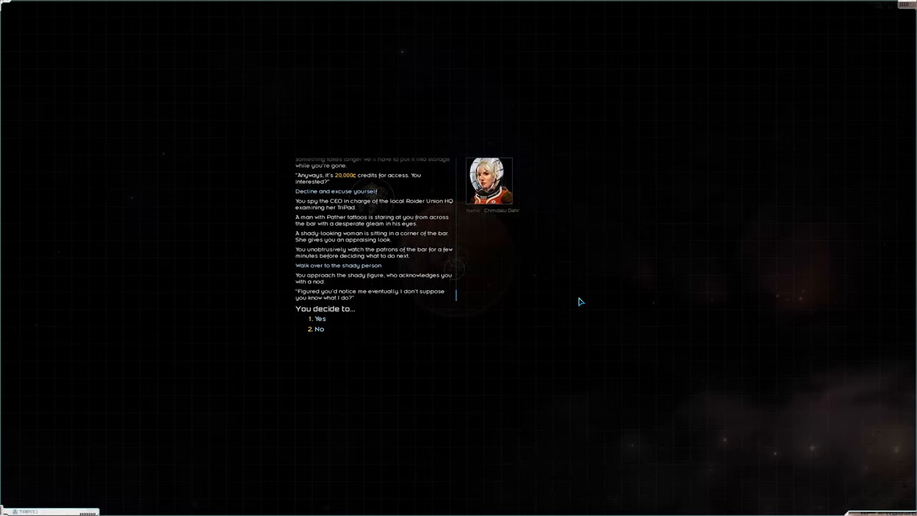
pyautogui.moveTo(378, 304)
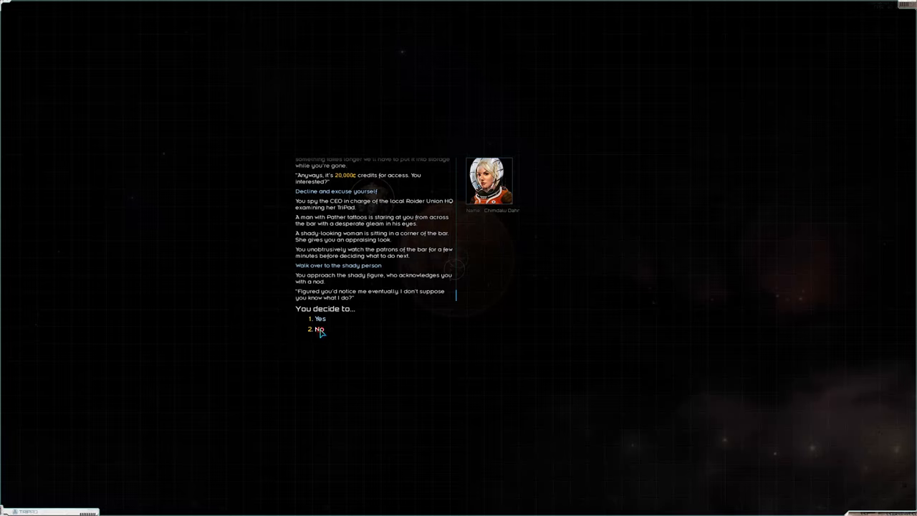
pyautogui.click(318, 318)
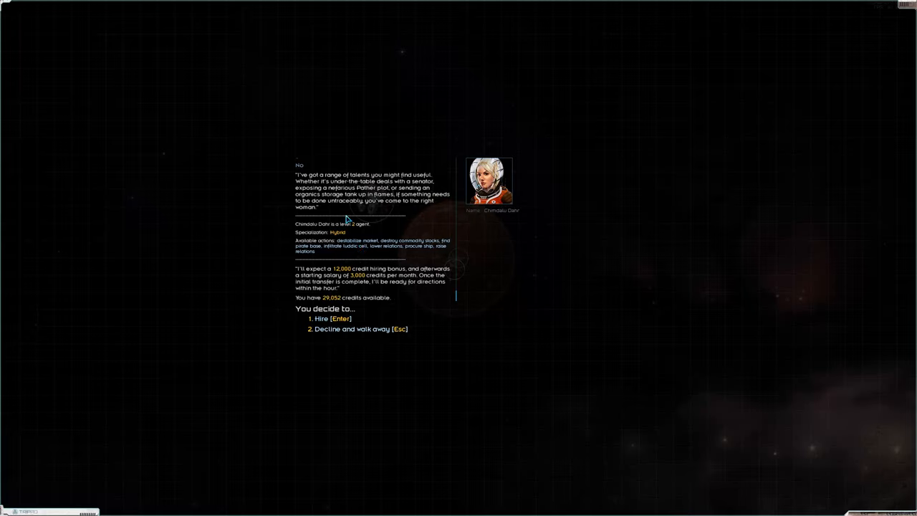
pyautogui.moveTo(518, 171)
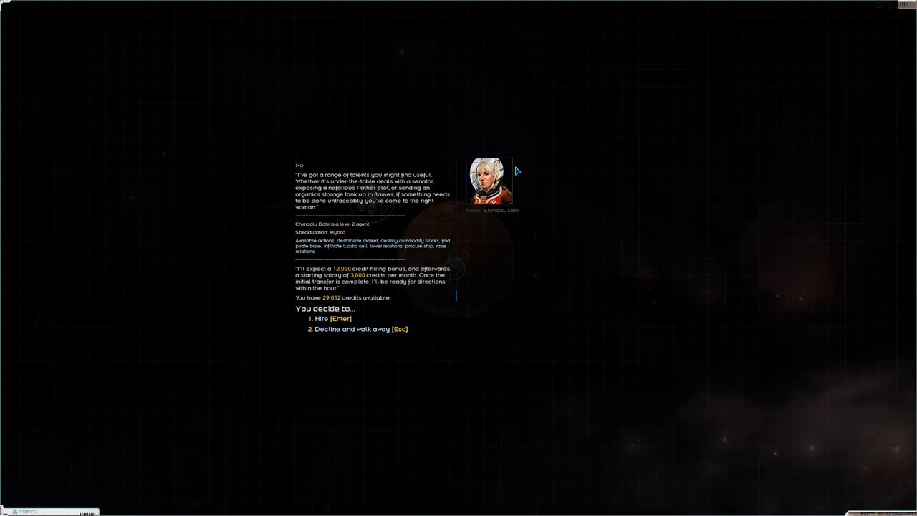
pyautogui.moveTo(473, 149)
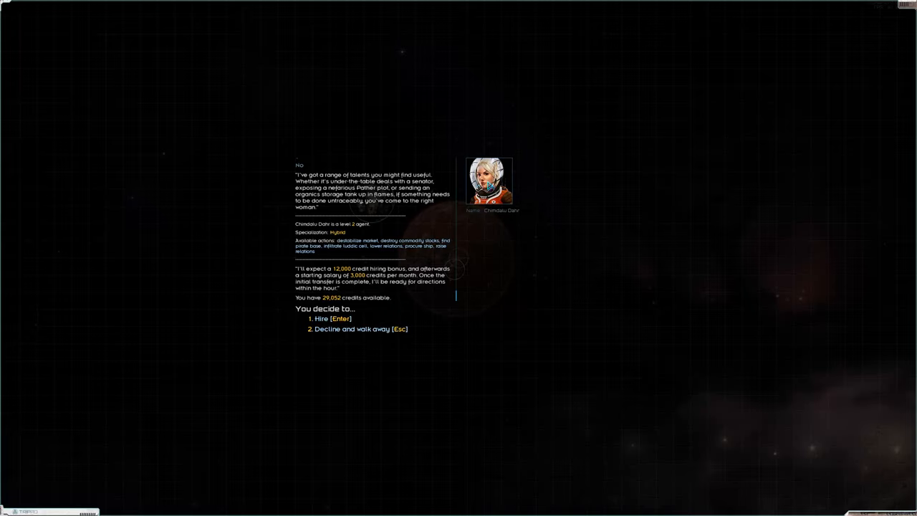
pyautogui.moveTo(401, 301)
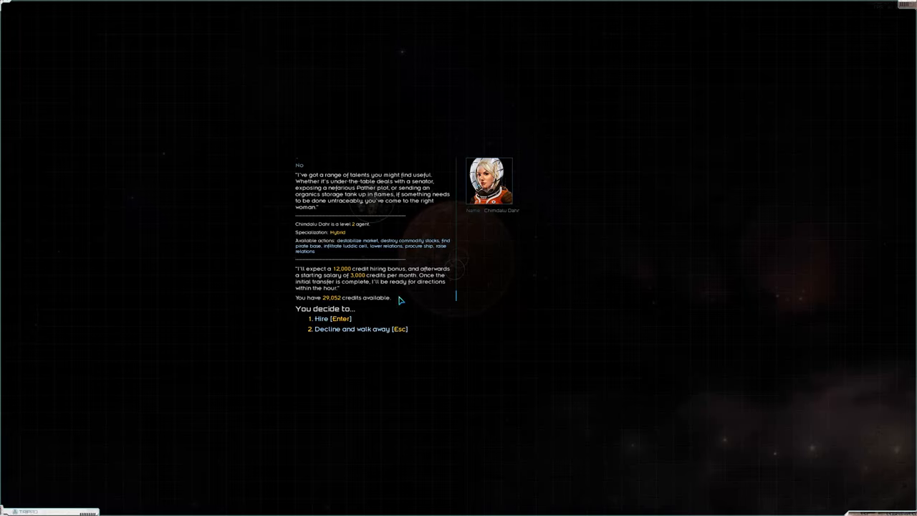
pyautogui.moveTo(378, 207)
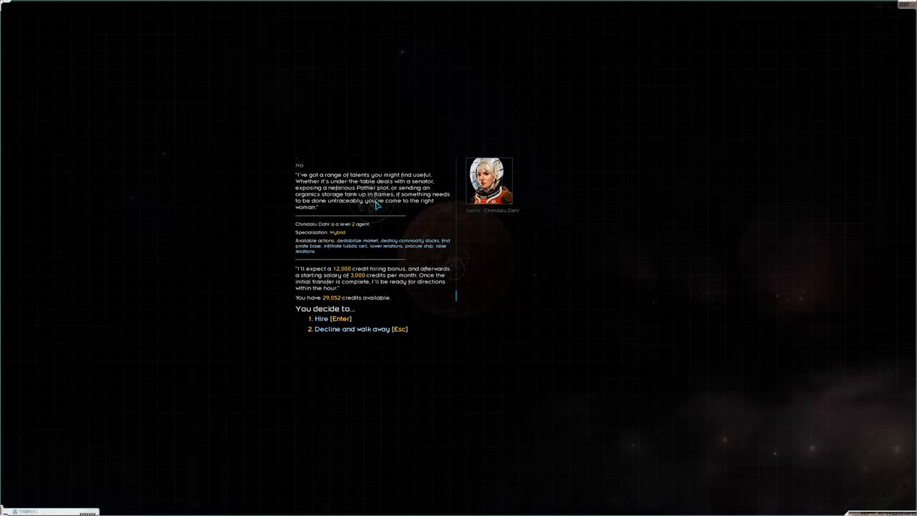
pyautogui.moveTo(350, 268)
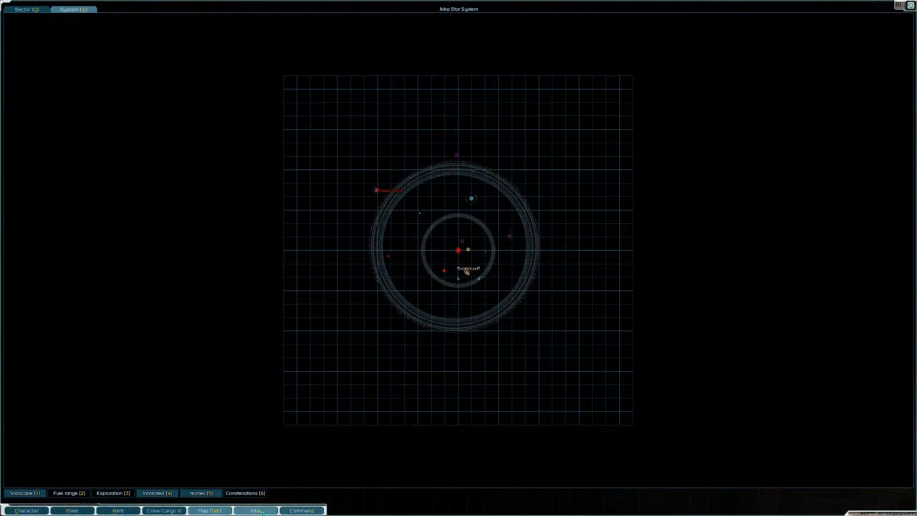
# Step: Lay in a course for the jump point and filter the intel list to bounties only
pyautogui.click(255, 511)
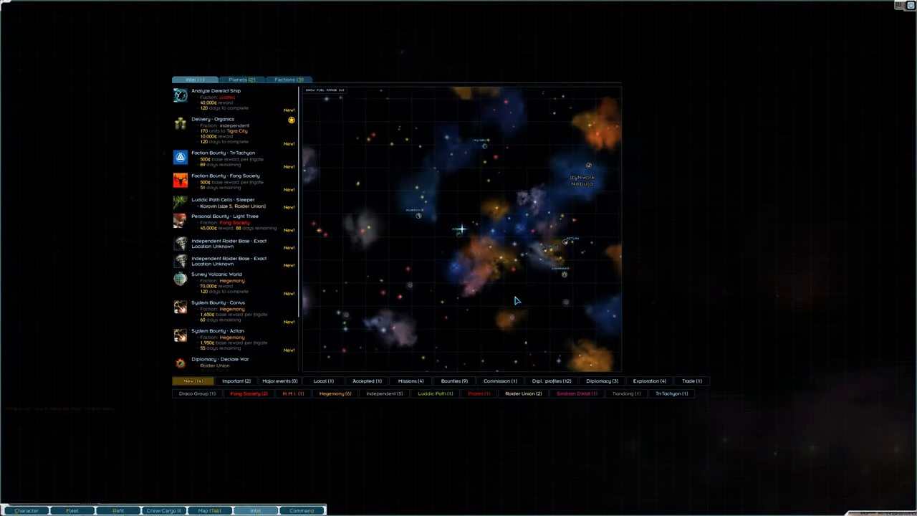
pyautogui.click(573, 317)
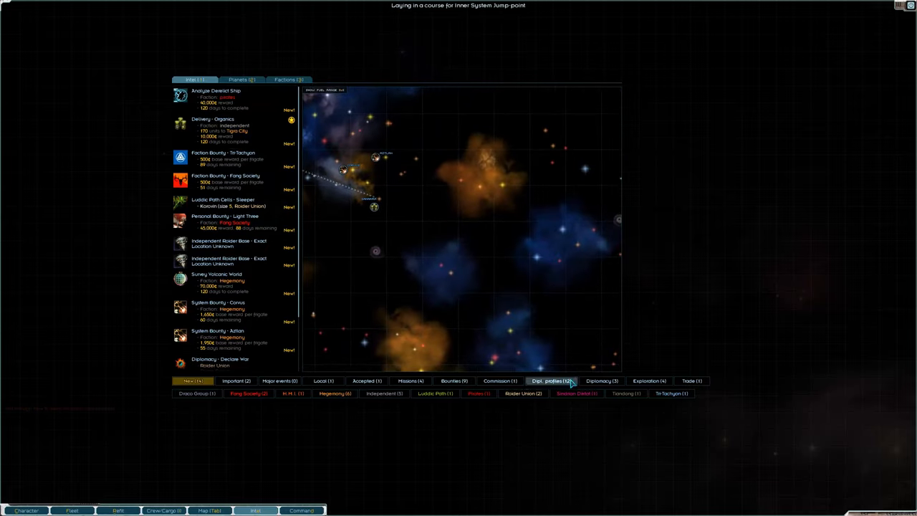
pyautogui.click(452, 381)
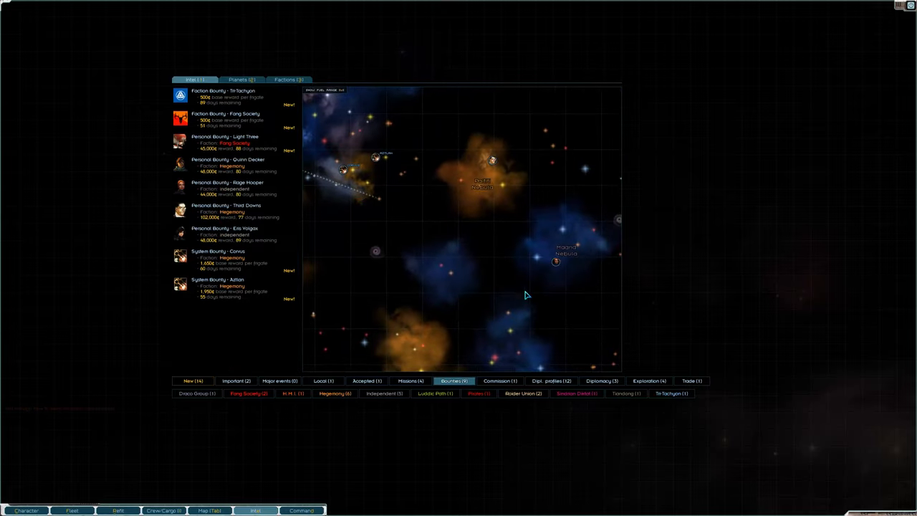
pyautogui.moveTo(502, 175)
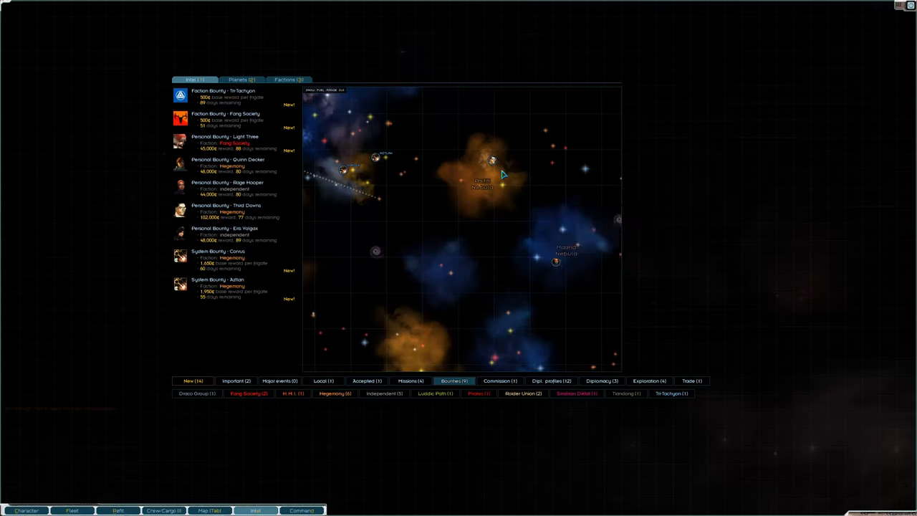
pyautogui.click(226, 187)
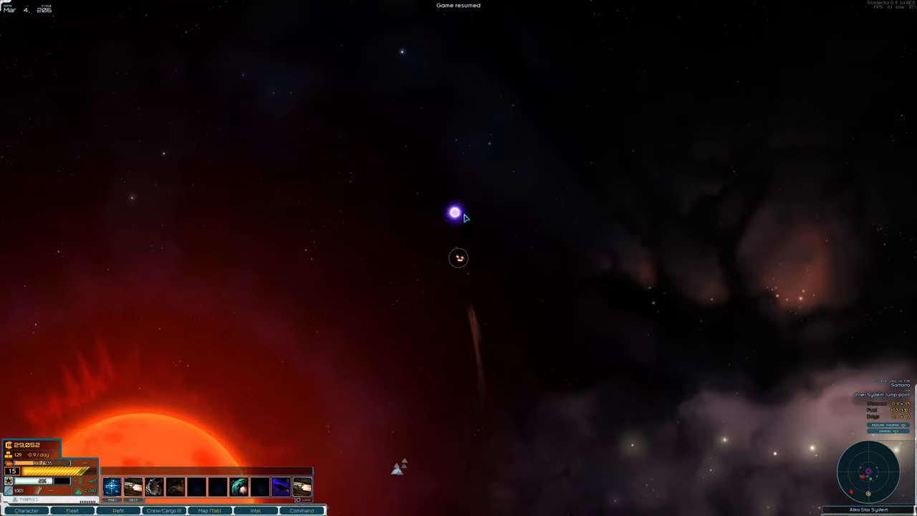
# Step: Approach the jump point and order the fleet's jump to hyperspace
pyautogui.click(455, 212)
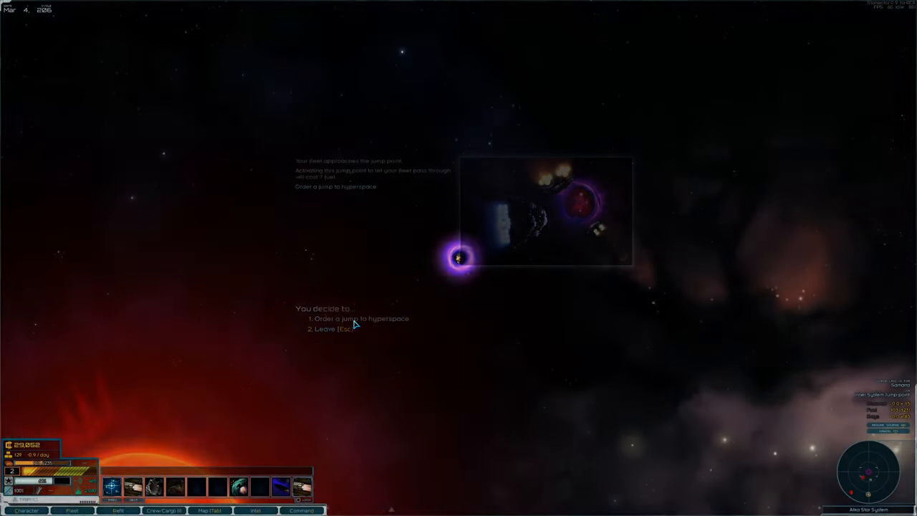
pyautogui.click(361, 318)
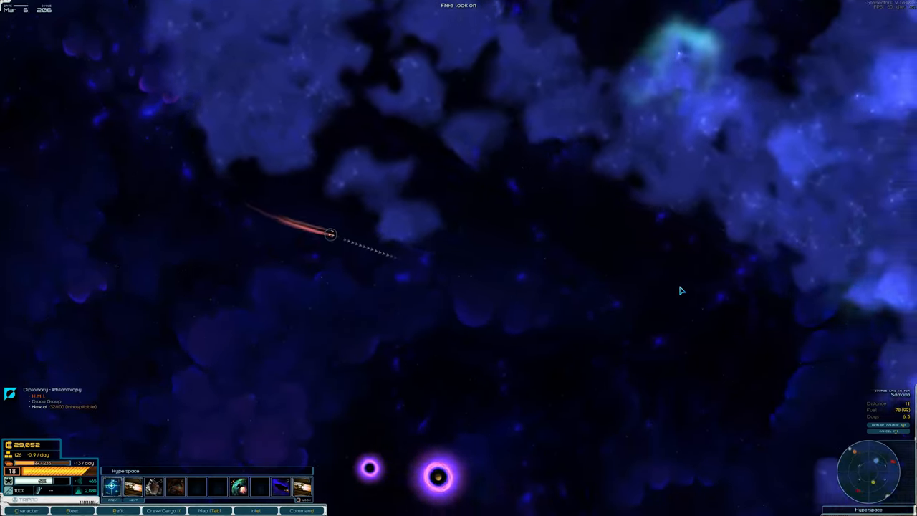
pyautogui.click(209, 510)
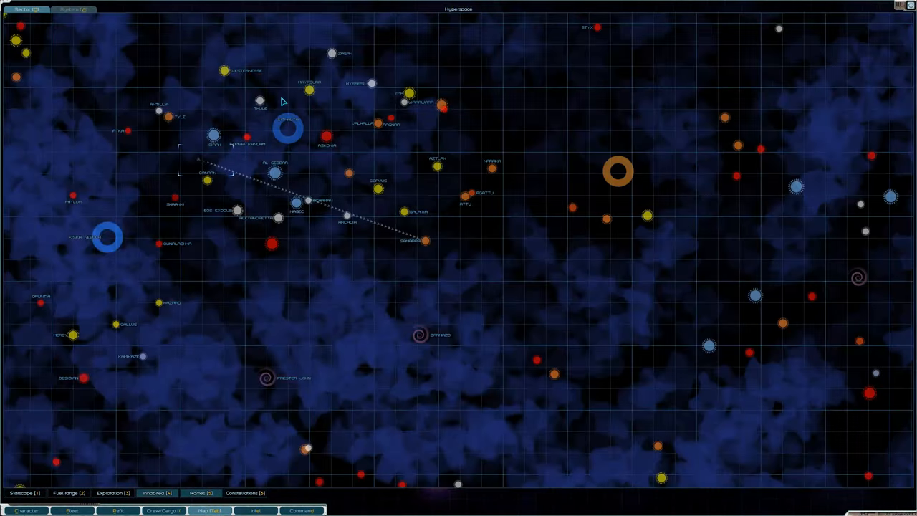
pyautogui.moveTo(413, 258)
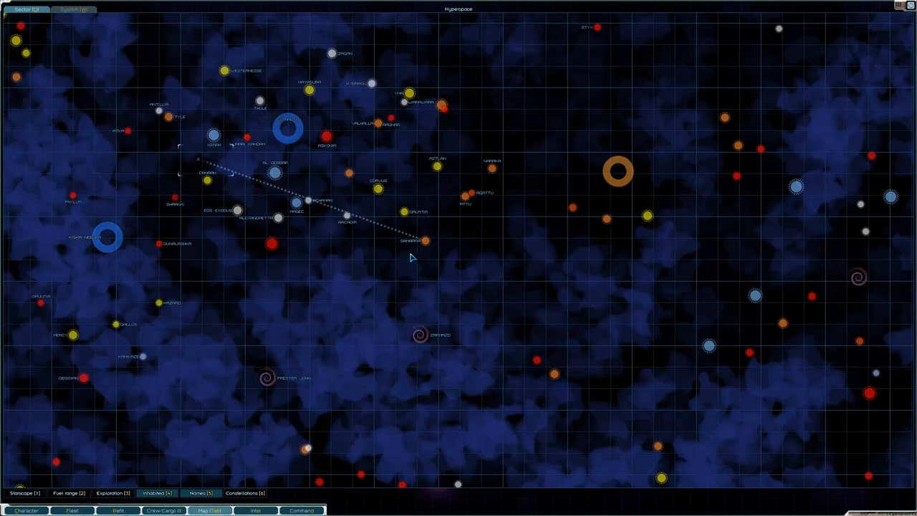
pyautogui.moveTo(226, 222)
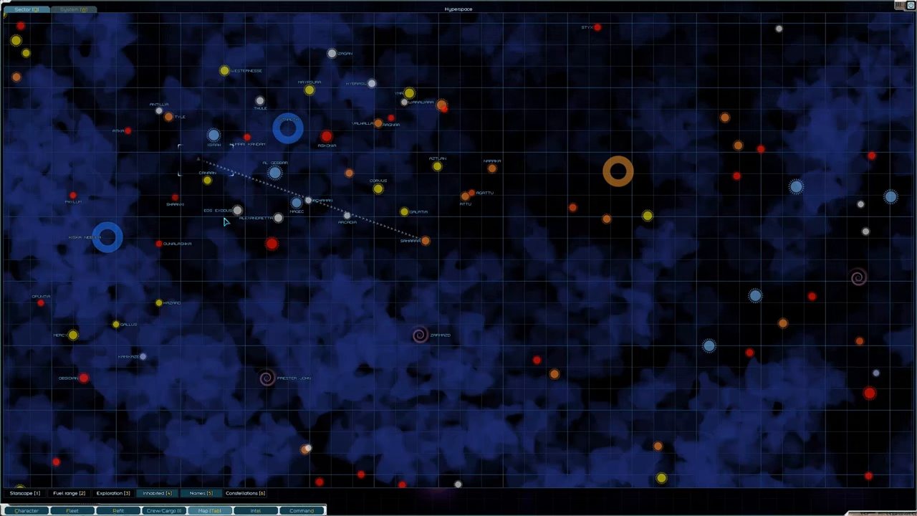
pyautogui.moveTo(226, 190)
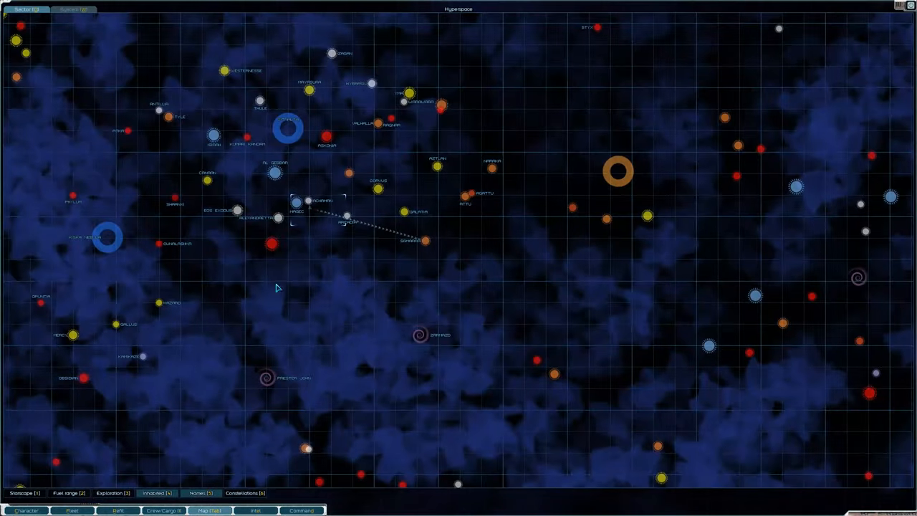
# Step: Check the posted bounties, then the faction standings on the Intel screen
pyautogui.click(255, 510)
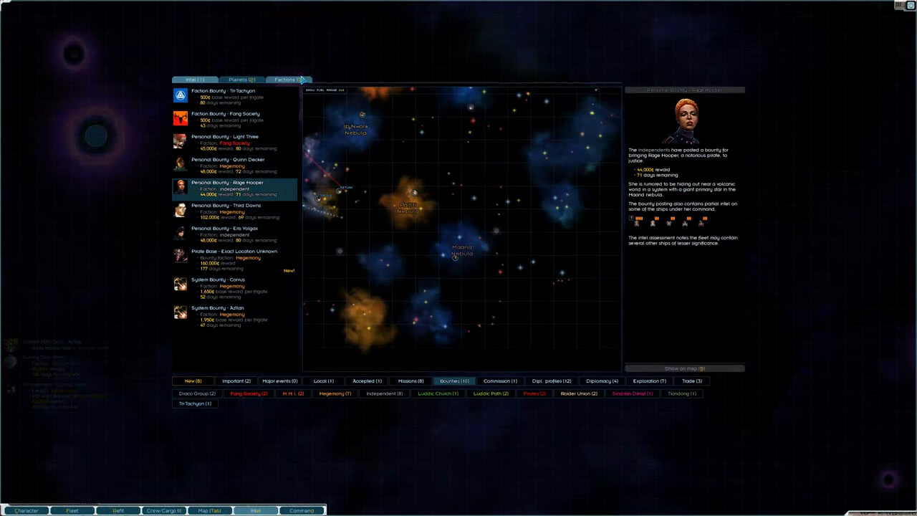
pyautogui.click(288, 80)
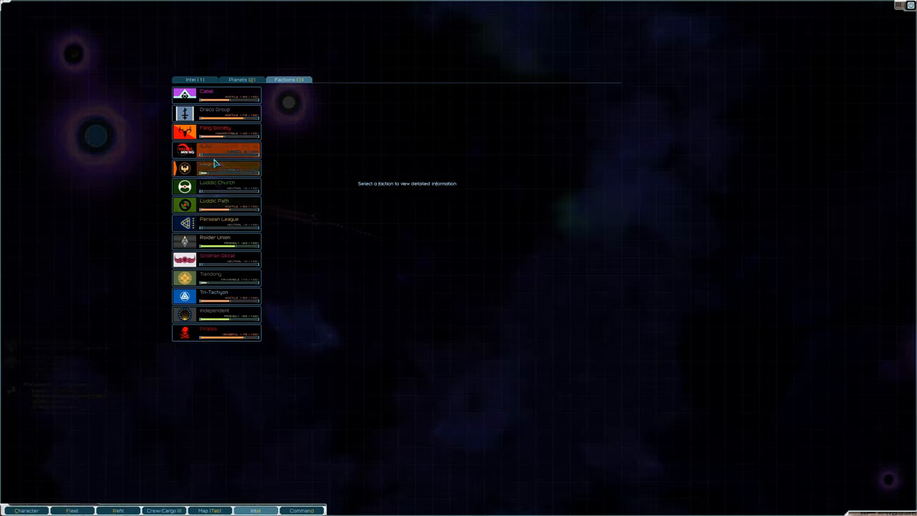
pyautogui.moveTo(218, 255)
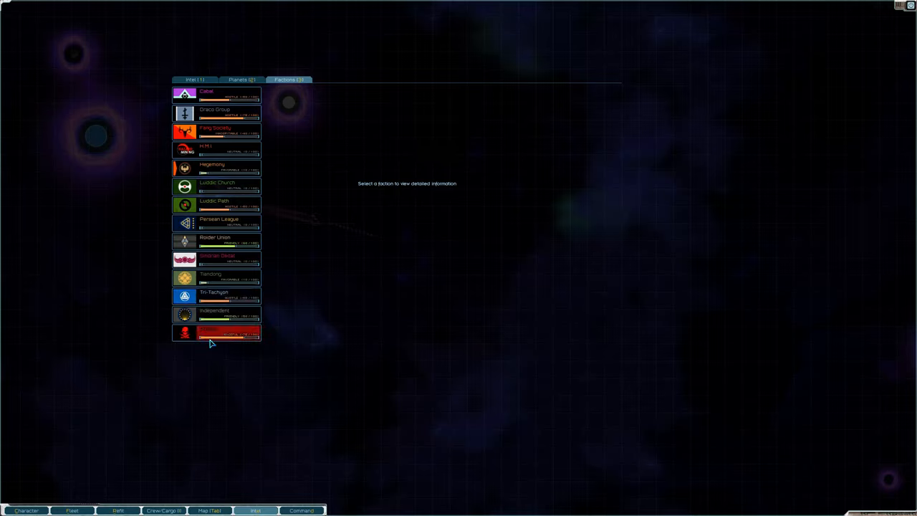
pyautogui.moveTo(258, 151)
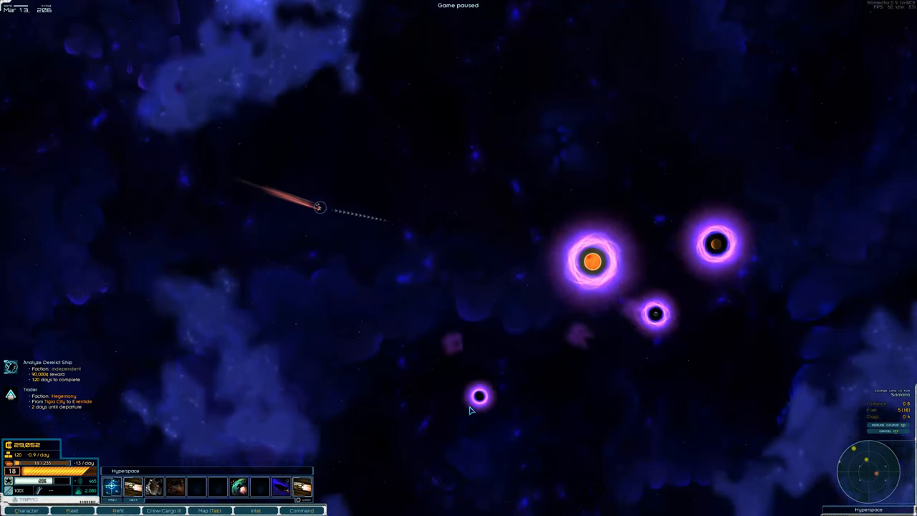
# Step: Enter the system through the jump point and set course to dock at Tigra City
pyautogui.click(665, 306)
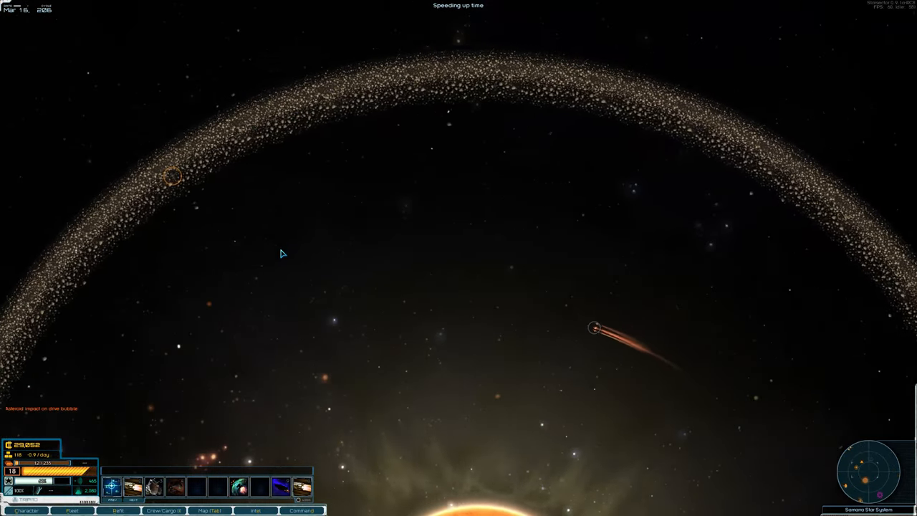
pyautogui.click(376, 226)
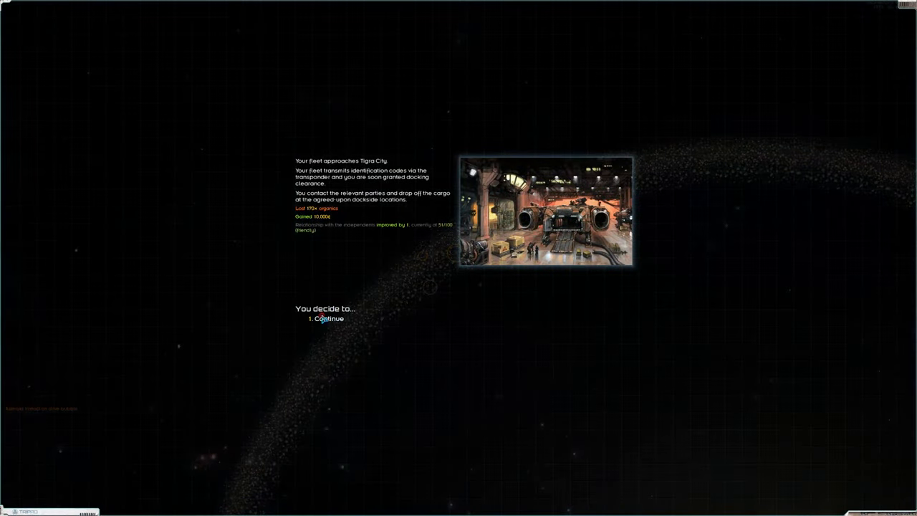
# Step: Continue past the docking clearance message to Tigra City's port options
pyautogui.click(326, 318)
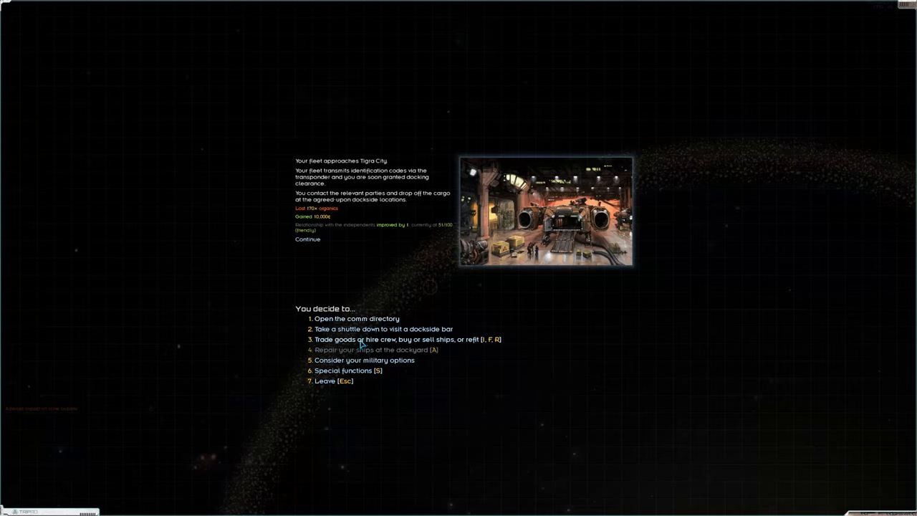
pyautogui.moveTo(344, 344)
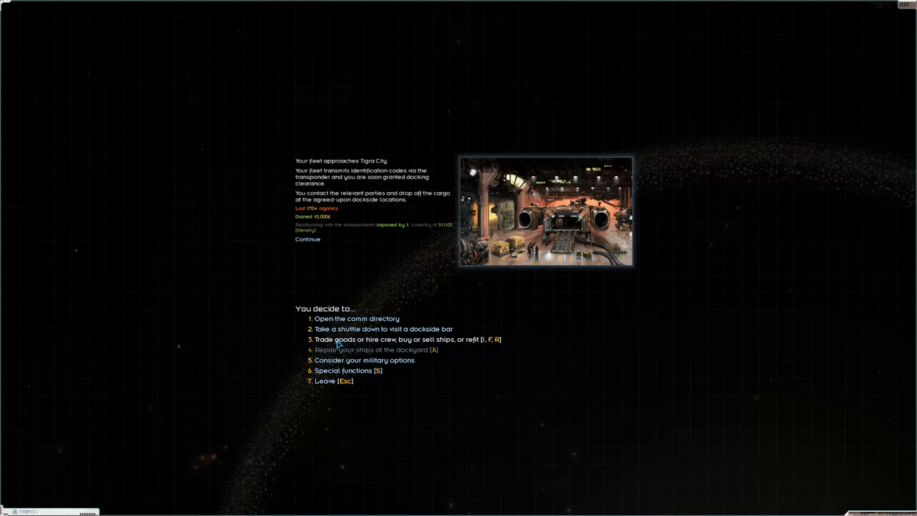
# Step: Buy a raised quantity of fuel from the Tigra City market
pyautogui.click(404, 338)
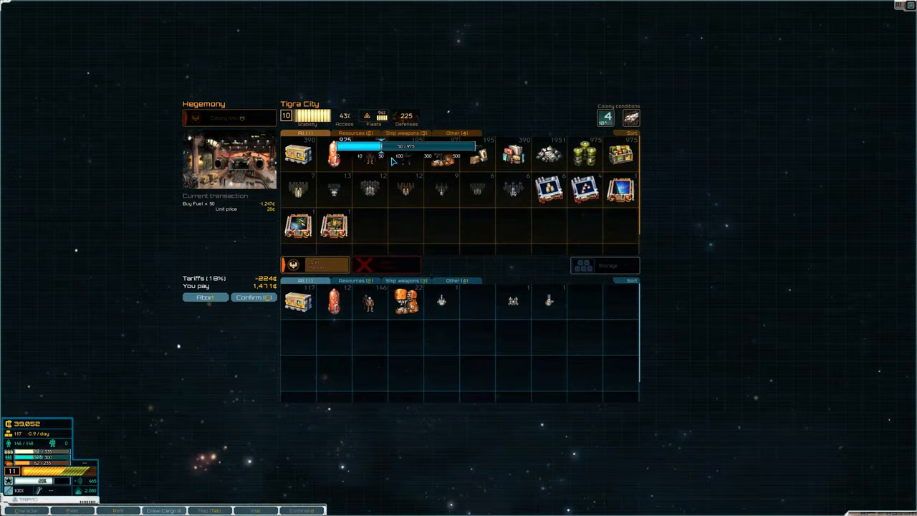
pyautogui.moveTo(384, 147); pyautogui.dragTo(401, 148)
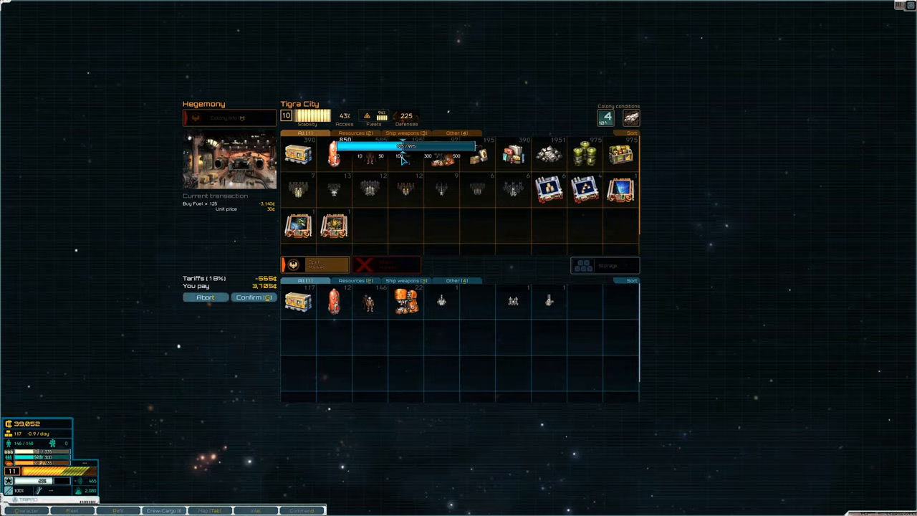
pyautogui.click(408, 154)
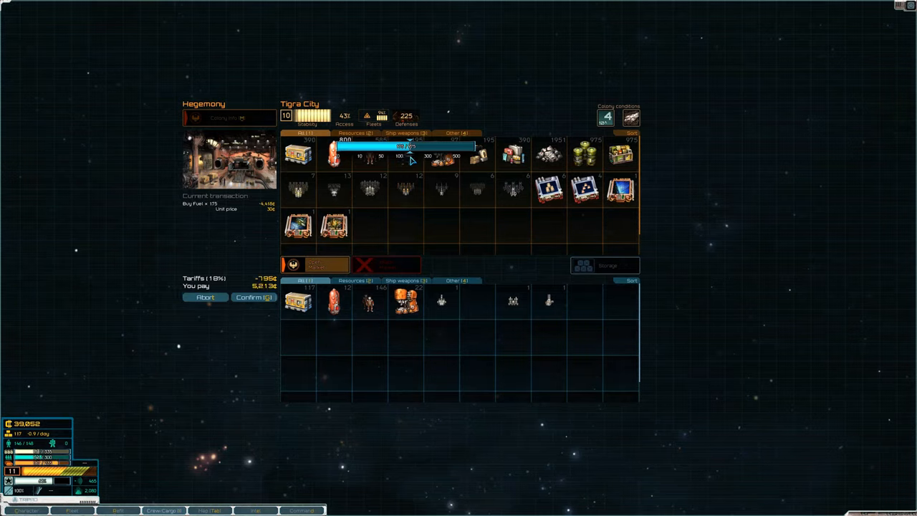
pyautogui.click(254, 297)
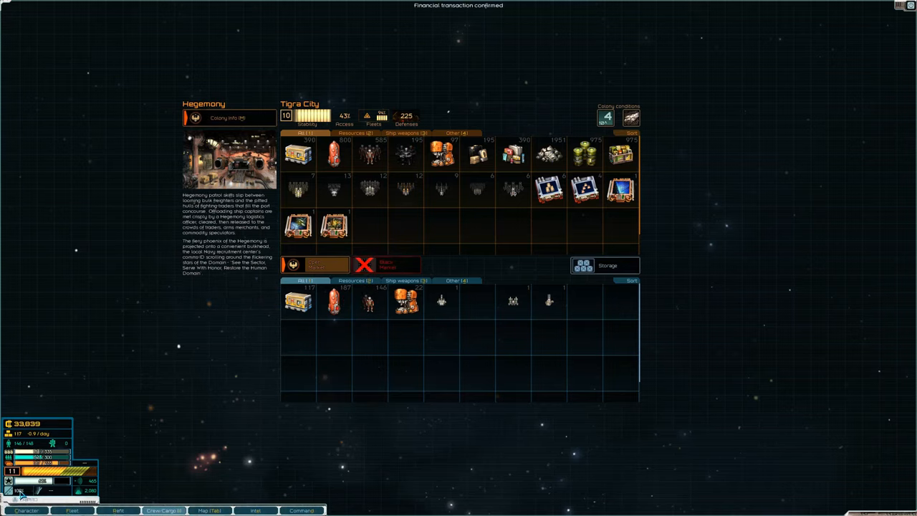
# Step: Hire 22 extra crew from the market and confirm
pyautogui.click(72, 510)
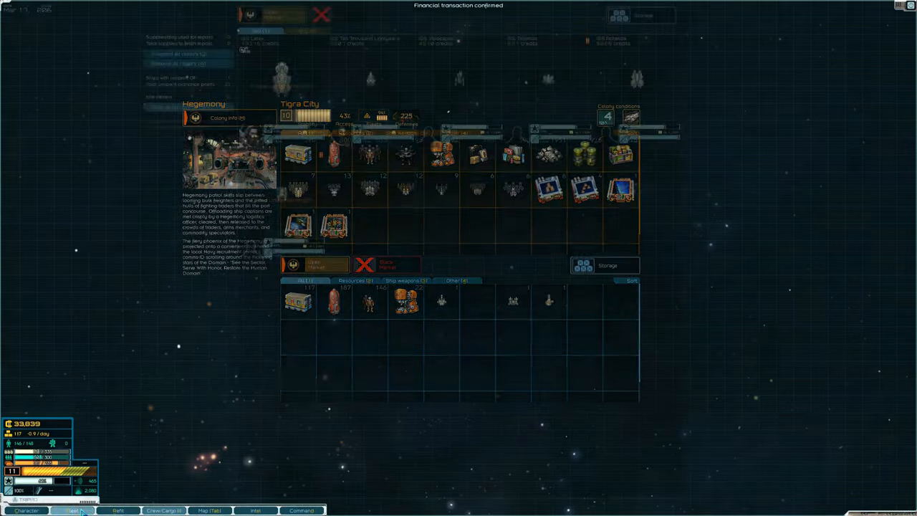
pyautogui.click(72, 510)
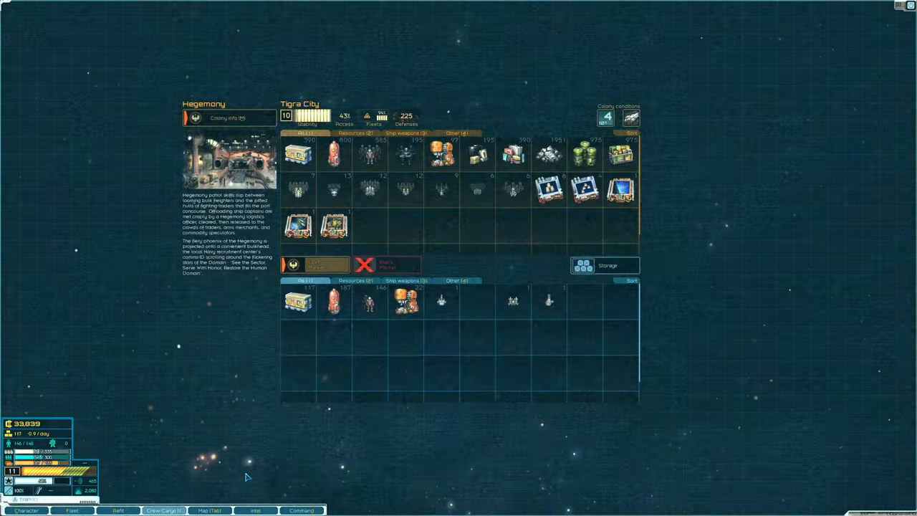
pyautogui.click(370, 155)
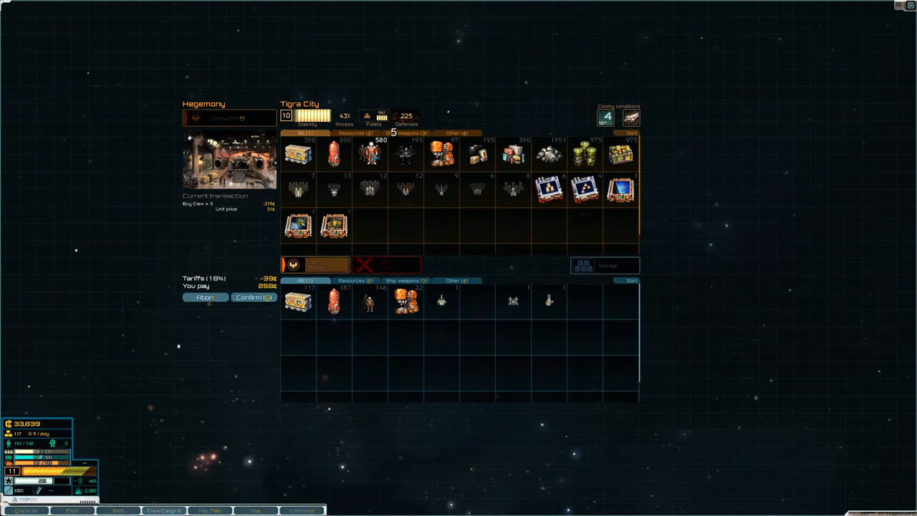
pyautogui.click(369, 152)
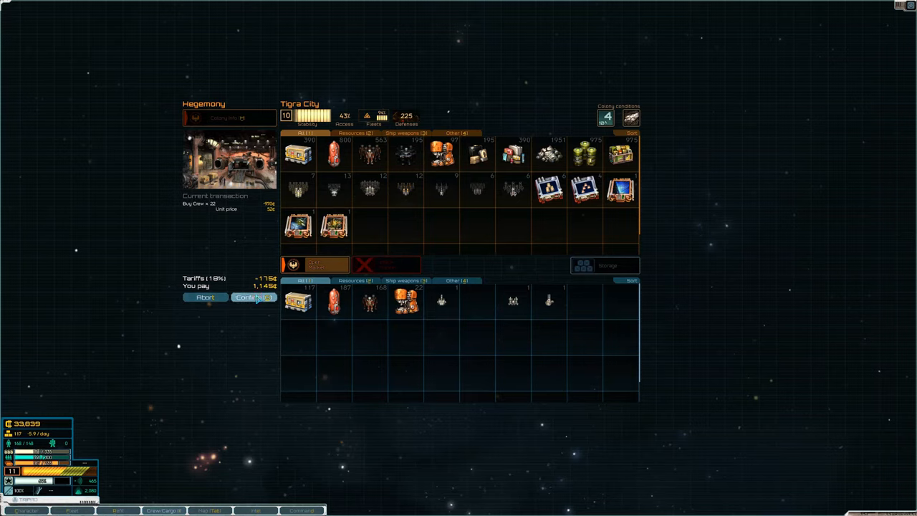
pyautogui.click(254, 297)
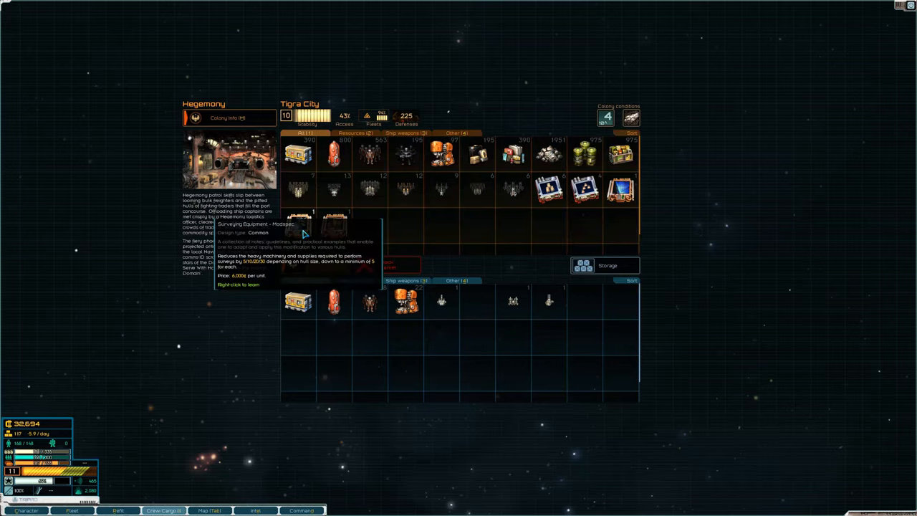
pyautogui.moveTo(308, 229)
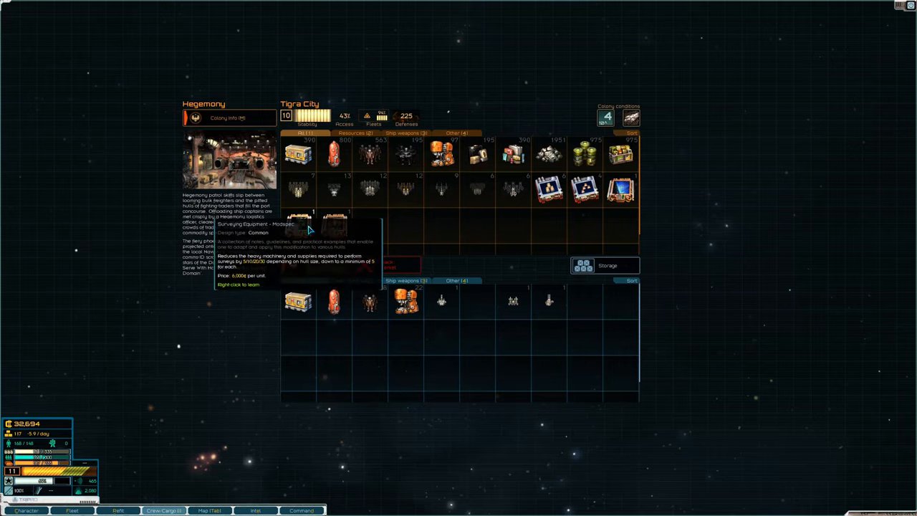
pyautogui.moveTo(378, 235)
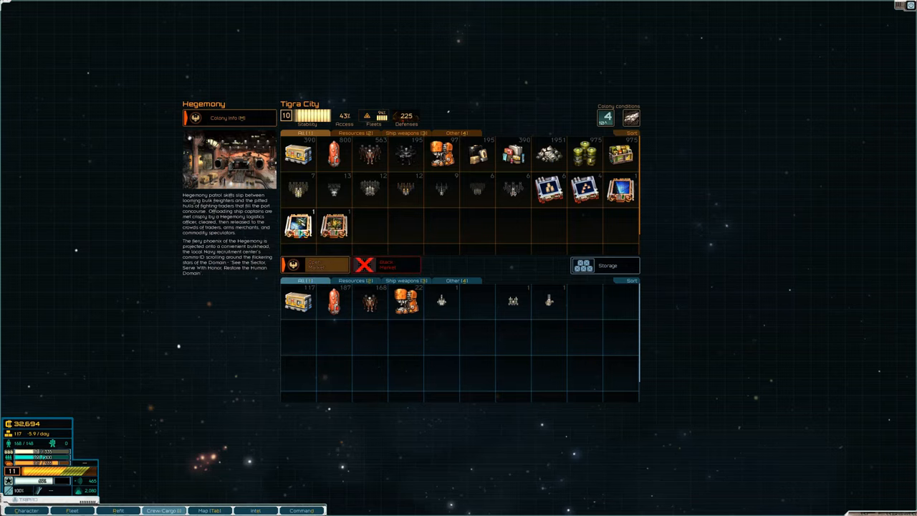
pyautogui.moveTo(387, 269)
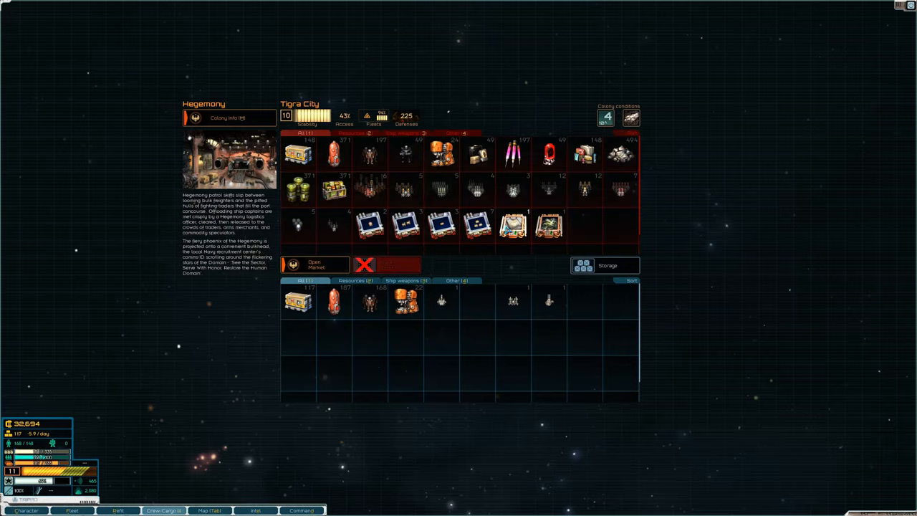
pyautogui.moveTo(547, 223)
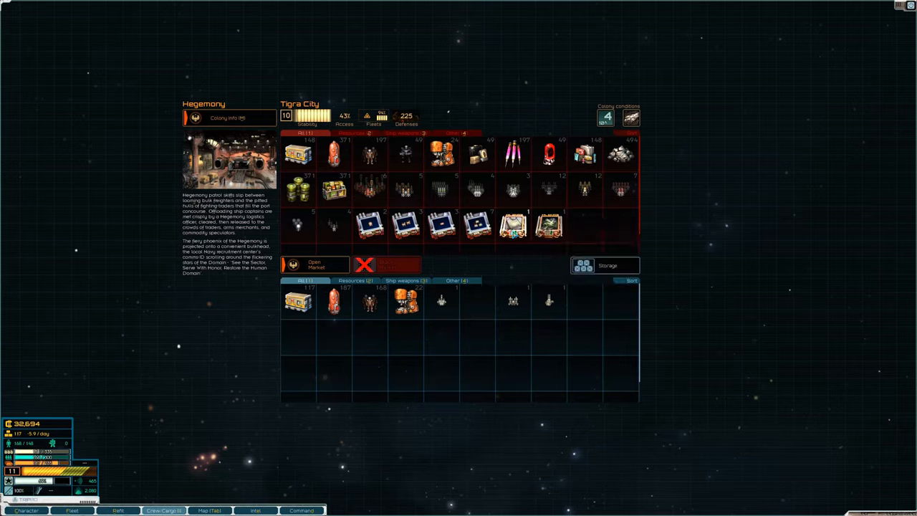
pyautogui.moveTo(513, 226)
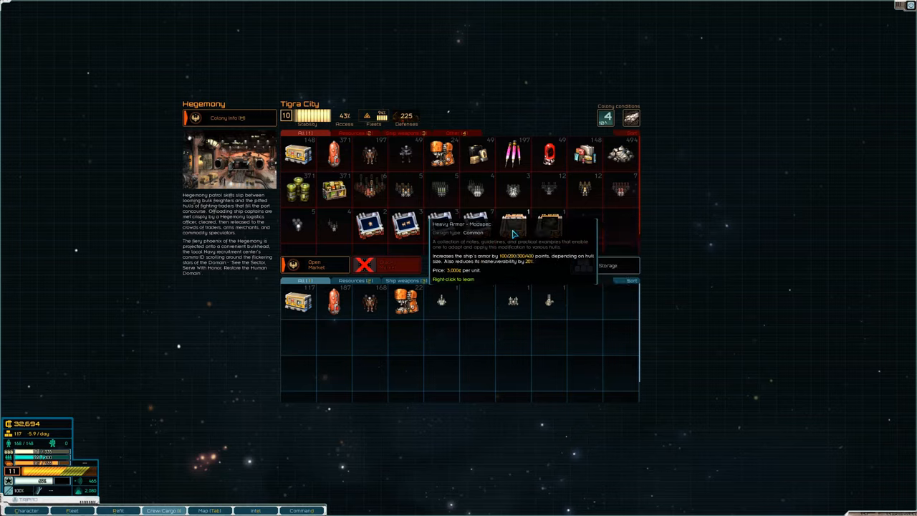
pyautogui.moveTo(548, 222)
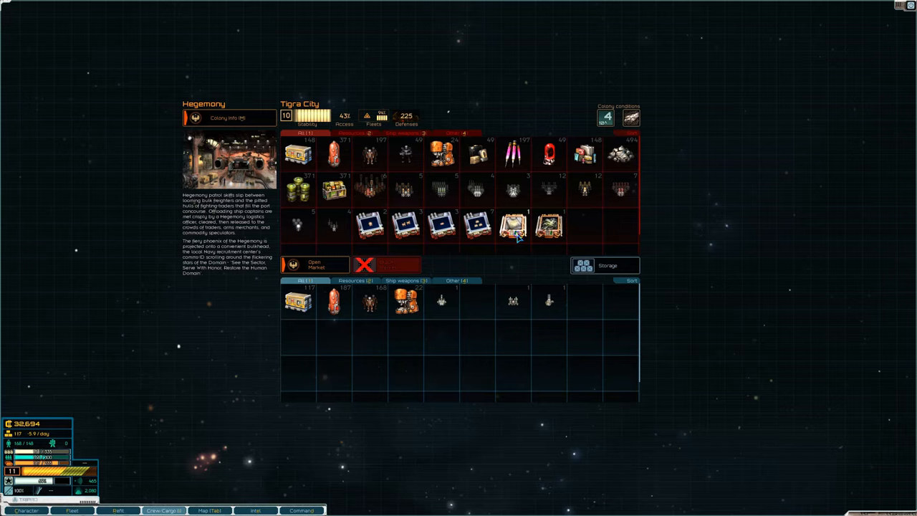
# Step: Buy the ship modspec from the port's second market and confirm the purchase
pyautogui.click(513, 226)
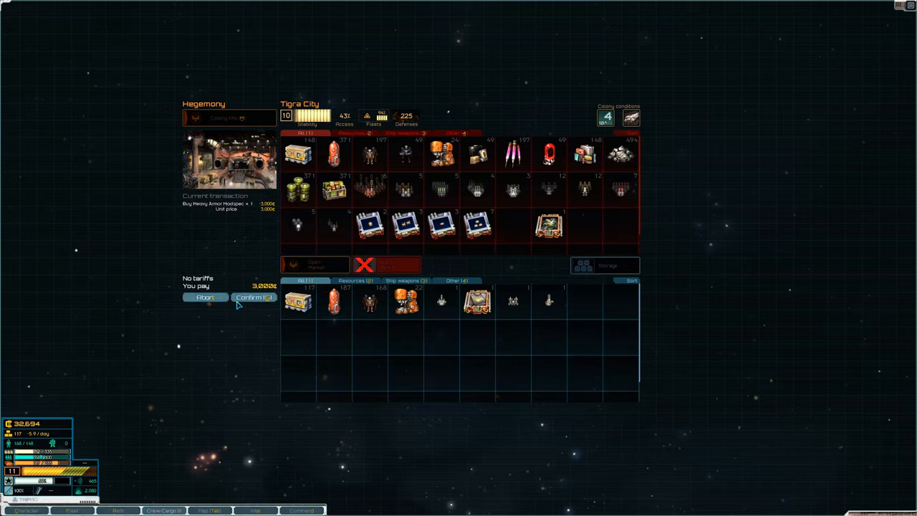
pyautogui.click(254, 296)
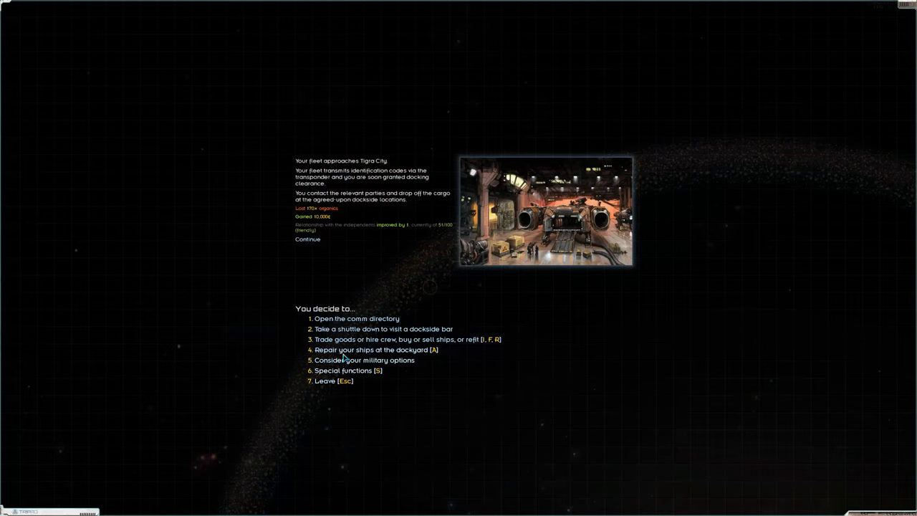
# Step: Have the whole fleet repaired at Tigra City's dockyard
pyautogui.click(373, 350)
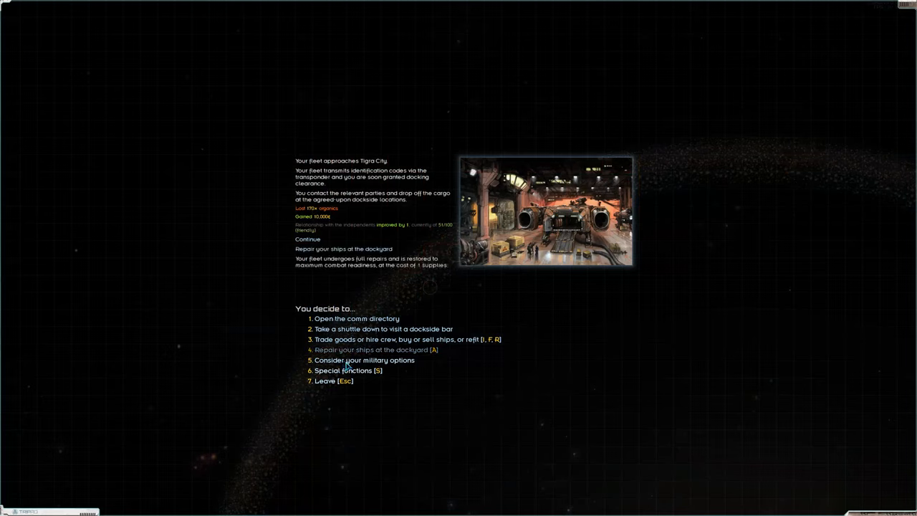
pyautogui.moveTo(408, 341)
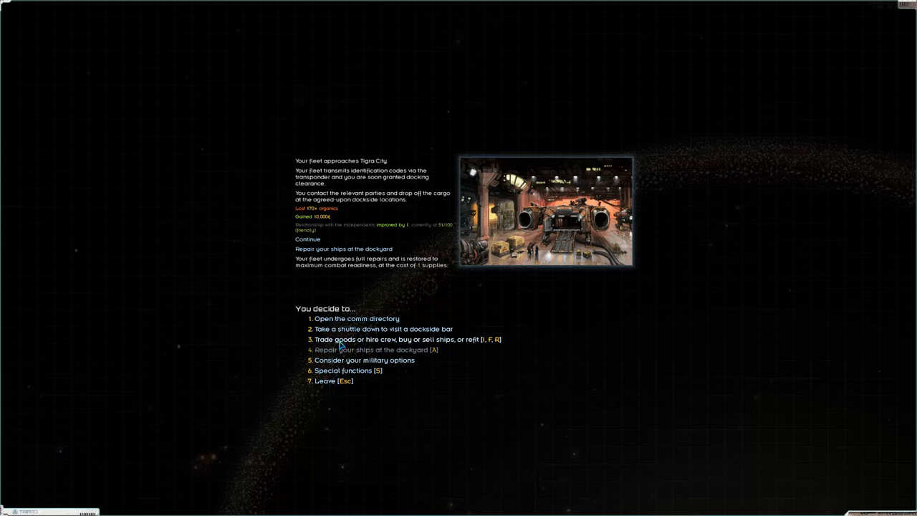
# Step: Go down to the dockside bar and sit with the guarded man for his bounty briefing
pyautogui.click(384, 328)
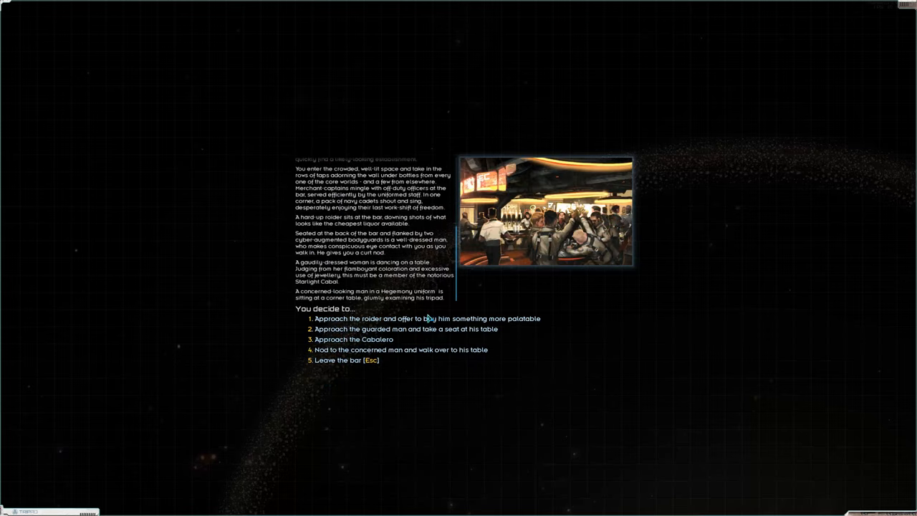
pyautogui.moveTo(379, 335)
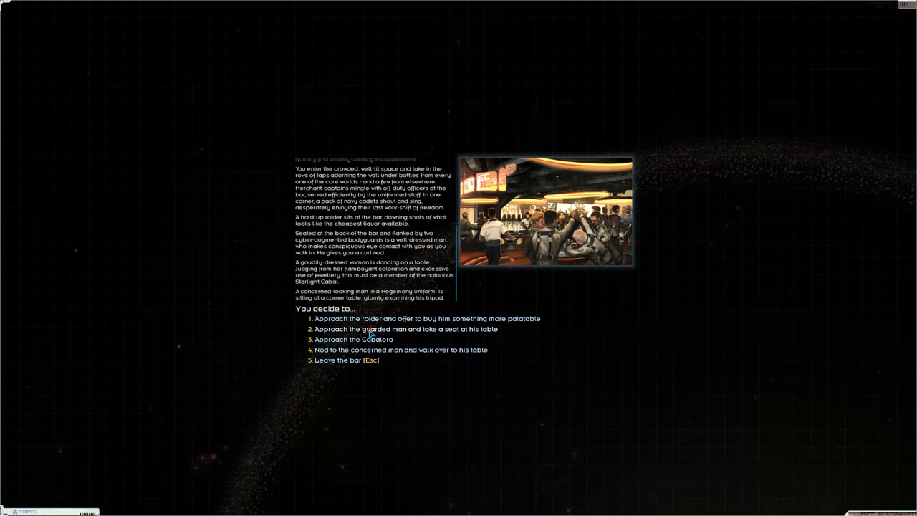
pyautogui.click(406, 328)
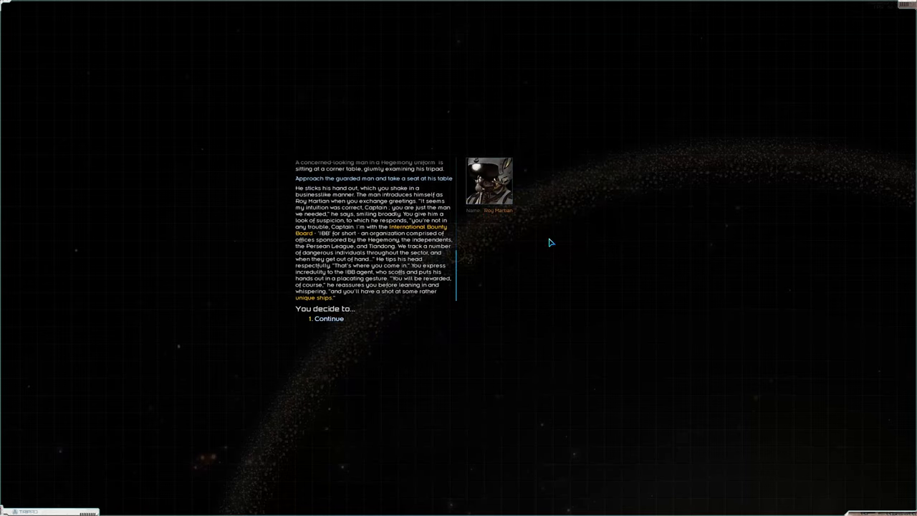
pyautogui.moveTo(499, 241)
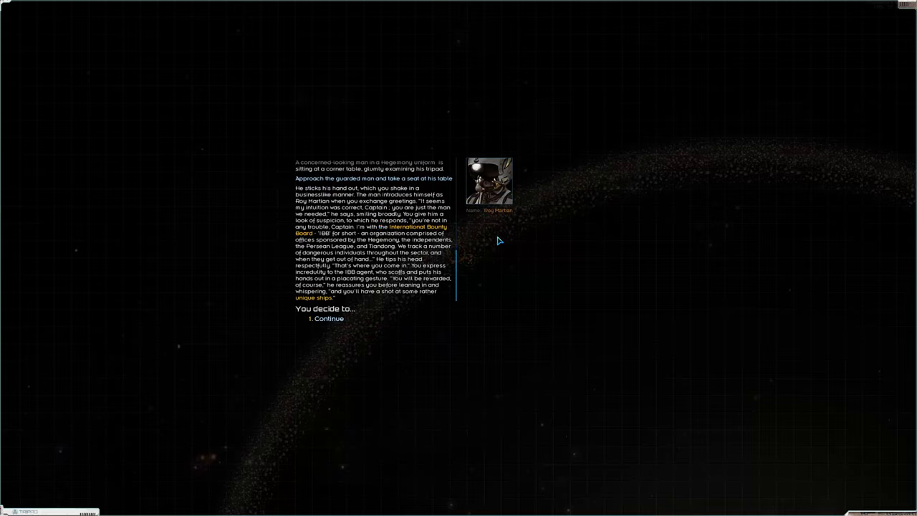
pyautogui.moveTo(327, 255)
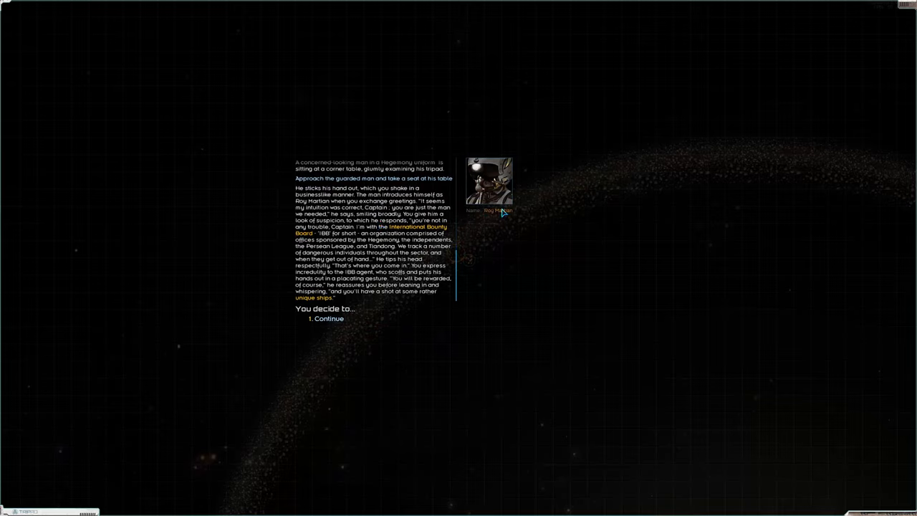
pyautogui.moveTo(440, 272)
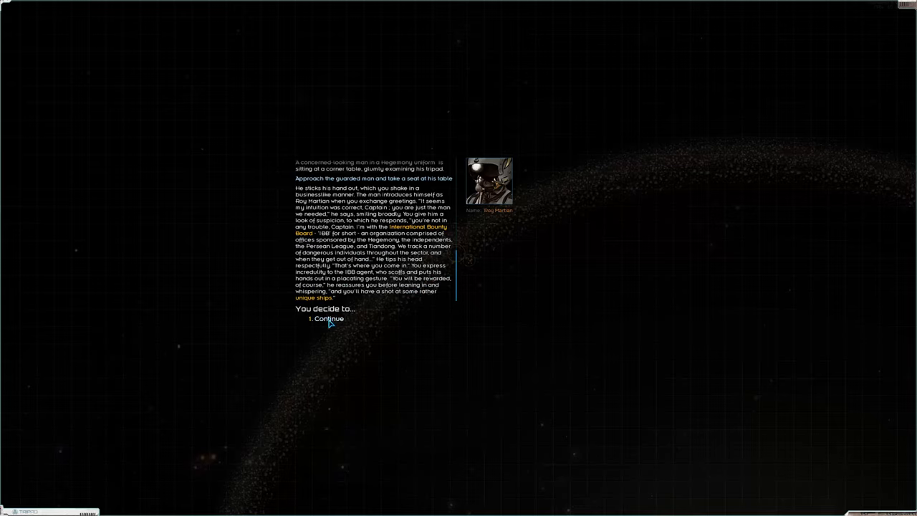
pyautogui.moveTo(327, 324)
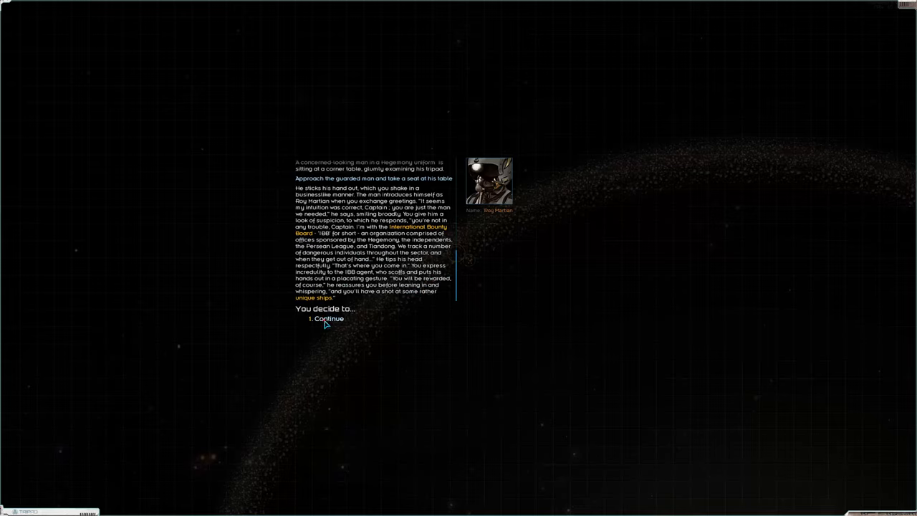
pyautogui.click(329, 318)
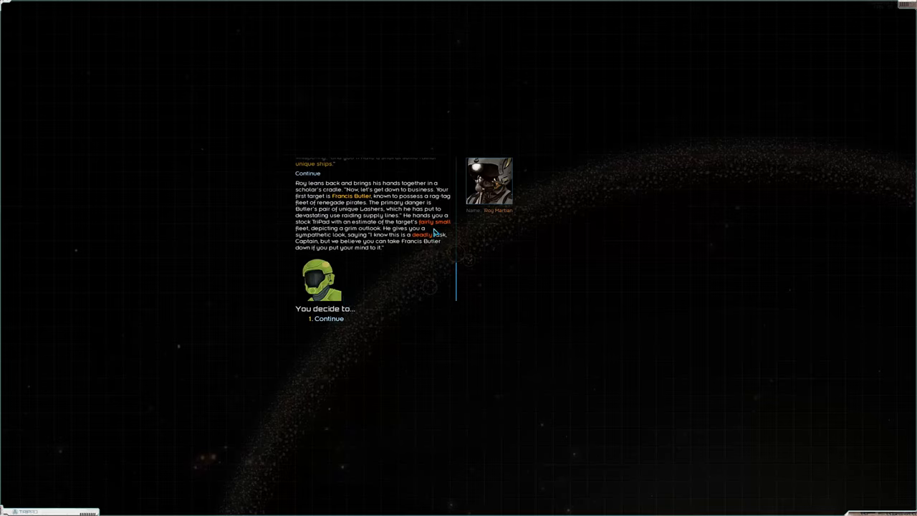
pyautogui.moveTo(364, 206)
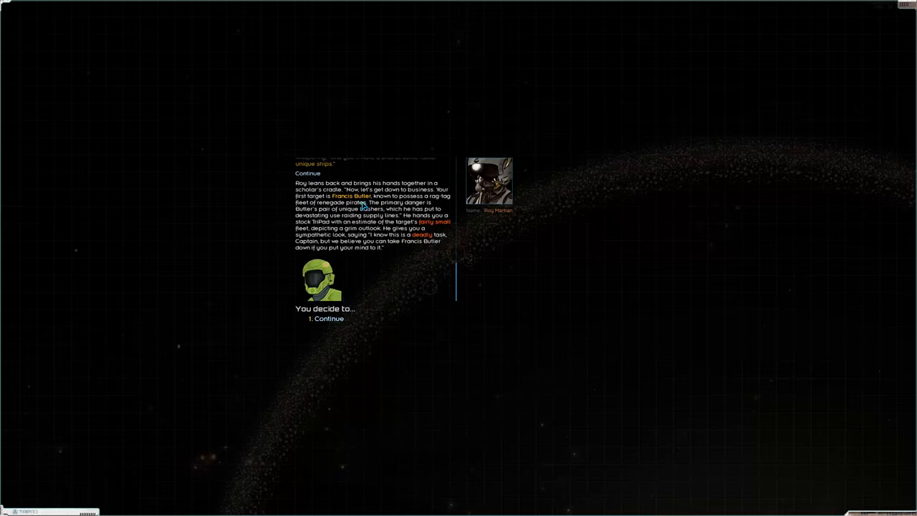
pyautogui.moveTo(369, 265)
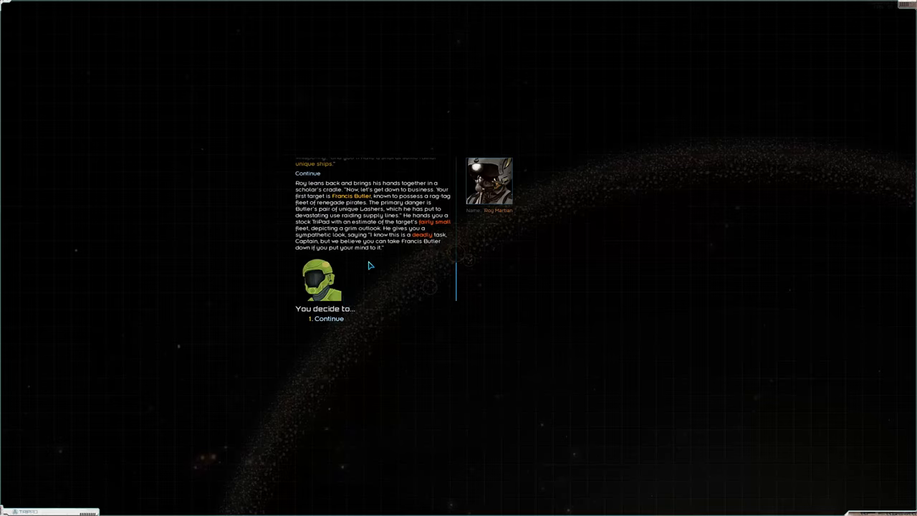
pyautogui.moveTo(358, 296)
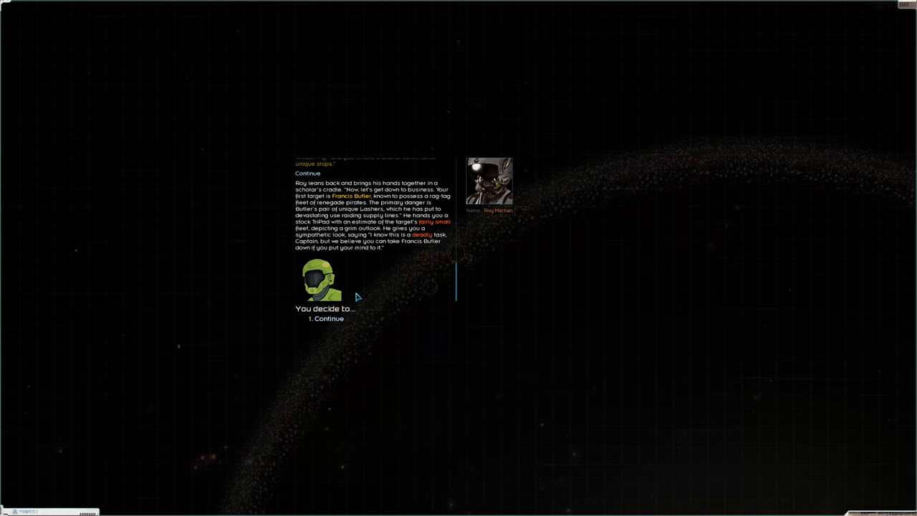
pyautogui.moveTo(324, 318)
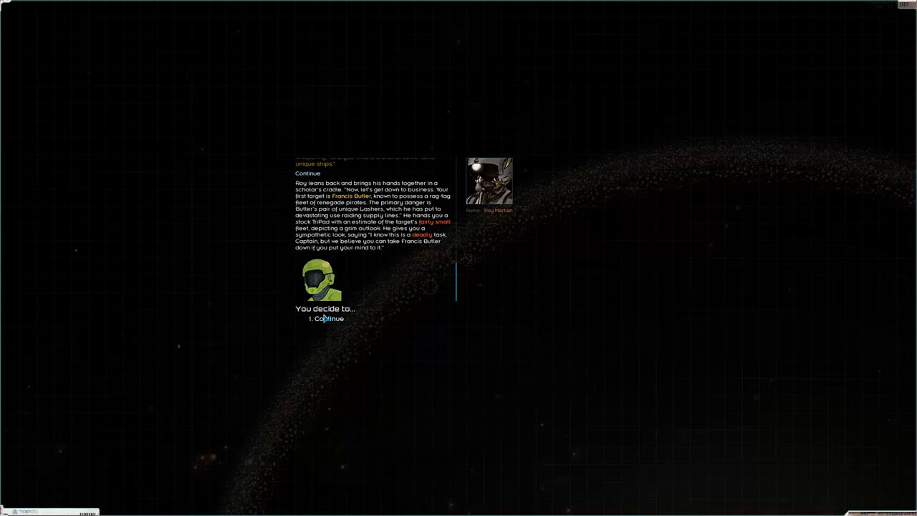
pyautogui.moveTo(332, 324)
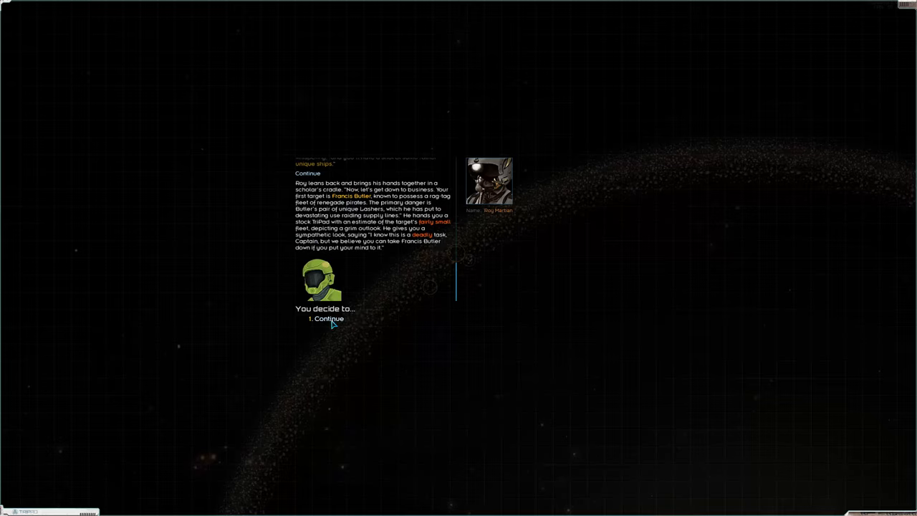
# Step: Hear the reward, accept the bounty to eliminate Francis Butler, and return to the patrons
pyautogui.click(328, 318)
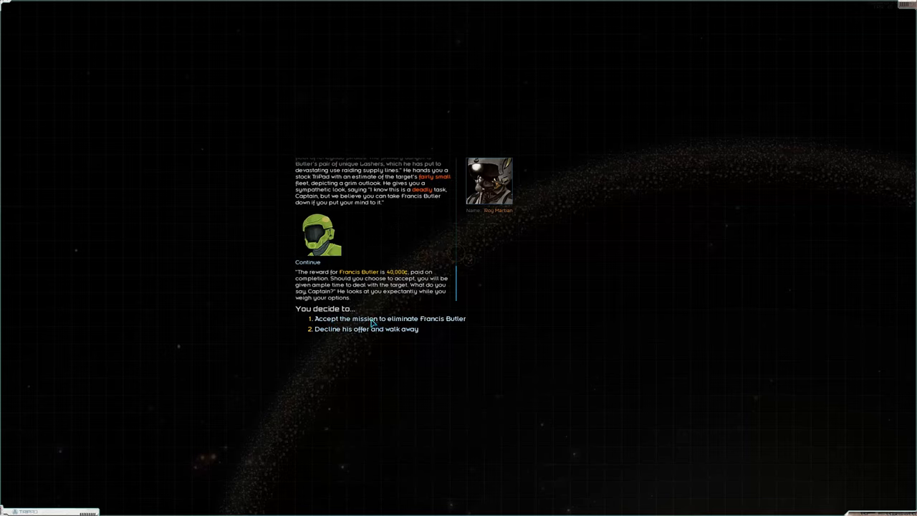
pyautogui.click(390, 318)
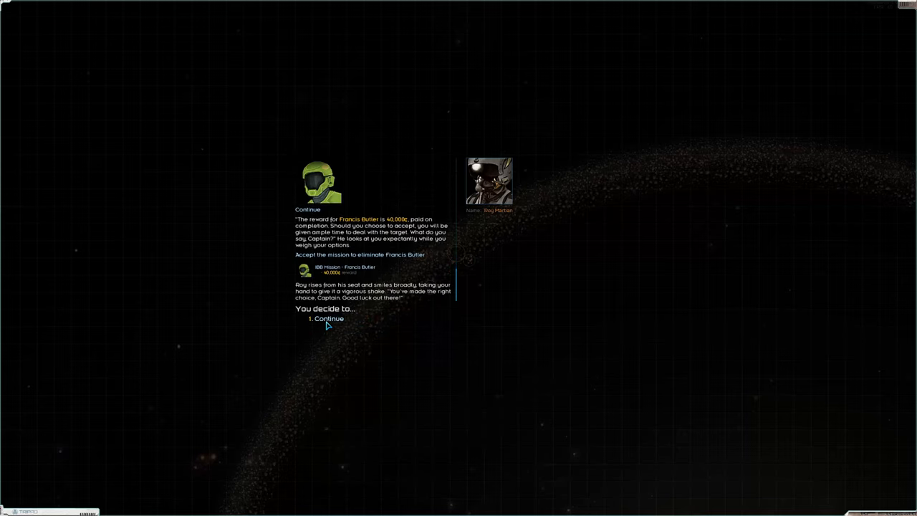
pyautogui.click(327, 318)
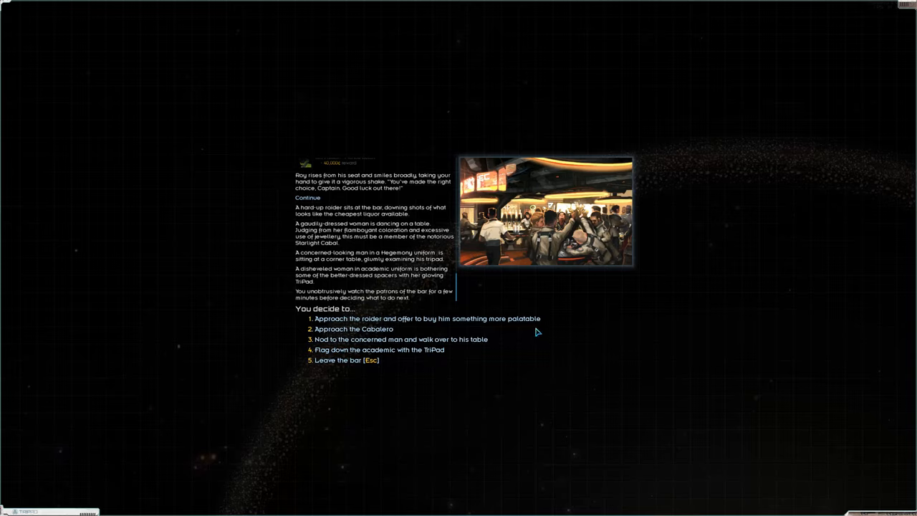
pyautogui.moveTo(336, 344)
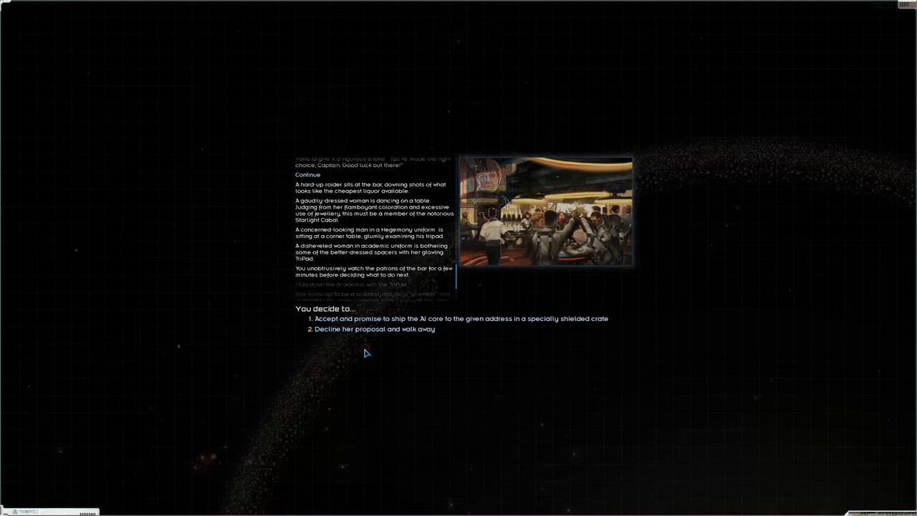
# Step: Flag down the academic and agree to ship her AI core
pyautogui.click(350, 283)
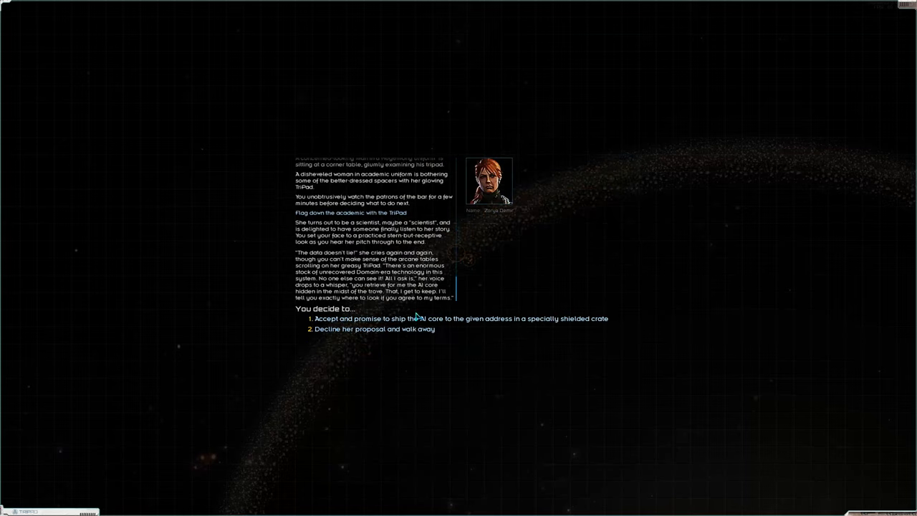
pyautogui.moveTo(433, 247)
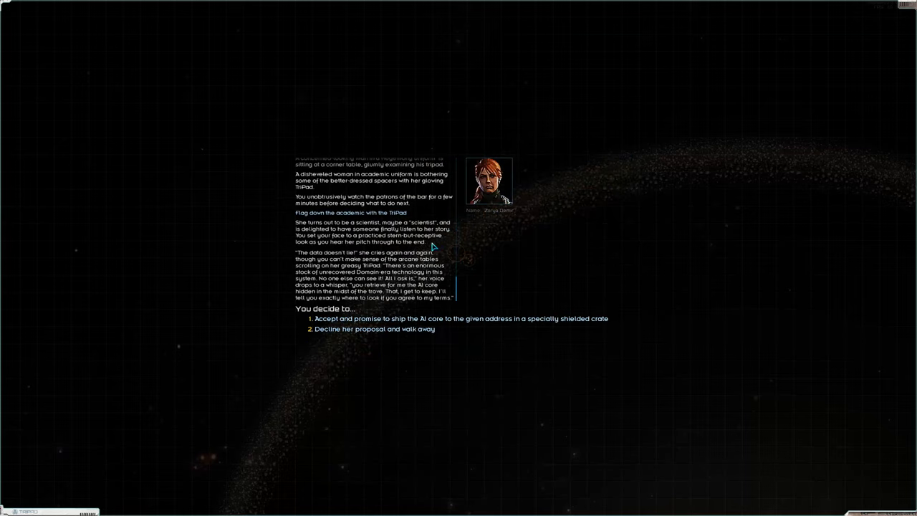
pyautogui.moveTo(493, 335)
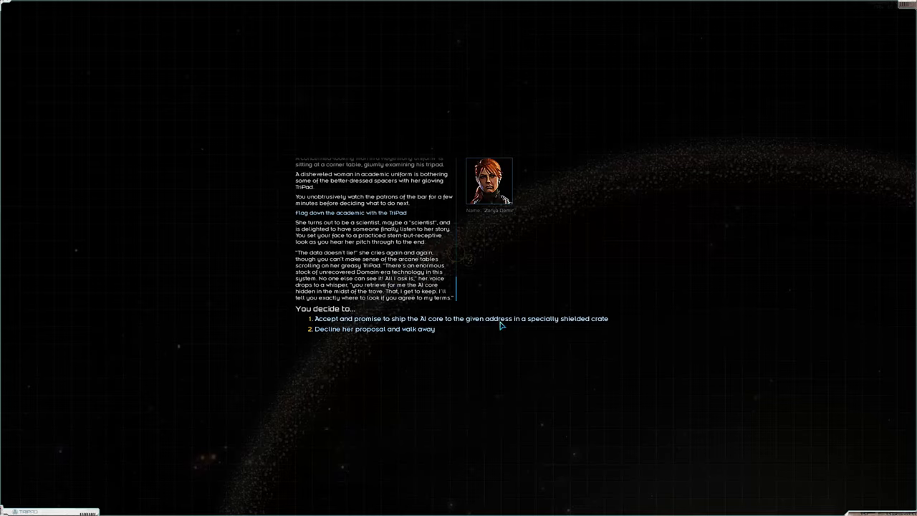
pyautogui.moveTo(424, 327)
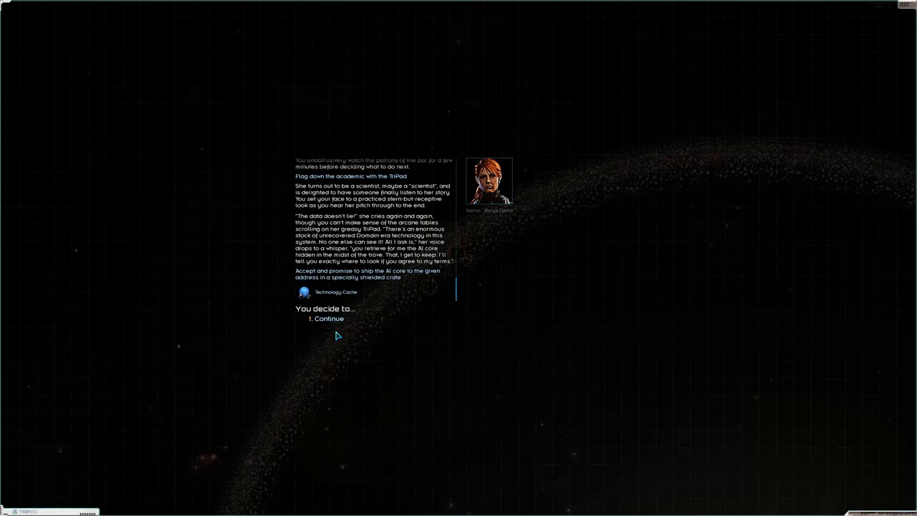
pyautogui.click(328, 318)
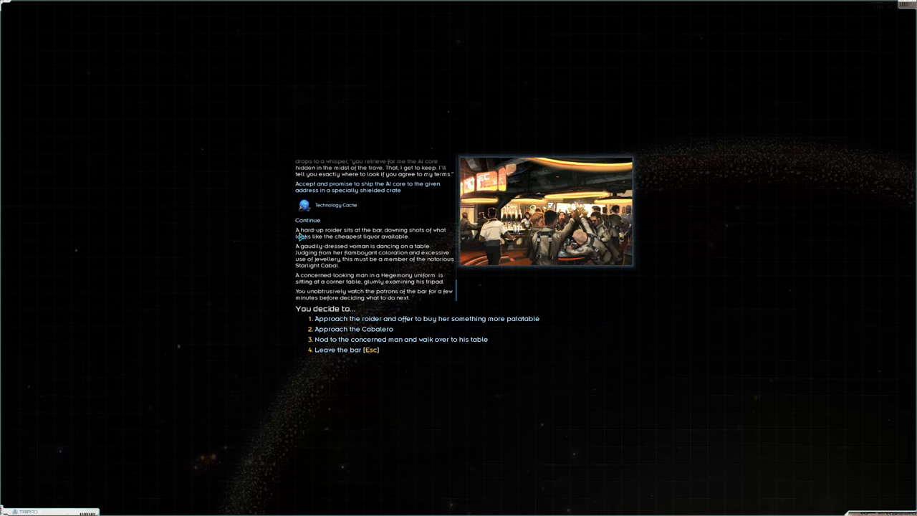
pyautogui.moveTo(402, 335)
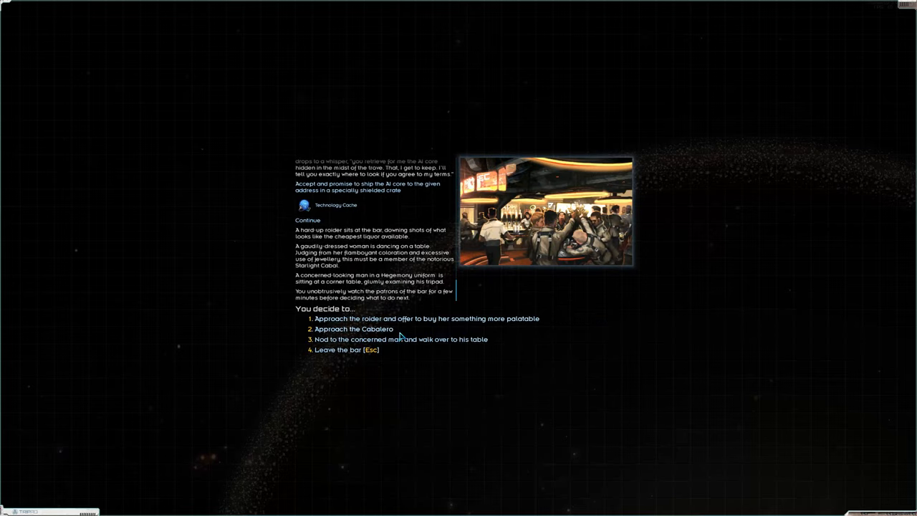
pyautogui.moveTo(395, 353)
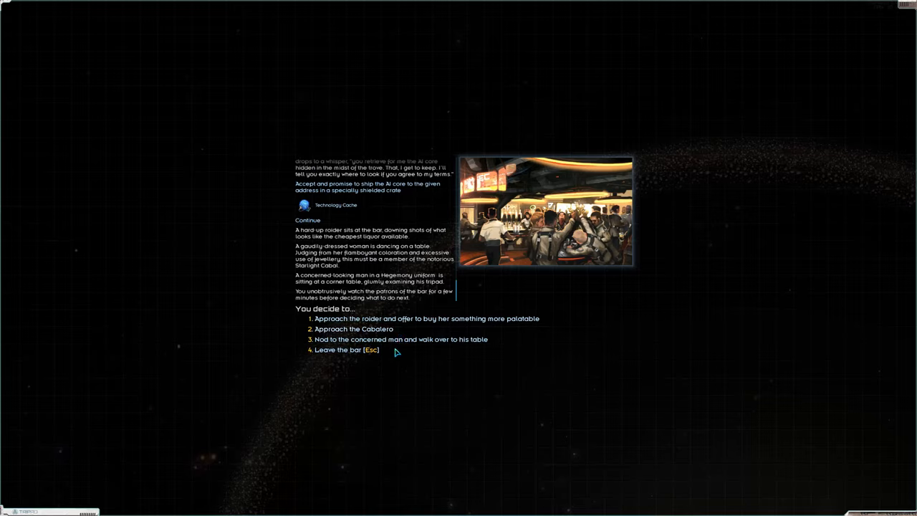
pyautogui.moveTo(431, 348)
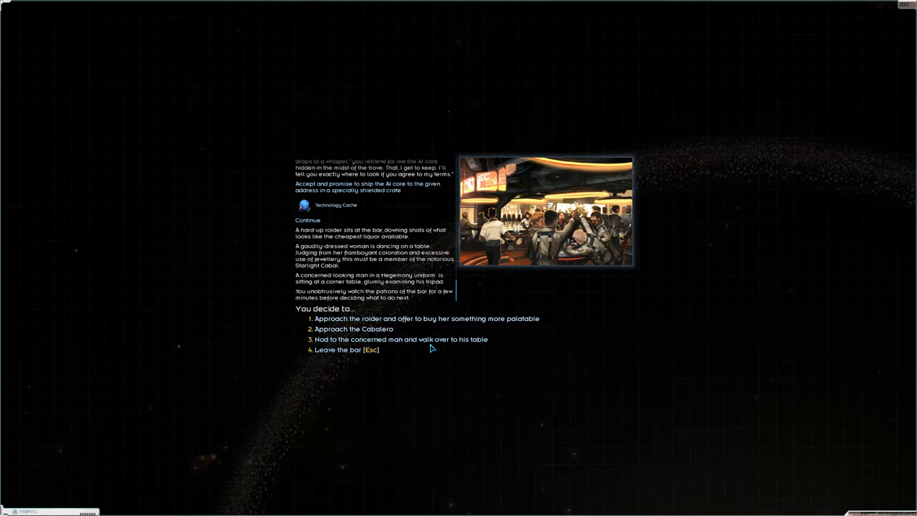
pyautogui.moveTo(394, 344)
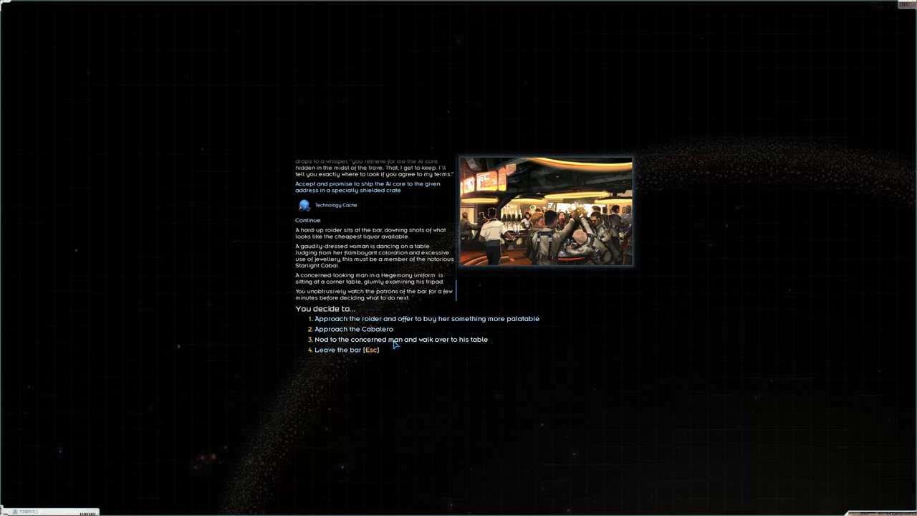
# Step: Hear the concerned man's delivery contract, decline it, and leave the bar for the port options
pyautogui.click(401, 339)
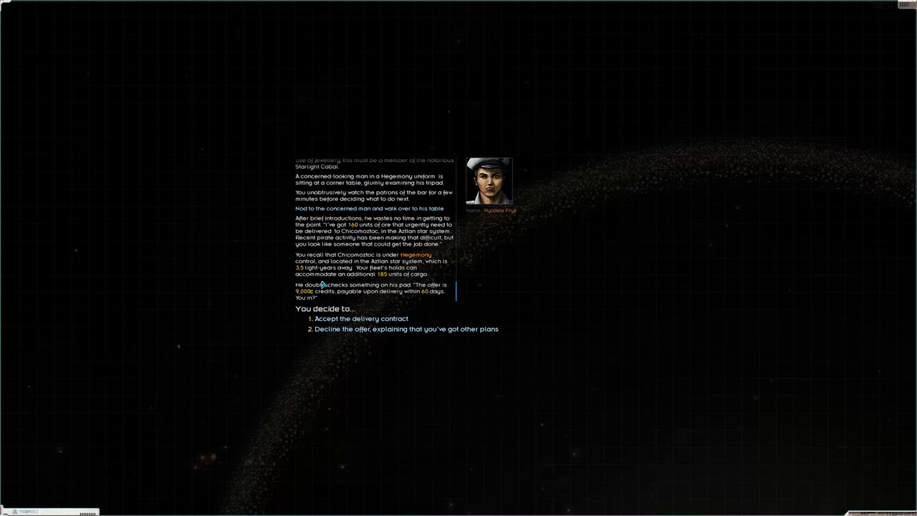
pyautogui.moveTo(308, 296)
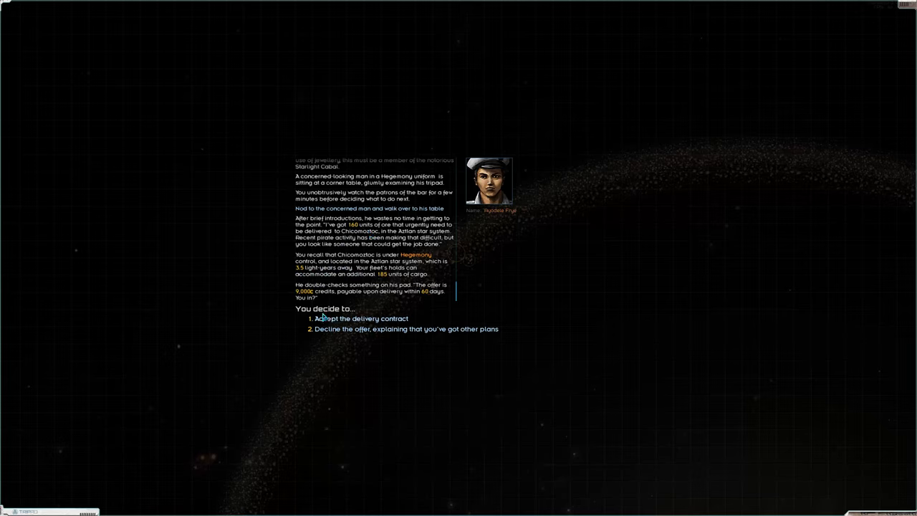
pyautogui.click(406, 328)
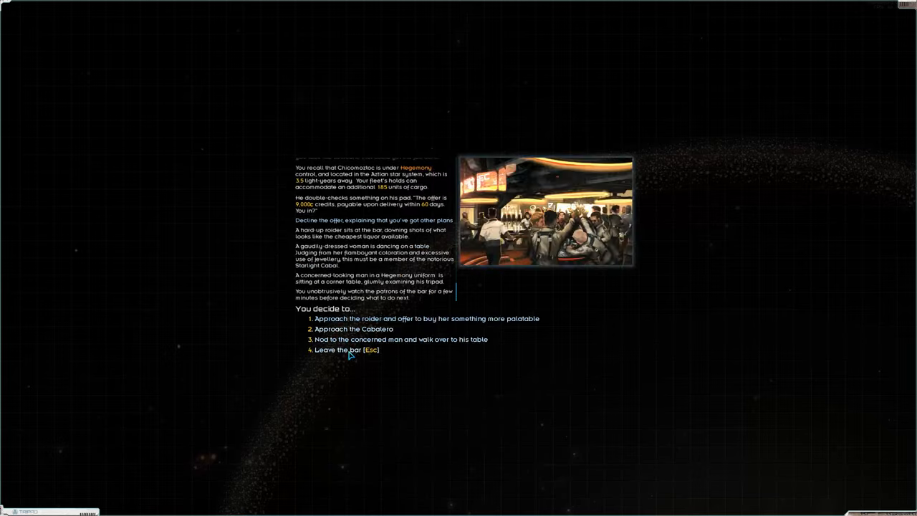
pyautogui.click(344, 350)
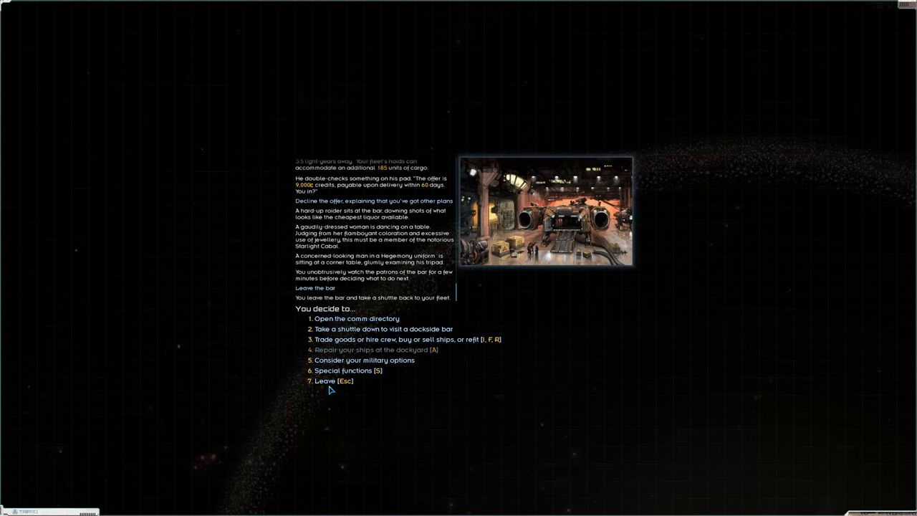
# Step: Undock from Tigra City and lay in a course to Orthrus
pyautogui.click(327, 381)
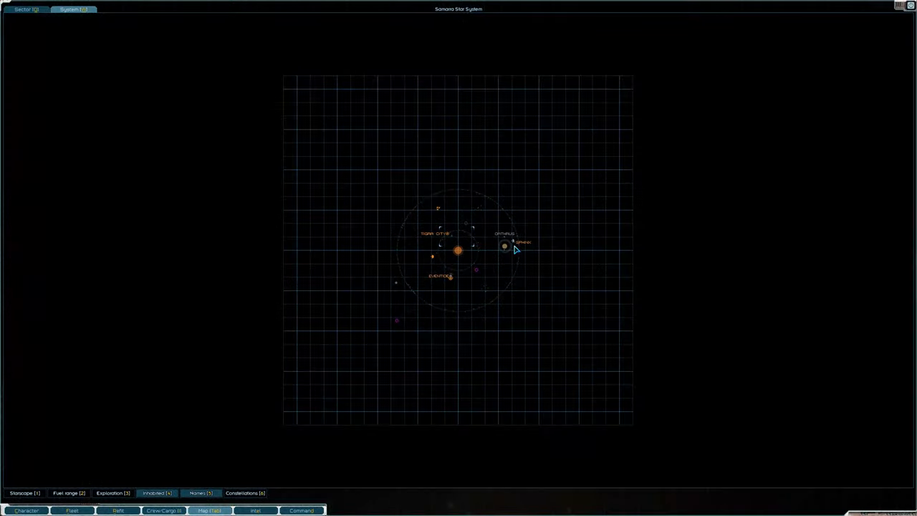
pyautogui.moveTo(519, 244)
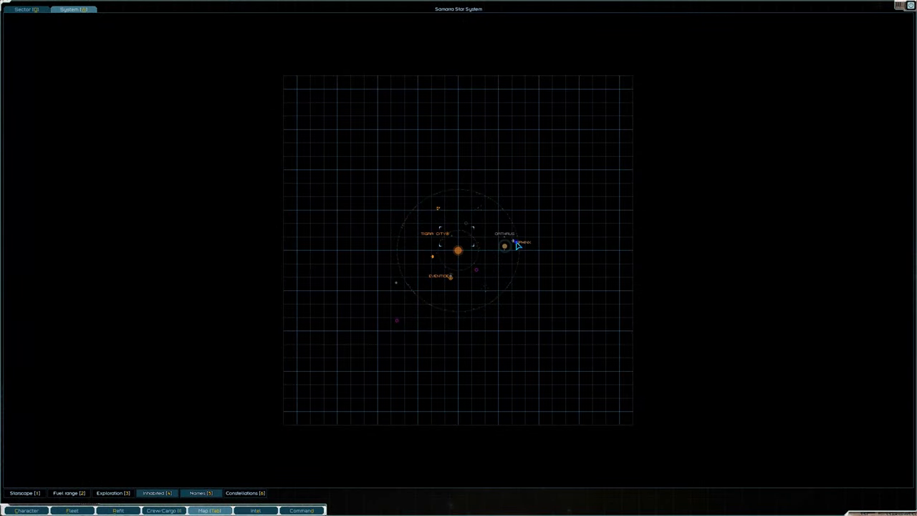
pyautogui.click(505, 245)
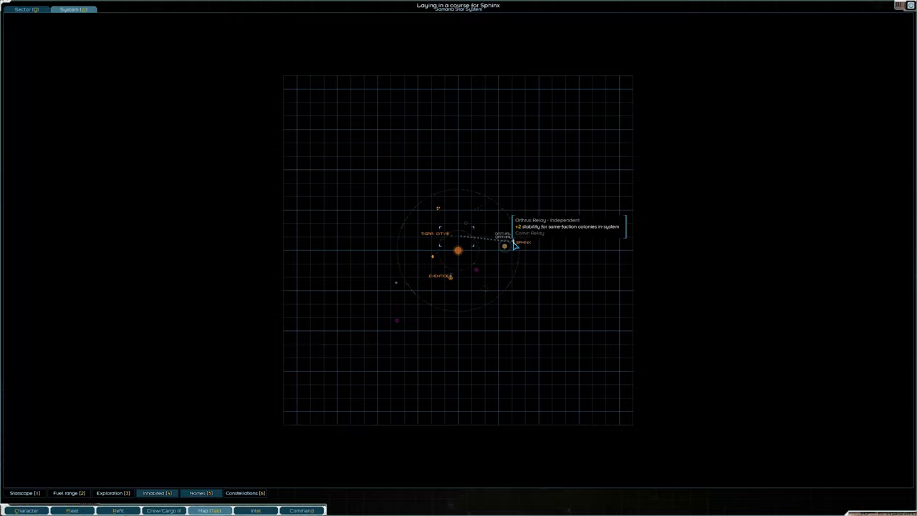
pyautogui.moveTo(470, 238)
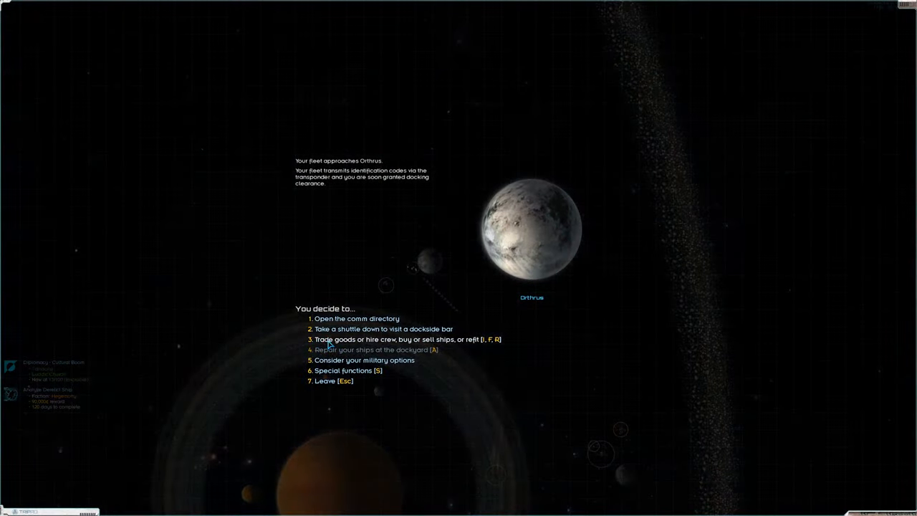
# Step: Enter Orthrus's ship trading and refit screen and bring up weapon choices for an empty small mount
pyautogui.click(400, 338)
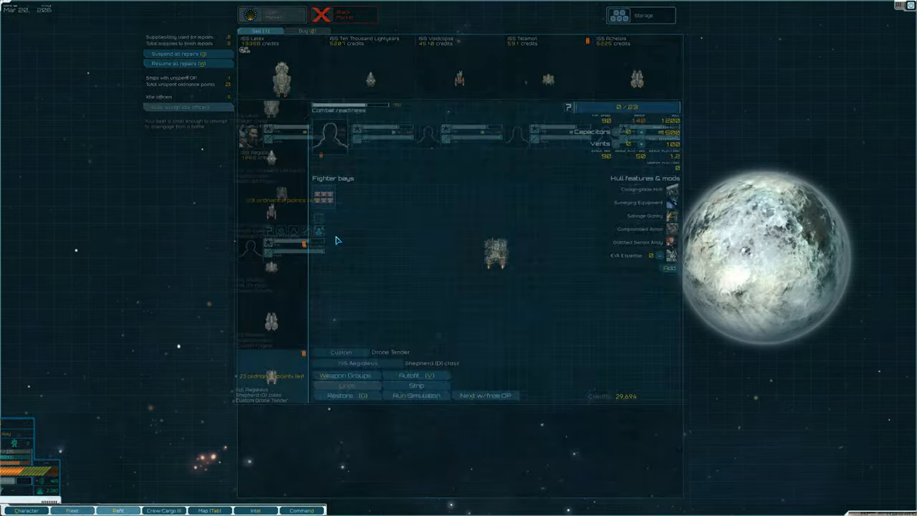
pyautogui.click(498, 255)
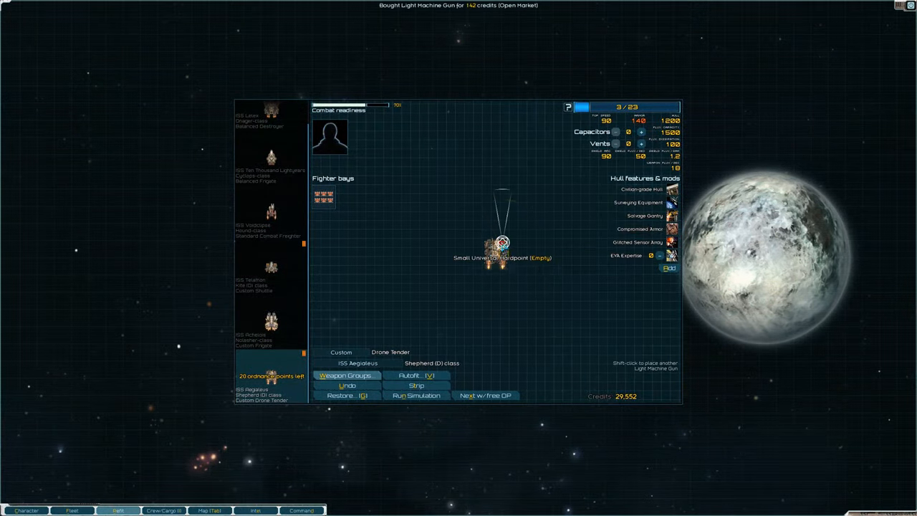
pyautogui.click(502, 241)
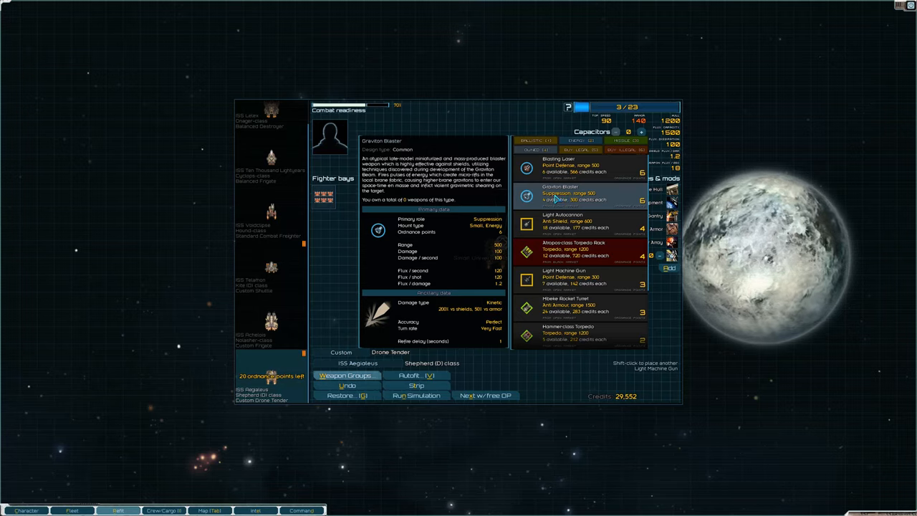
pyautogui.moveTo(551, 204)
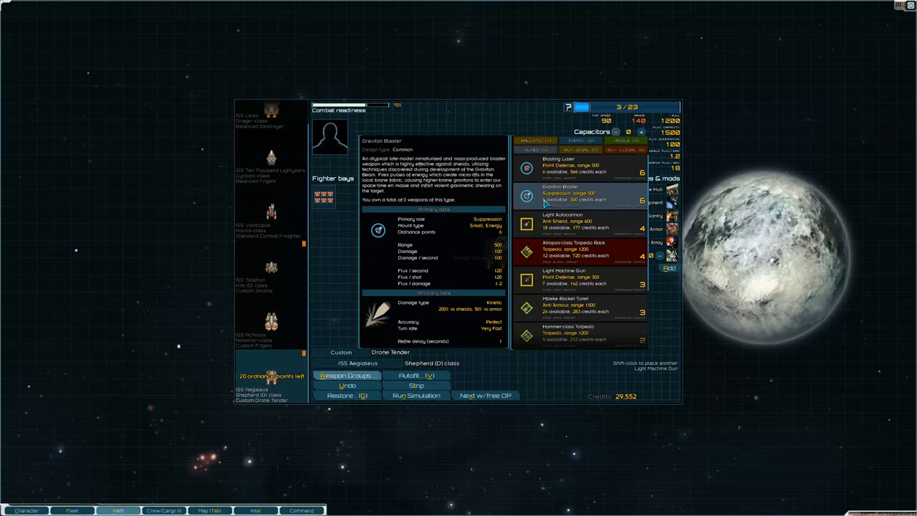
# Step: Buy small guns such as a Light Machine Gun for the frigates' empty mounts
pyautogui.click(271, 323)
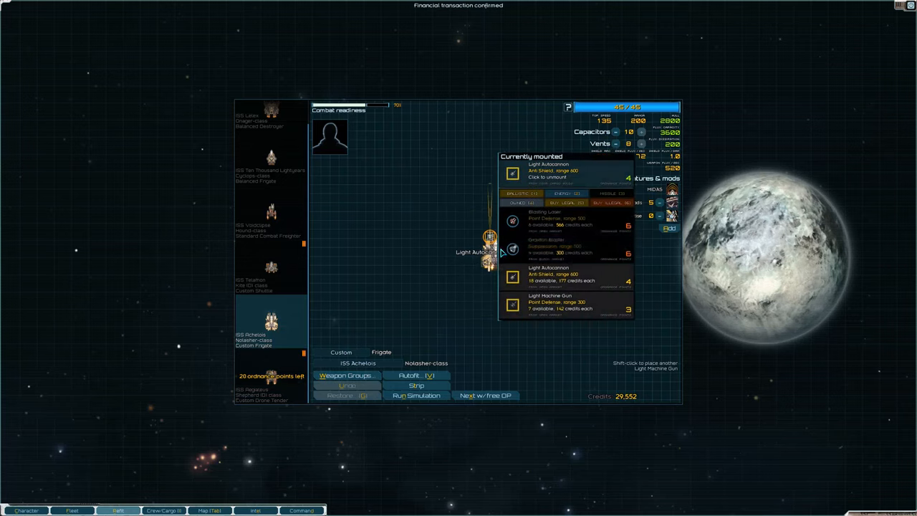
pyautogui.moveTo(338, 277)
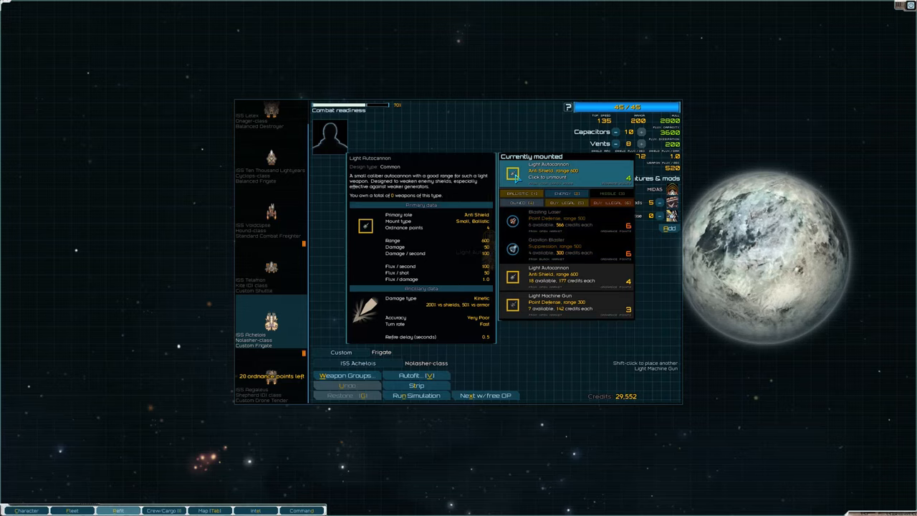
pyautogui.click(271, 126)
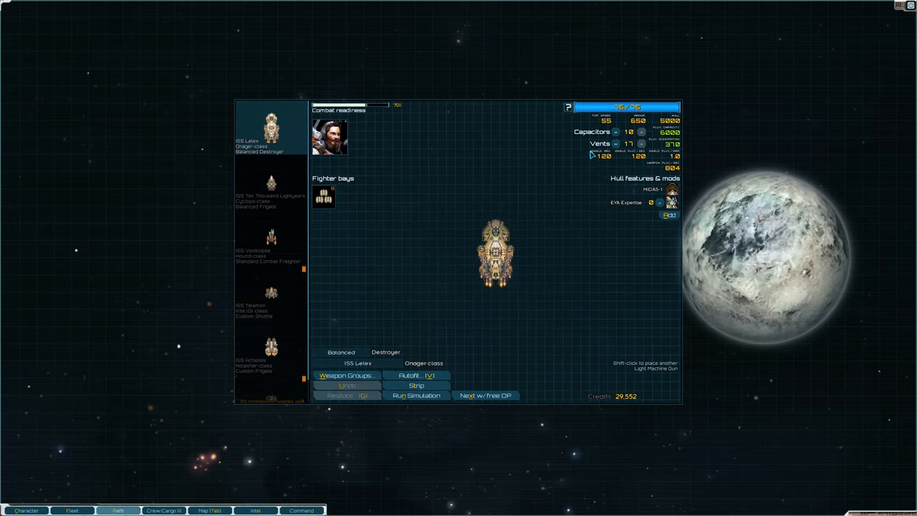
pyautogui.click(484, 251)
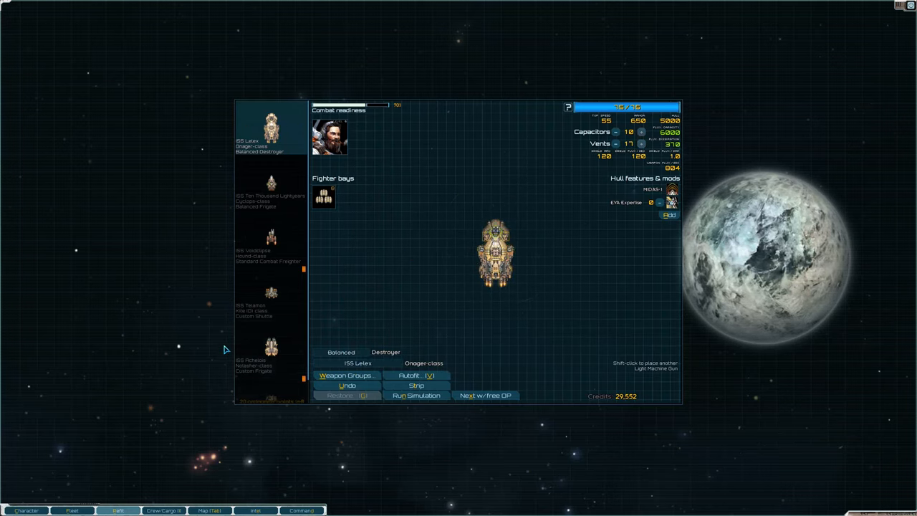
# Step: Fit the Shepherd drone tender with a black-market Atropos torpedo rack and extra flux capacitors
pyautogui.click(271, 375)
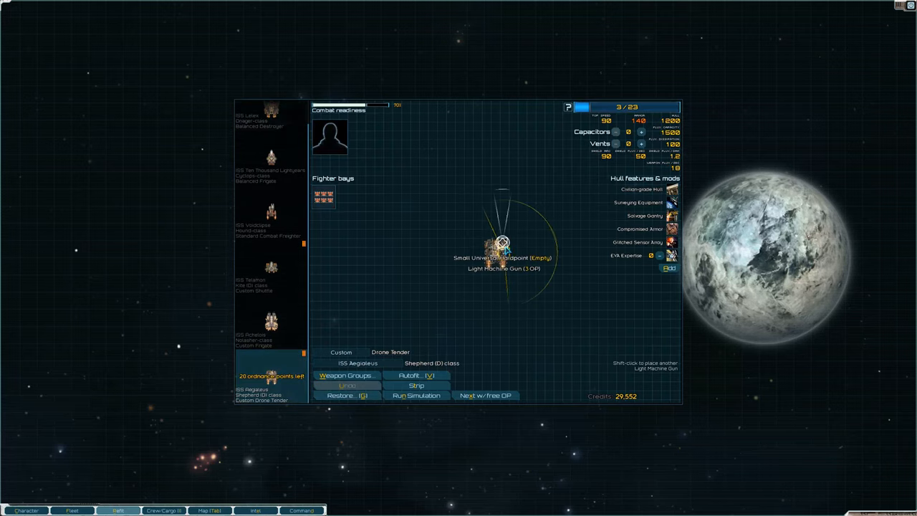
pyautogui.click(503, 242)
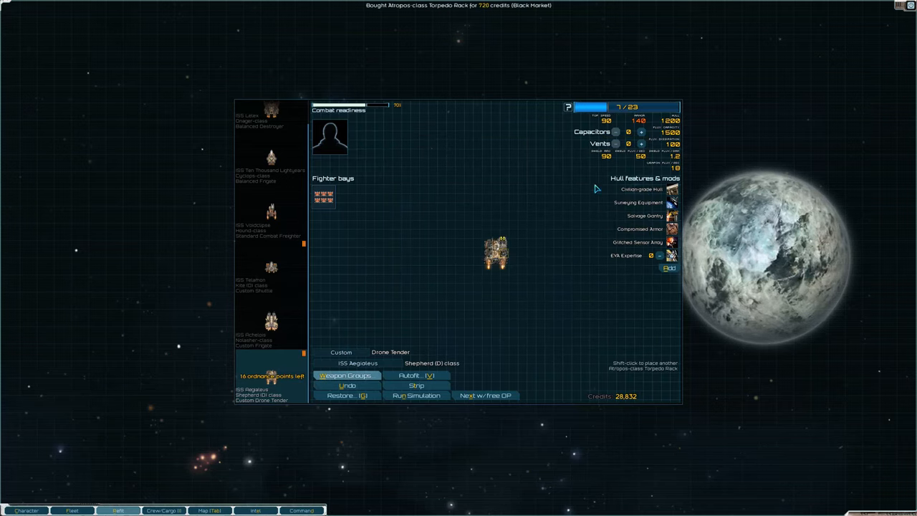
pyautogui.click(641, 143)
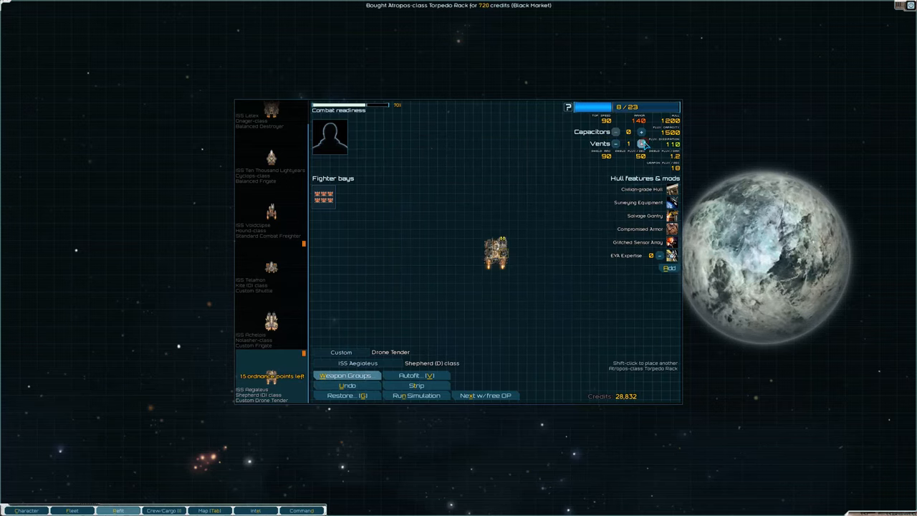
pyautogui.click(642, 131)
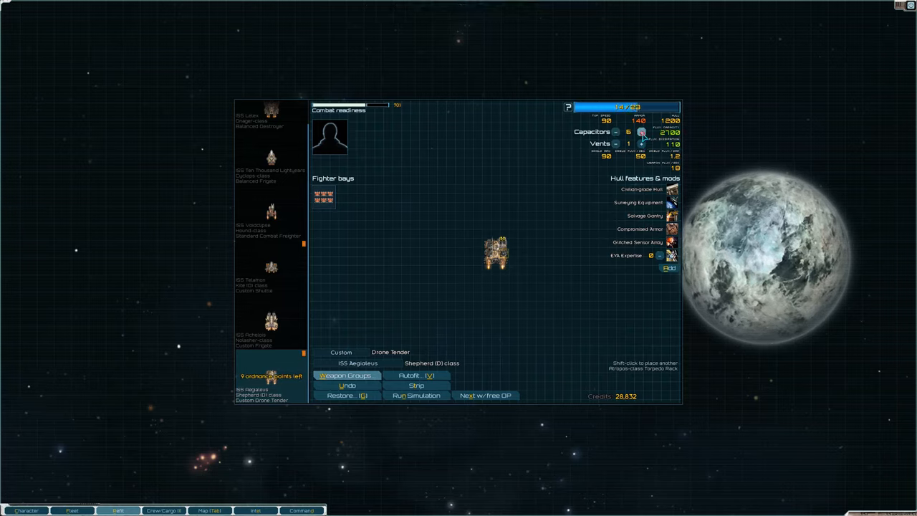
pyautogui.click(641, 131)
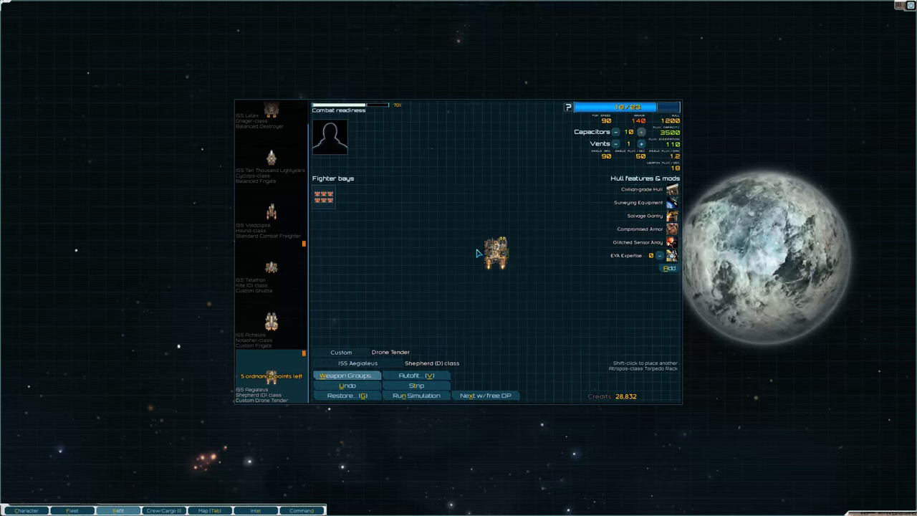
pyautogui.moveTo(605, 167)
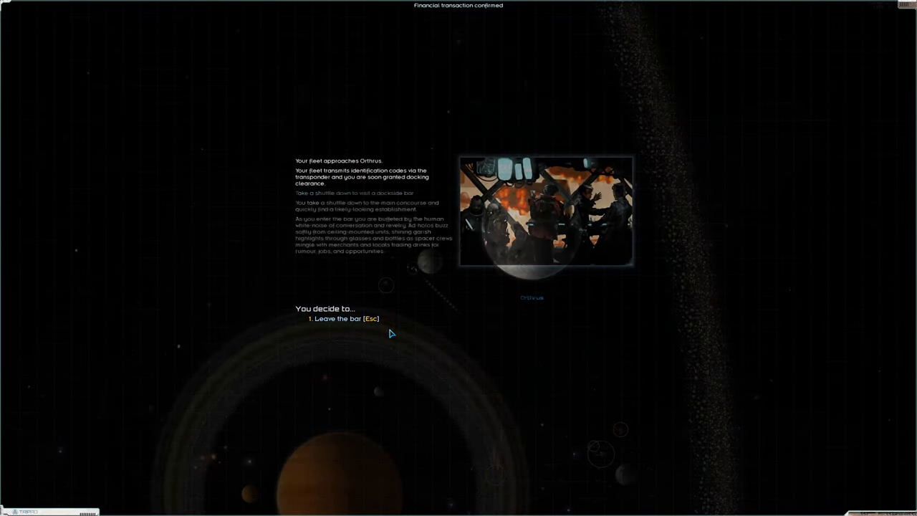
# Step: Leave the bar, look over the ships for sale at Orthrus, and set out for Sphinx
pyautogui.click(335, 319)
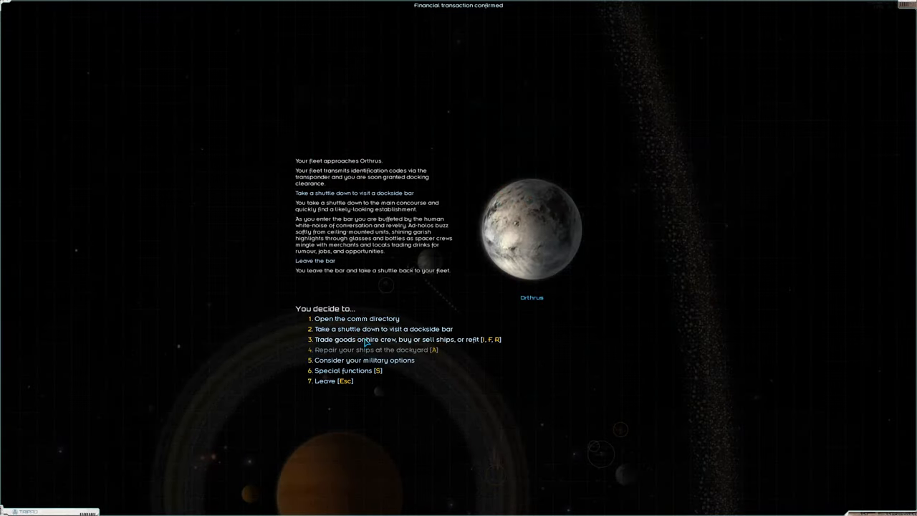
pyautogui.click(383, 339)
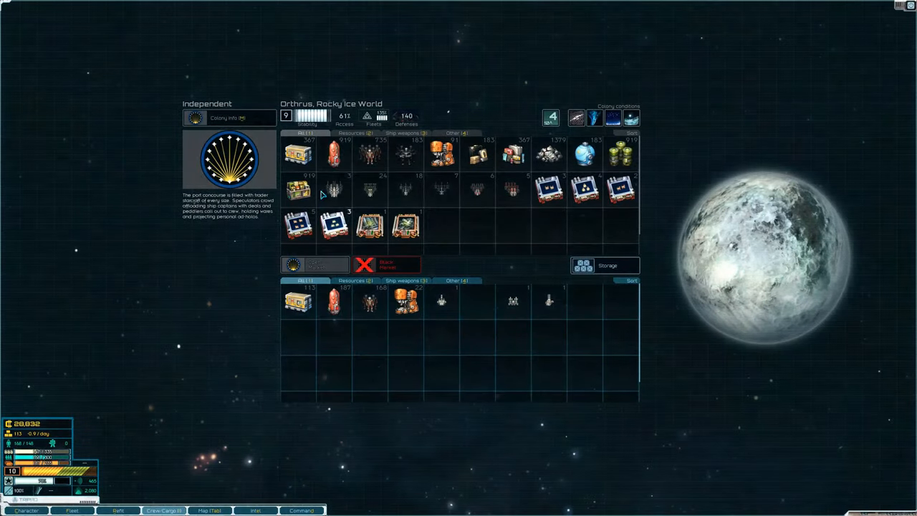
pyautogui.click(72, 510)
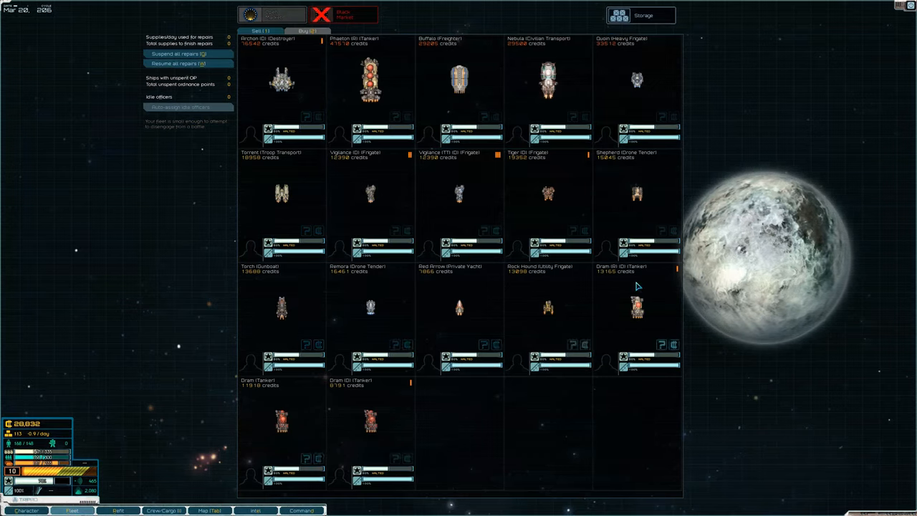
pyautogui.moveTo(643, 184)
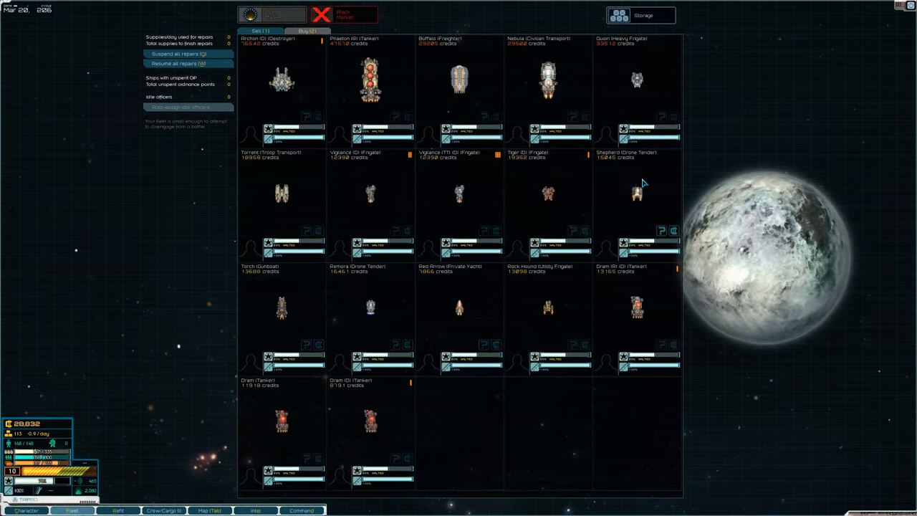
pyautogui.click(307, 32)
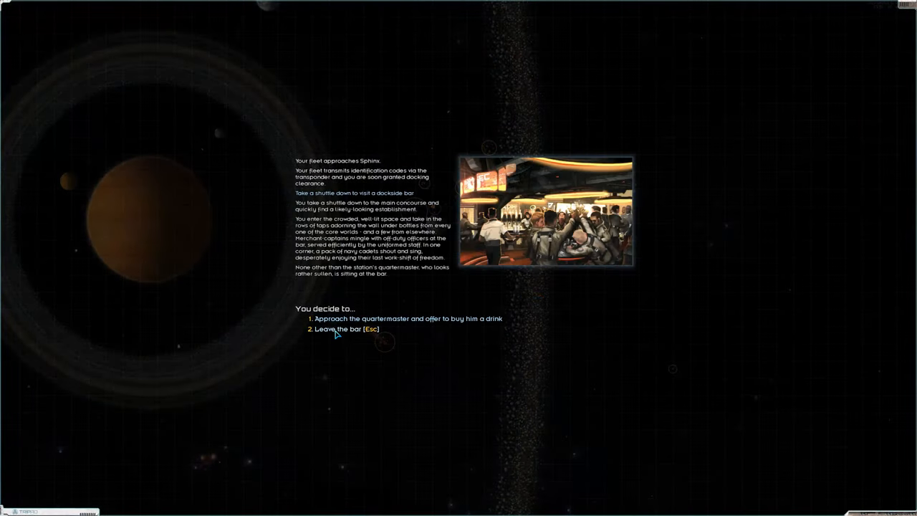
# Step: Re-enter Sphinx's dockside bar and buy the station quartermaster a drink
pyautogui.click(338, 328)
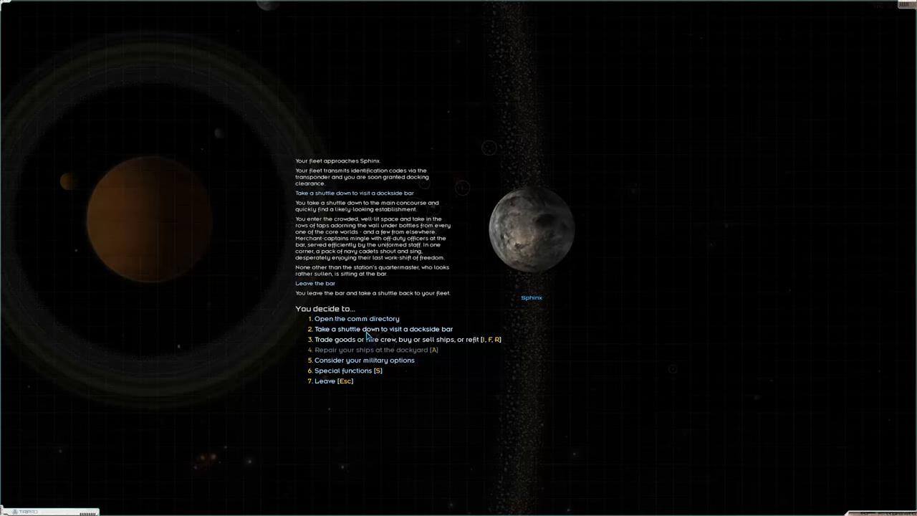
pyautogui.click(383, 328)
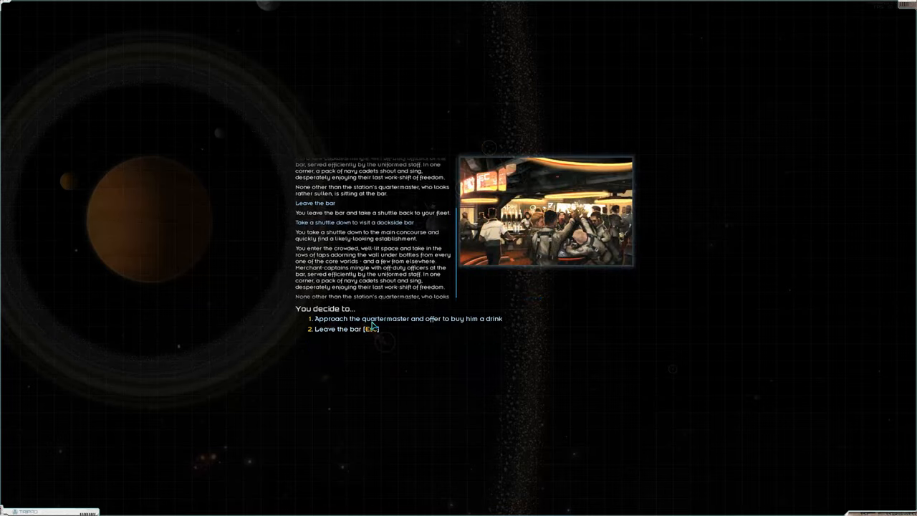
pyautogui.click(407, 318)
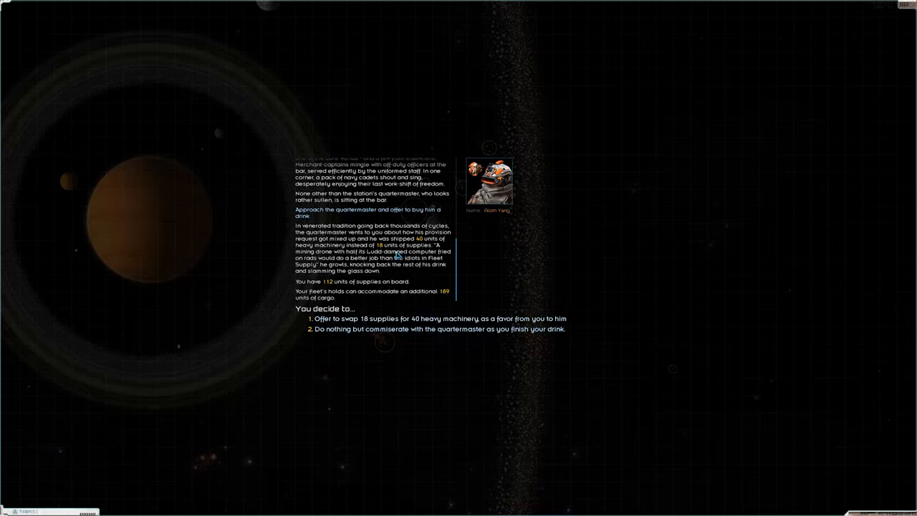
pyautogui.moveTo(424, 244)
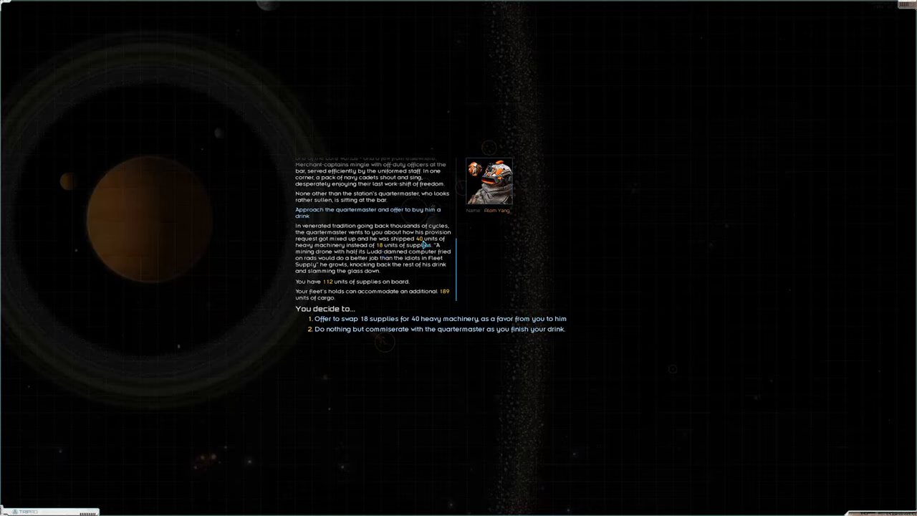
pyautogui.moveTo(355, 332)
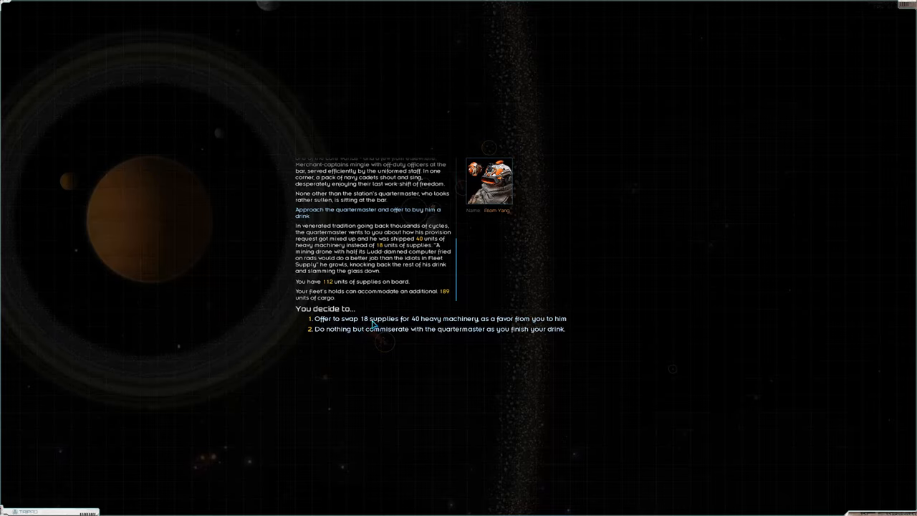
pyautogui.moveTo(414, 331)
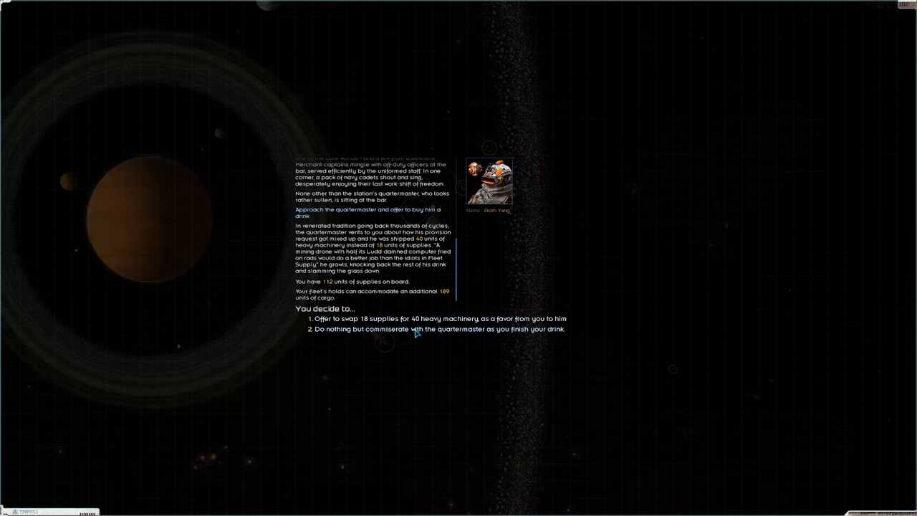
# Step: Accept swapping 18 supplies for 40 heavy machinery and leave the bar
pyautogui.click(439, 318)
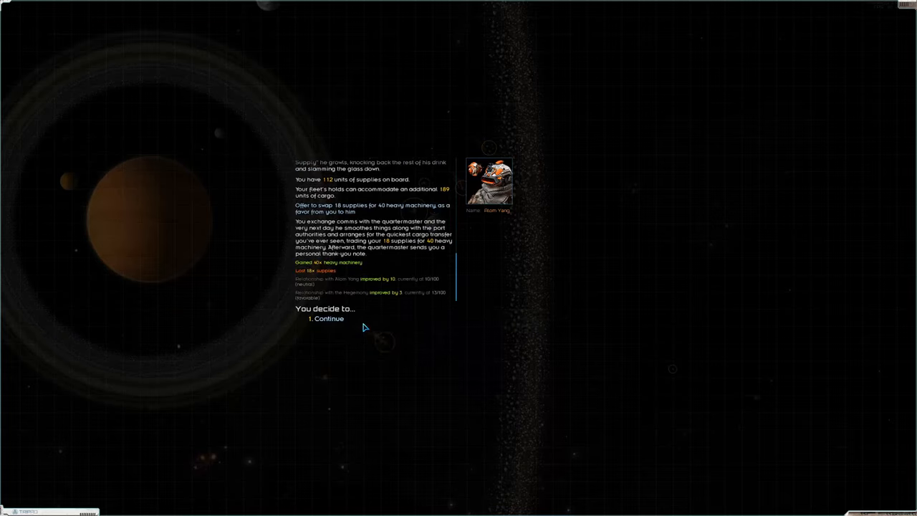
pyautogui.click(327, 318)
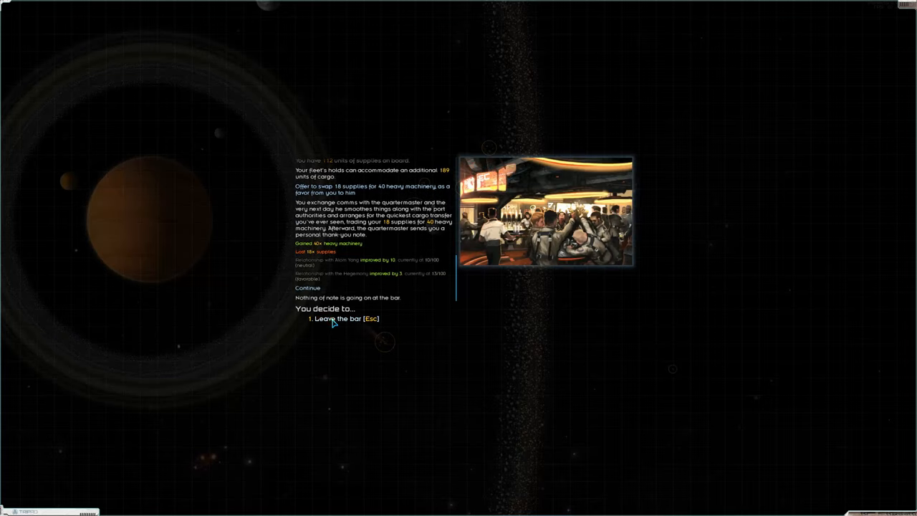
pyautogui.click(341, 318)
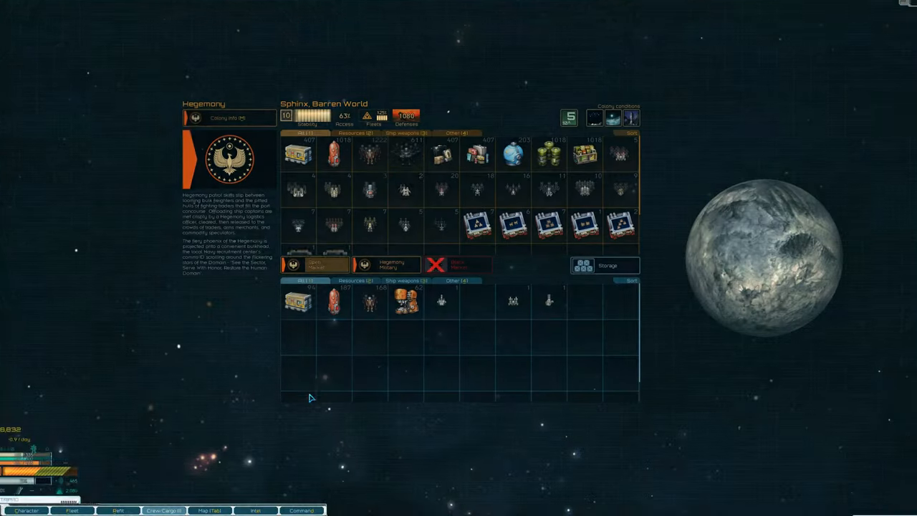
pyautogui.moveTo(404, 299)
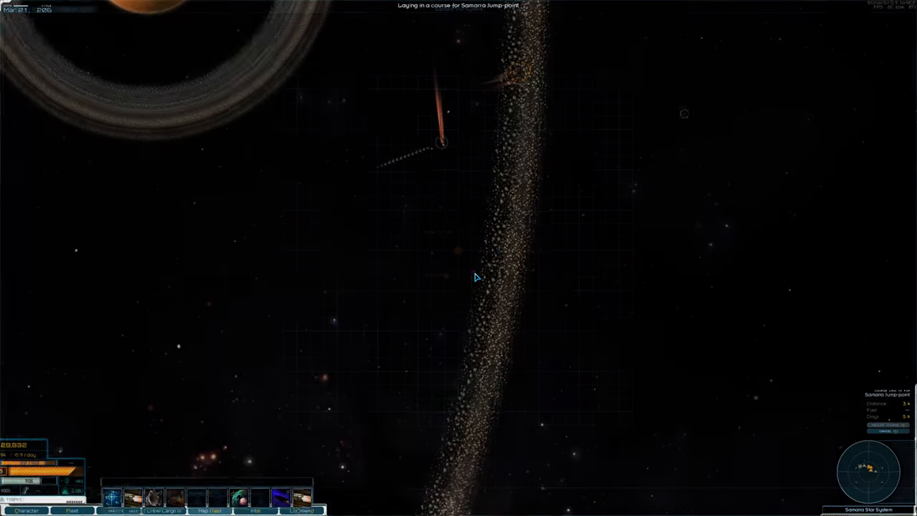
# Step: Finish at Sphinx, fly to the jump-point and order the fleet into hyperspace
pyautogui.click(163, 510)
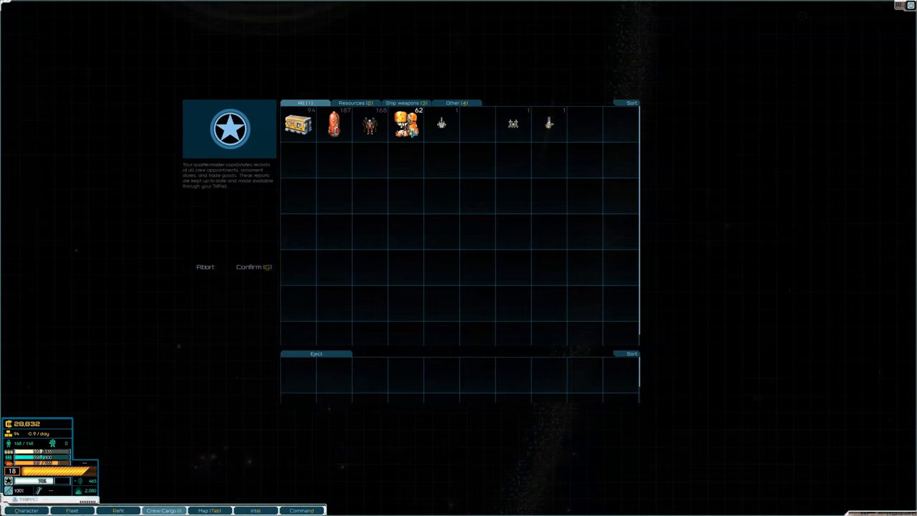
pyautogui.click(252, 267)
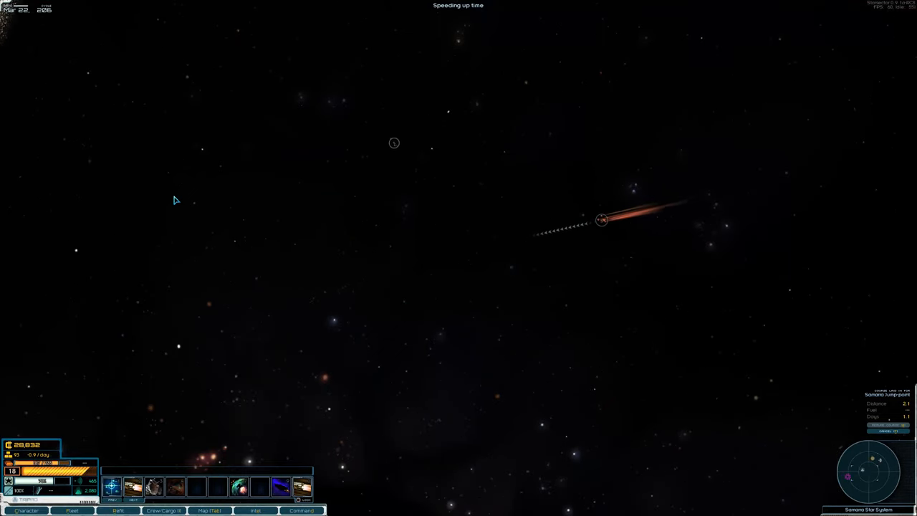
pyautogui.press('space')
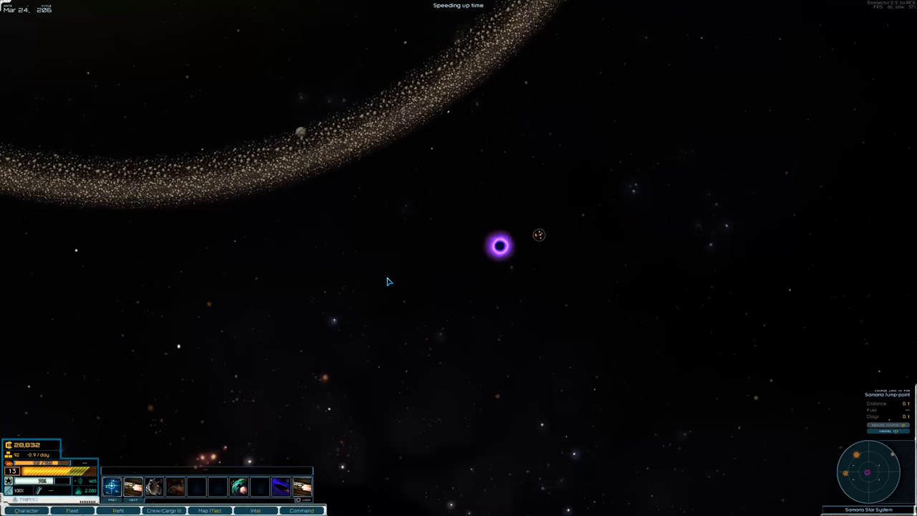
pyautogui.click(499, 246)
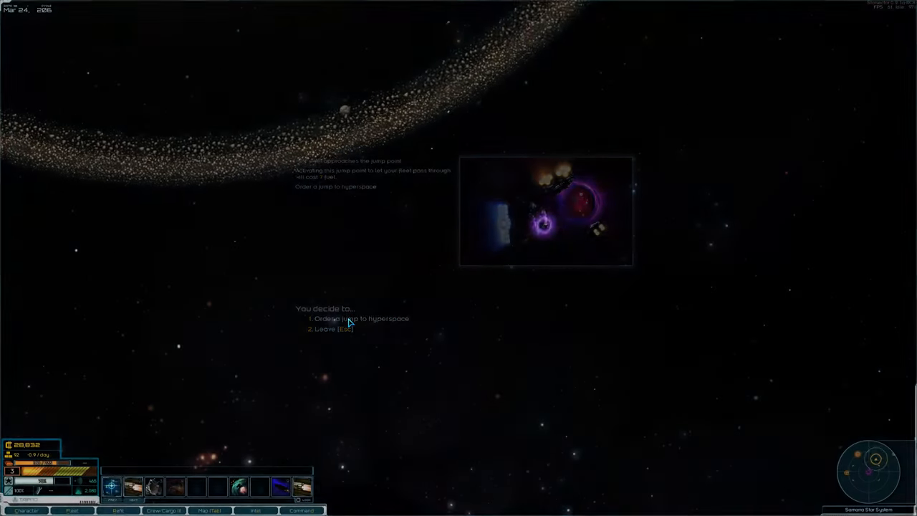
pyautogui.click(360, 318)
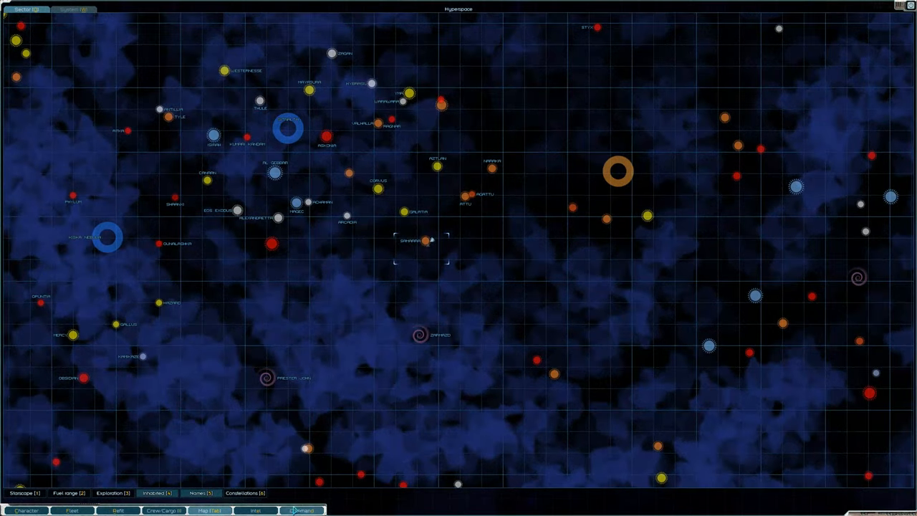
# Step: Review the posted bounties in Intel, show one on the sector map, and head toward the derelict frigate
pyautogui.click(255, 510)
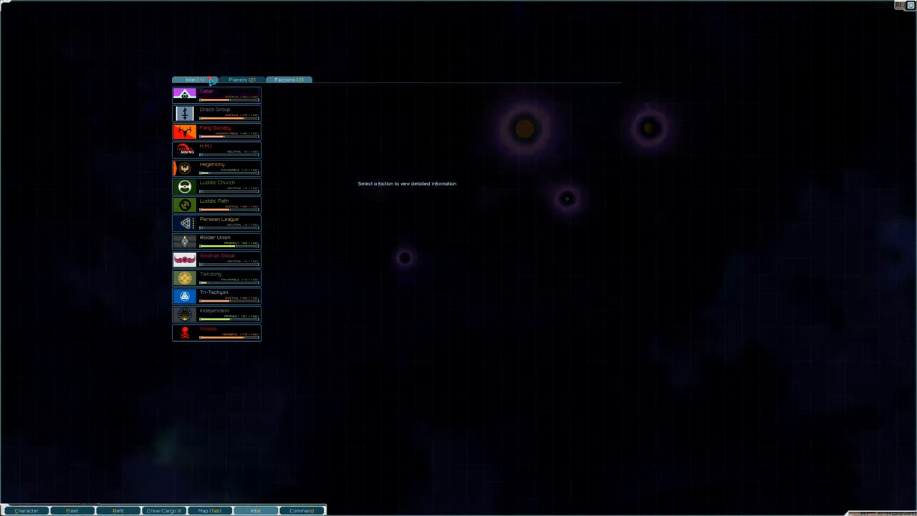
pyautogui.click(195, 80)
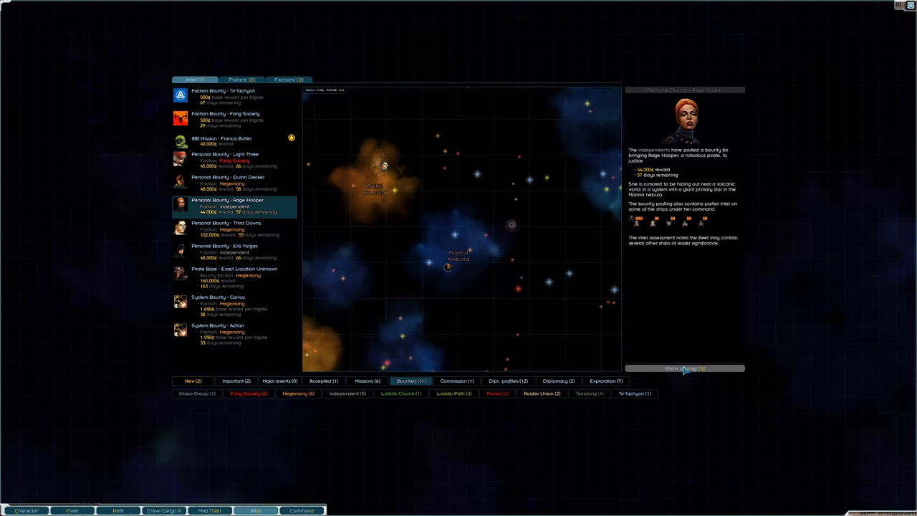
pyautogui.click(685, 368)
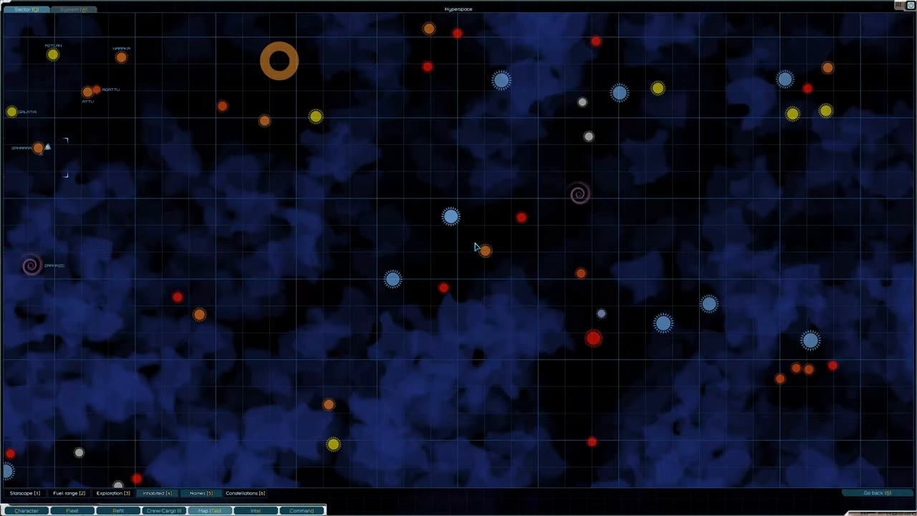
pyautogui.click(450, 217)
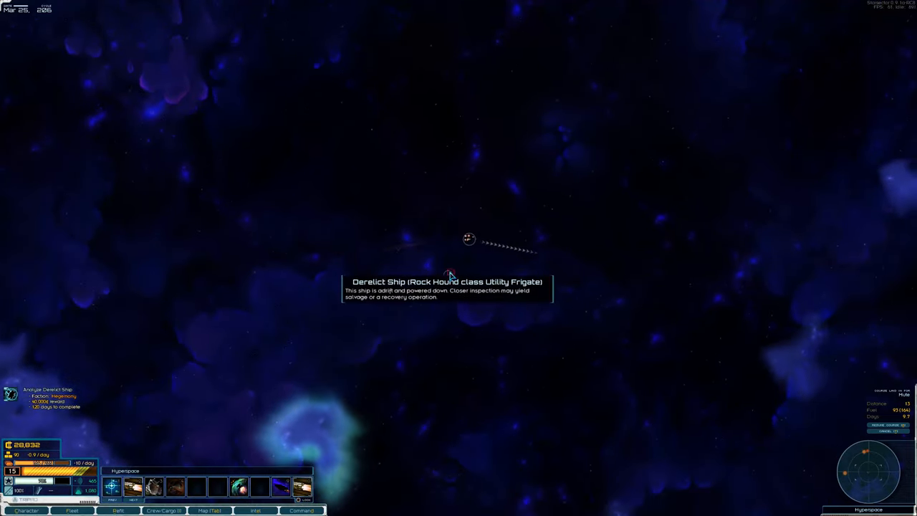
# Step: Explore and salvage the derelict Hound frigate, keeping the recovered goods, and fly on
pyautogui.click(469, 238)
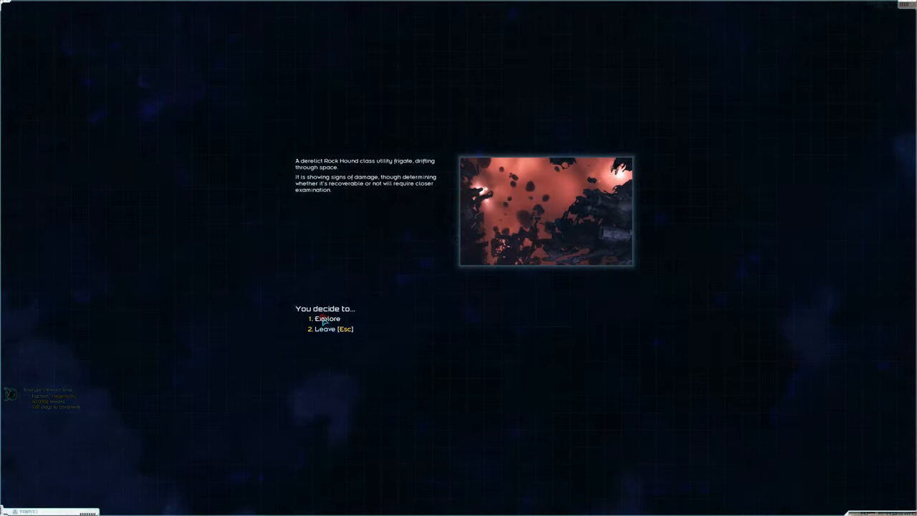
pyautogui.click(326, 318)
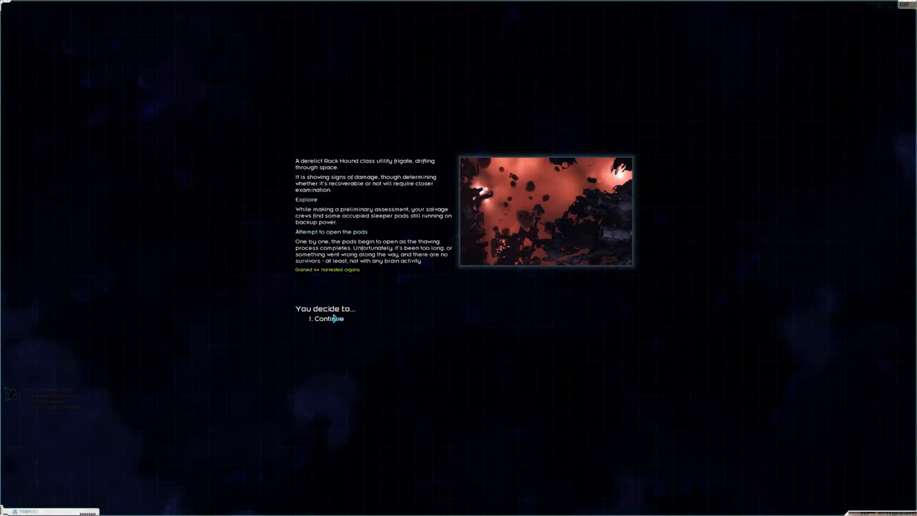
pyautogui.click(328, 319)
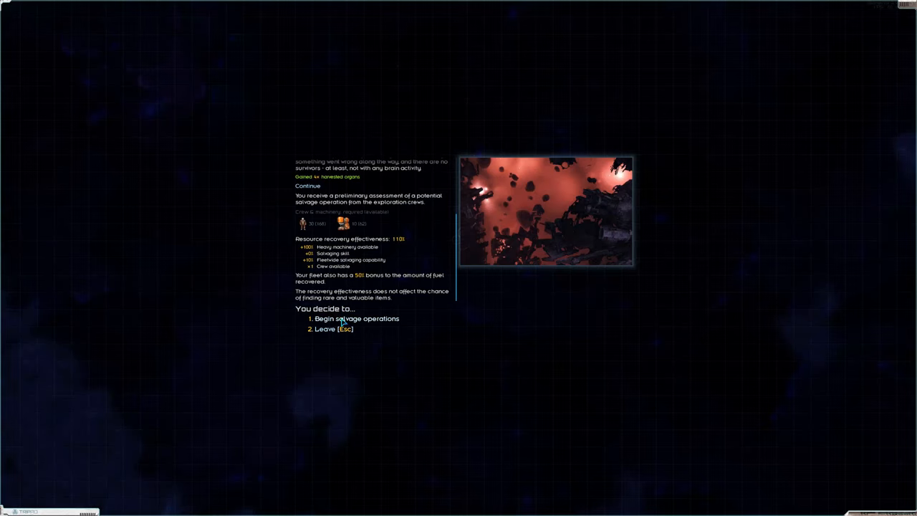
pyautogui.click(357, 318)
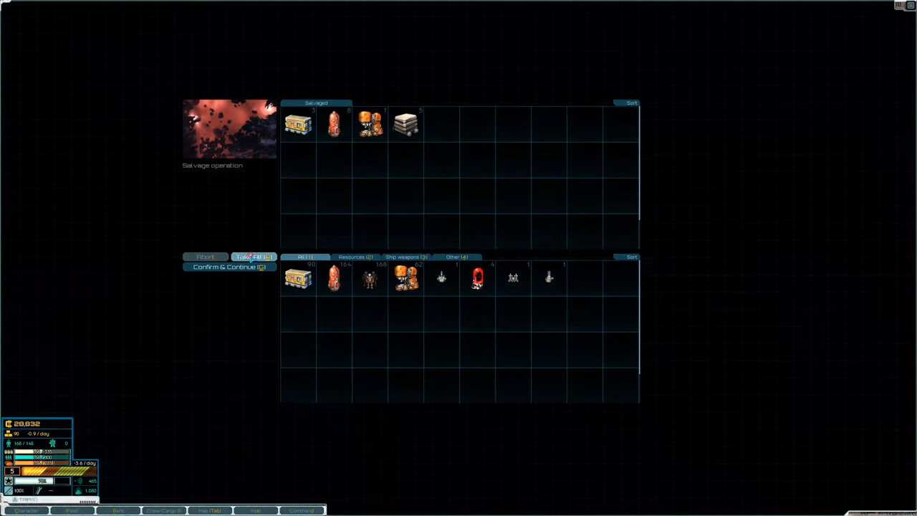
pyautogui.click(230, 266)
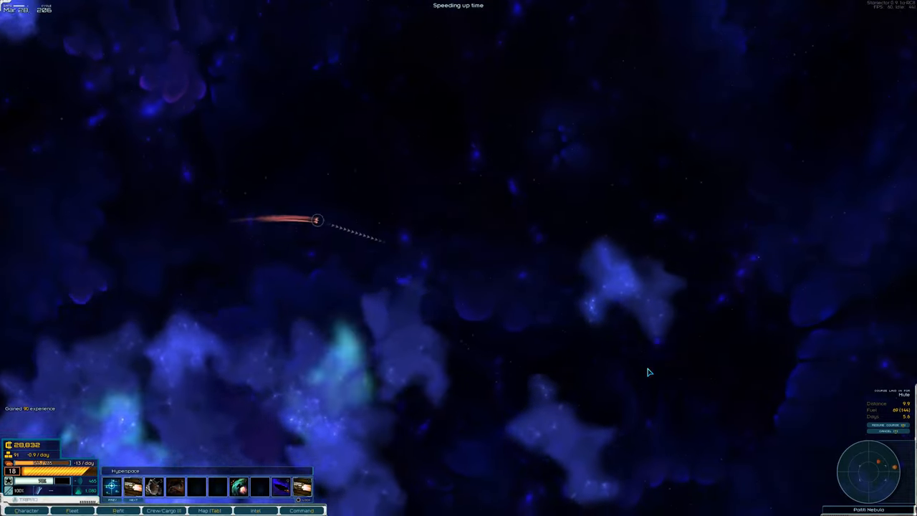
# Step: Steer the fleet across hyperspace and head for the nearby inner system jump-point
pyautogui.click(209, 510)
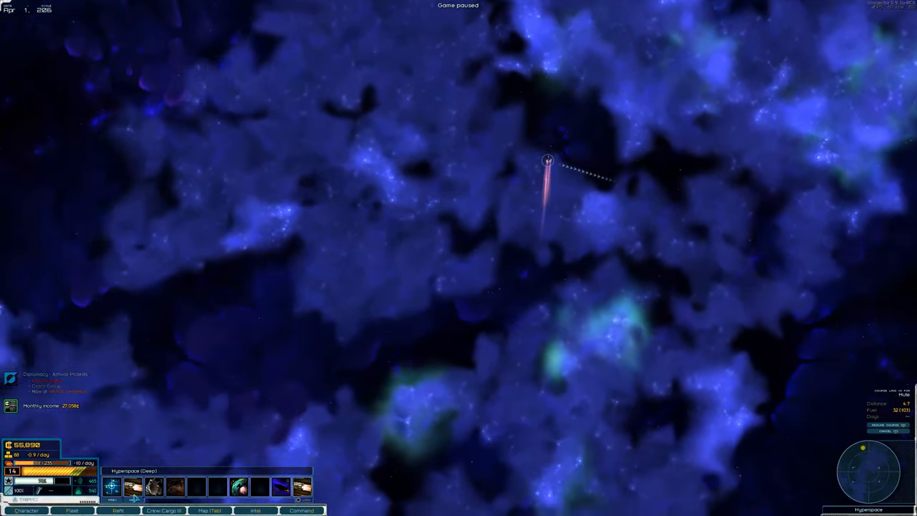
pyautogui.press('space')
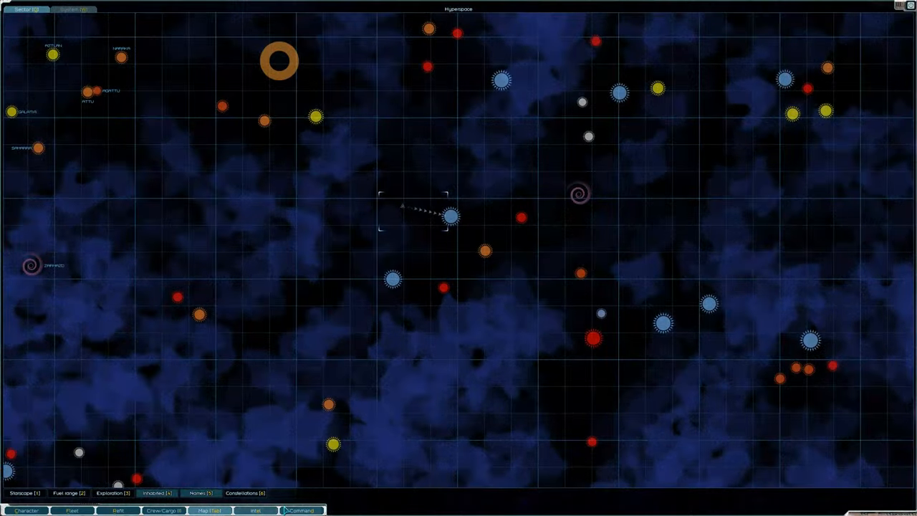
pyautogui.click(255, 510)
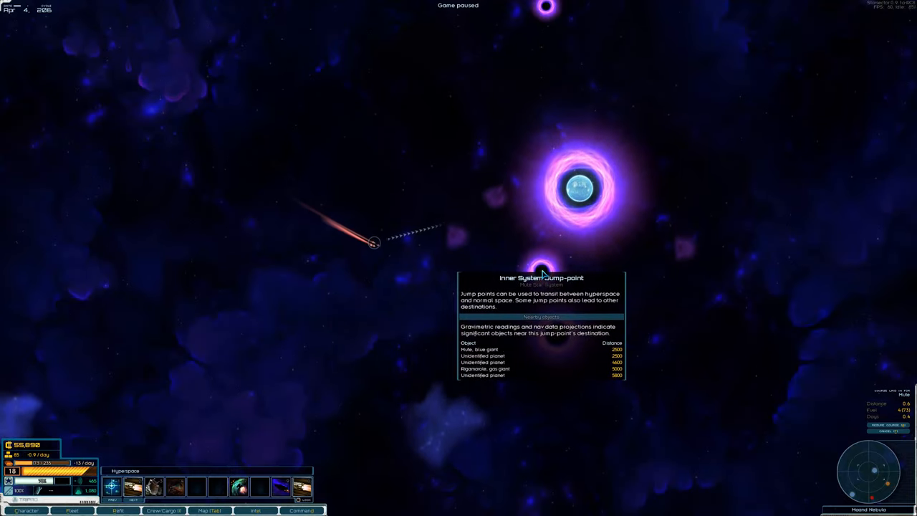
# Step: Order the fleet's jump through the jump-point into the star system
pyautogui.press('space')
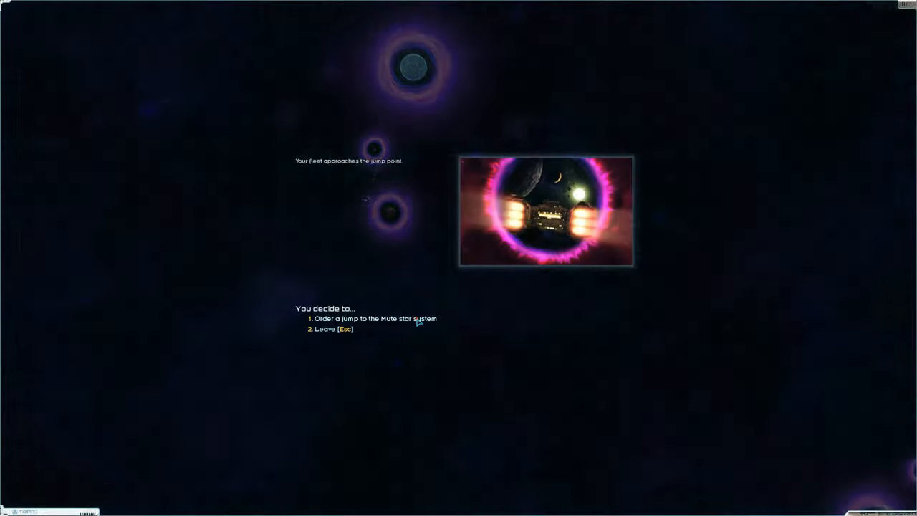
pyautogui.click(374, 318)
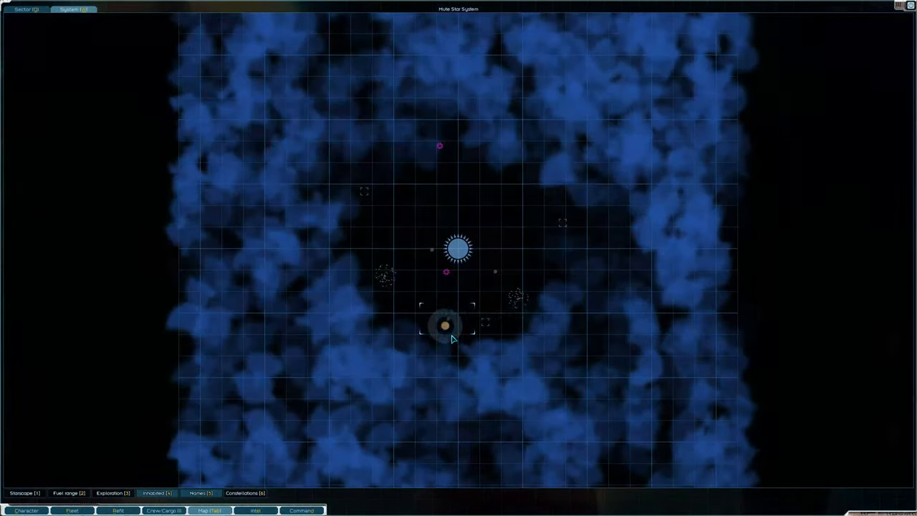
pyautogui.moveTo(435, 252)
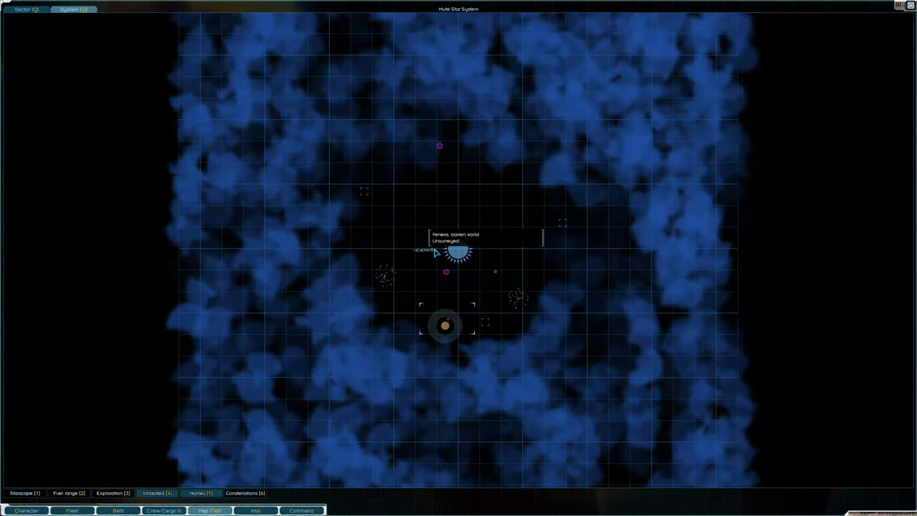
pyautogui.moveTo(490, 294)
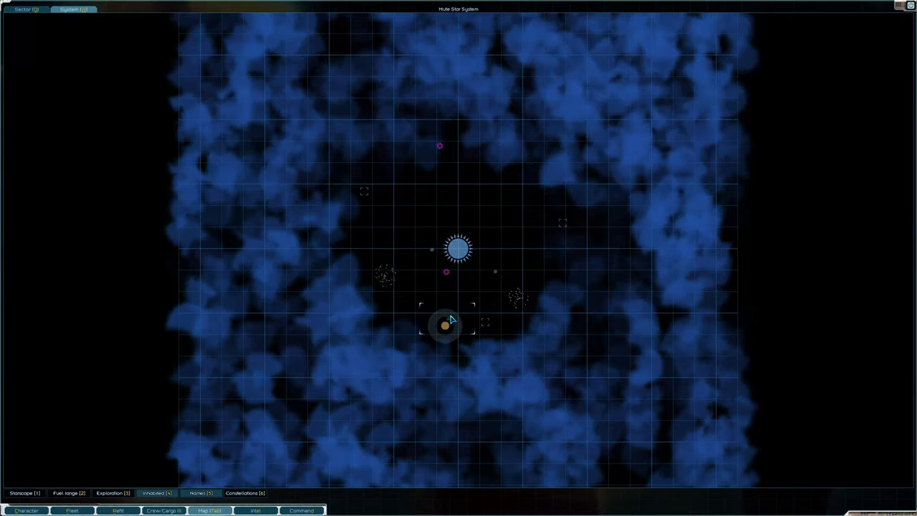
pyautogui.moveTo(515, 249)
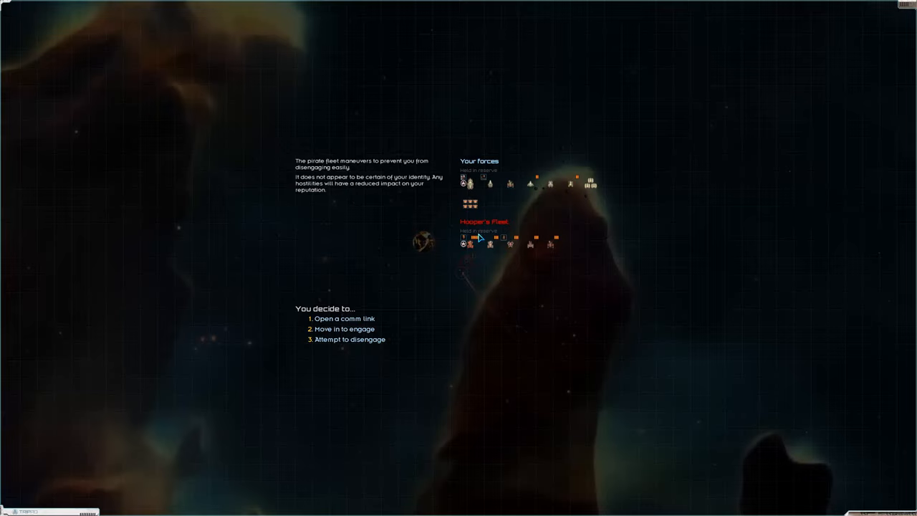
pyautogui.moveTo(478, 236)
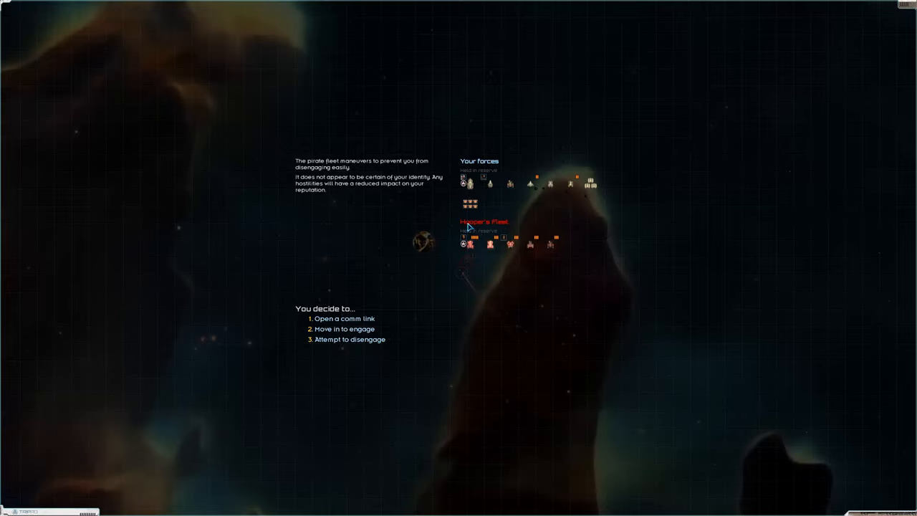
pyautogui.moveTo(343, 328)
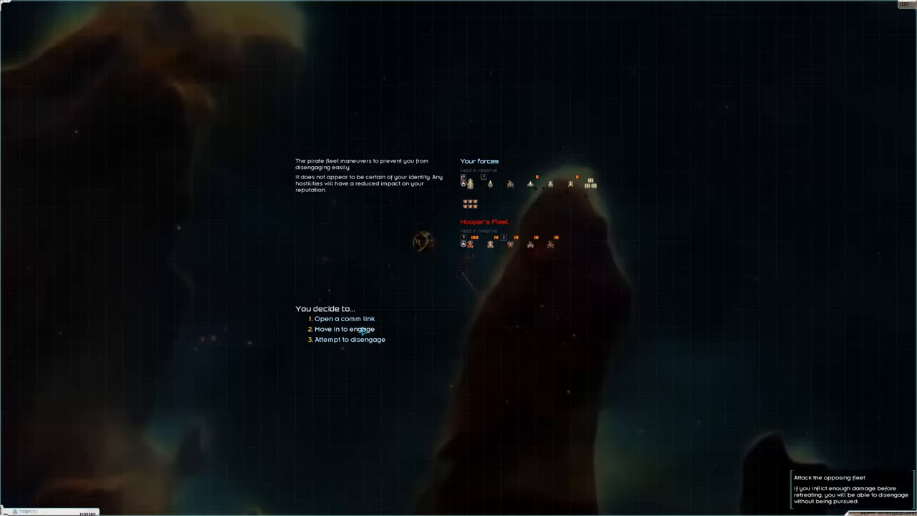
pyautogui.moveTo(472, 213)
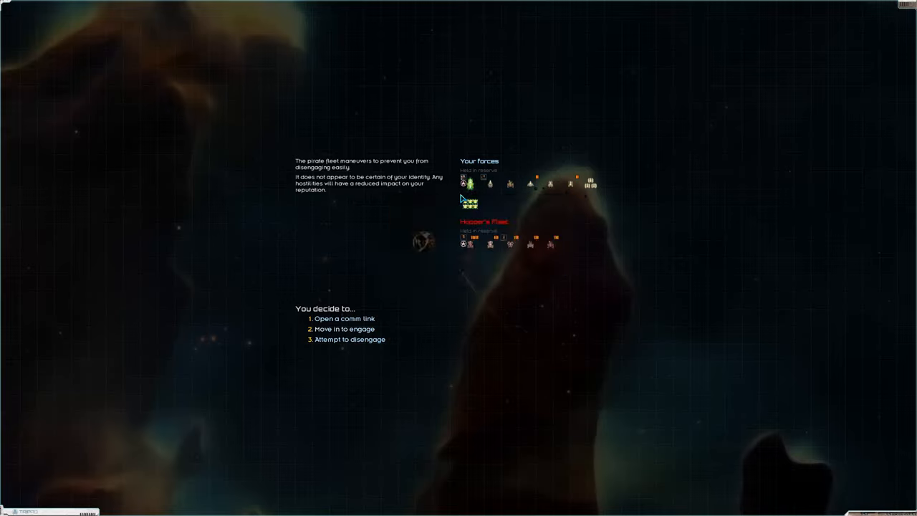
pyautogui.moveTo(441, 287)
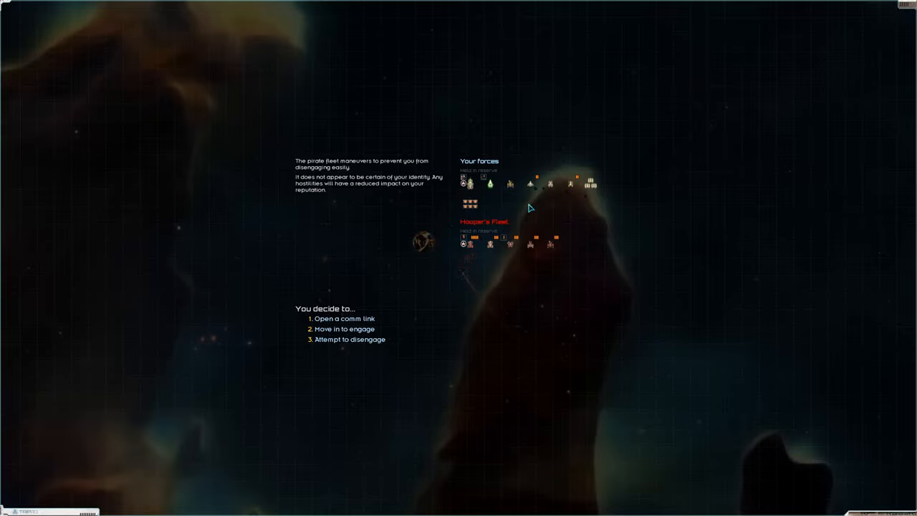
pyautogui.moveTo(530, 307)
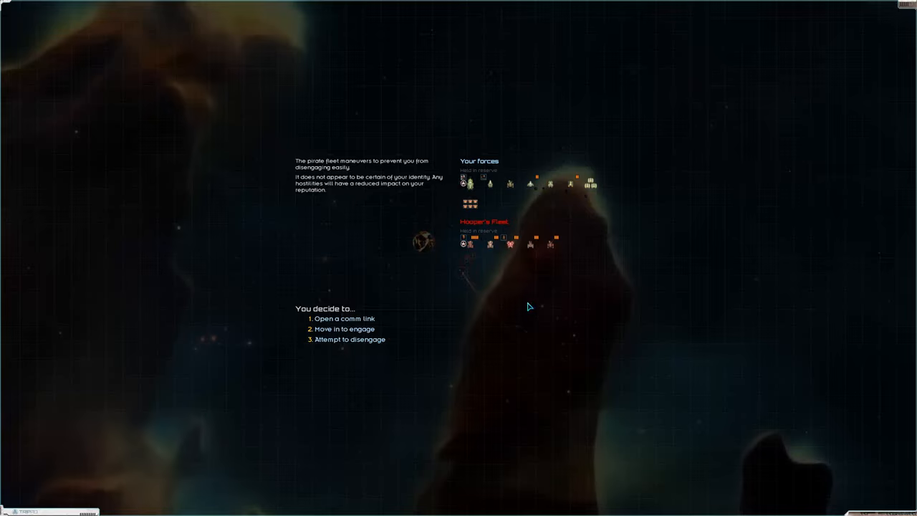
pyautogui.moveTo(505, 226)
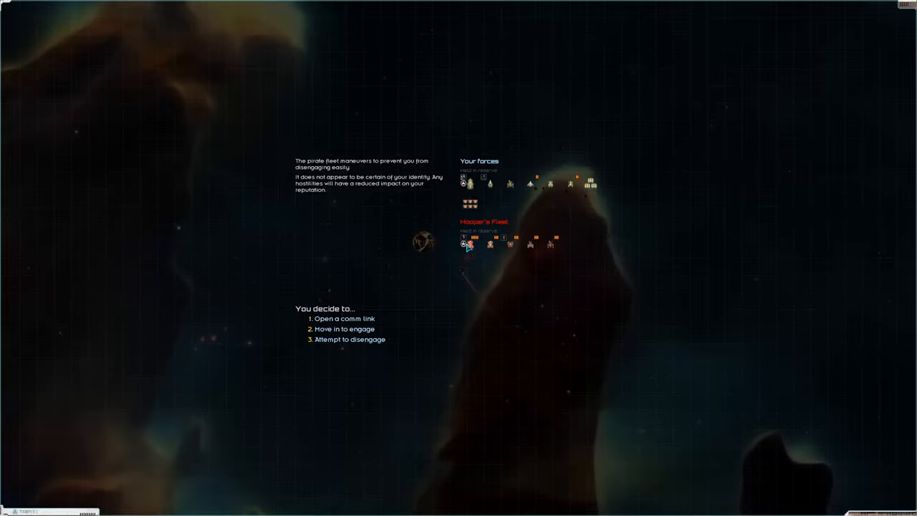
pyautogui.moveTo(490, 245)
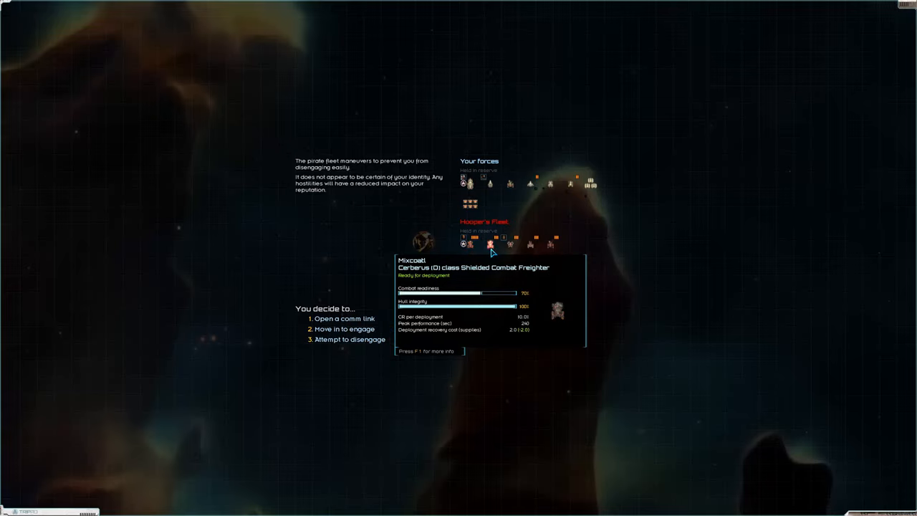
pyautogui.moveTo(510, 243)
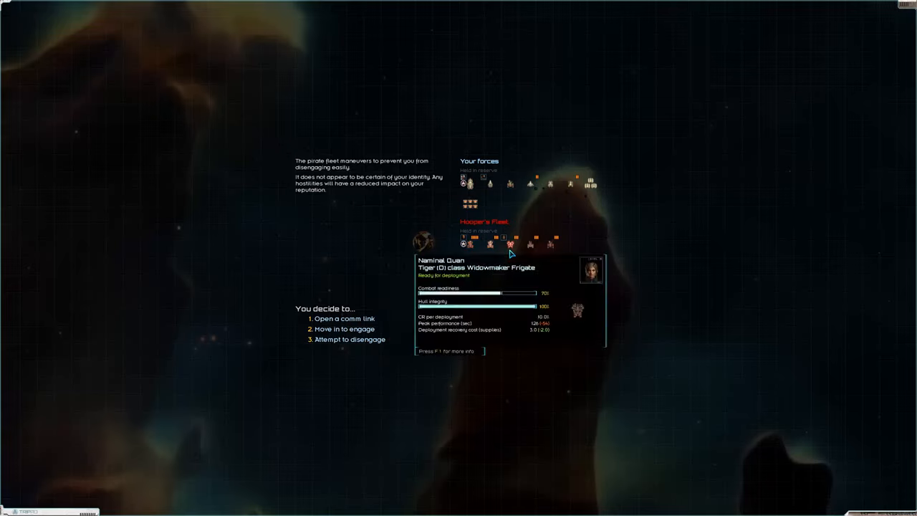
pyautogui.moveTo(522, 249)
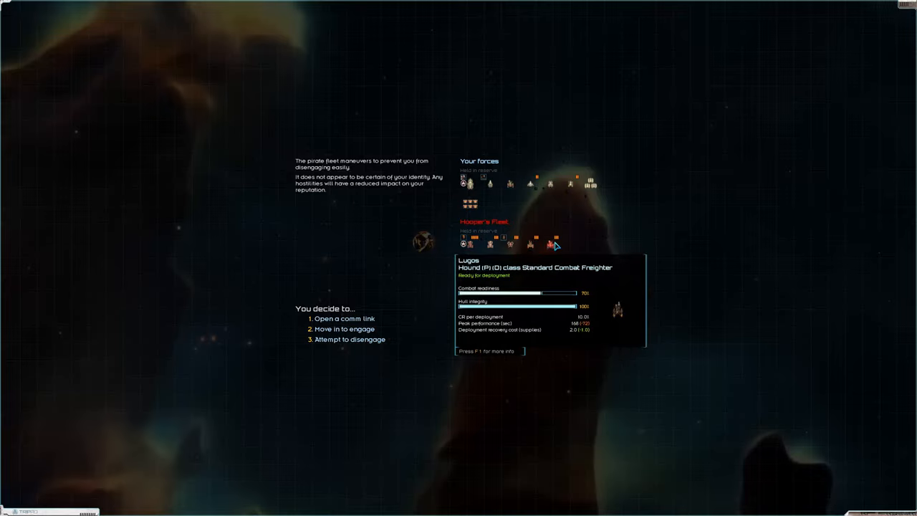
pyautogui.moveTo(552, 244)
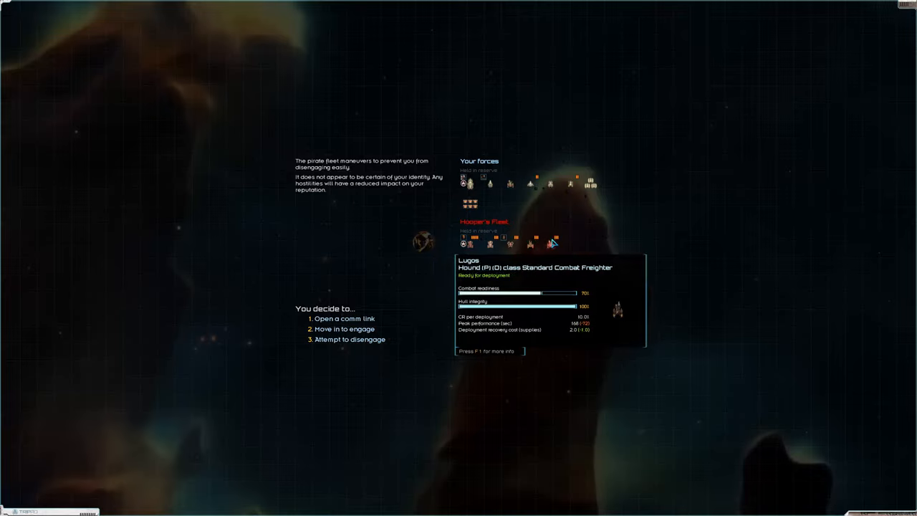
pyautogui.moveTo(508, 212)
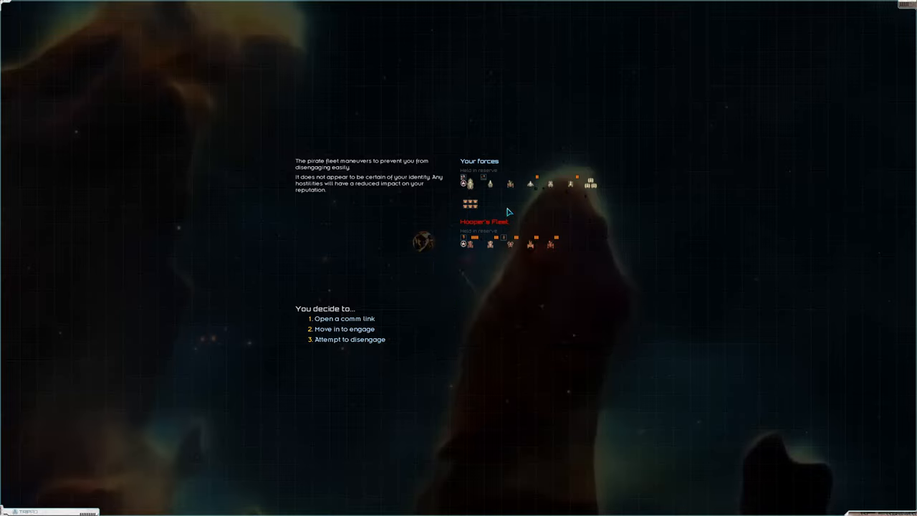
pyautogui.moveTo(349, 339)
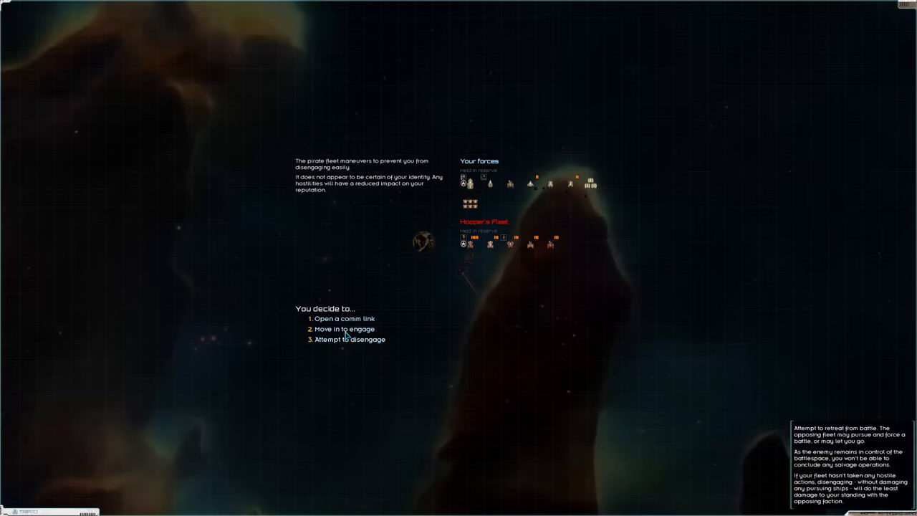
pyautogui.click(343, 328)
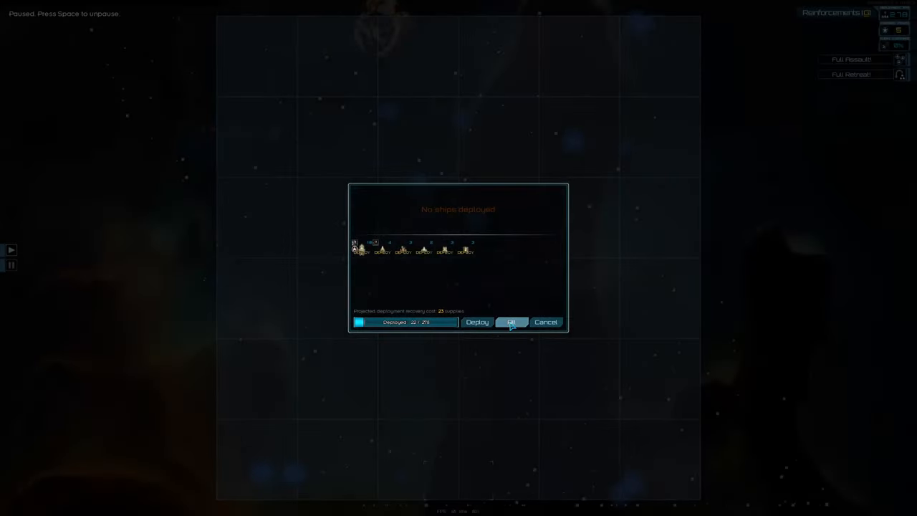
pyautogui.click(512, 321)
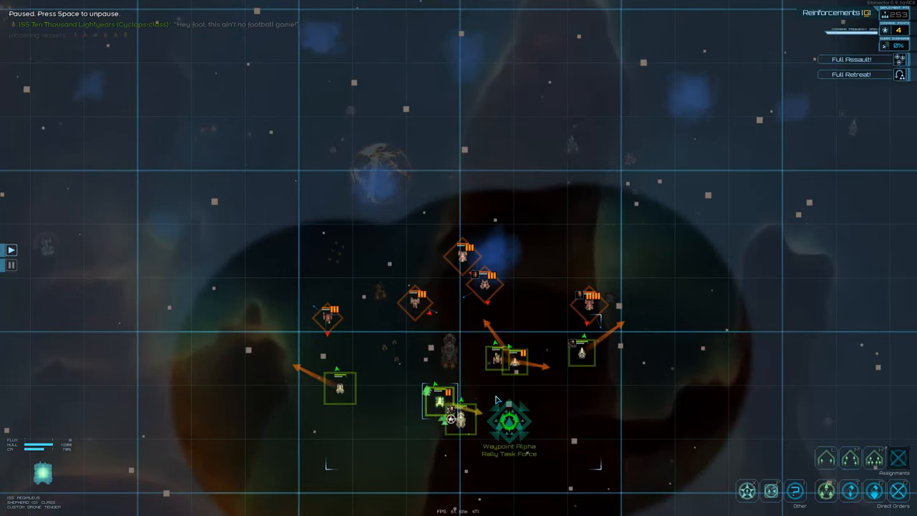
pyautogui.moveTo(457, 299)
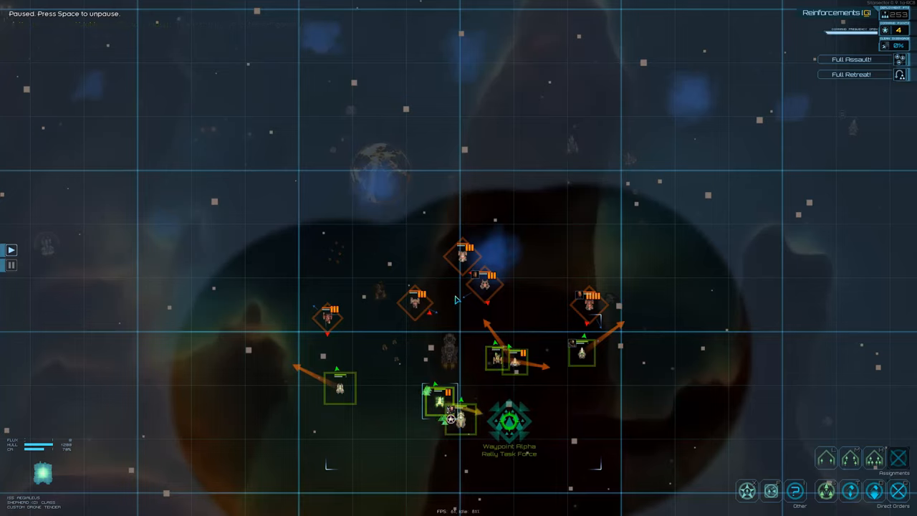
# Step: Let the battle play out, pausing briefly, until the enemy fleet is defeated
pyautogui.click(484, 283)
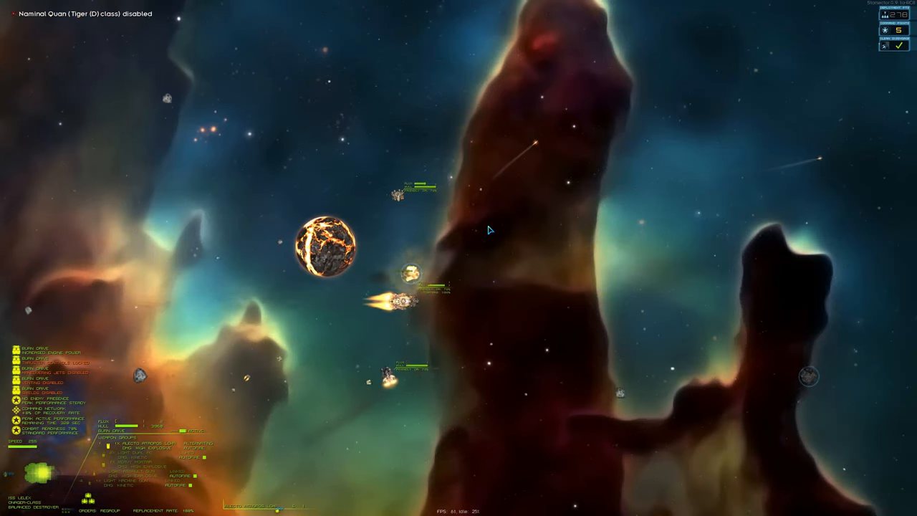
pyautogui.press('space')
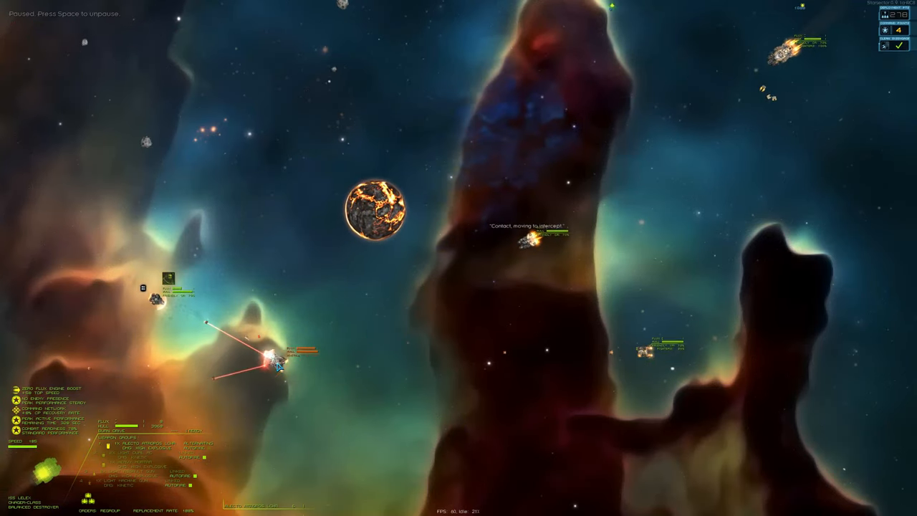
pyautogui.press('space')
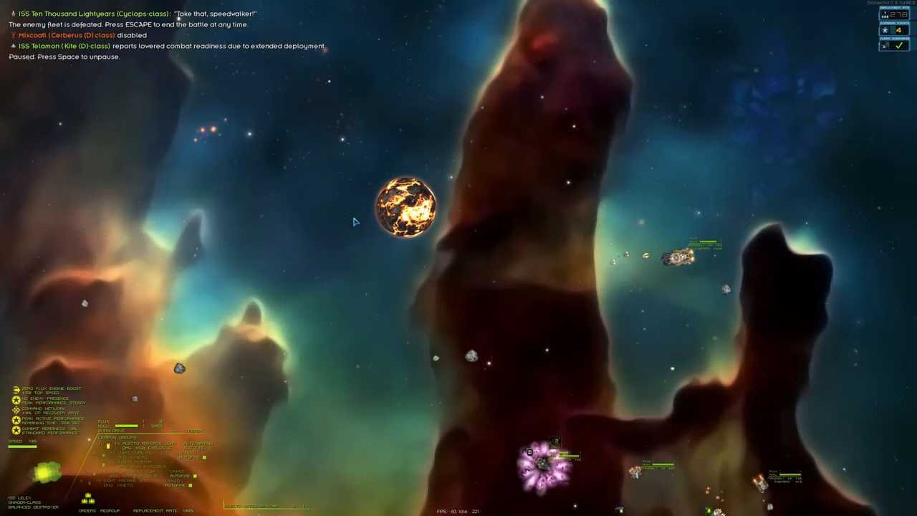
# Step: End the won battle and mark the disabled Tiger-class frigate for recovery
pyautogui.press('escape')
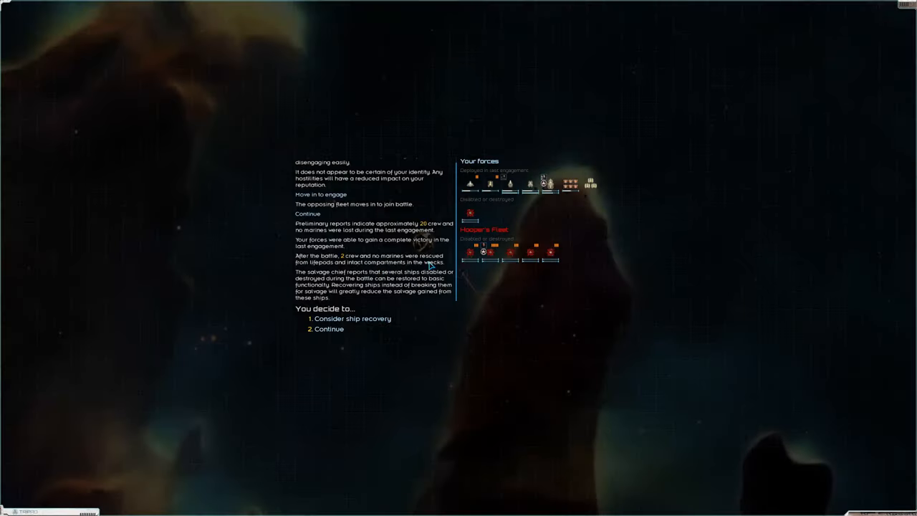
pyautogui.moveTo(470, 213)
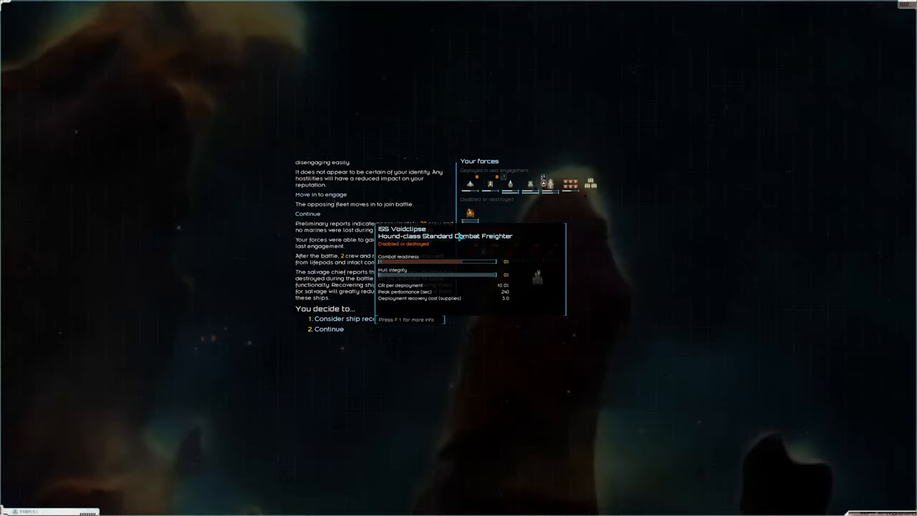
pyautogui.click(344, 319)
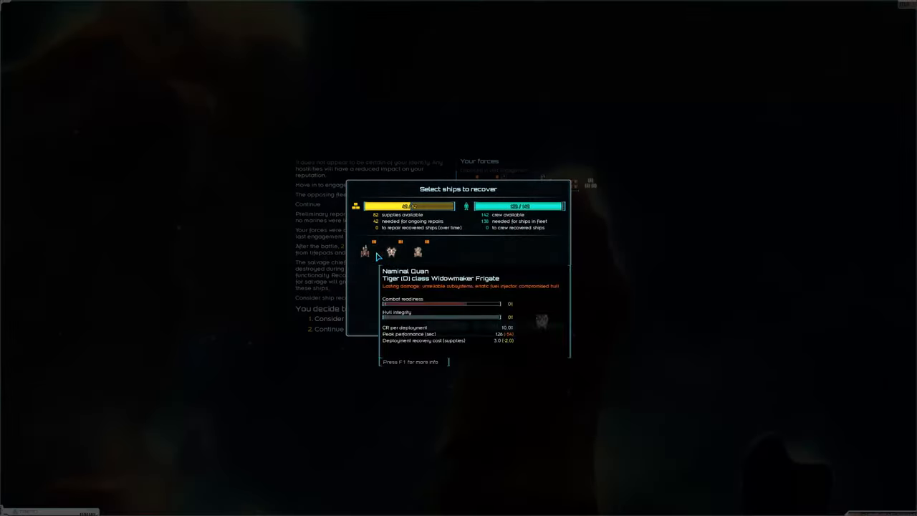
pyautogui.click(364, 251)
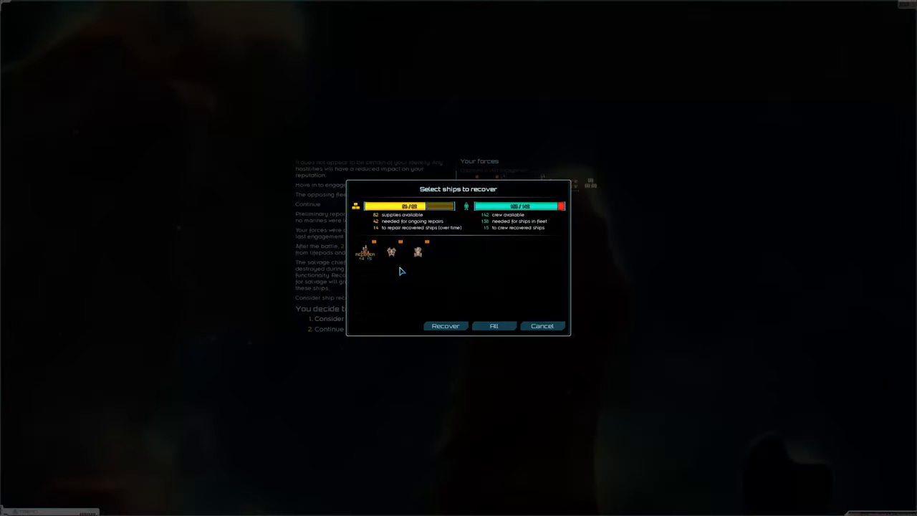
pyautogui.moveTo(391, 252)
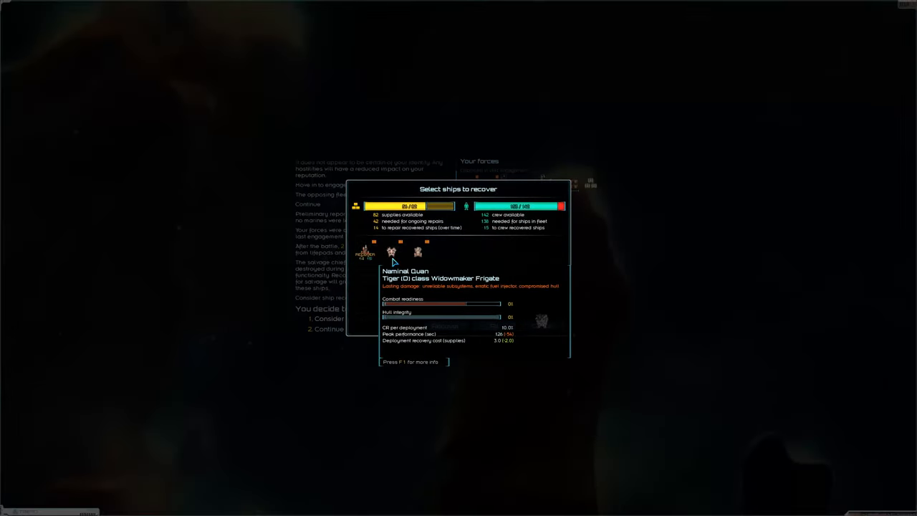
pyautogui.moveTo(403, 262)
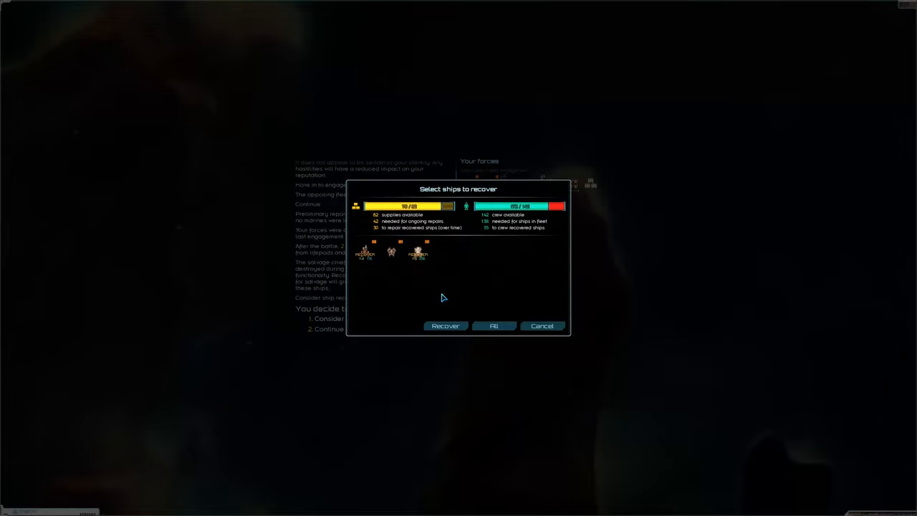
pyautogui.moveTo(444, 326)
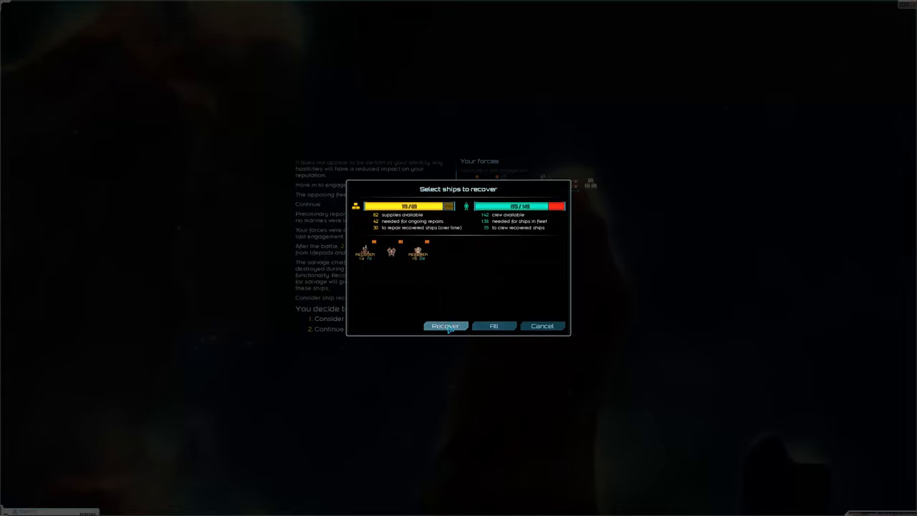
# Step: Recover the selected ships, take all battle salvage and view the fleet roster
pyautogui.click(444, 327)
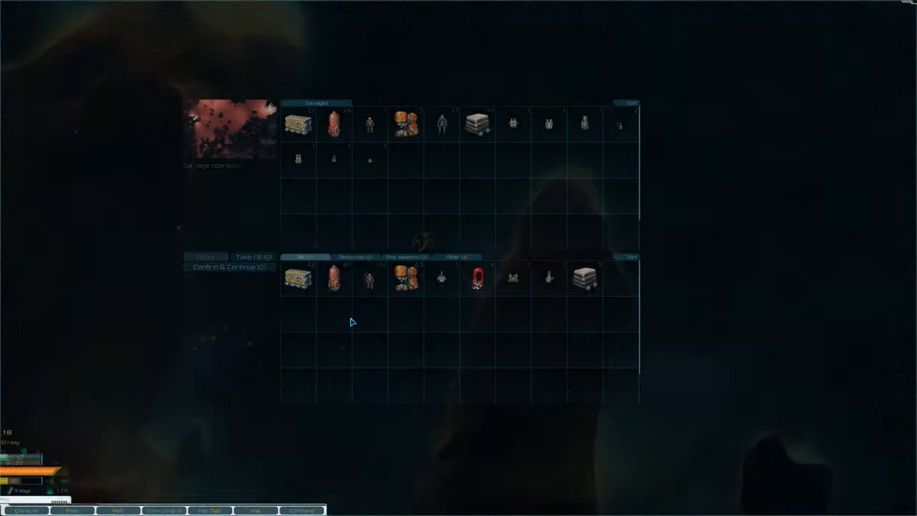
pyautogui.click(252, 257)
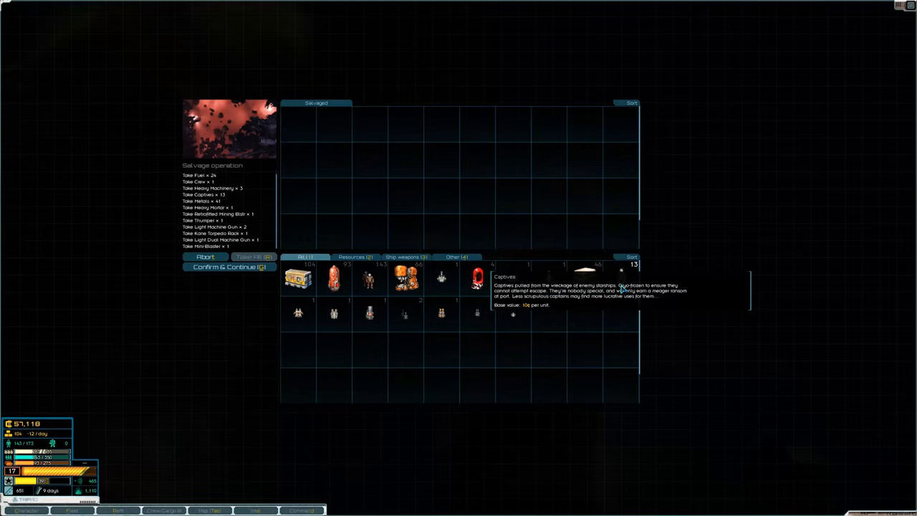
pyautogui.moveTo(611, 297)
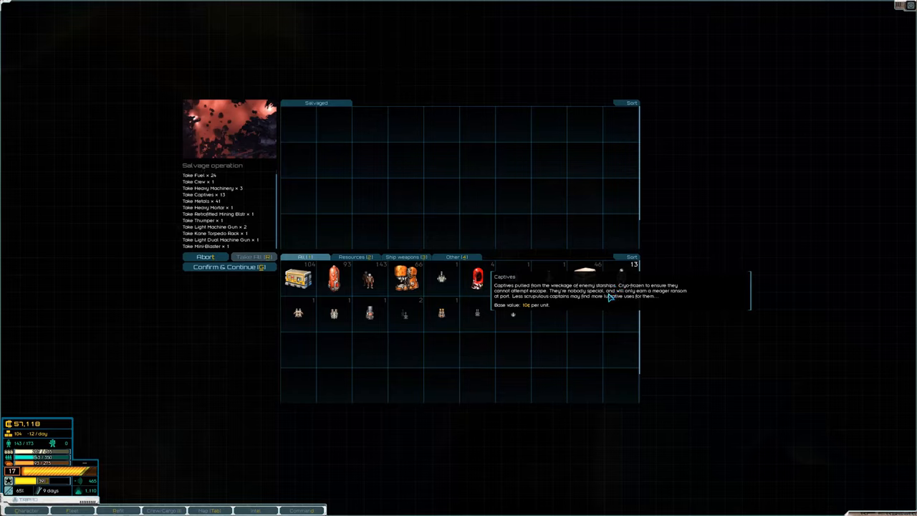
pyautogui.moveTo(614, 285)
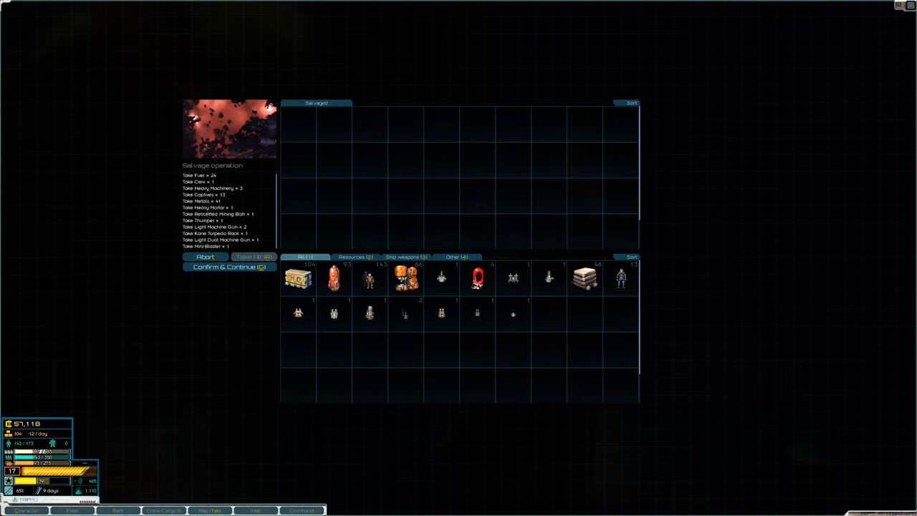
pyautogui.moveTo(246, 447)
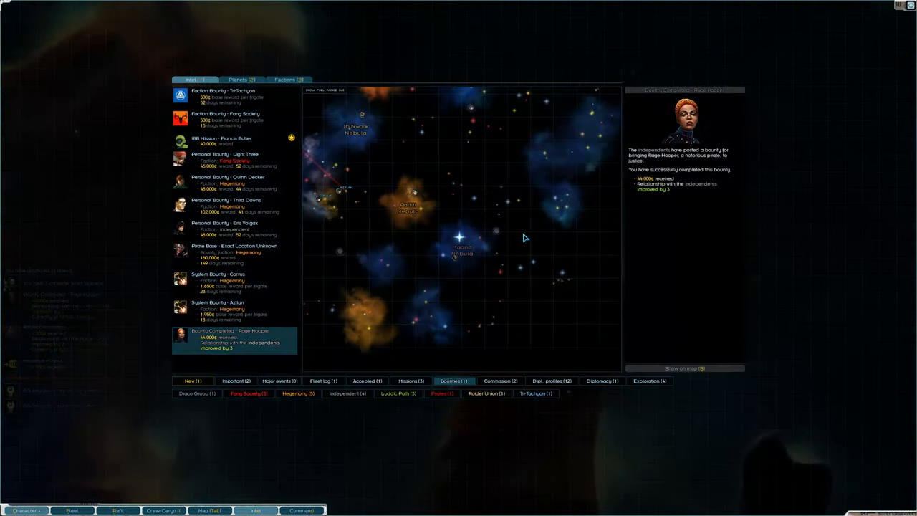
pyautogui.click(72, 510)
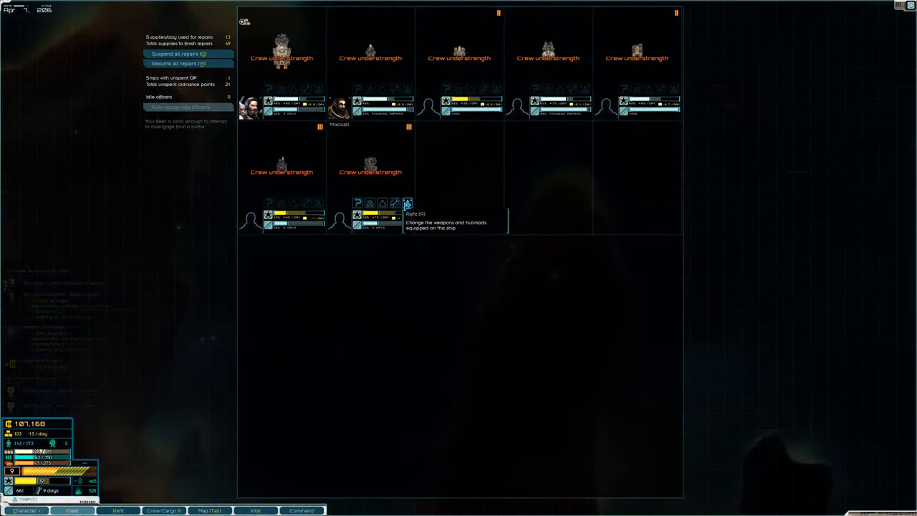
pyautogui.moveTo(381, 203)
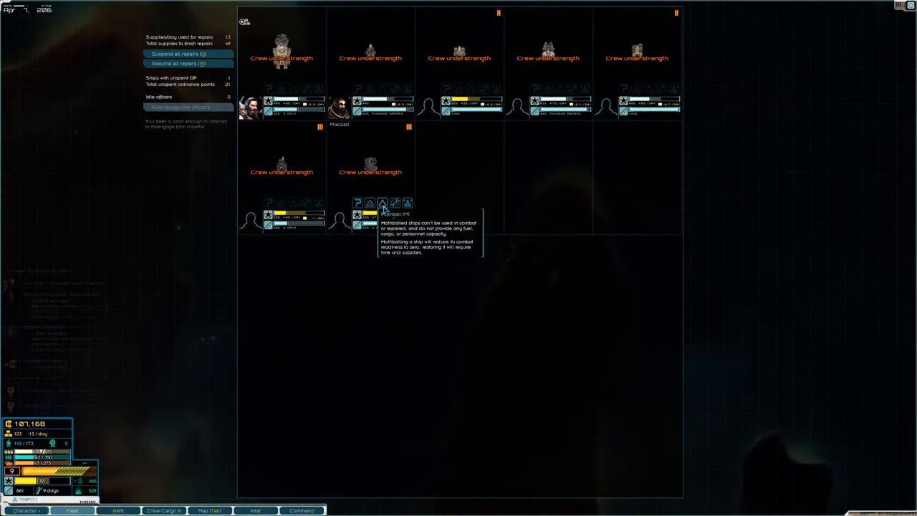
# Step: Mothball both crew-understrength recovered ships and return to the campaign map
pyautogui.click(381, 203)
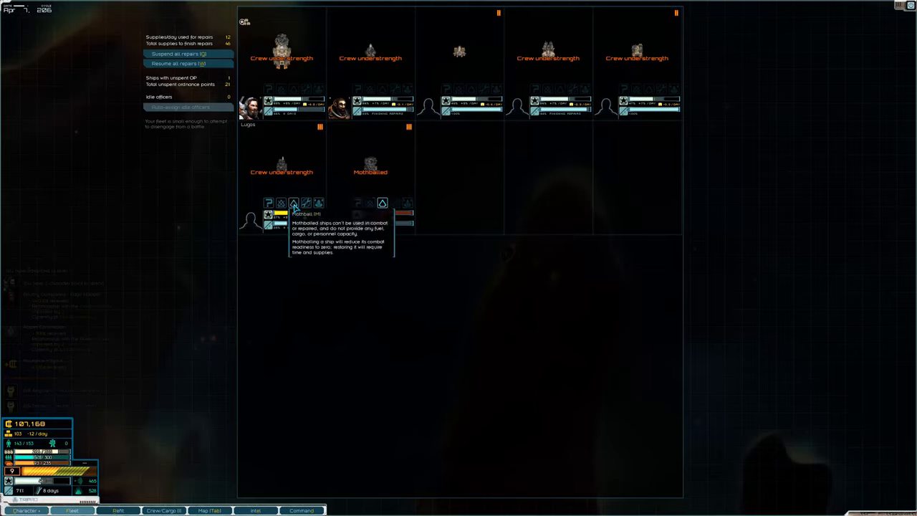
pyautogui.click(292, 204)
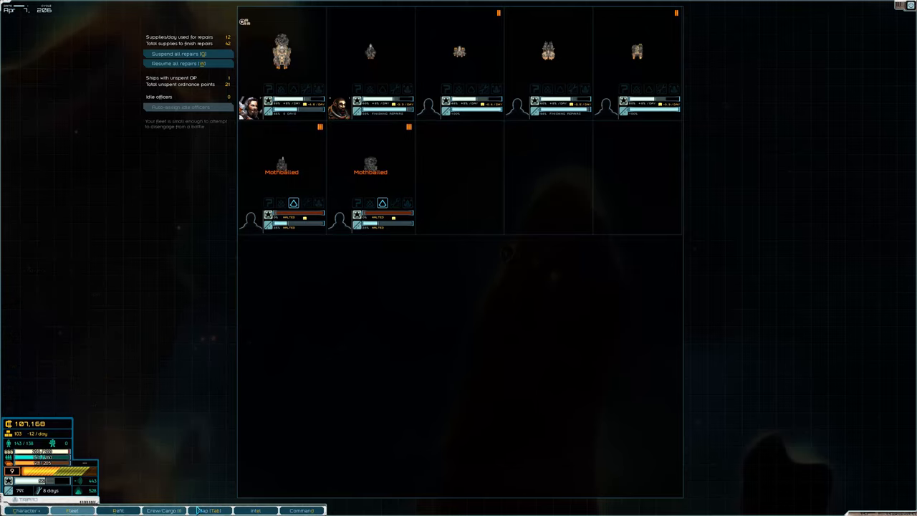
pyautogui.click(163, 510)
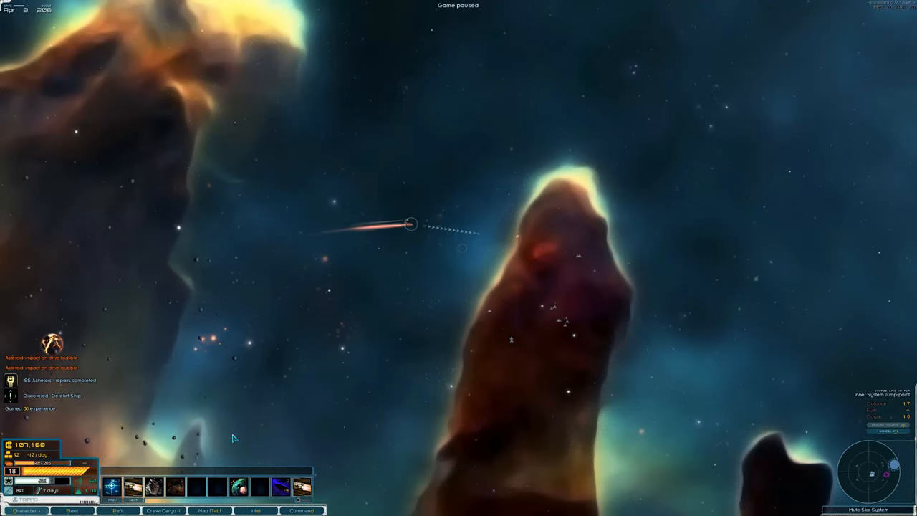
# Step: Explore the derelict Wren-class frigate and take all its loot
pyautogui.press('space')
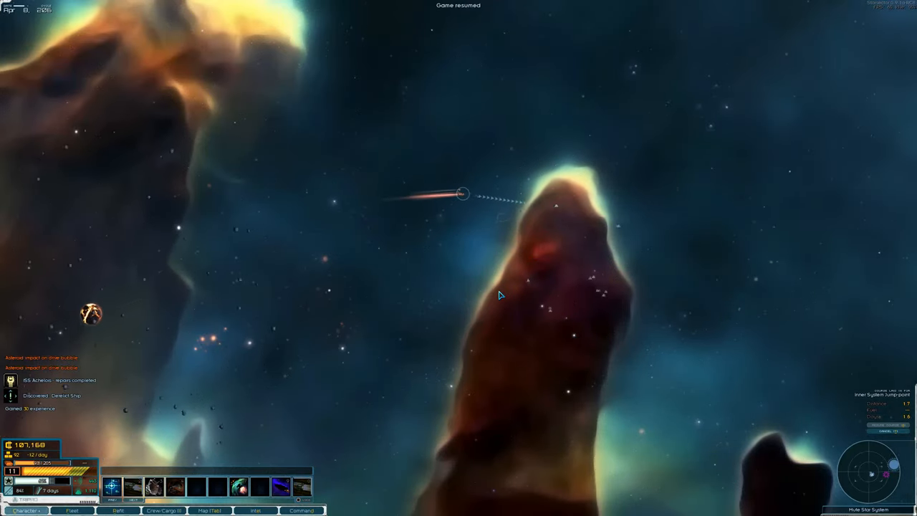
pyautogui.moveTo(456, 247)
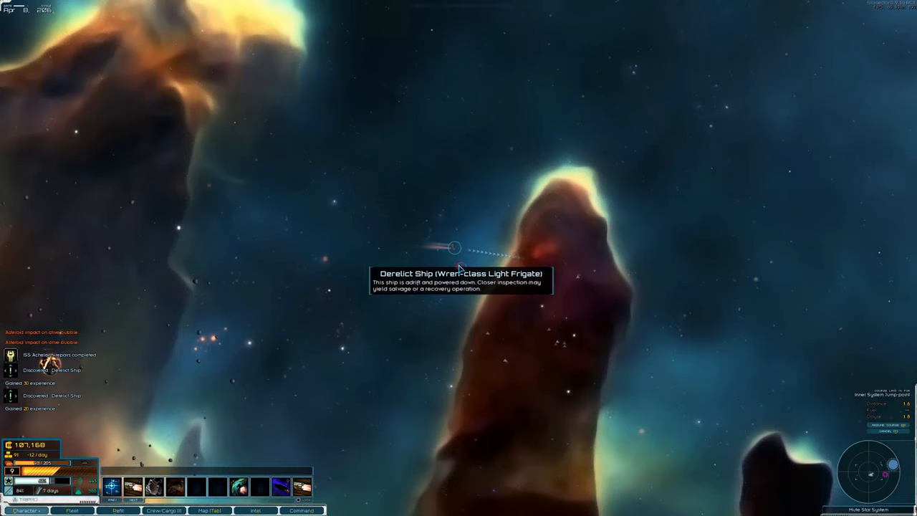
pyautogui.click(454, 246)
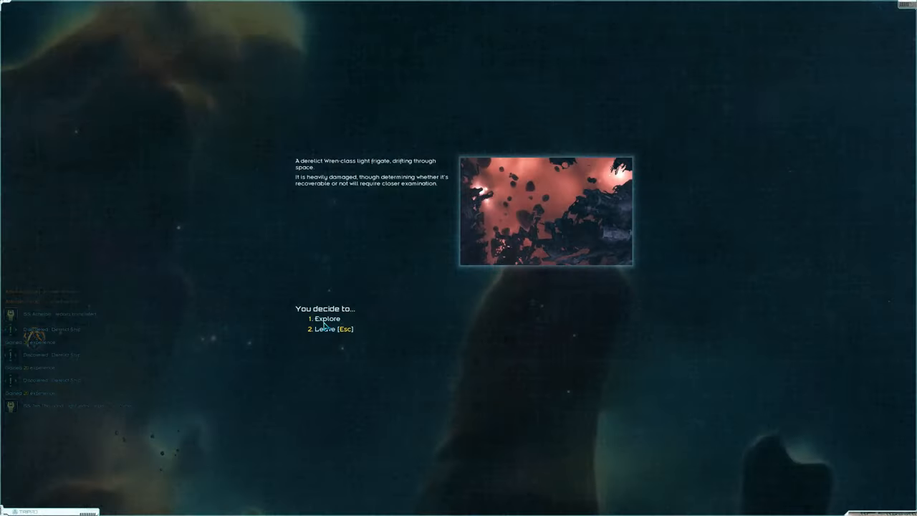
pyautogui.click(326, 318)
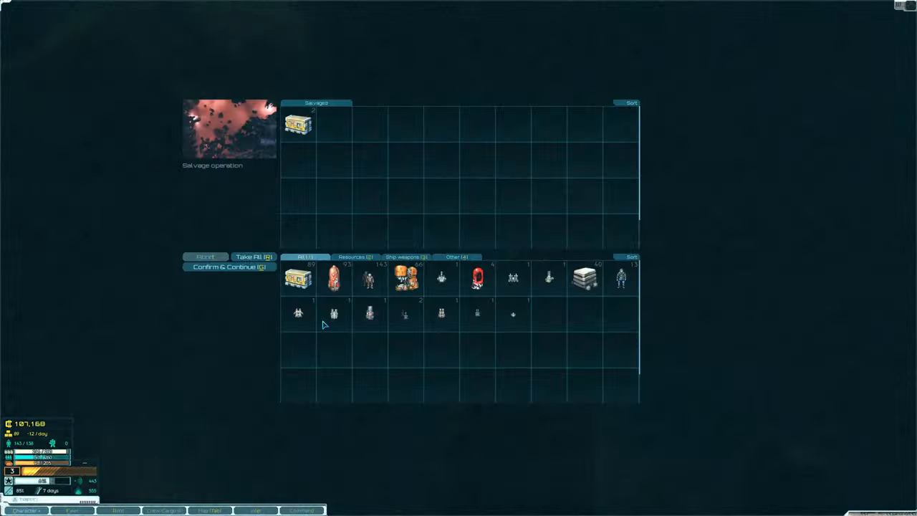
pyautogui.click(254, 257)
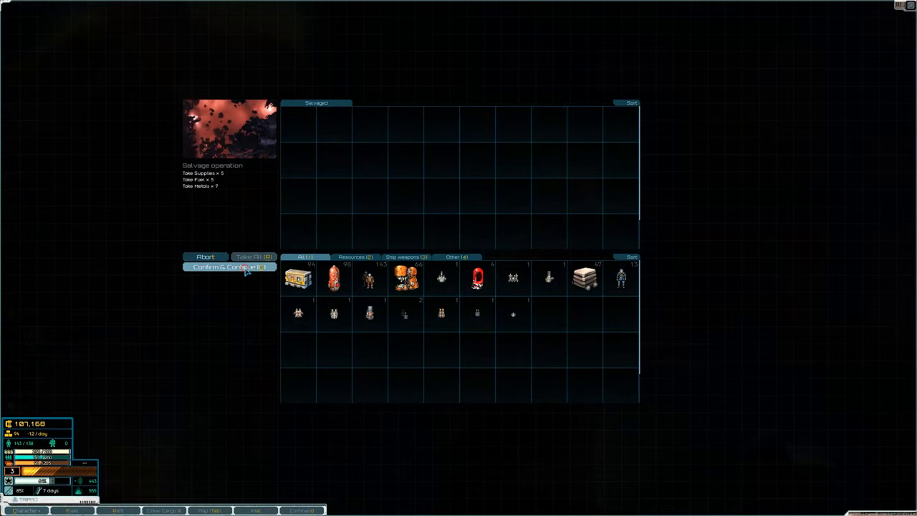
pyautogui.click(229, 266)
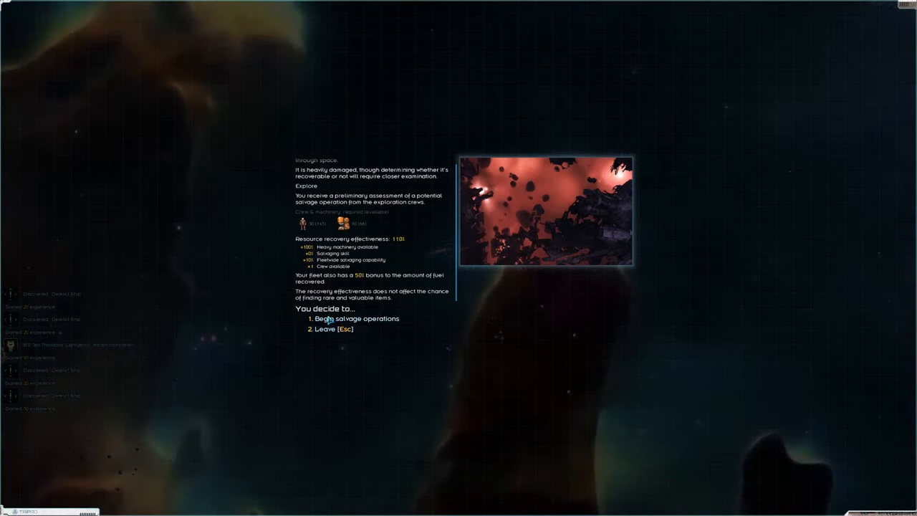
# Step: Salvage the next derelict, try the sleeper pod and strip the private yacht of its goods
pyautogui.click(358, 318)
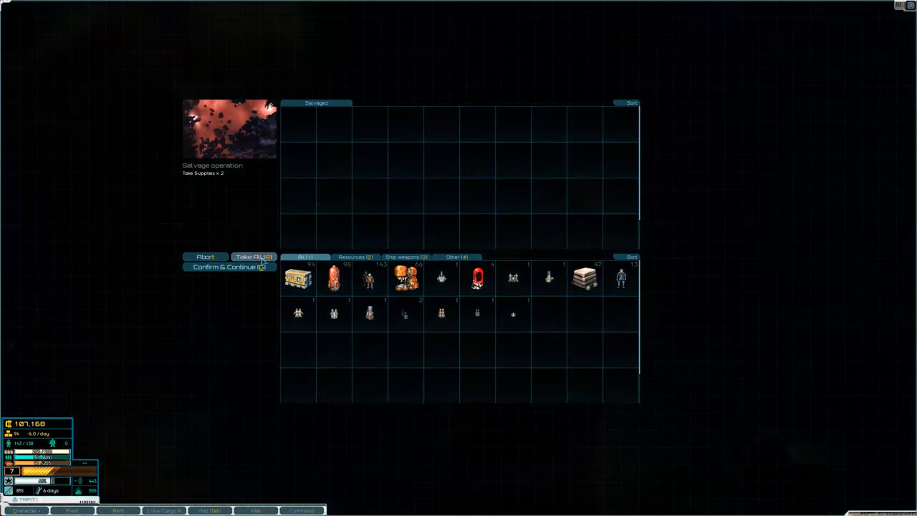
pyautogui.click(255, 256)
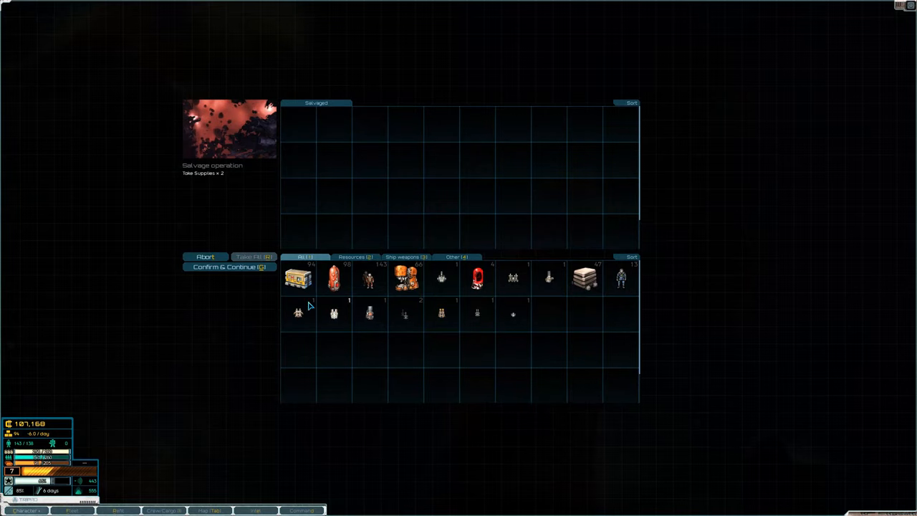
pyautogui.click(229, 267)
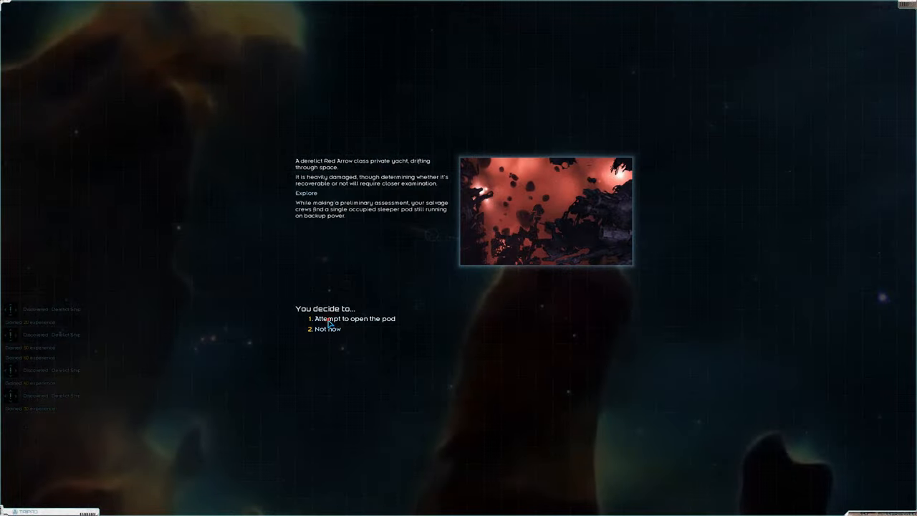
pyautogui.click(353, 318)
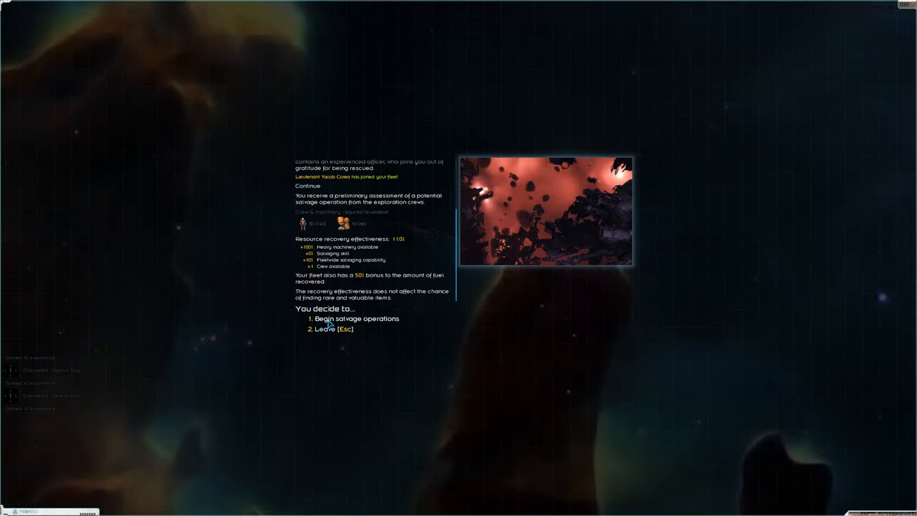
pyautogui.click(355, 318)
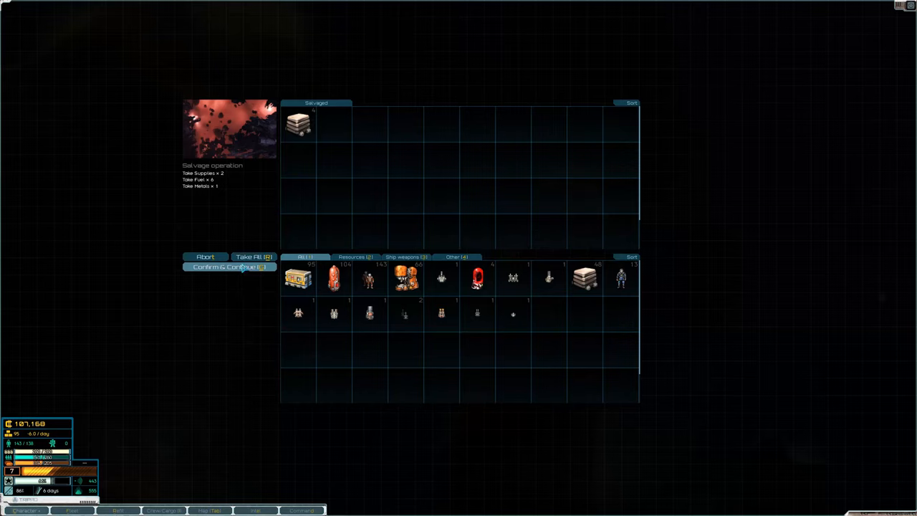
pyautogui.click(252, 257)
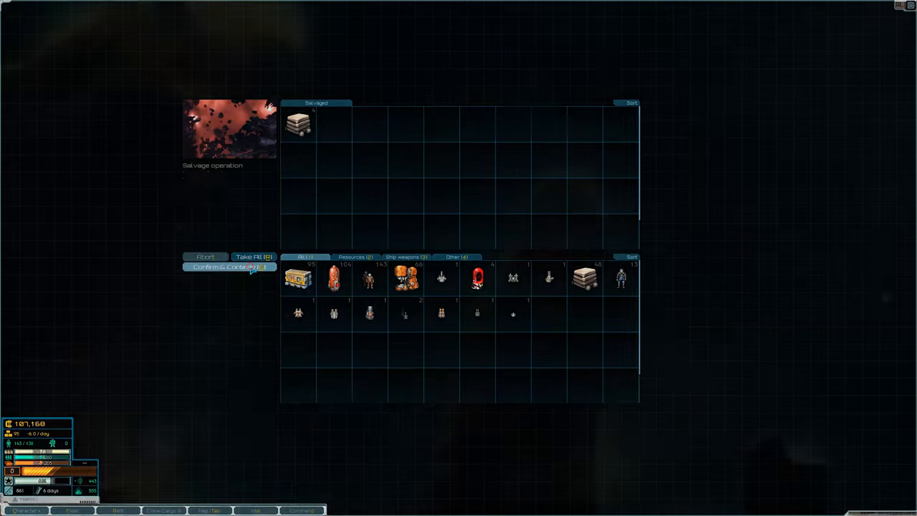
pyautogui.click(229, 267)
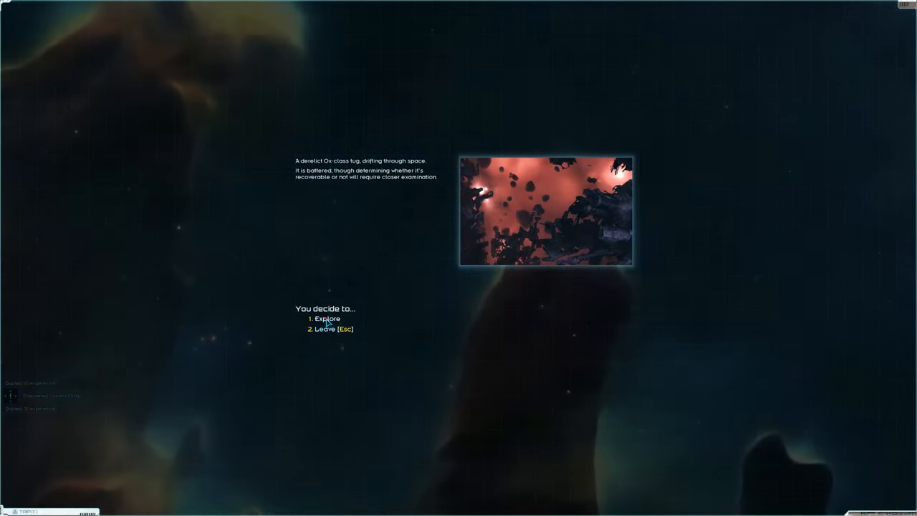
# Step: Salvage the derelict Ox tug without recovering it, then the Nebula transport
pyautogui.click(327, 318)
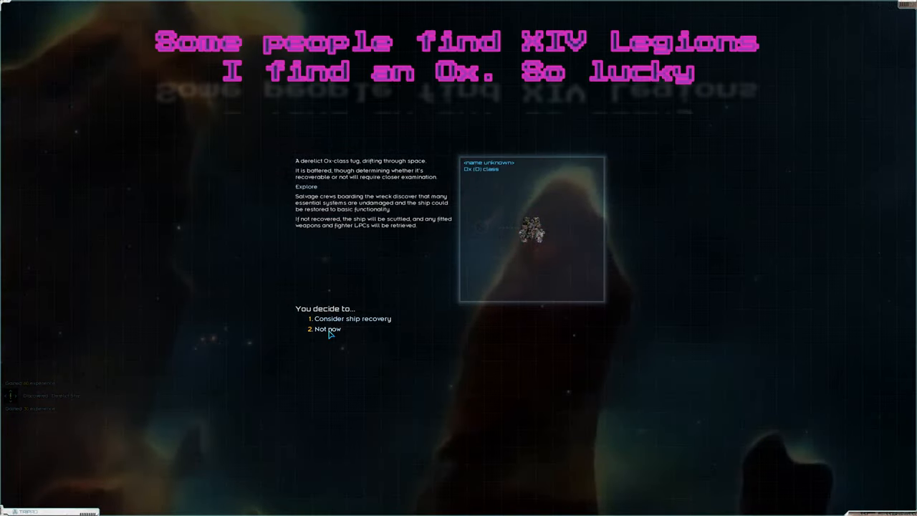
pyautogui.click(352, 319)
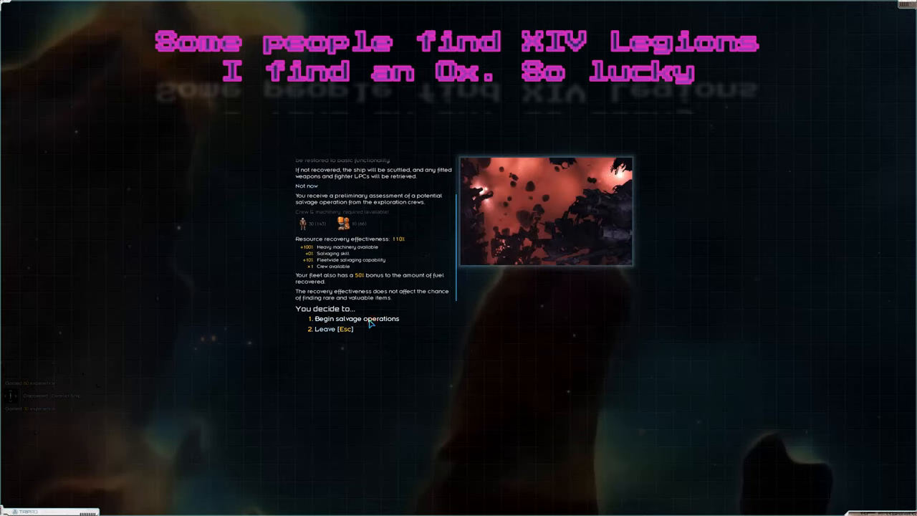
pyautogui.click(356, 318)
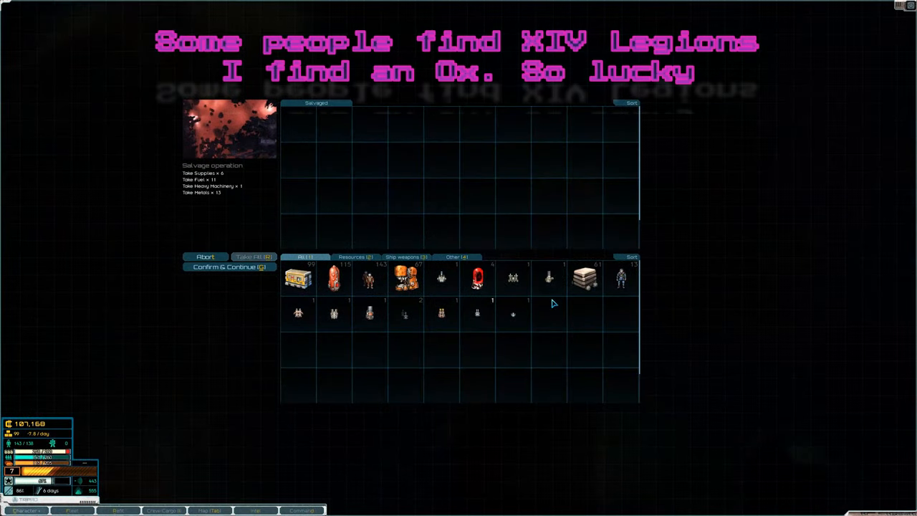
pyautogui.click(229, 266)
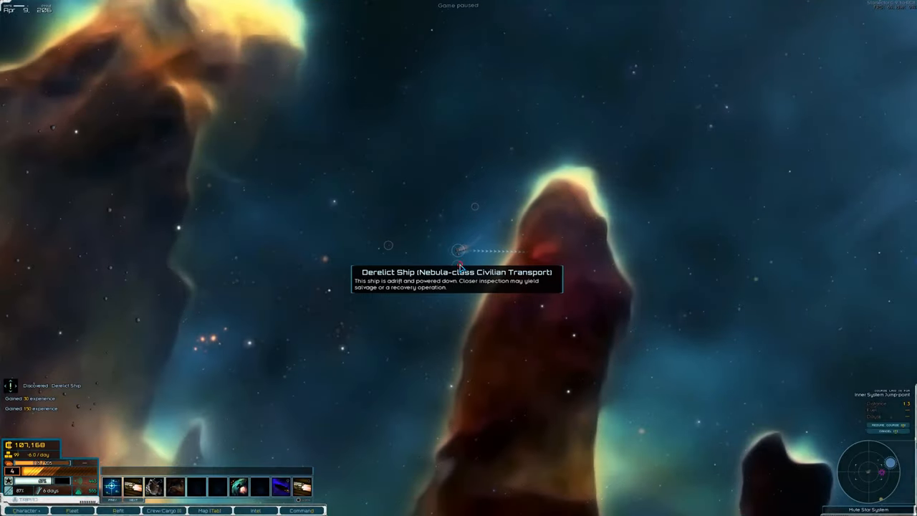
pyautogui.click(458, 250)
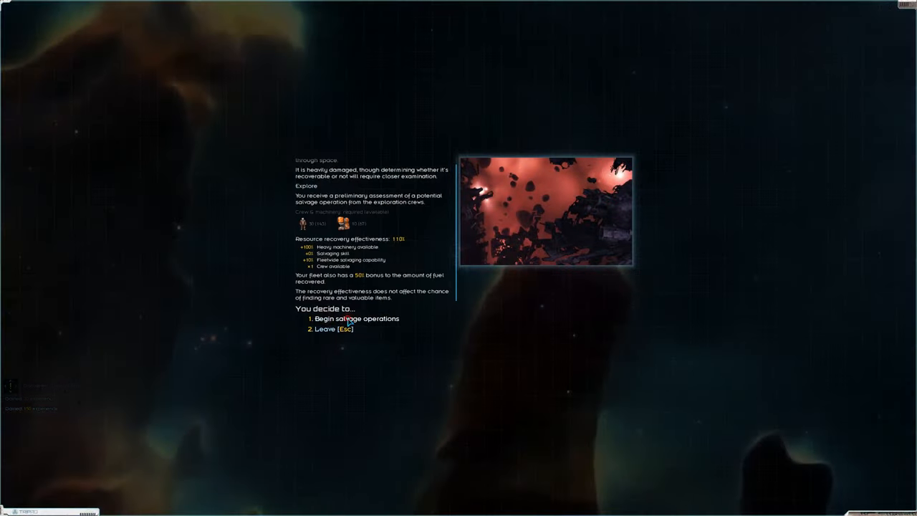
pyautogui.click(356, 318)
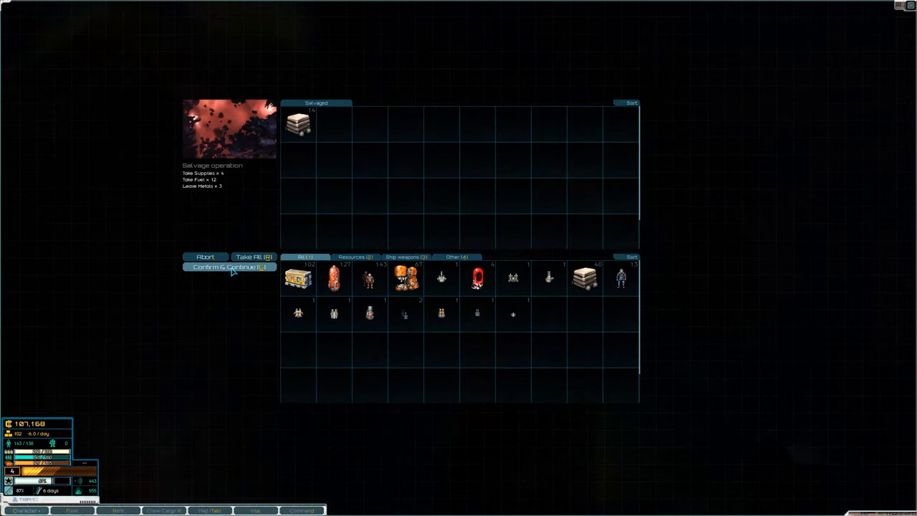
pyautogui.click(229, 266)
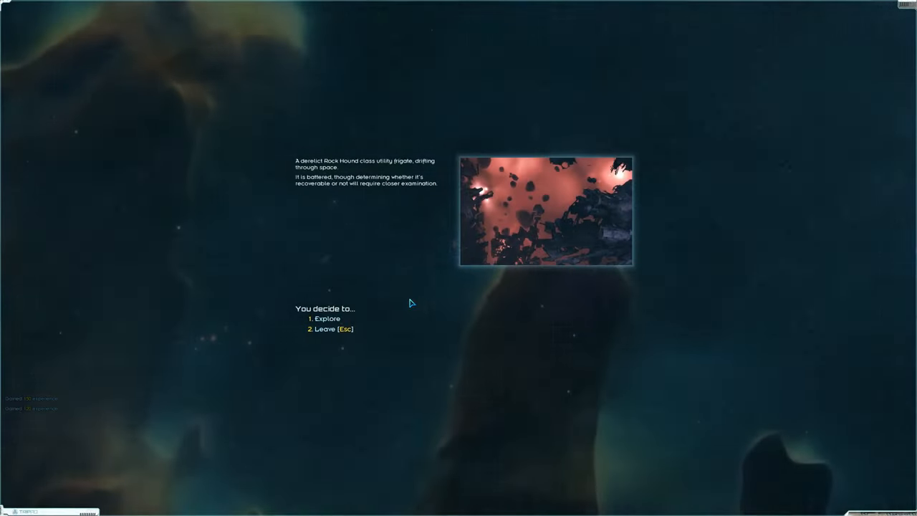
# Step: Explore and salvage the Rock Hound frigate and the Shepherd drone tender
pyautogui.click(326, 318)
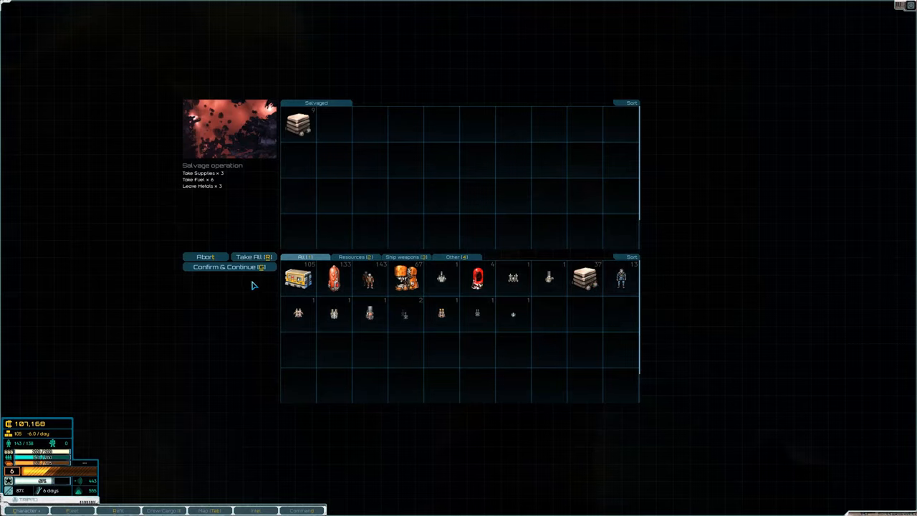
pyautogui.click(230, 267)
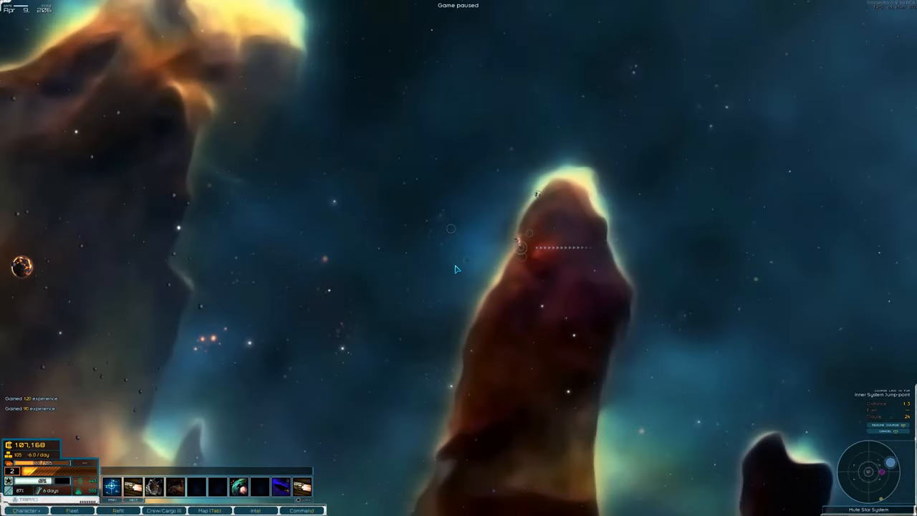
pyautogui.press('space')
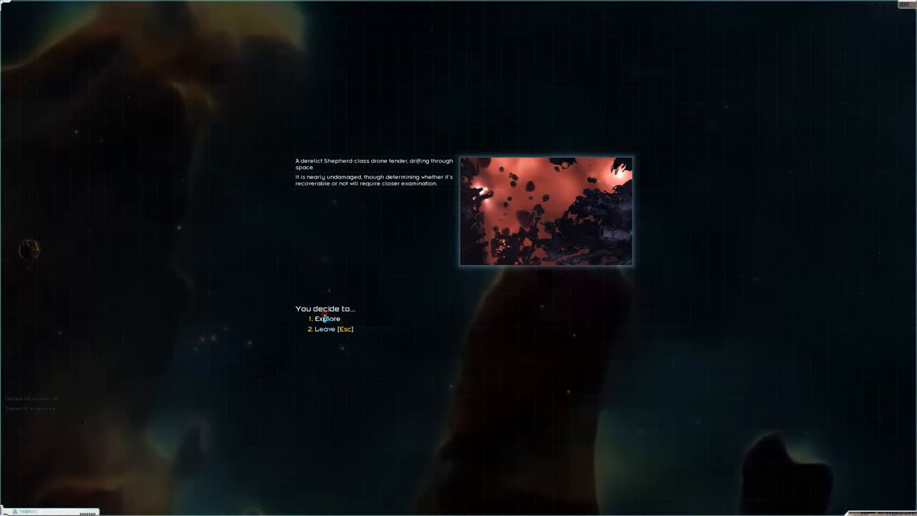
pyautogui.click(327, 318)
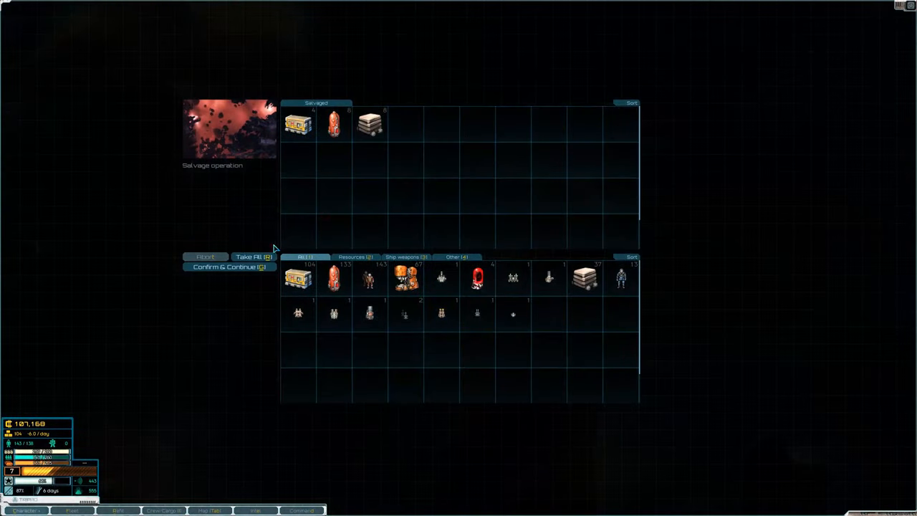
pyautogui.click(254, 256)
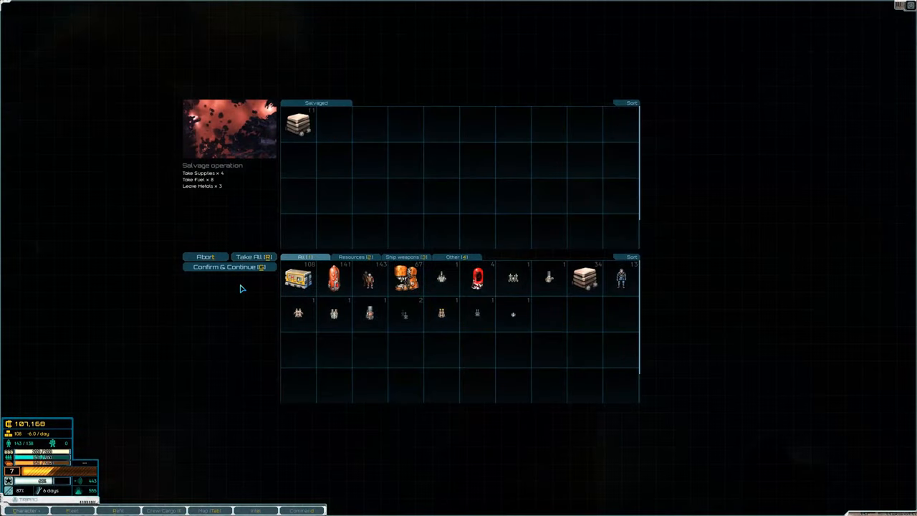
pyautogui.click(229, 267)
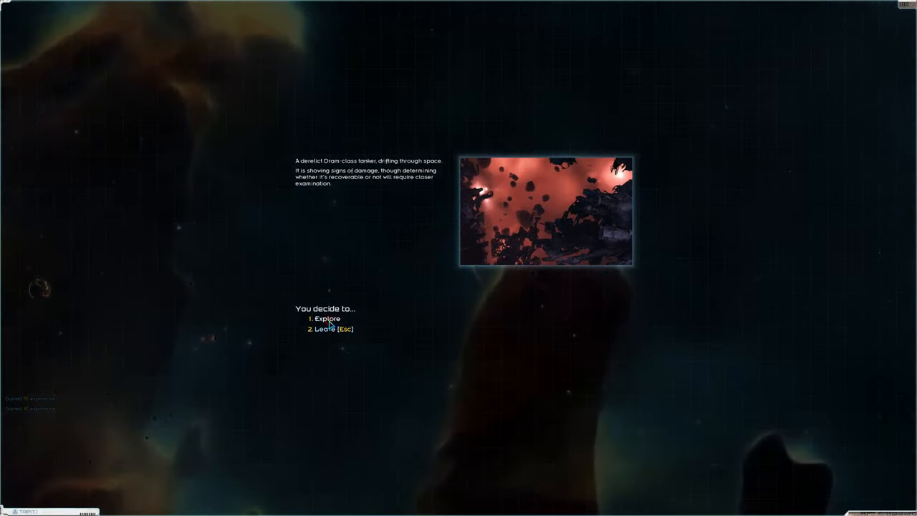
# Step: Explore the derelict Dram-class tanker to reach its recovery prompt
pyautogui.click(326, 318)
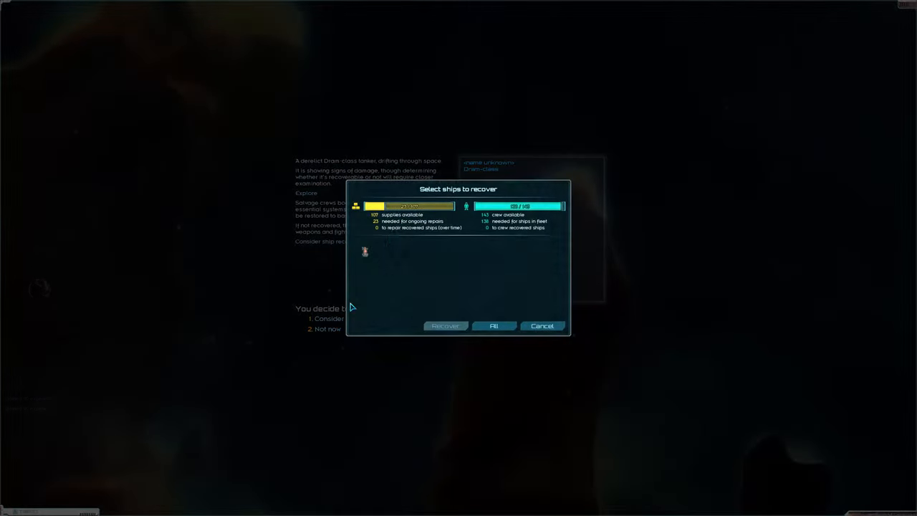
pyautogui.moveTo(458, 310)
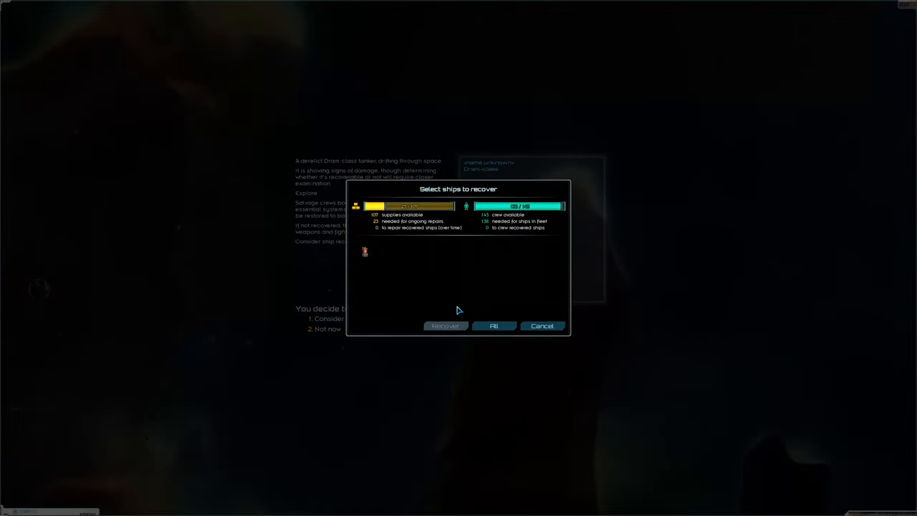
pyautogui.moveTo(361, 265)
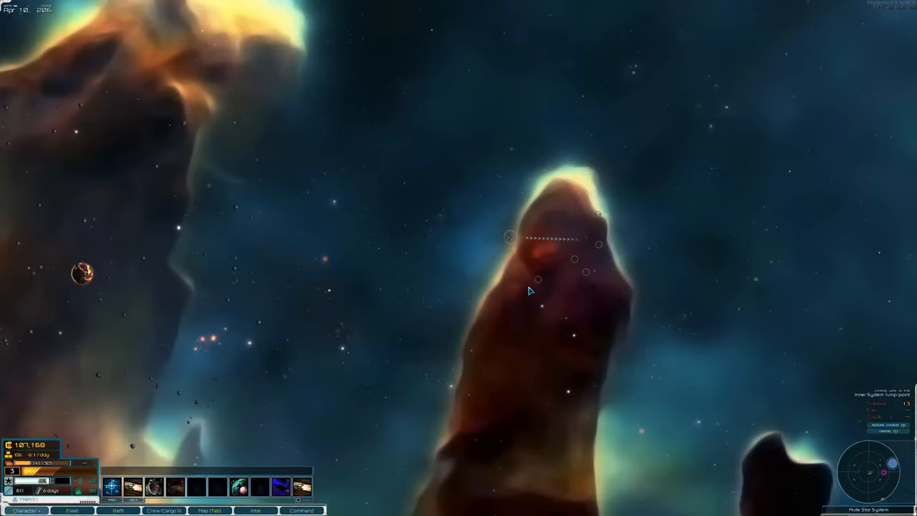
# Step: Check the system map and set a course toward the jump point by the star
pyautogui.press('space')
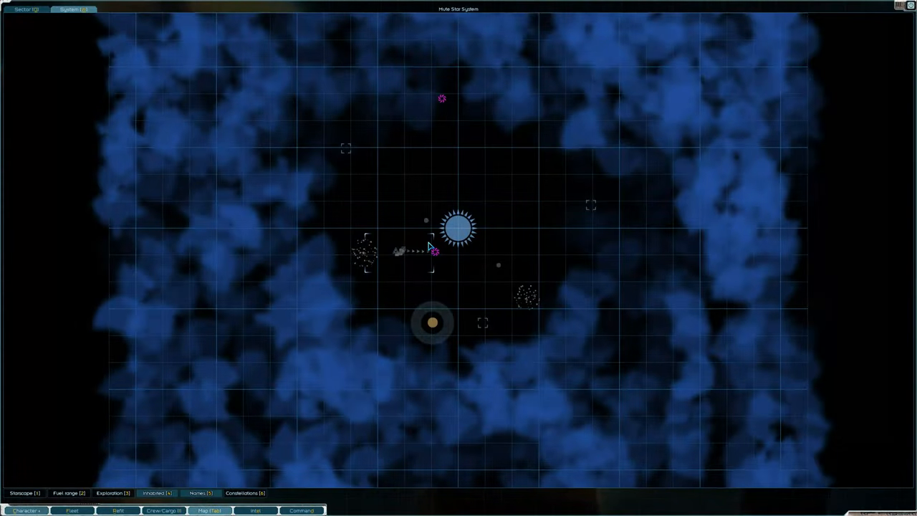
pyautogui.moveTo(456, 256)
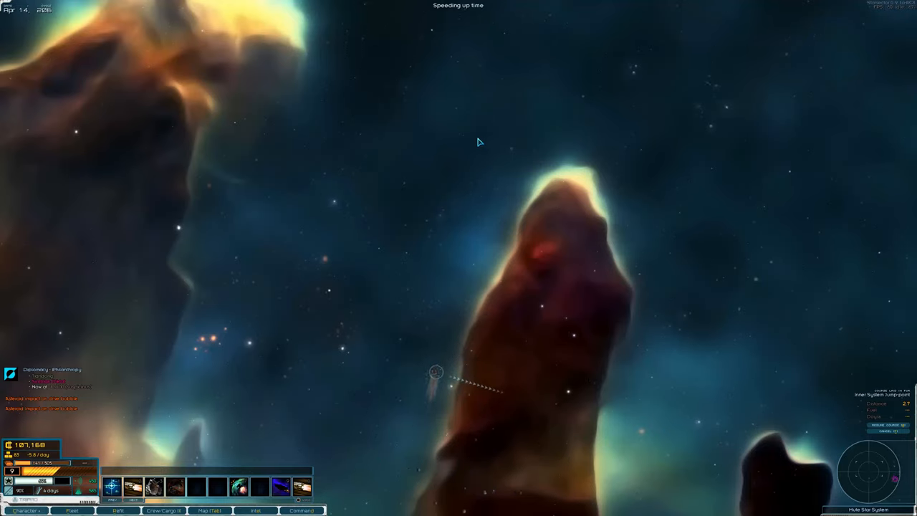
pyautogui.moveTo(541, 126)
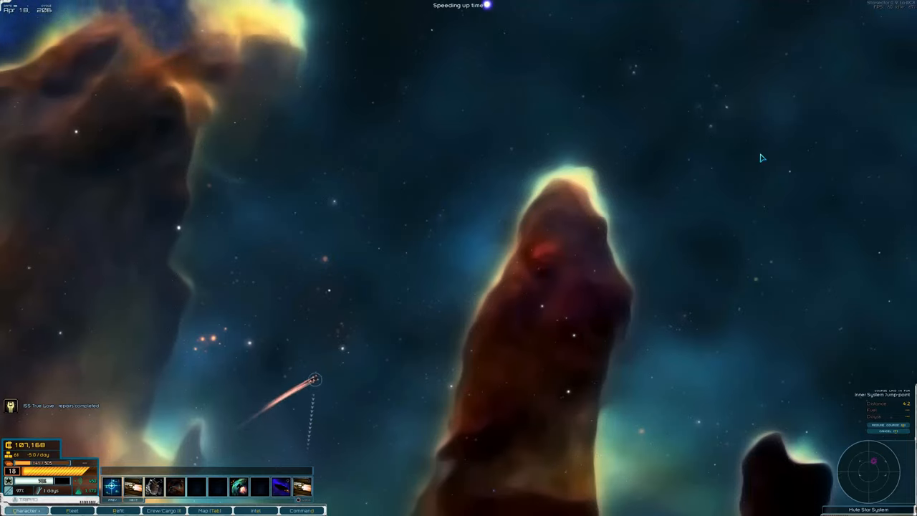
pyautogui.moveTo(749, 324)
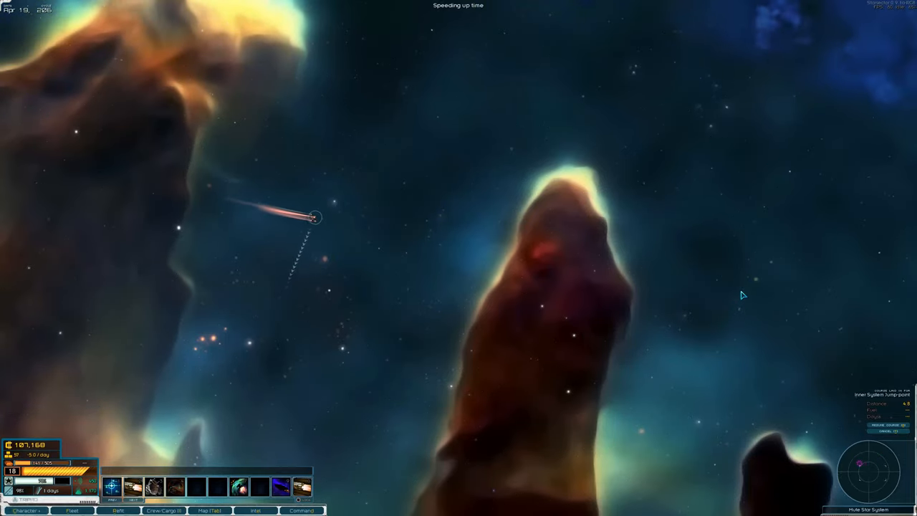
pyautogui.moveTo(700, 303)
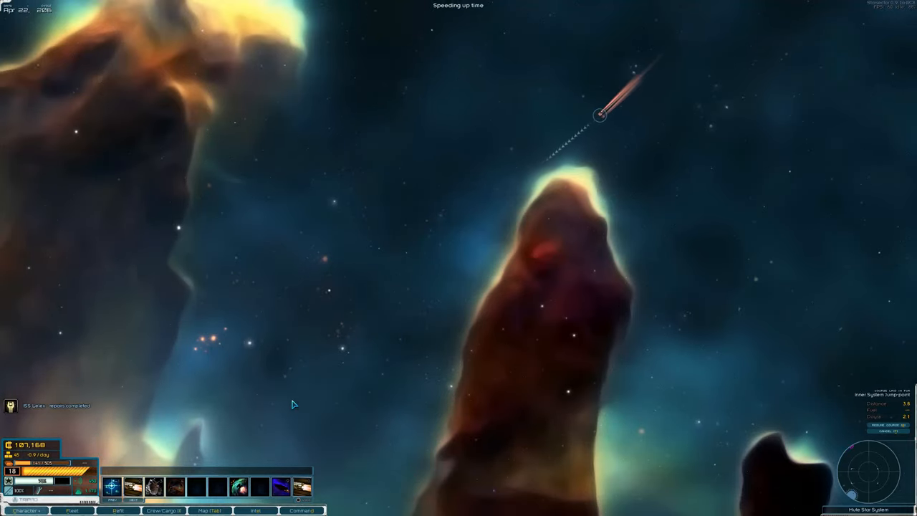
pyautogui.click(209, 510)
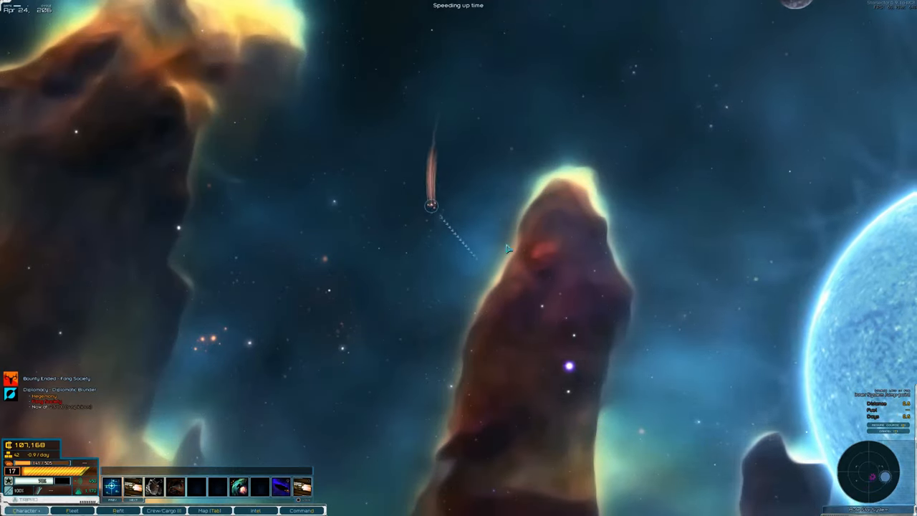
# Step: Order the fleet's jump through the jump point into hyperspace
pyautogui.press('space')
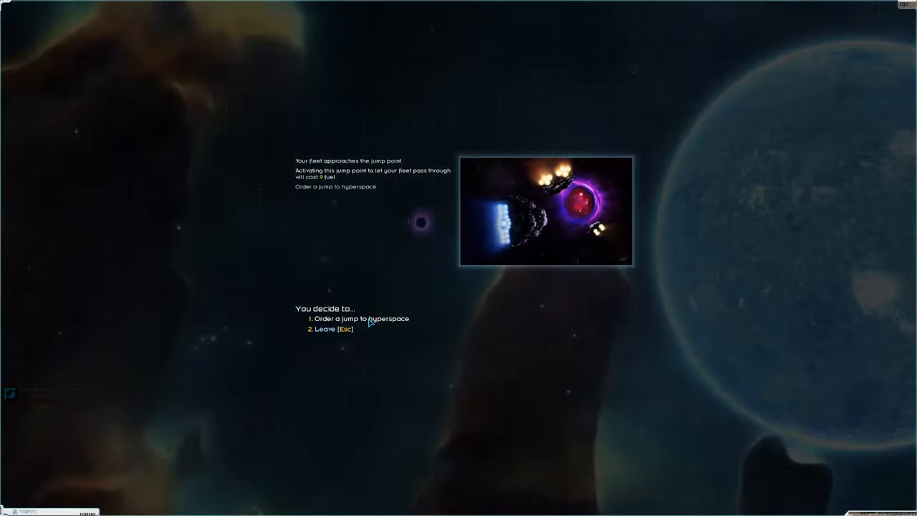
pyautogui.click(361, 318)
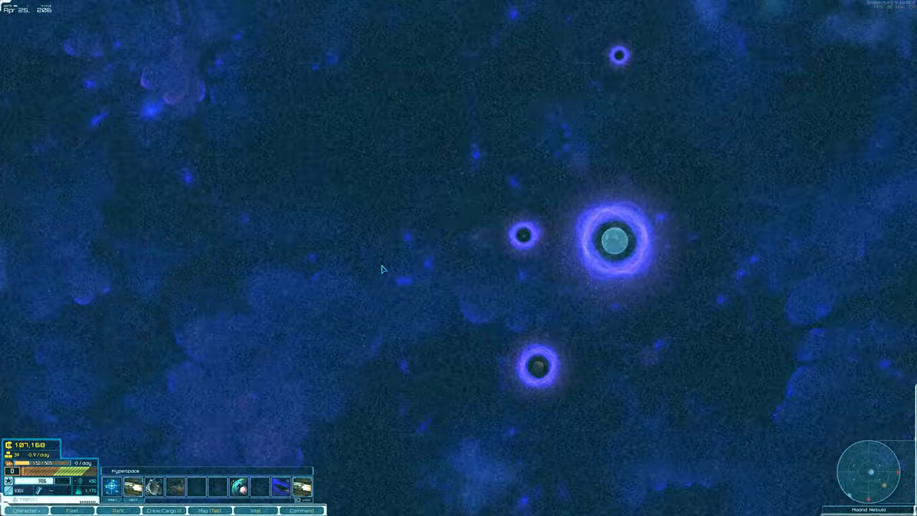